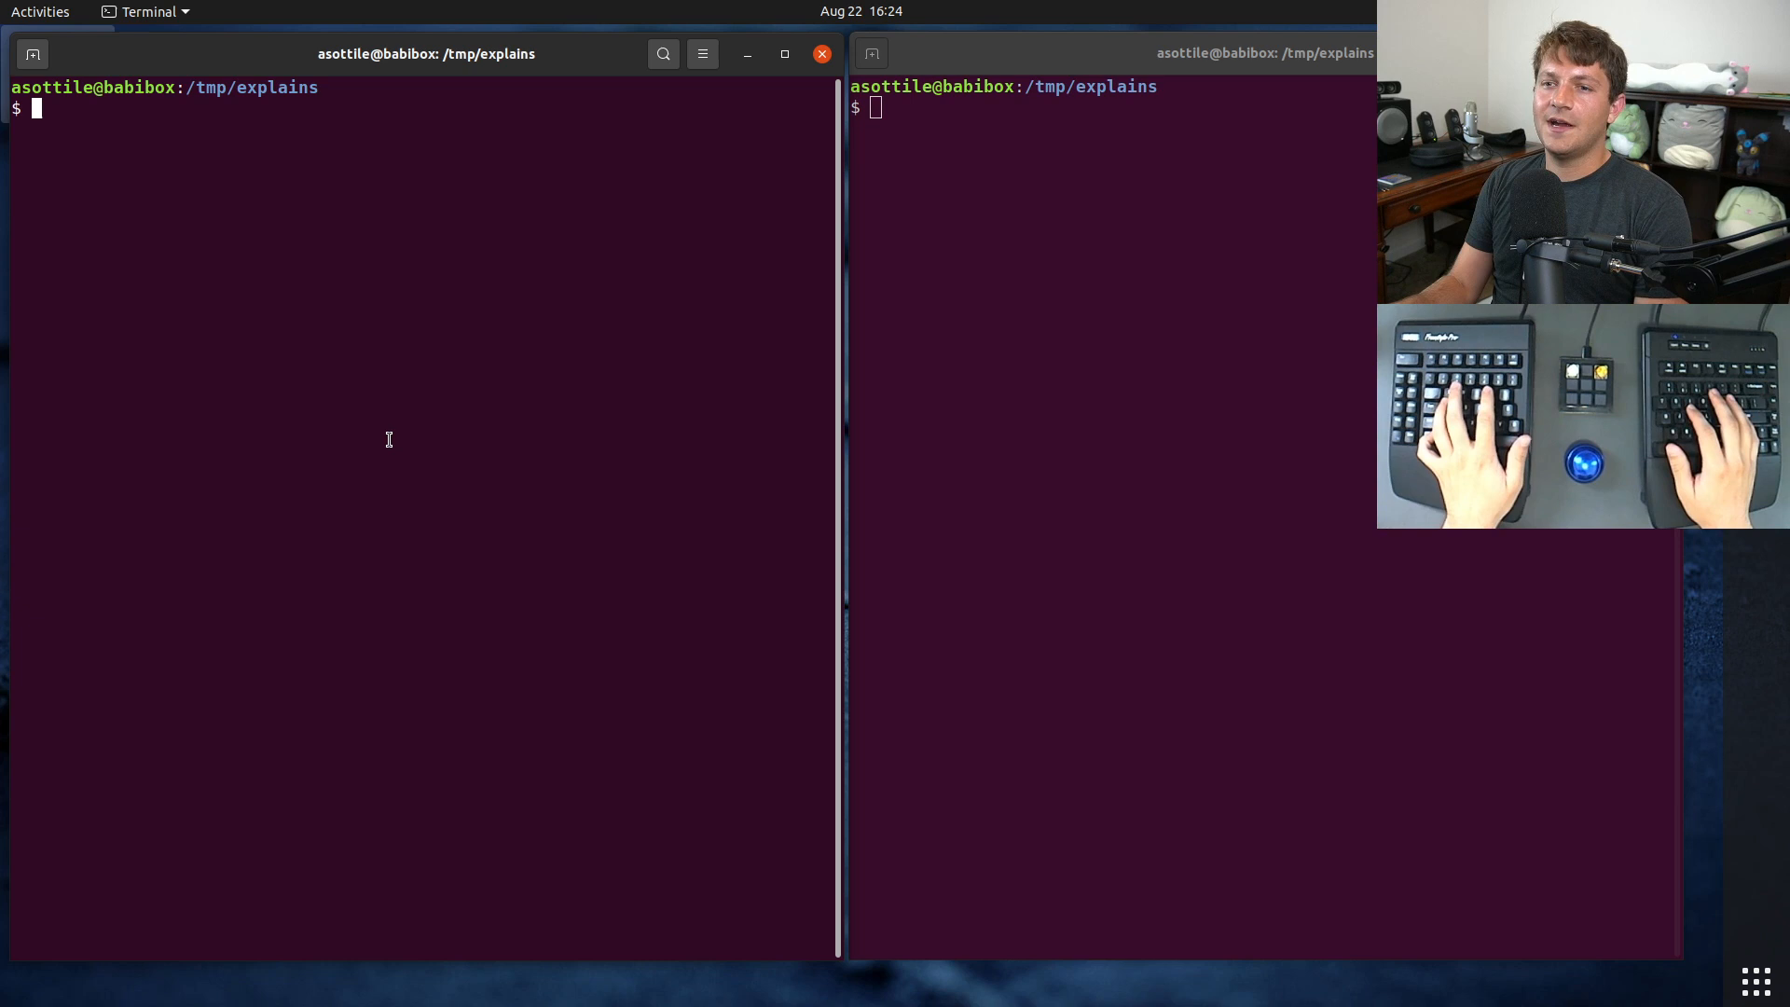
Step: Start an interactive busybox container with 'docker run --rm -ti busybox sh'
text(docker run --rm -ti busybox sh)
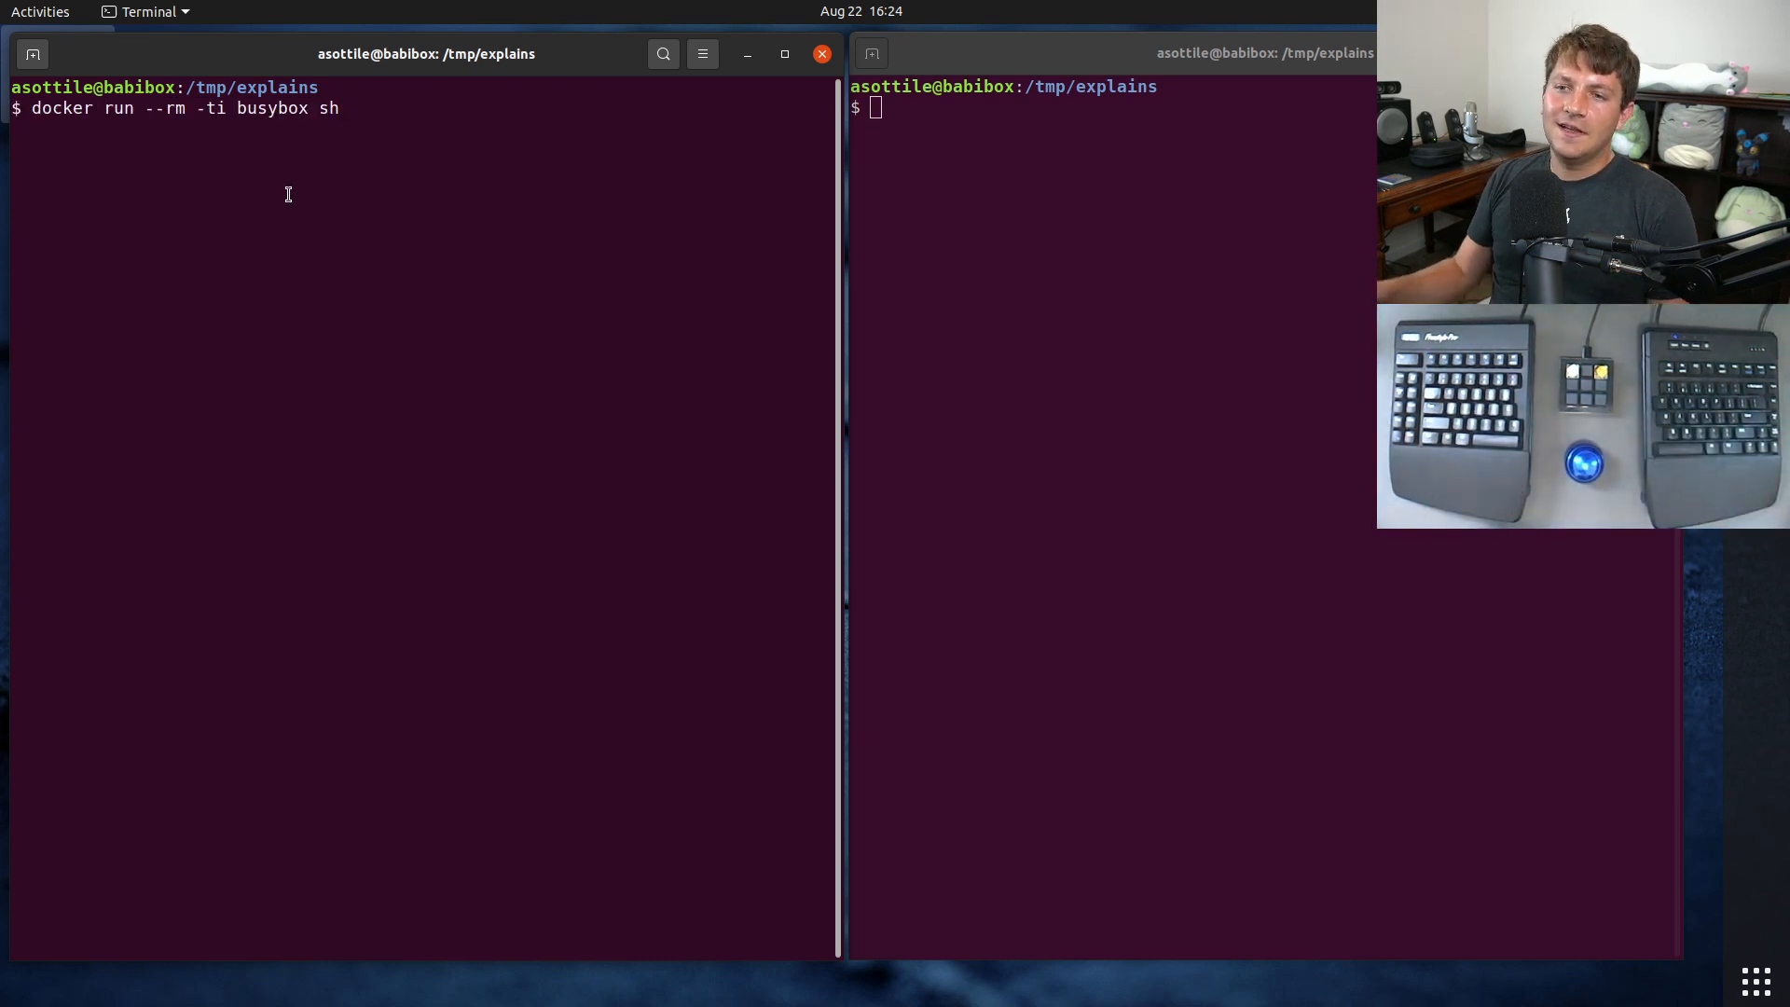
double_click(272, 107)
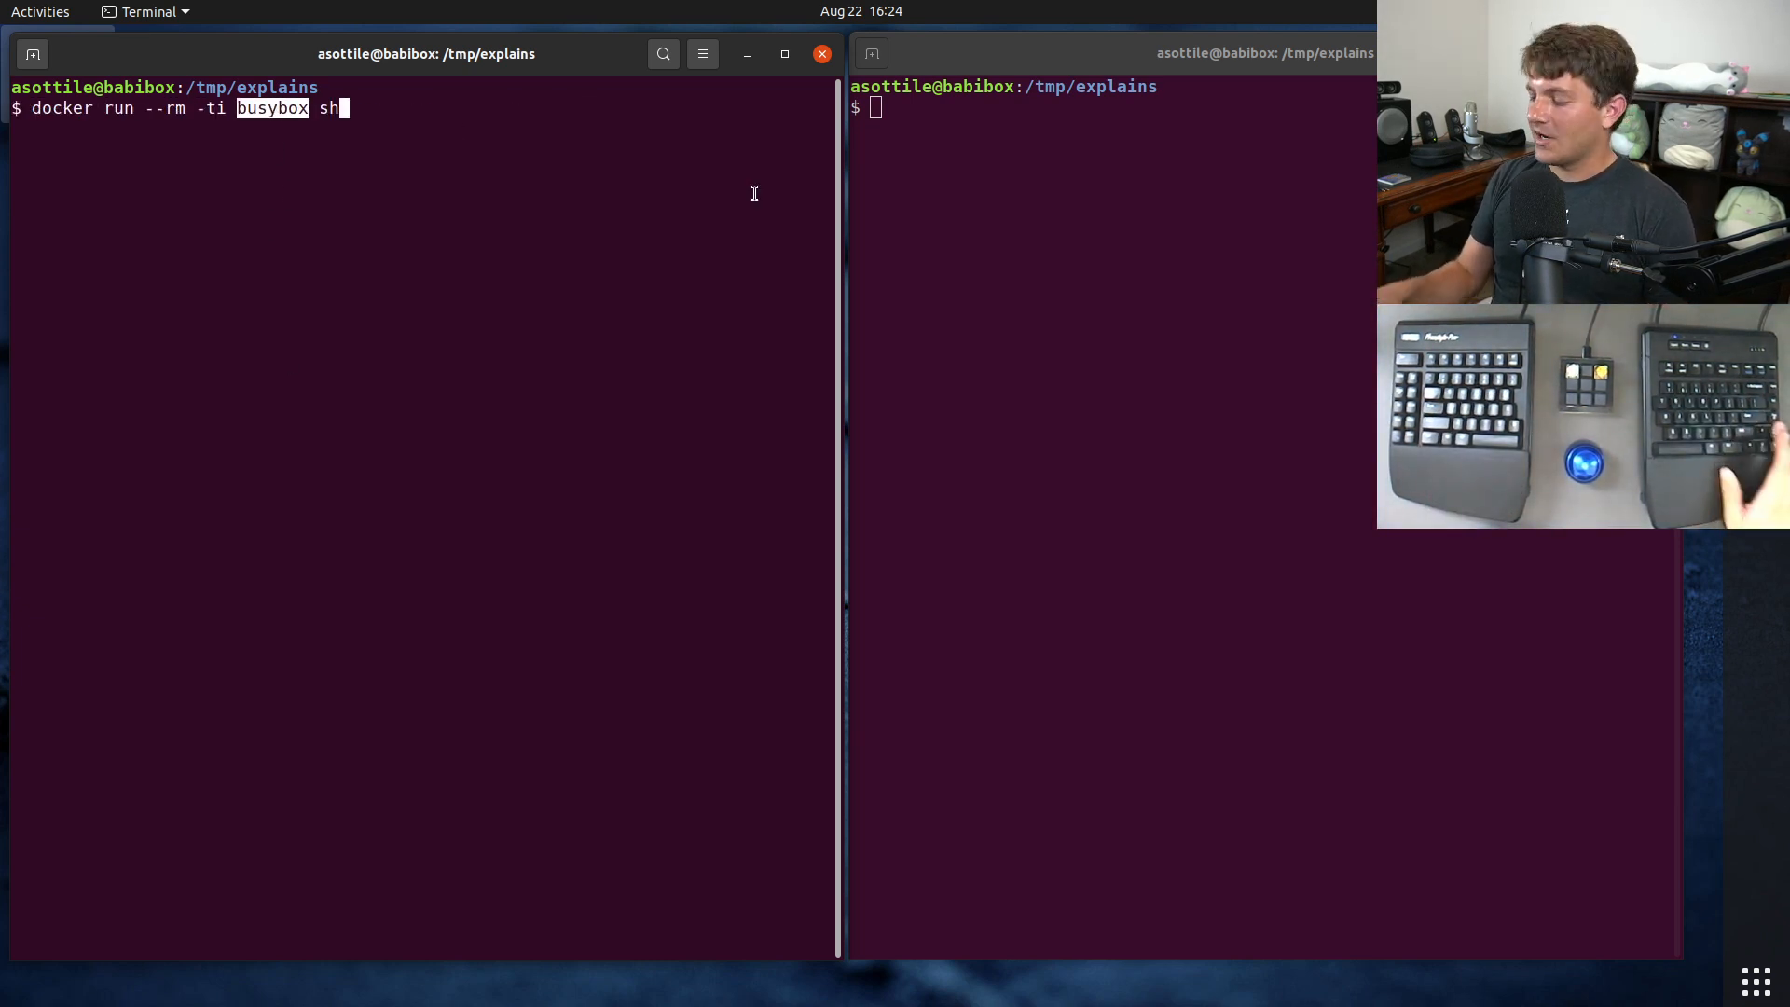
key(Return)
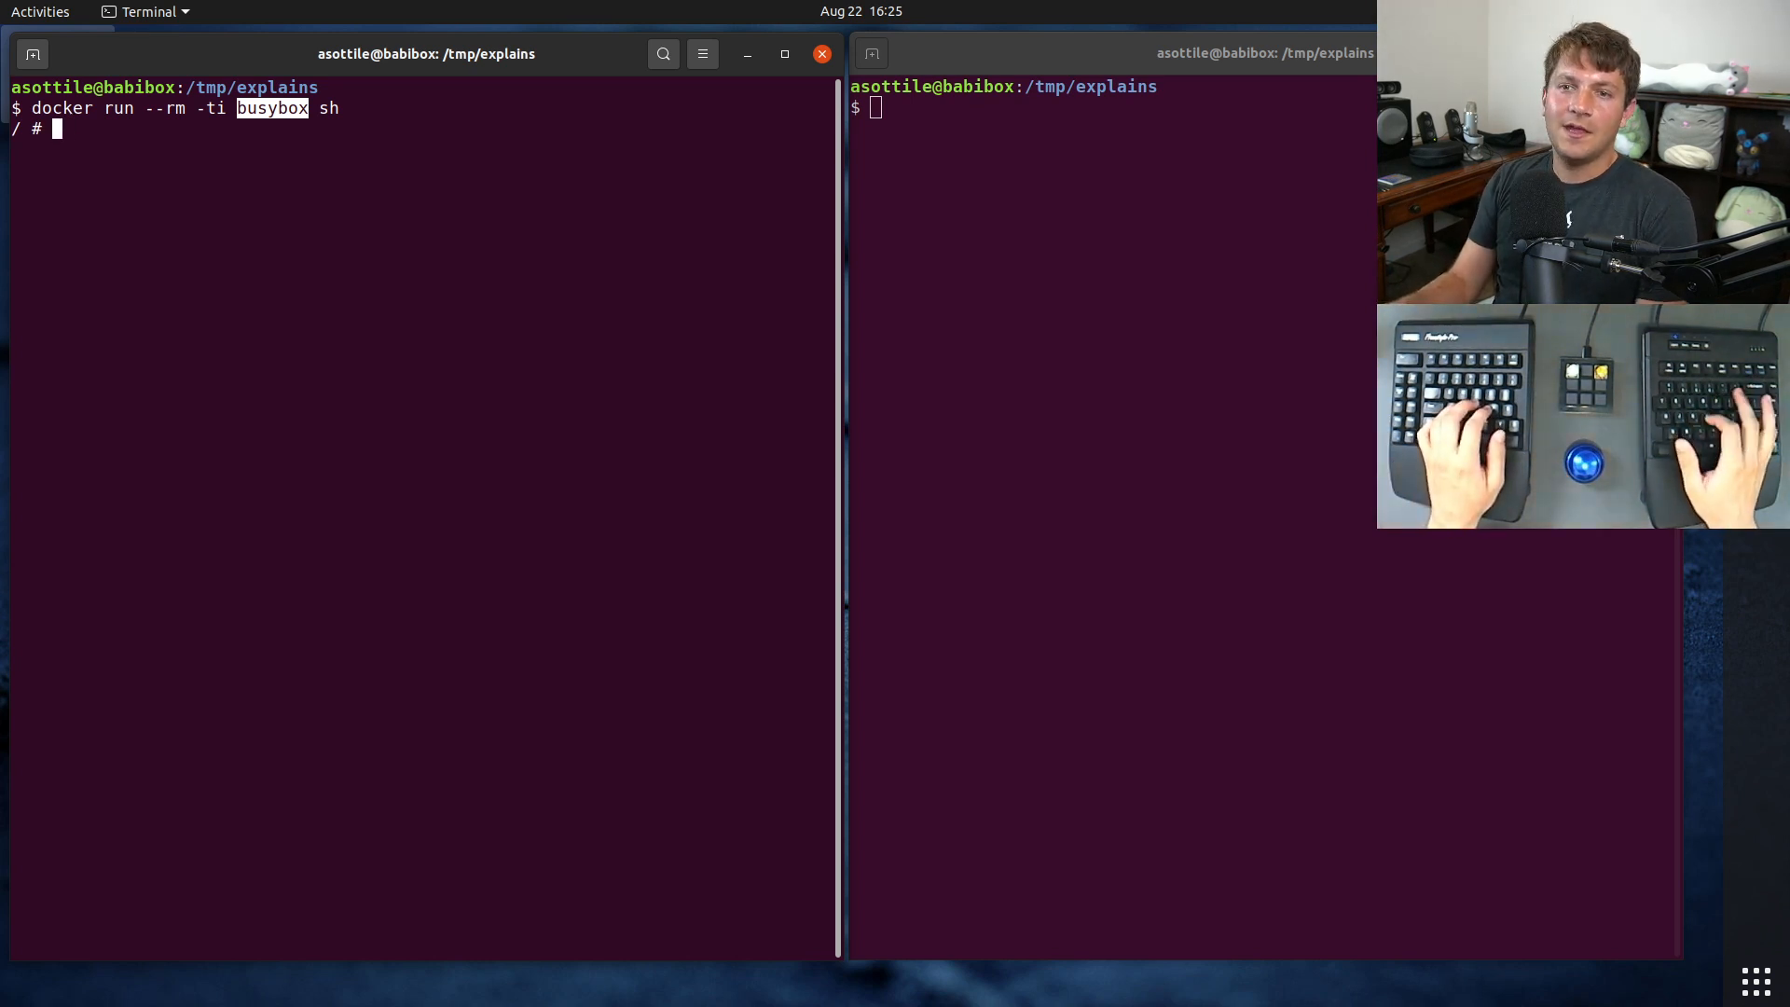
Step: List /bin with ls and ls -l, highlighting the shared 1149184 size and /bin/uniq
text(ls /bin/)
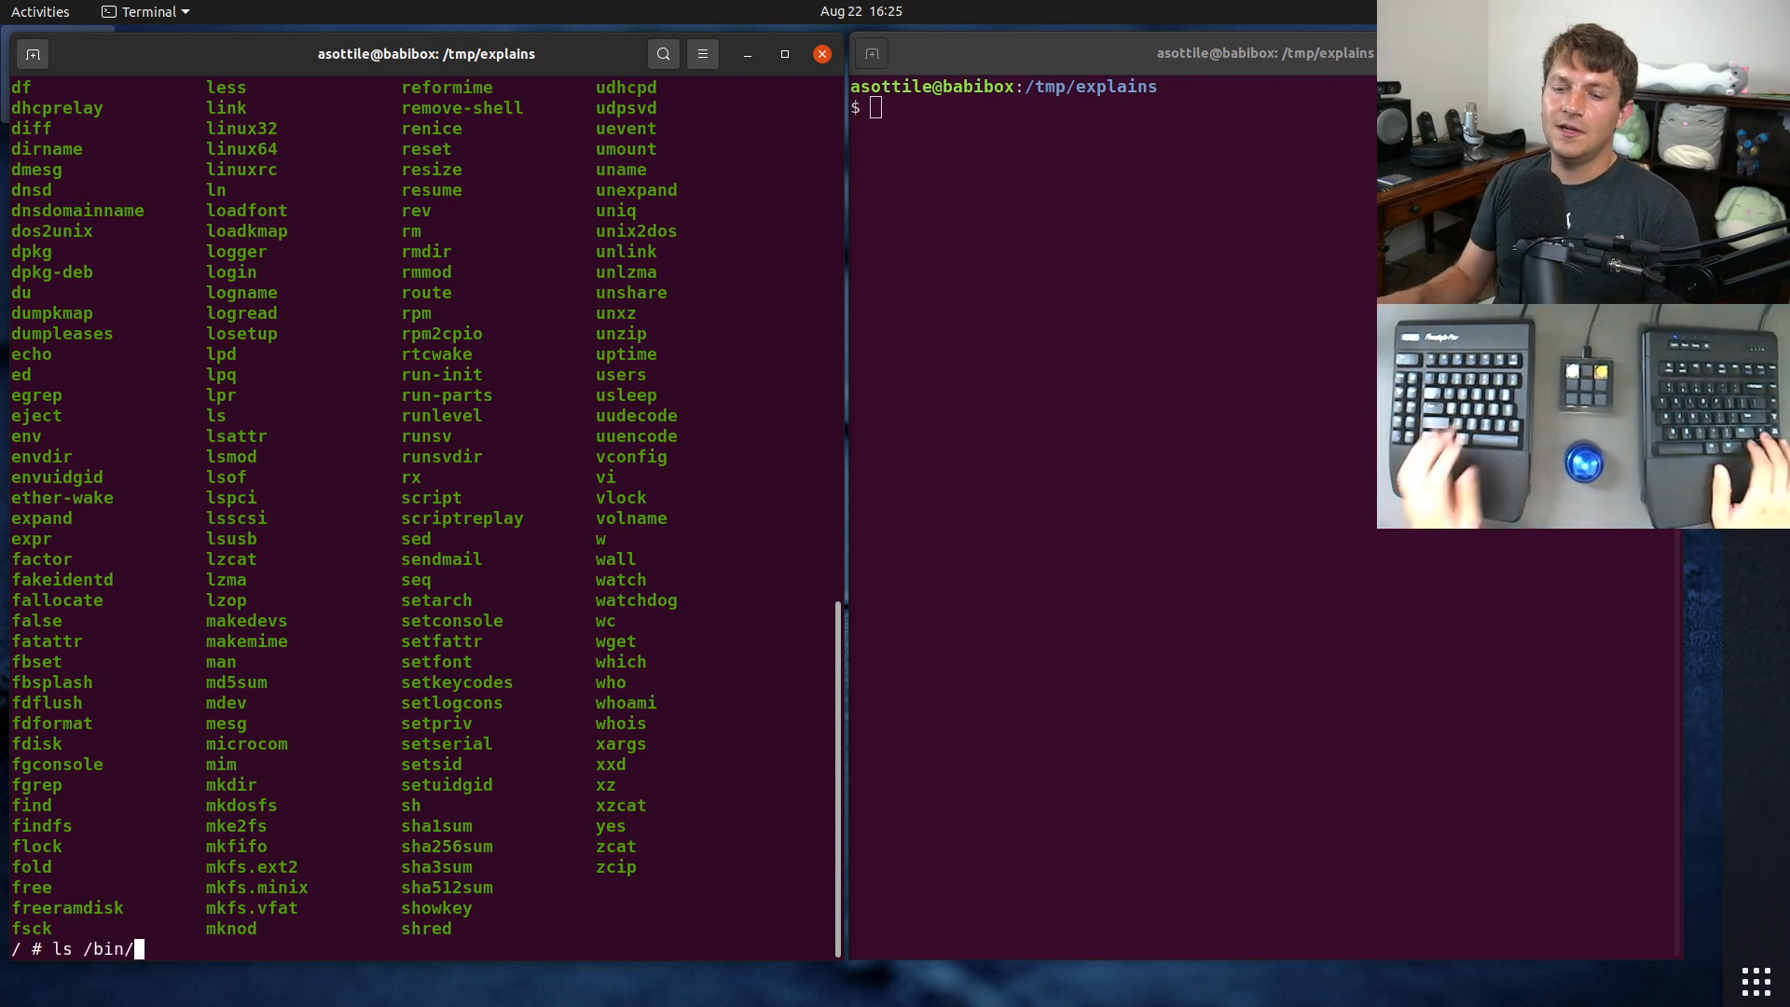
text(-)
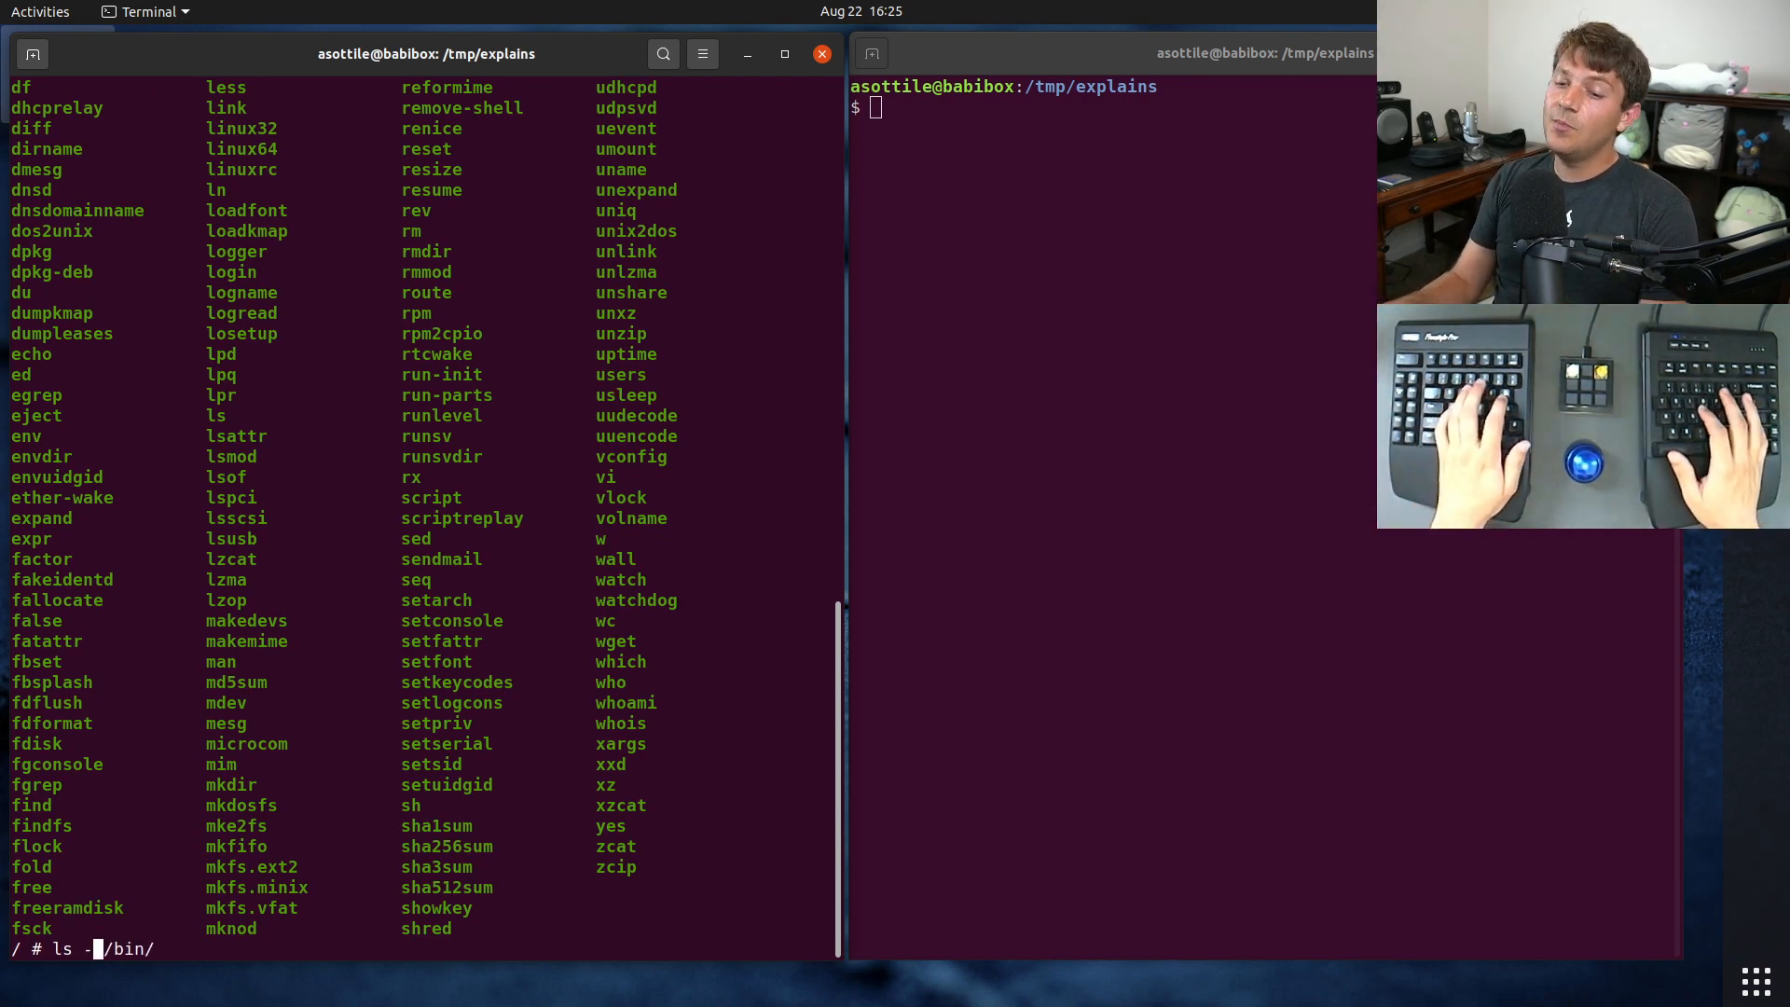
key(Return)
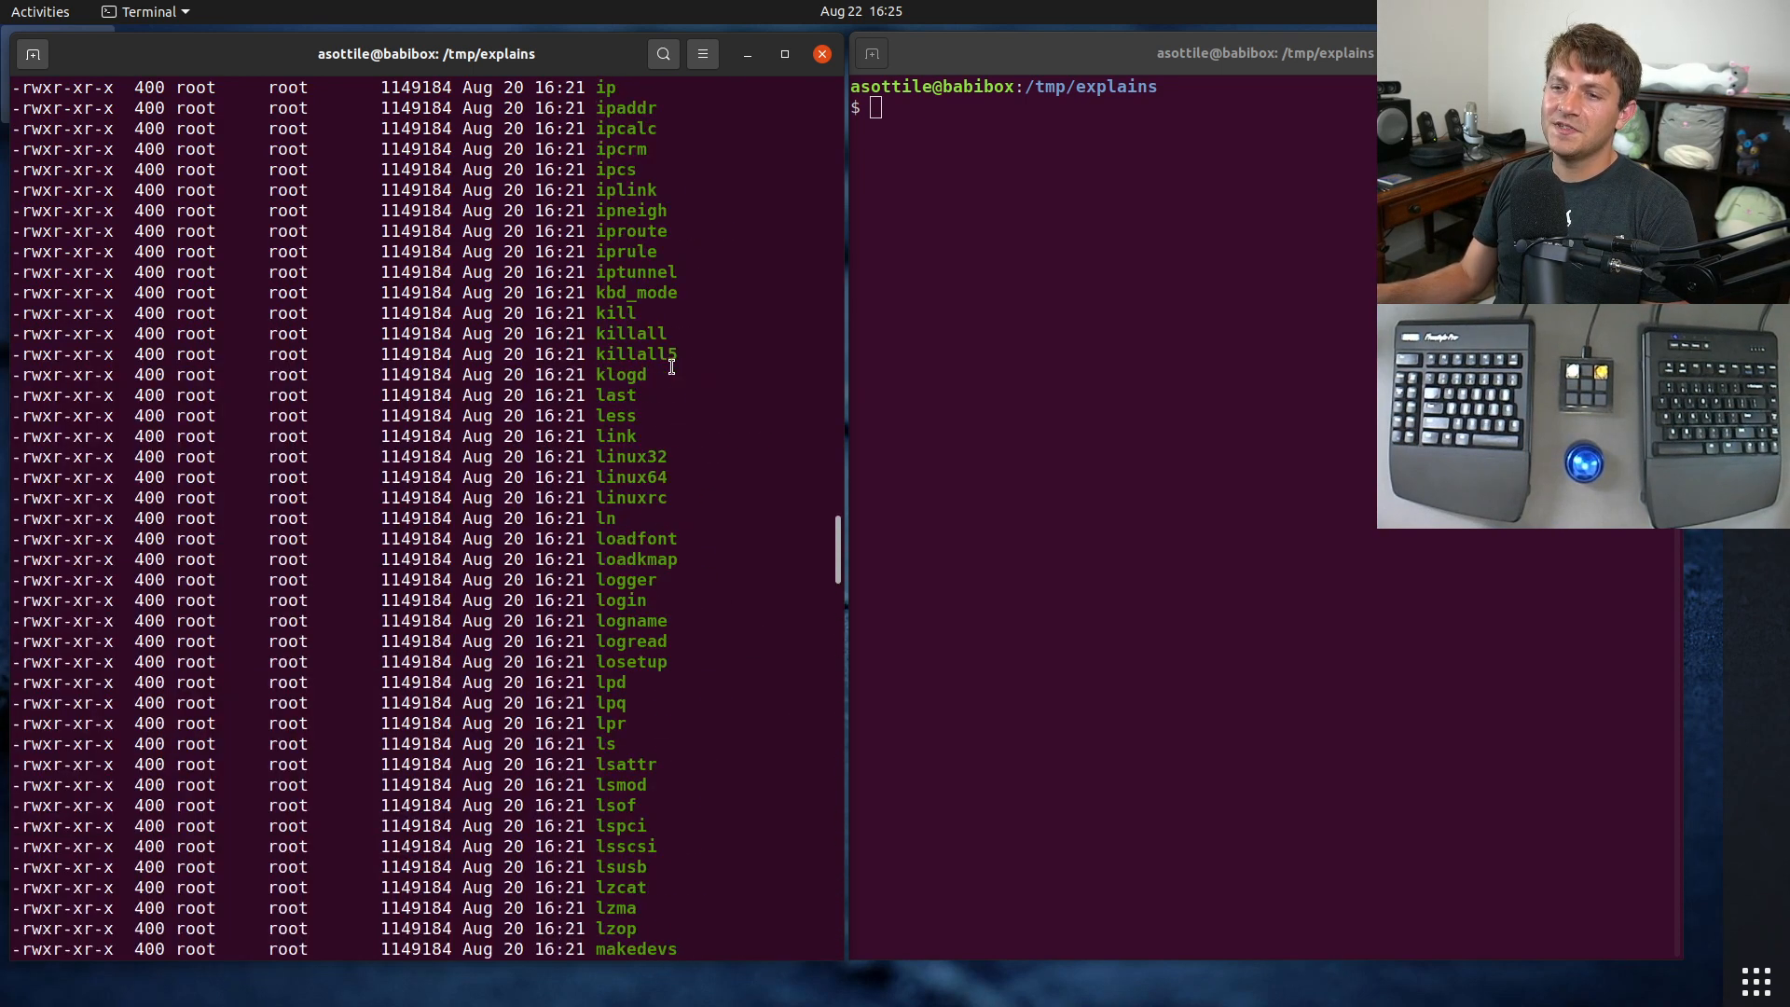
double_click(416, 291)
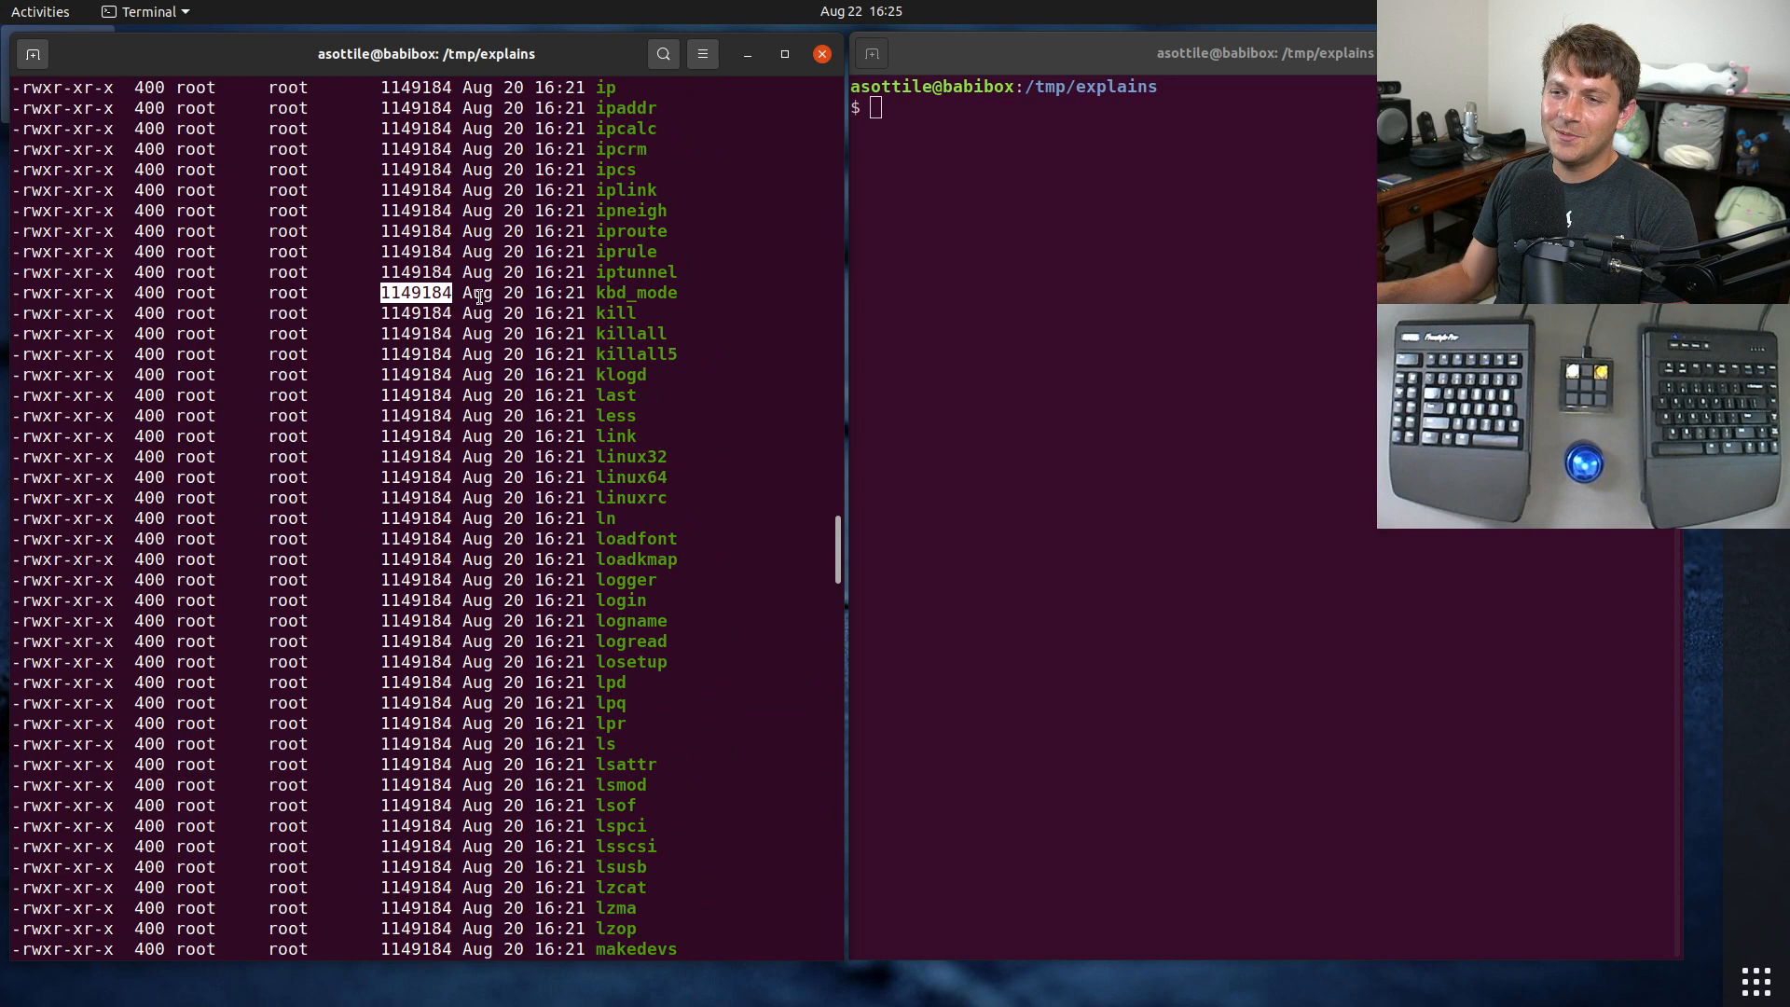
drag(416, 292, 568, 292)
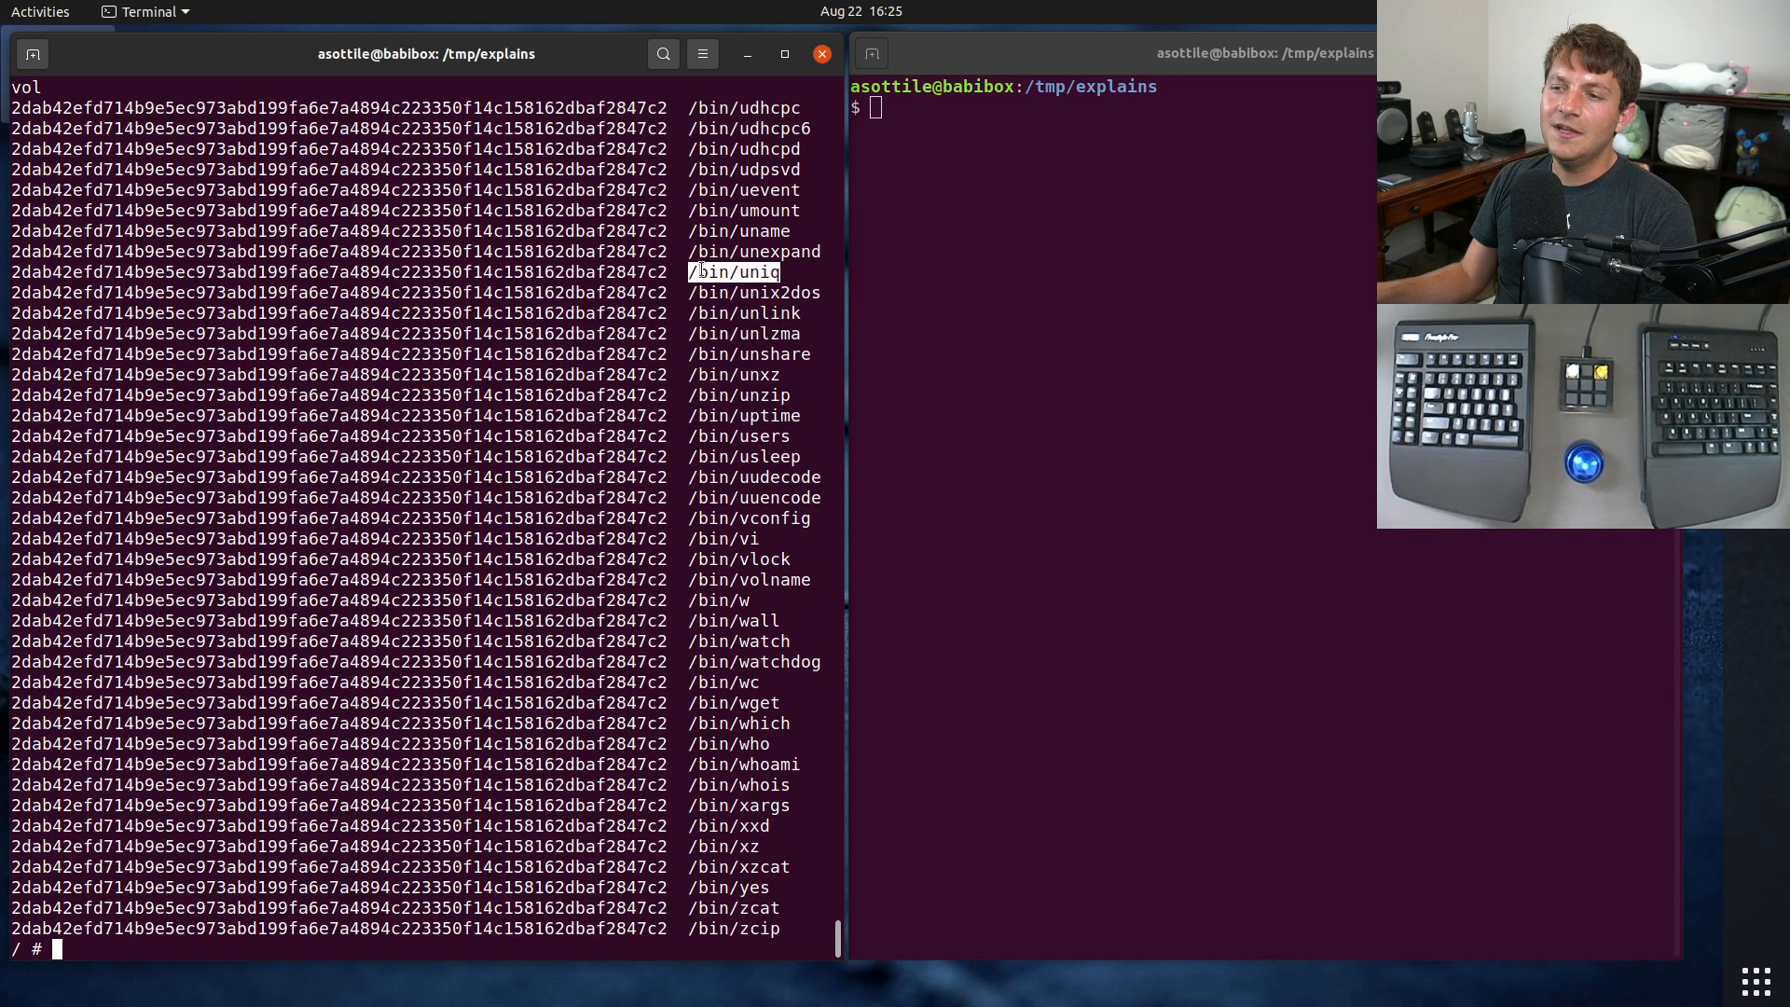
Step: Pipe $'foo\nbar' and $'foo\nfoo\nbar' through uniq, then the latter through unix2dos
text(u)
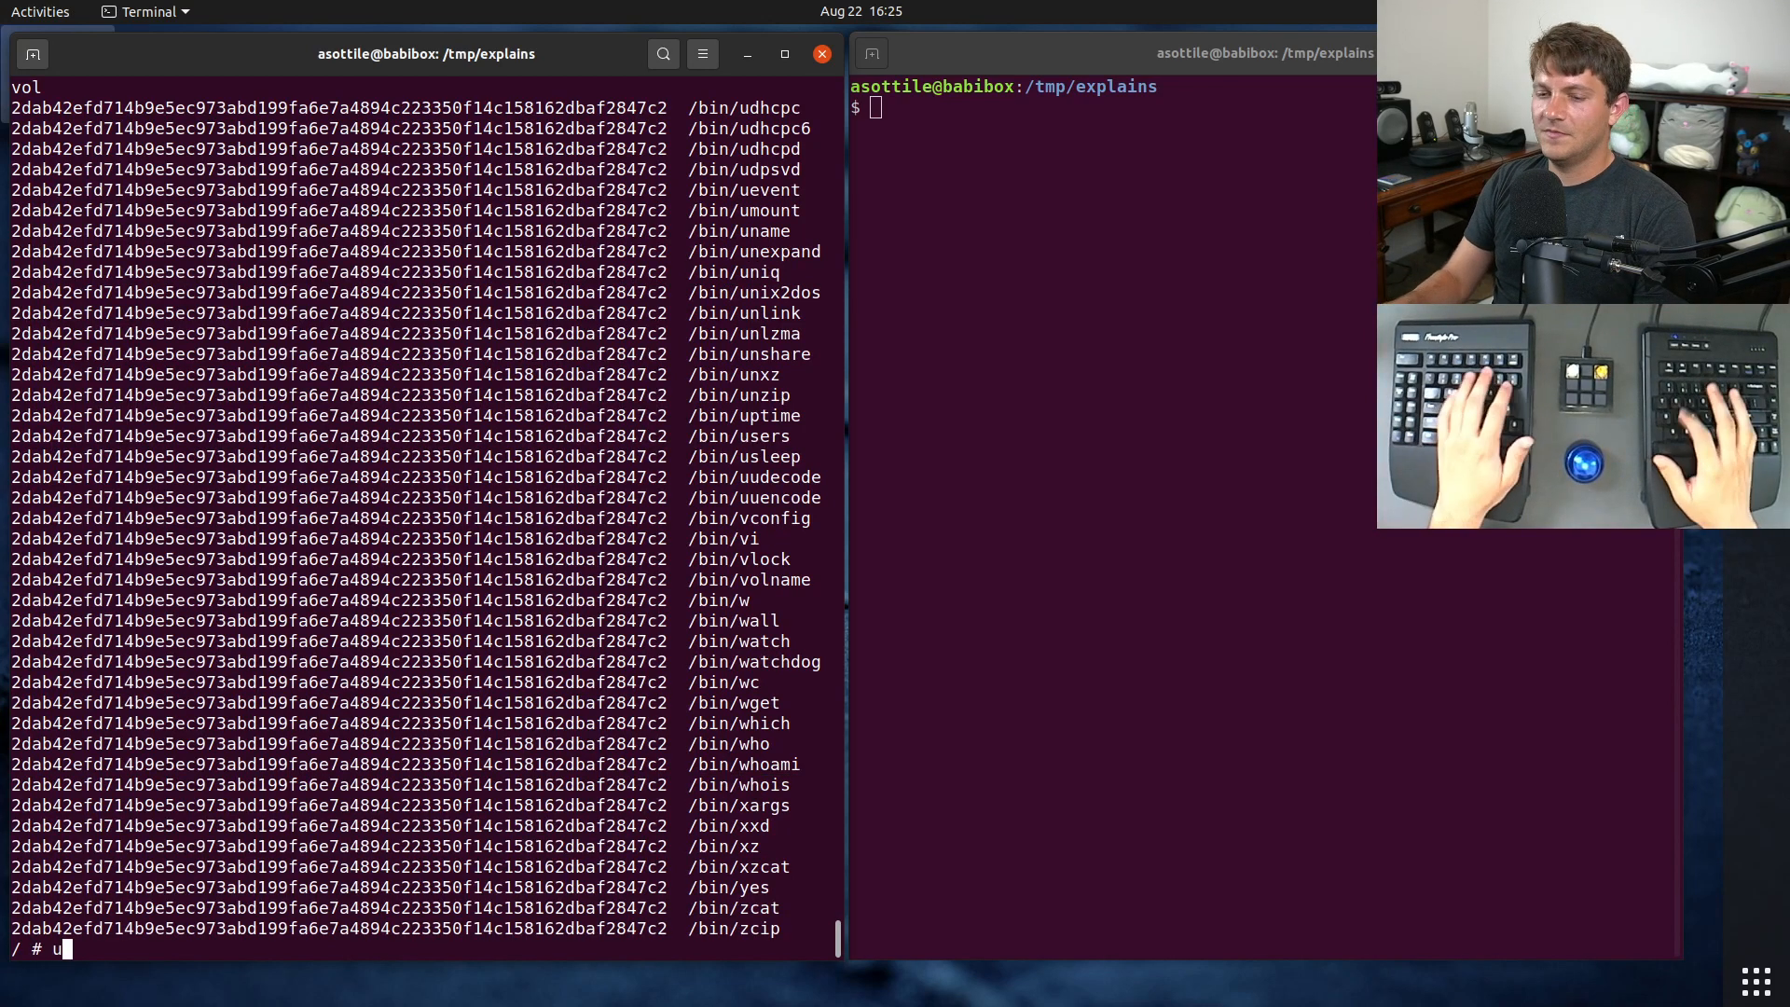
text(niq)
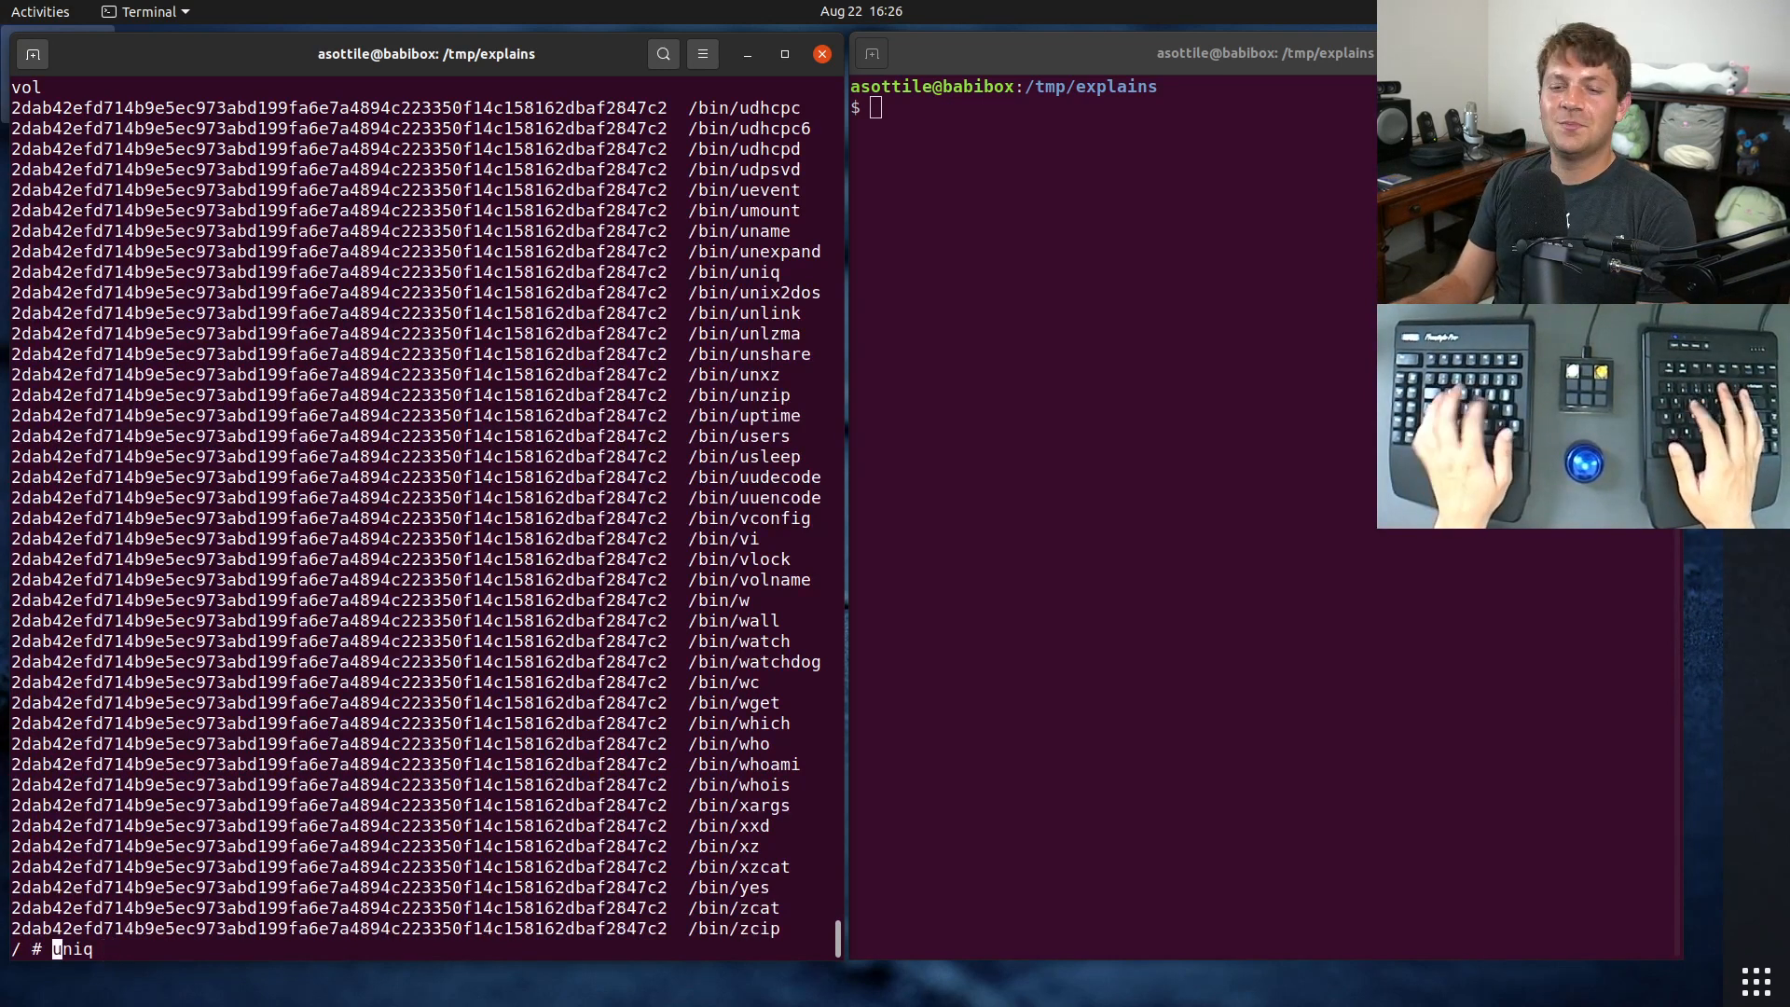
text(echo ')
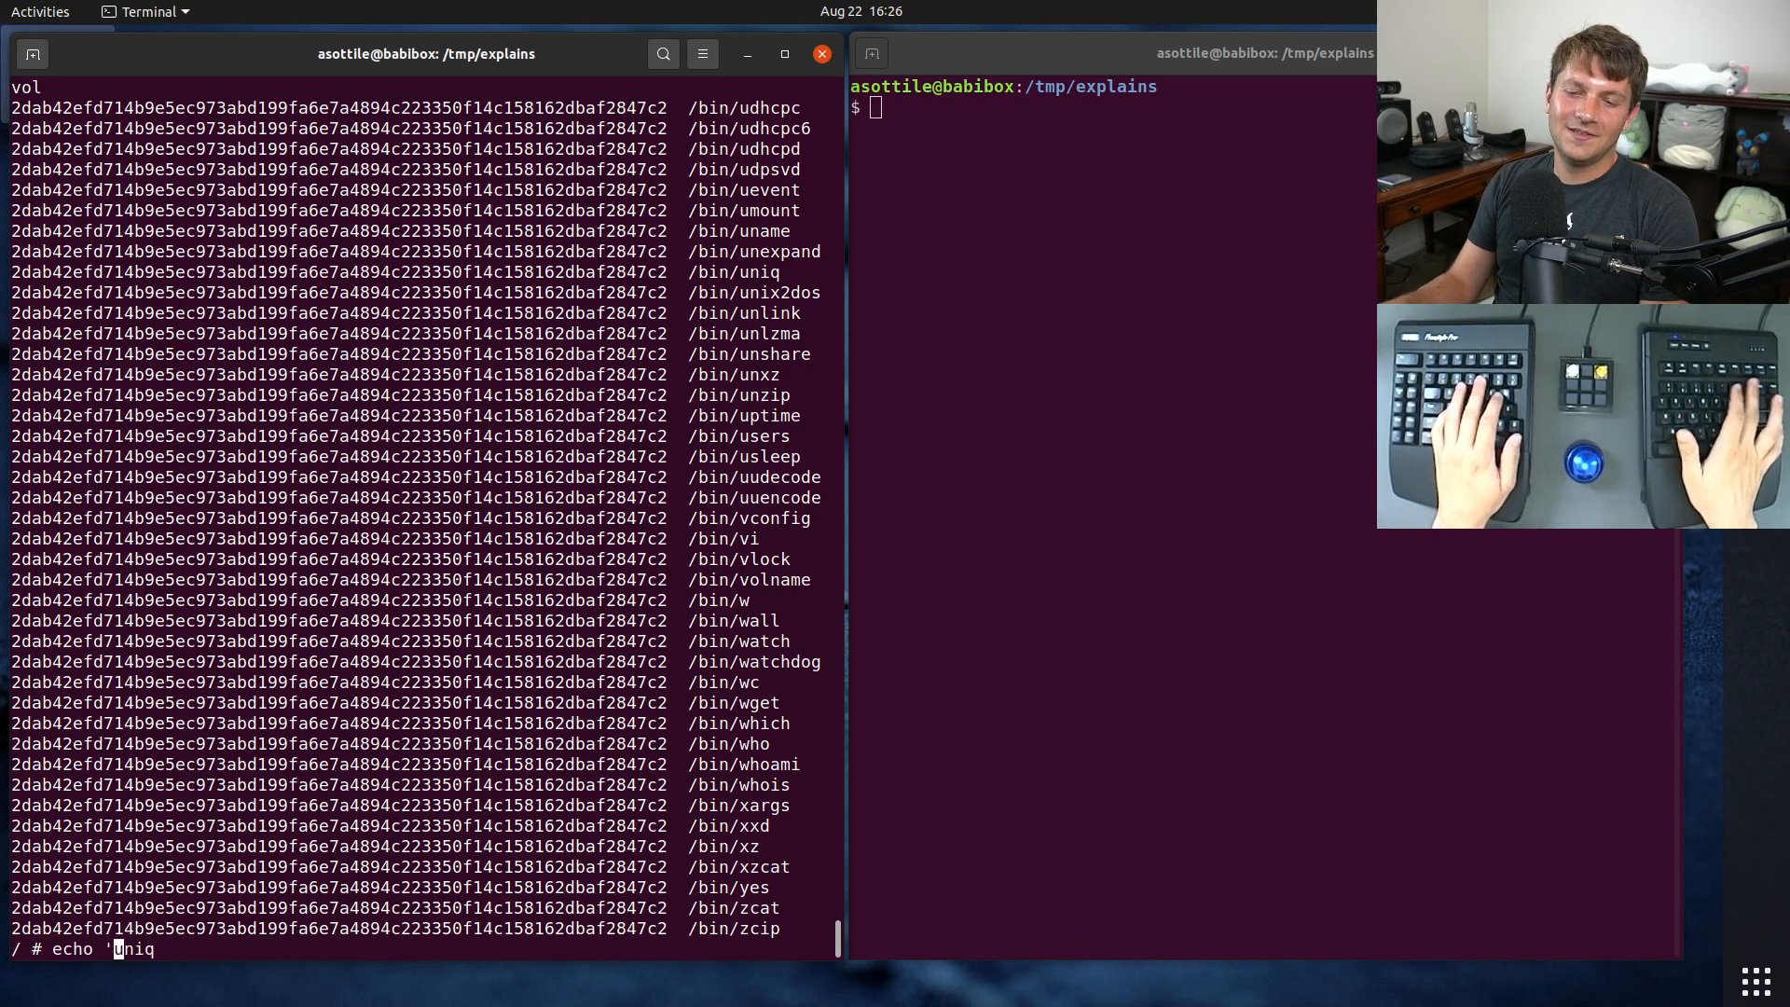
text($'foo\nbar' |)
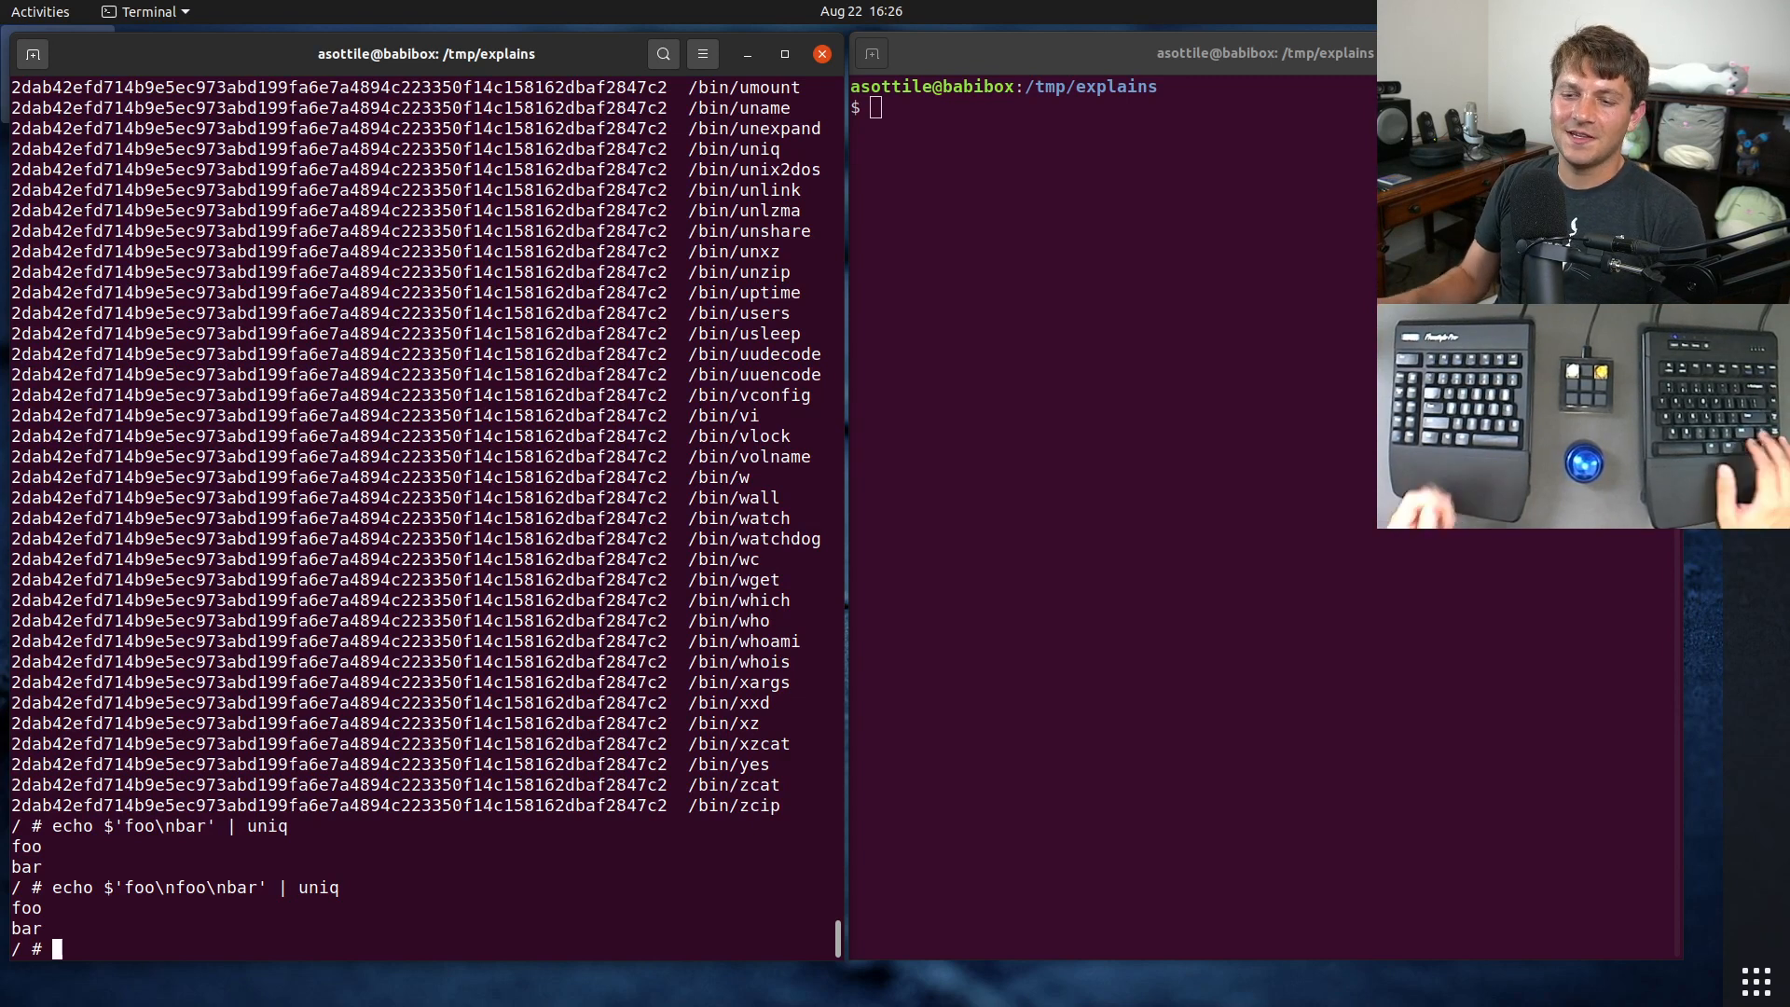
text(echo $'foo\nfoo\nbar' | unix2dos)
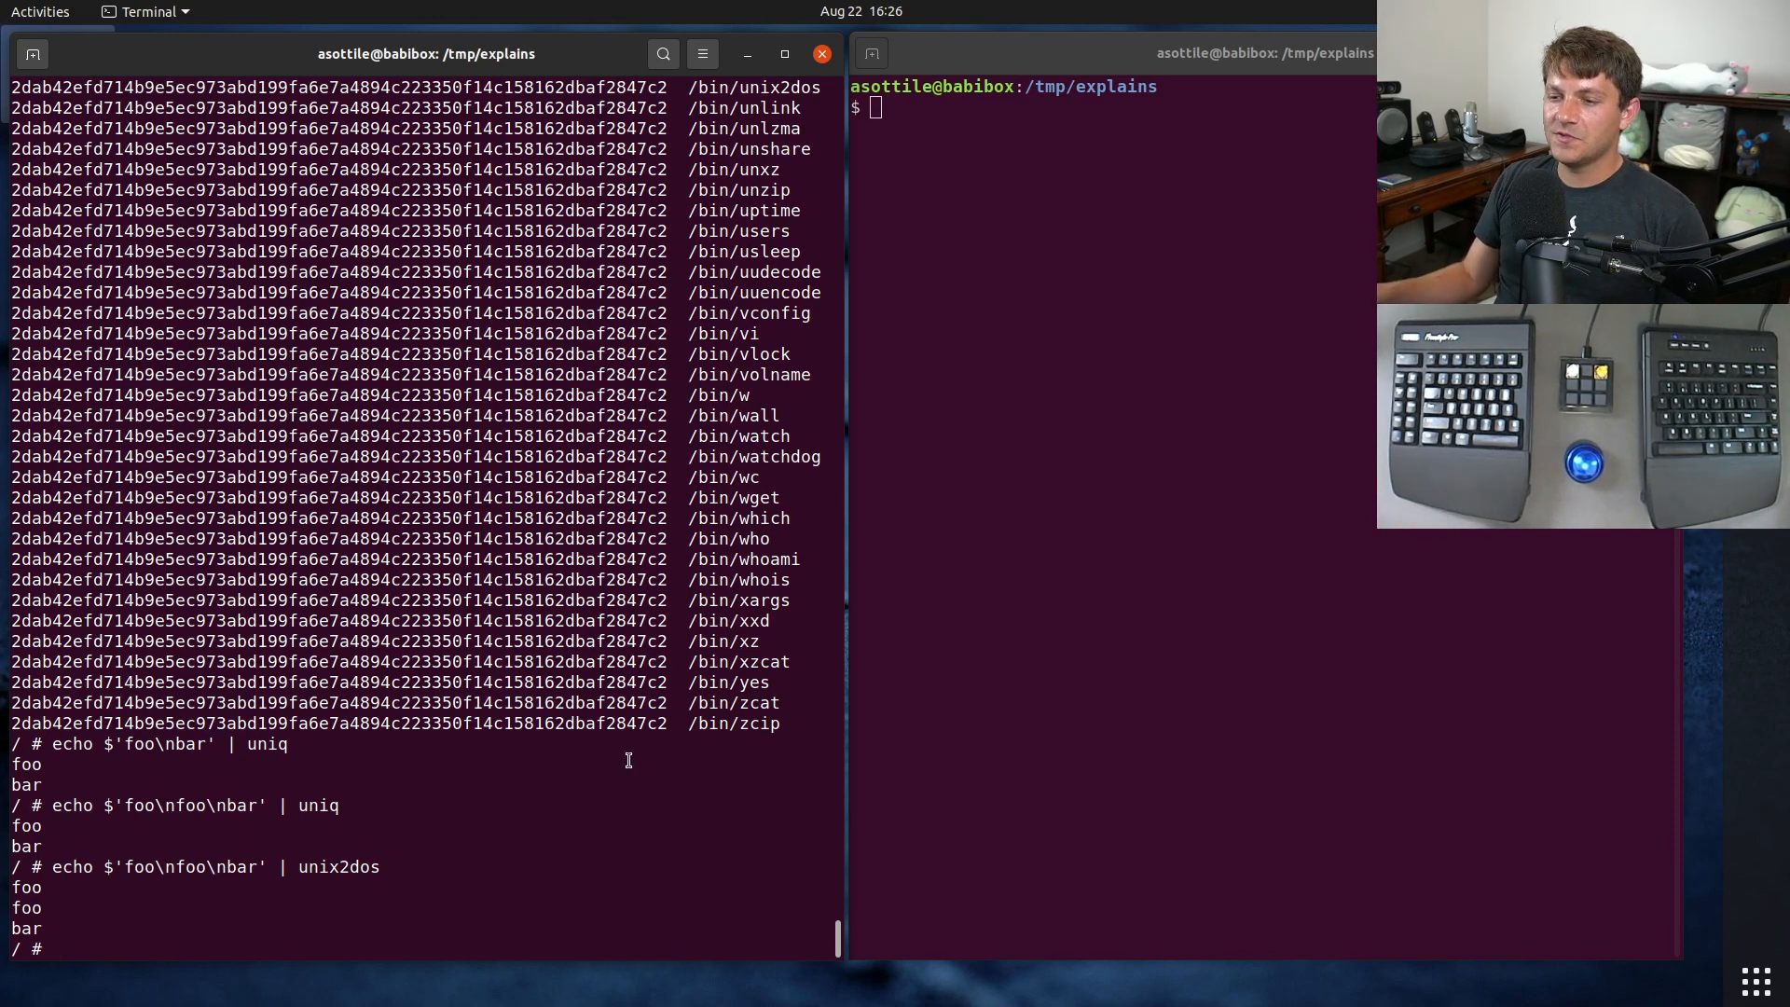
Step: List the directory and create a symlink named uniq pointing to /bin/vi
text(ls)
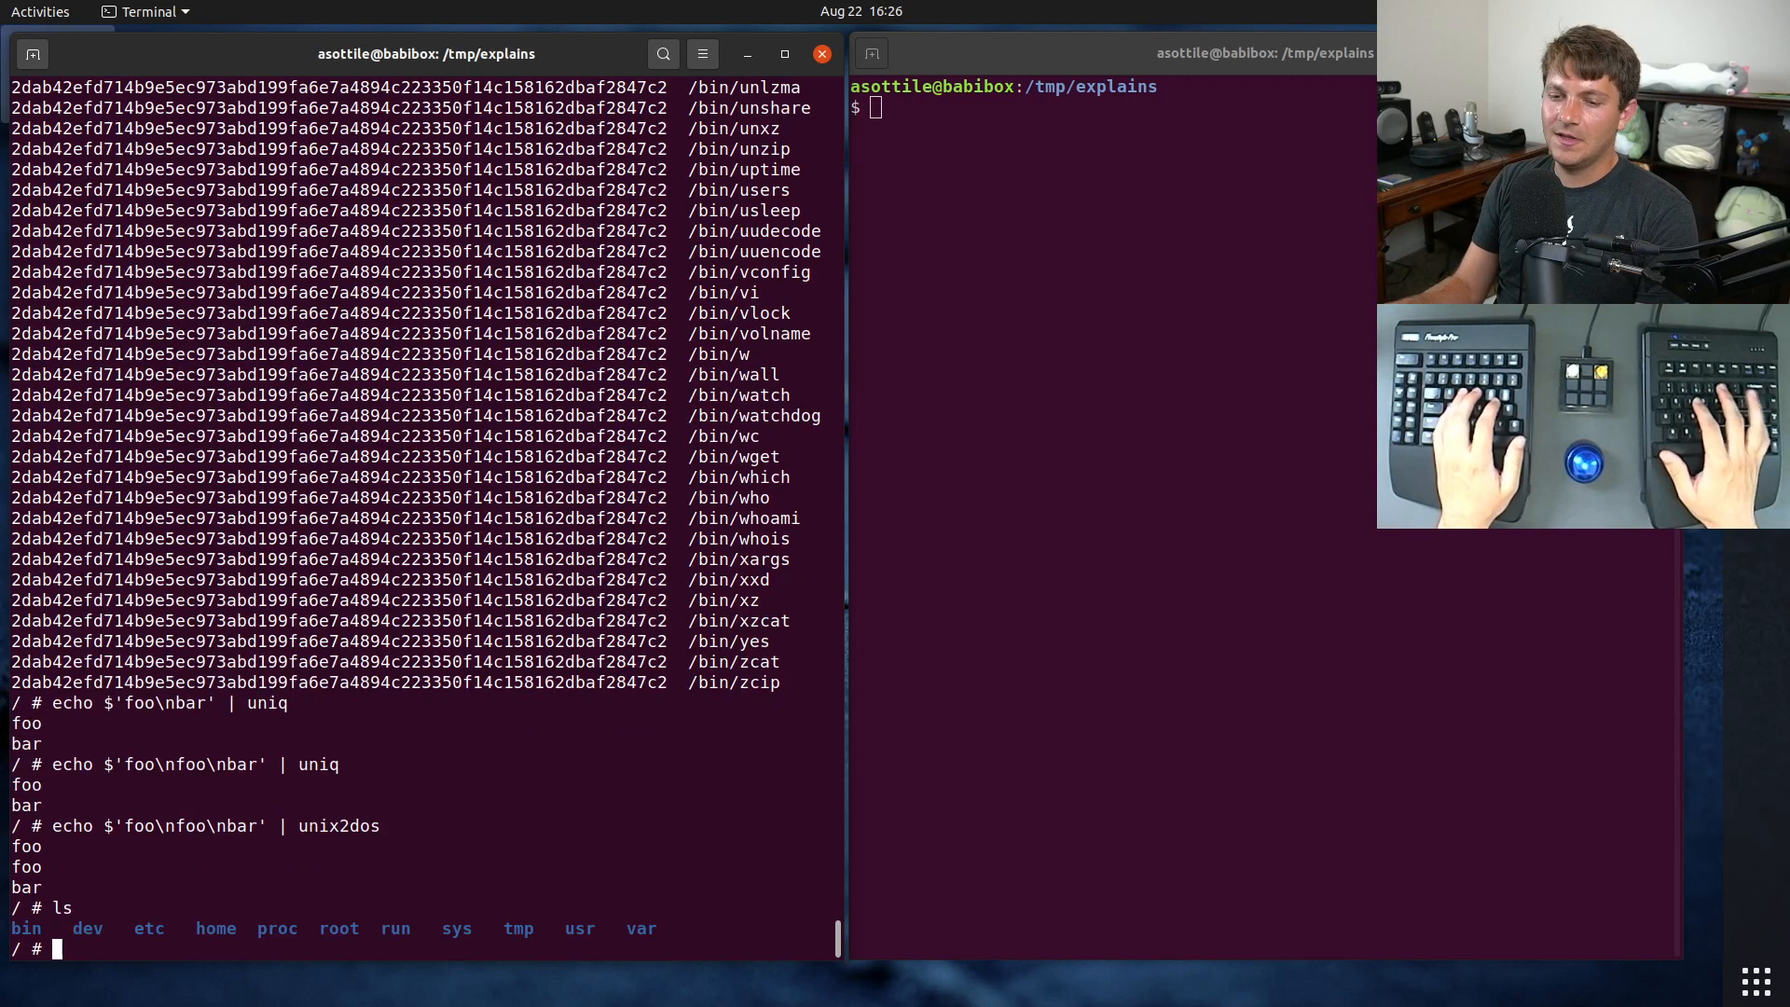
text(ln -s)
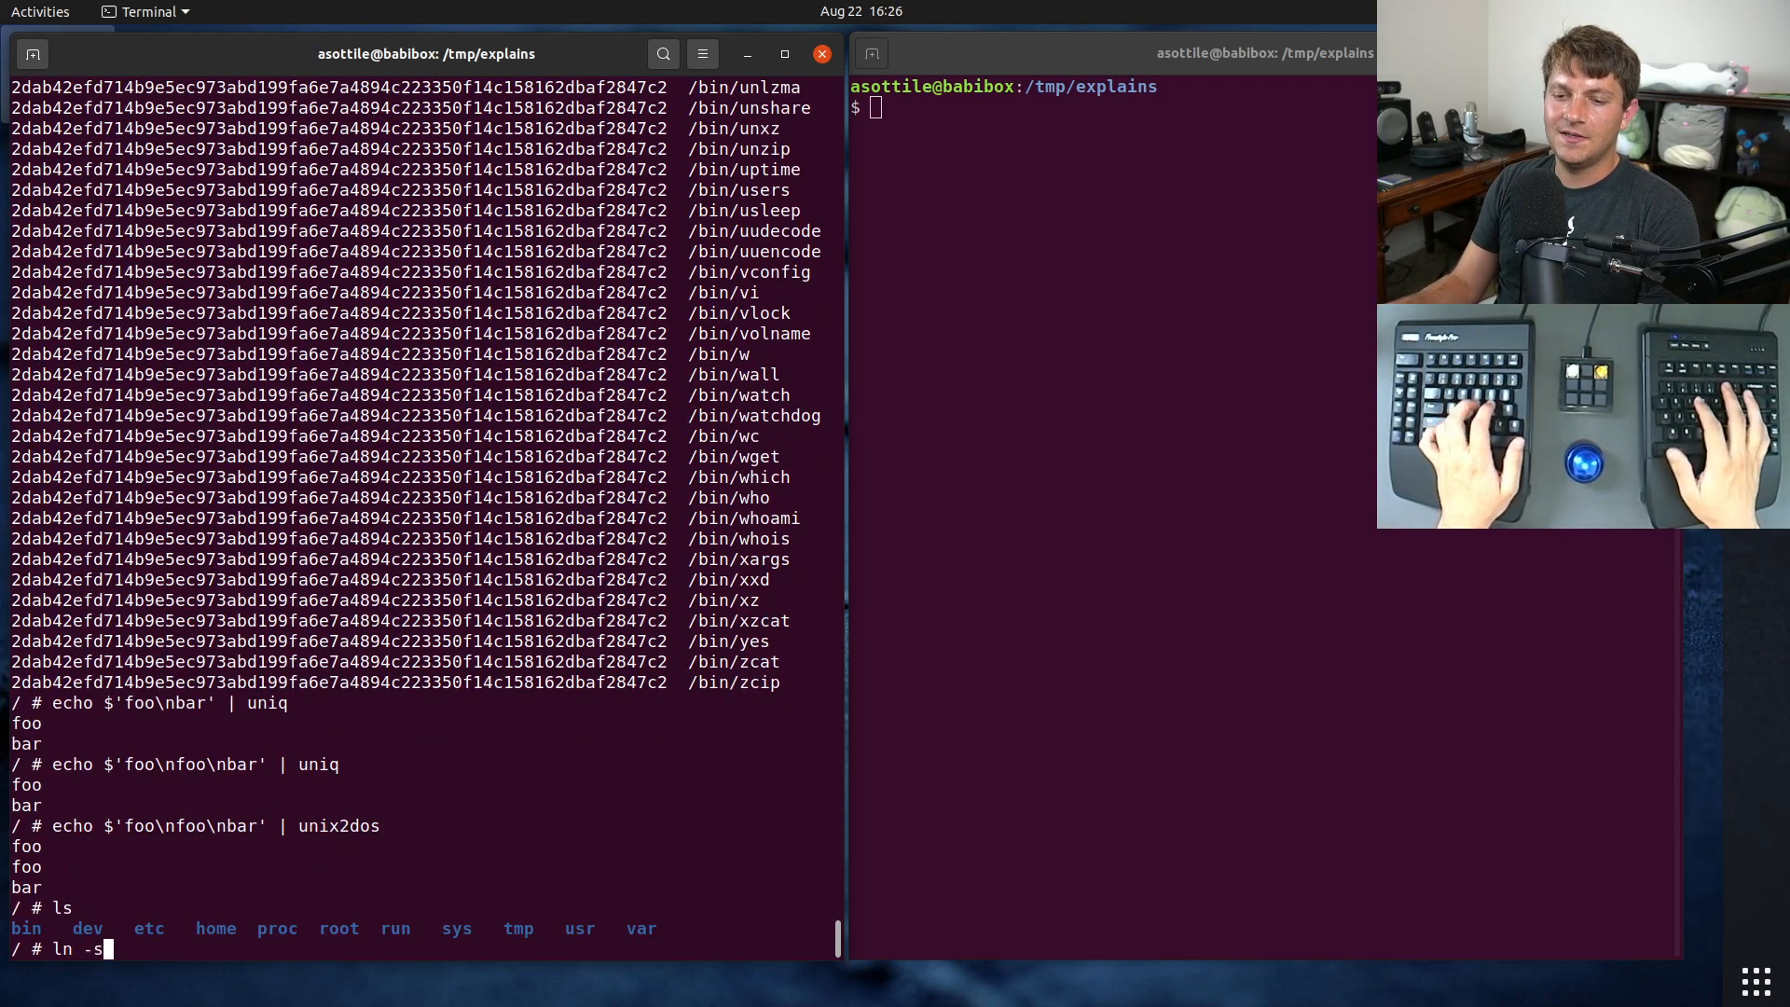
text(/)
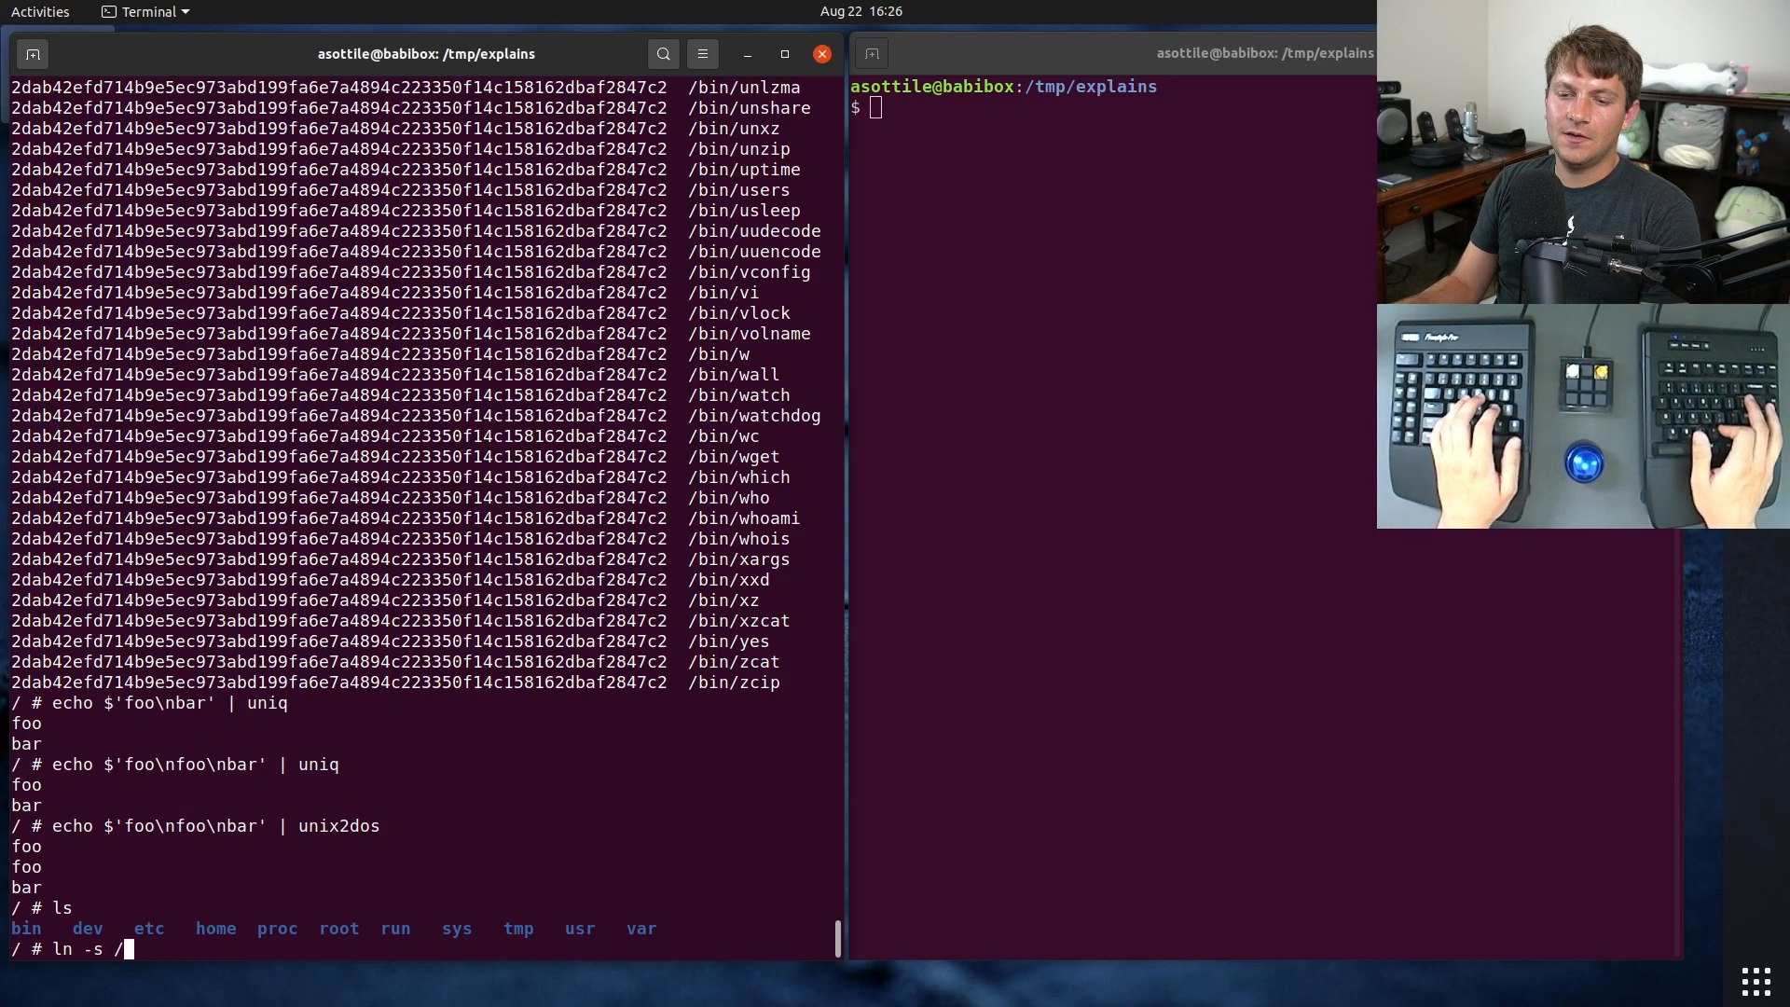
text(bin/)
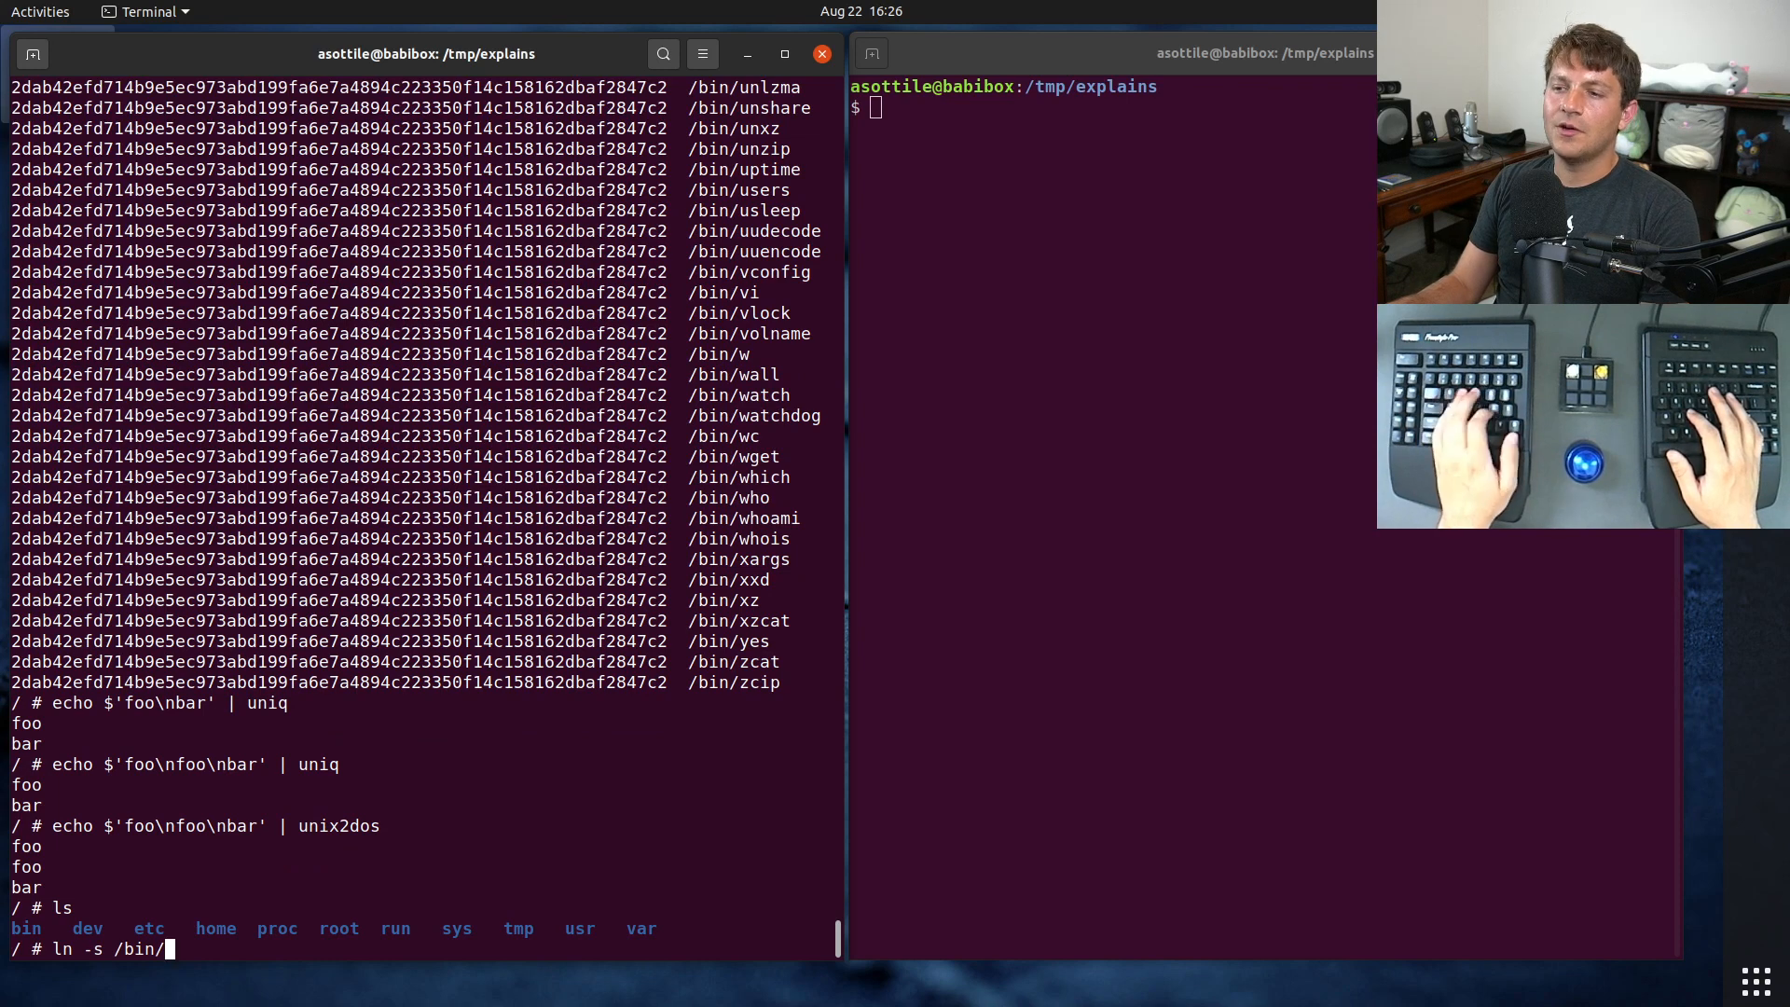
text(vi uniq)
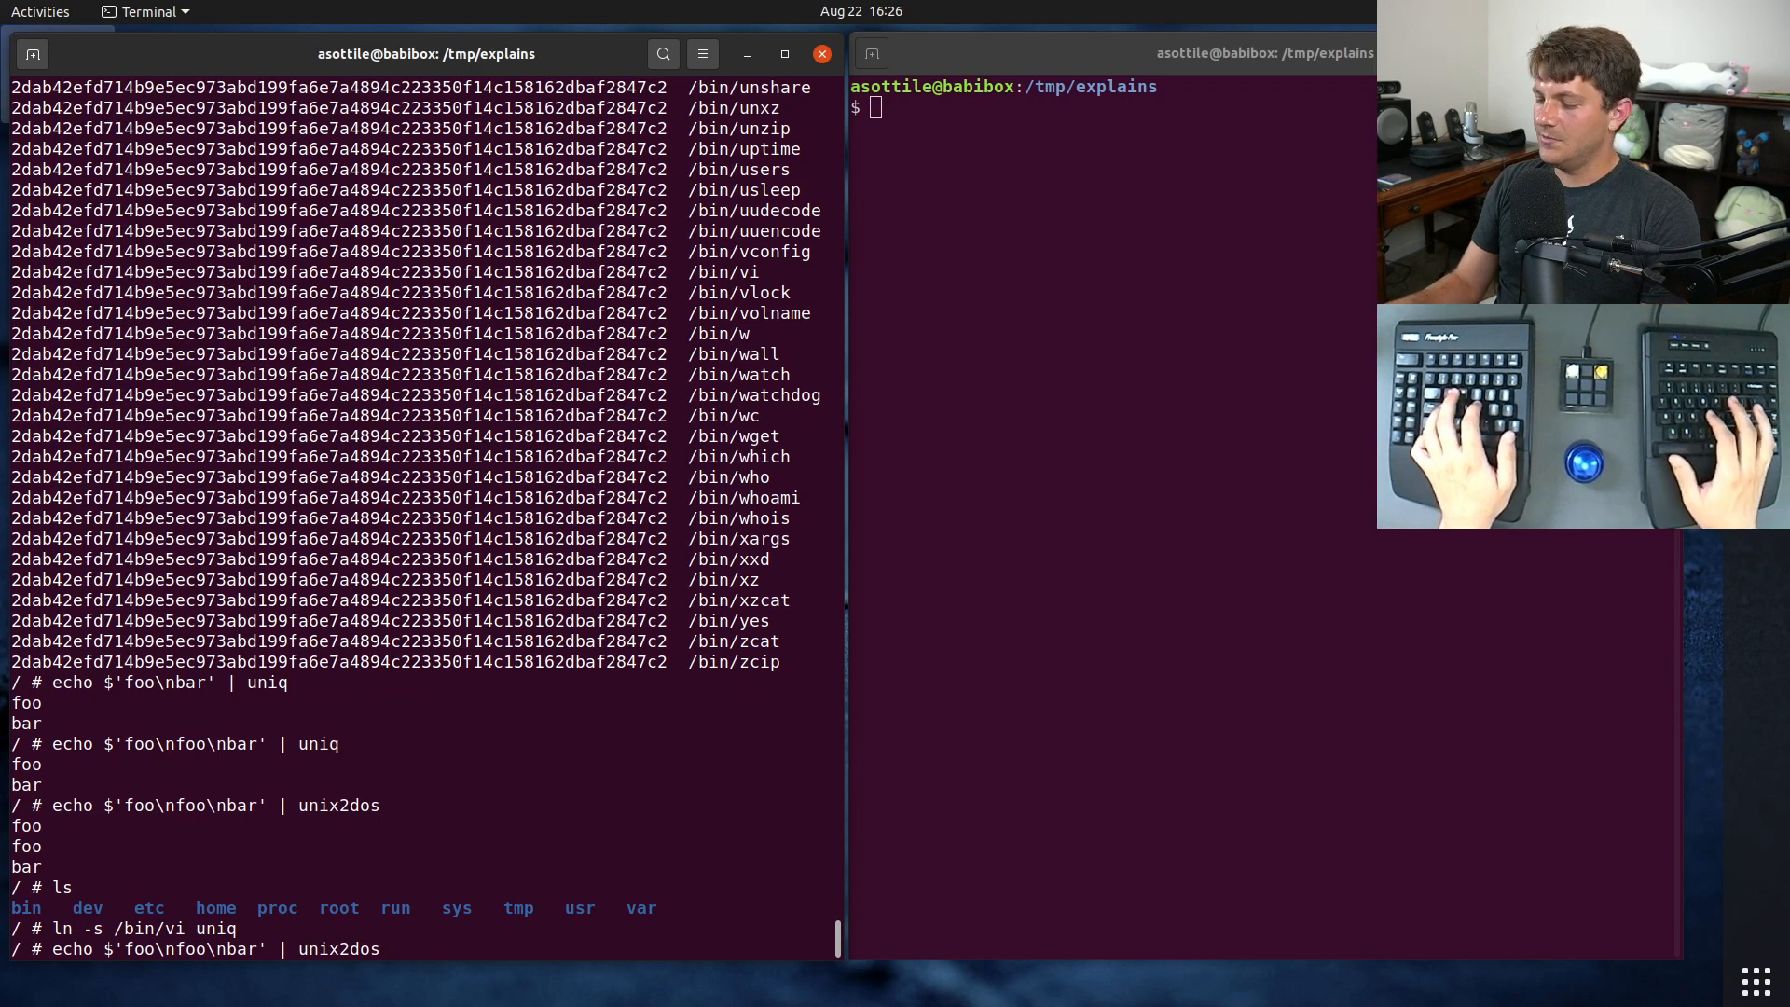
Step: Pipe foo, foo, bar through ./uniq and confirm it prints foo and bar
text(./uni)
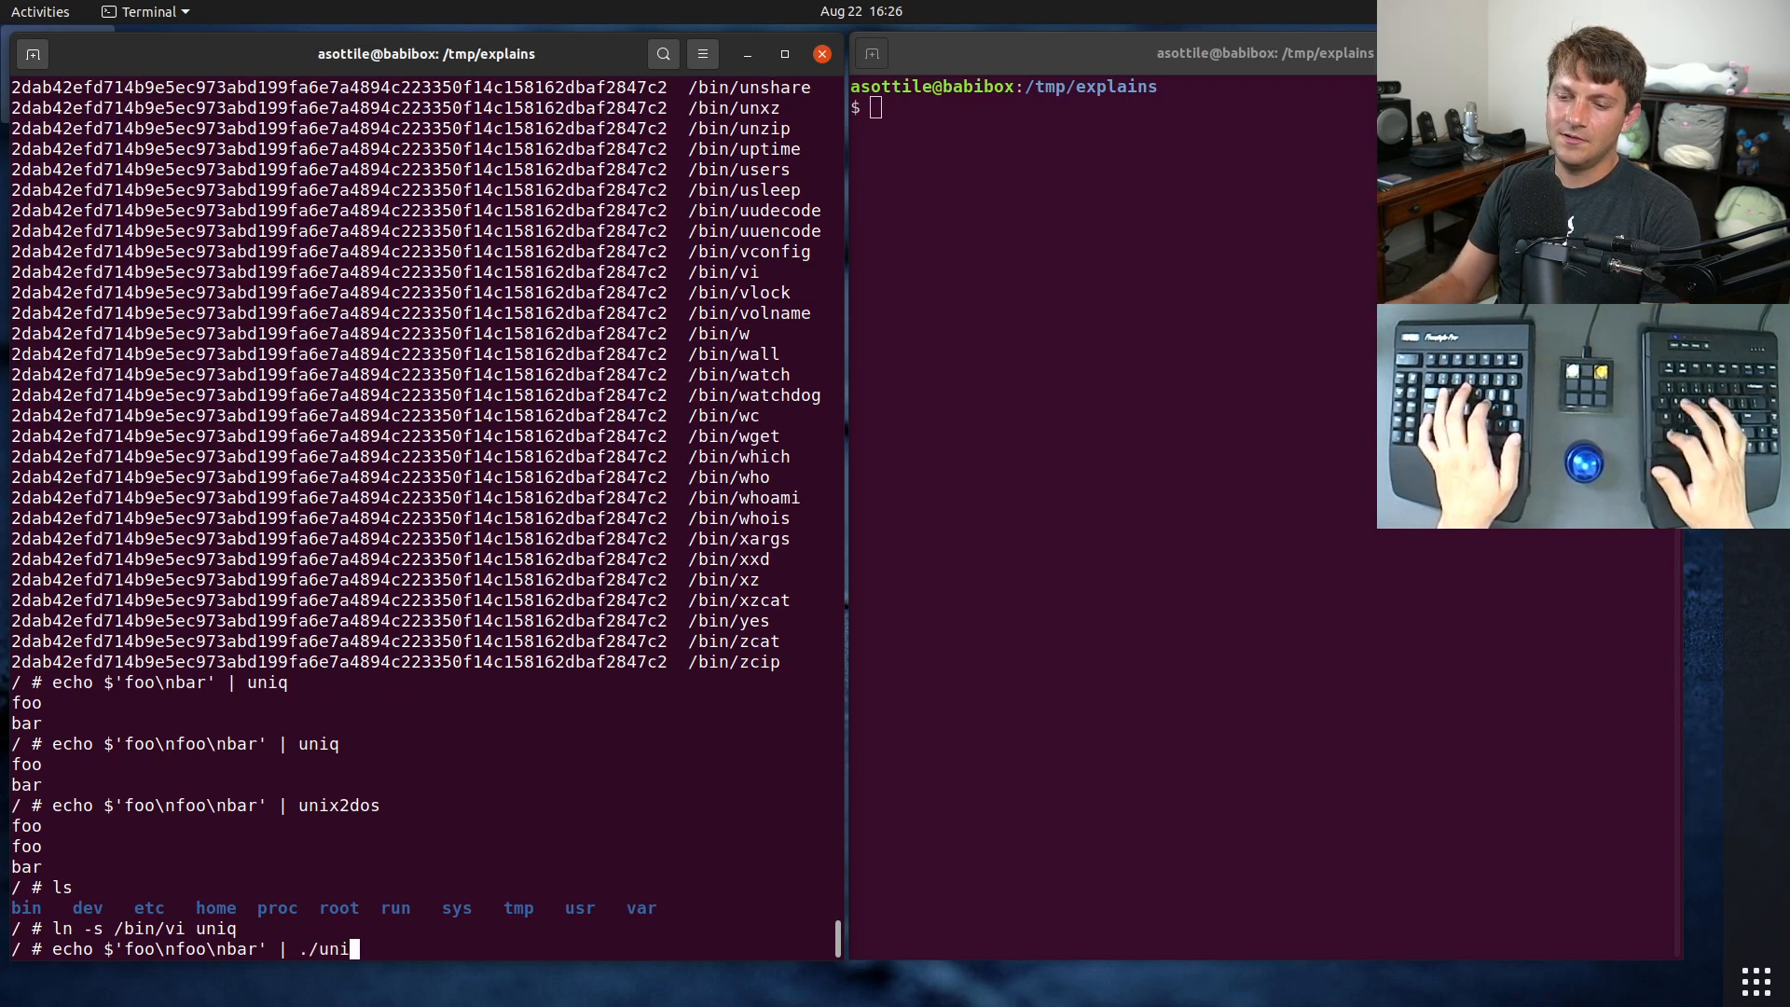
key(Return)
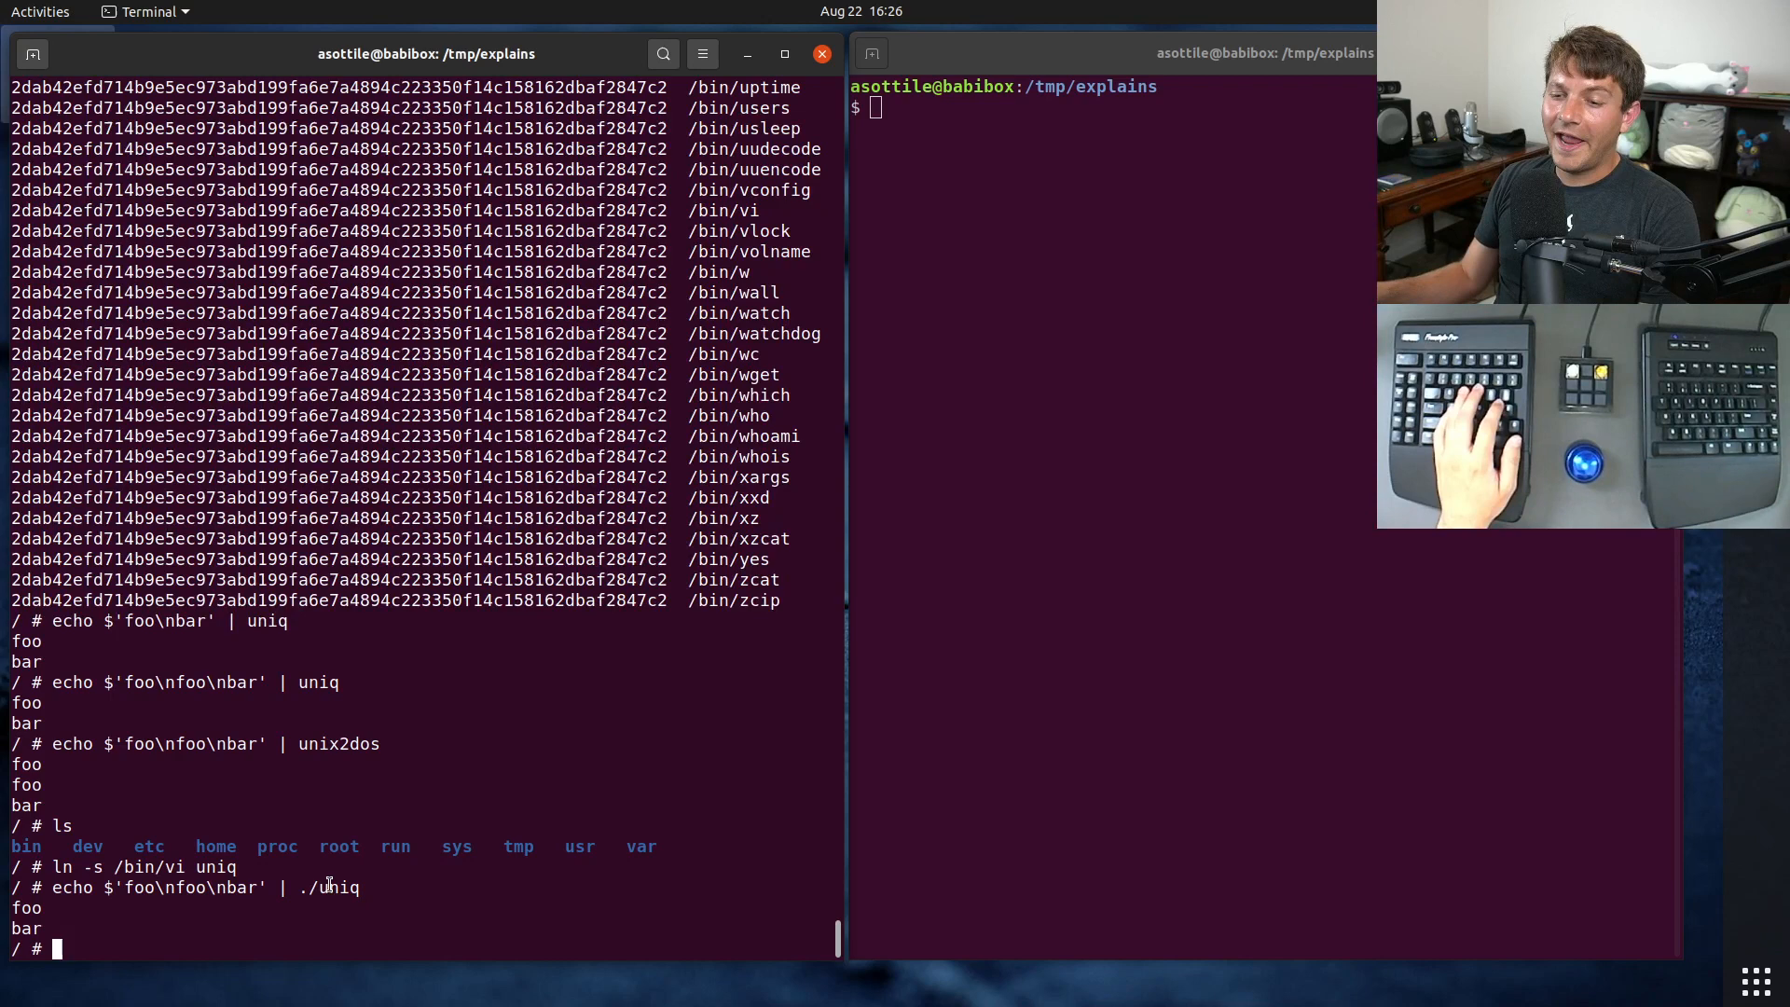
double_click(150, 866)
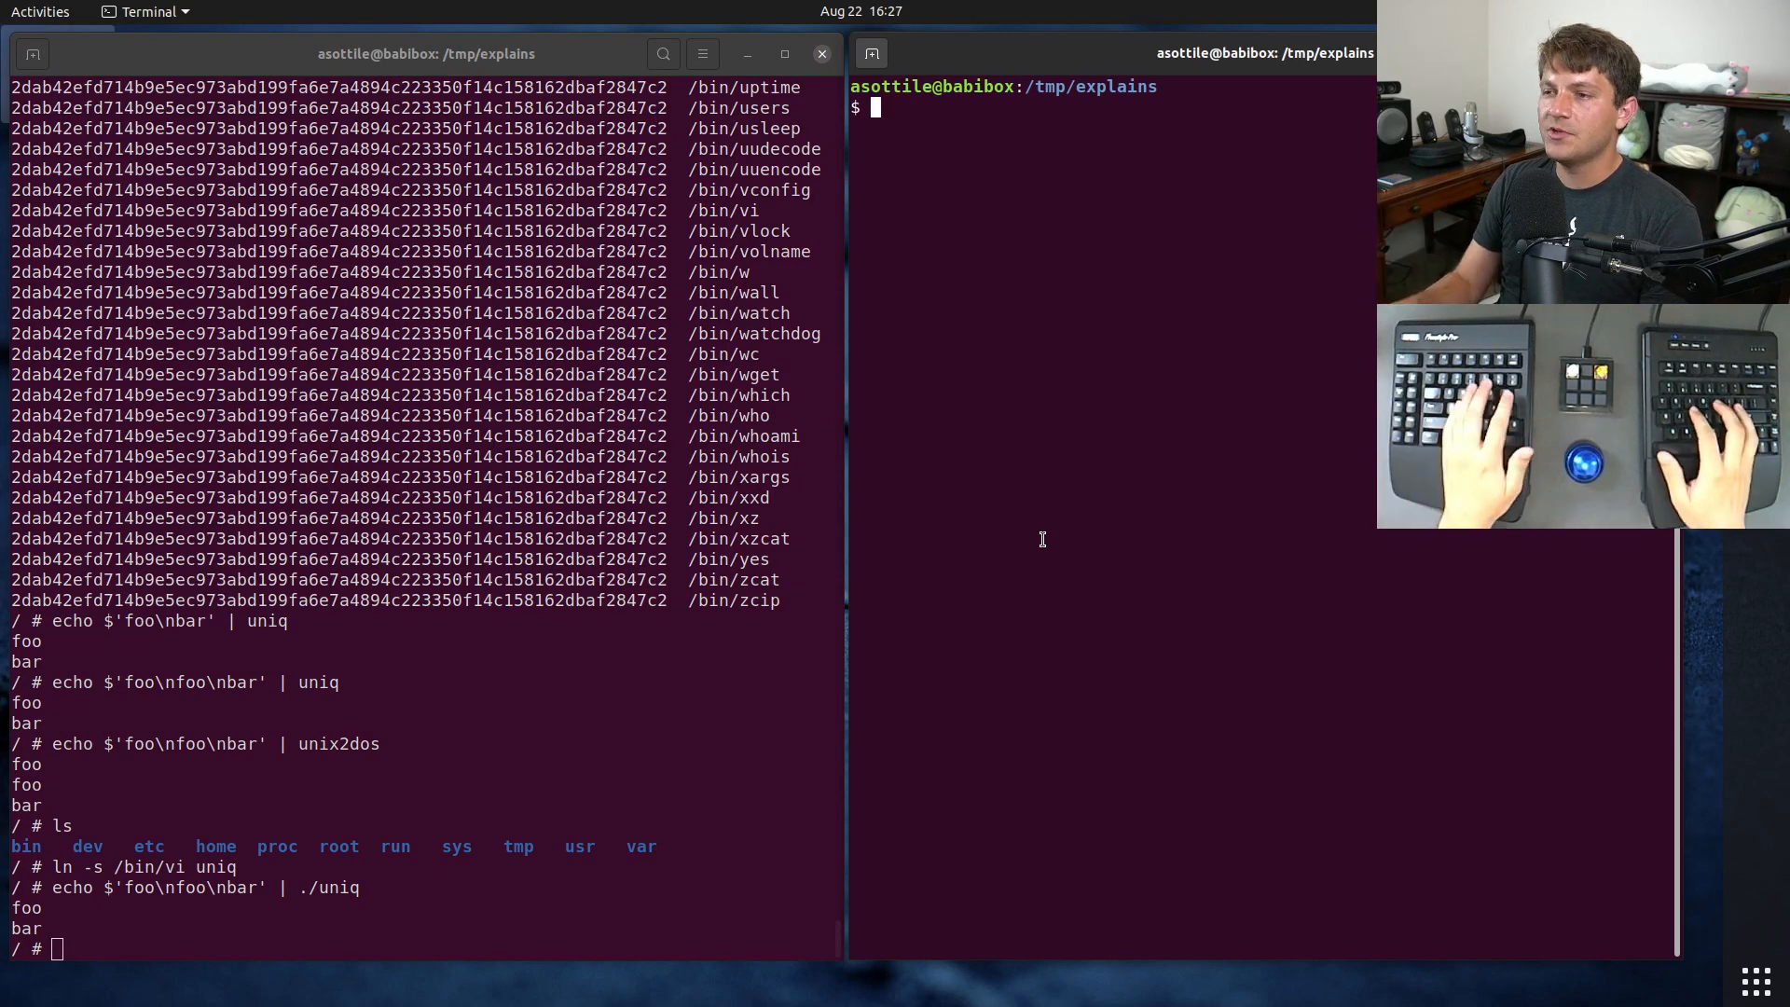
Step: Launch babi on a new t.py file in the second terminal pane
text(ba)
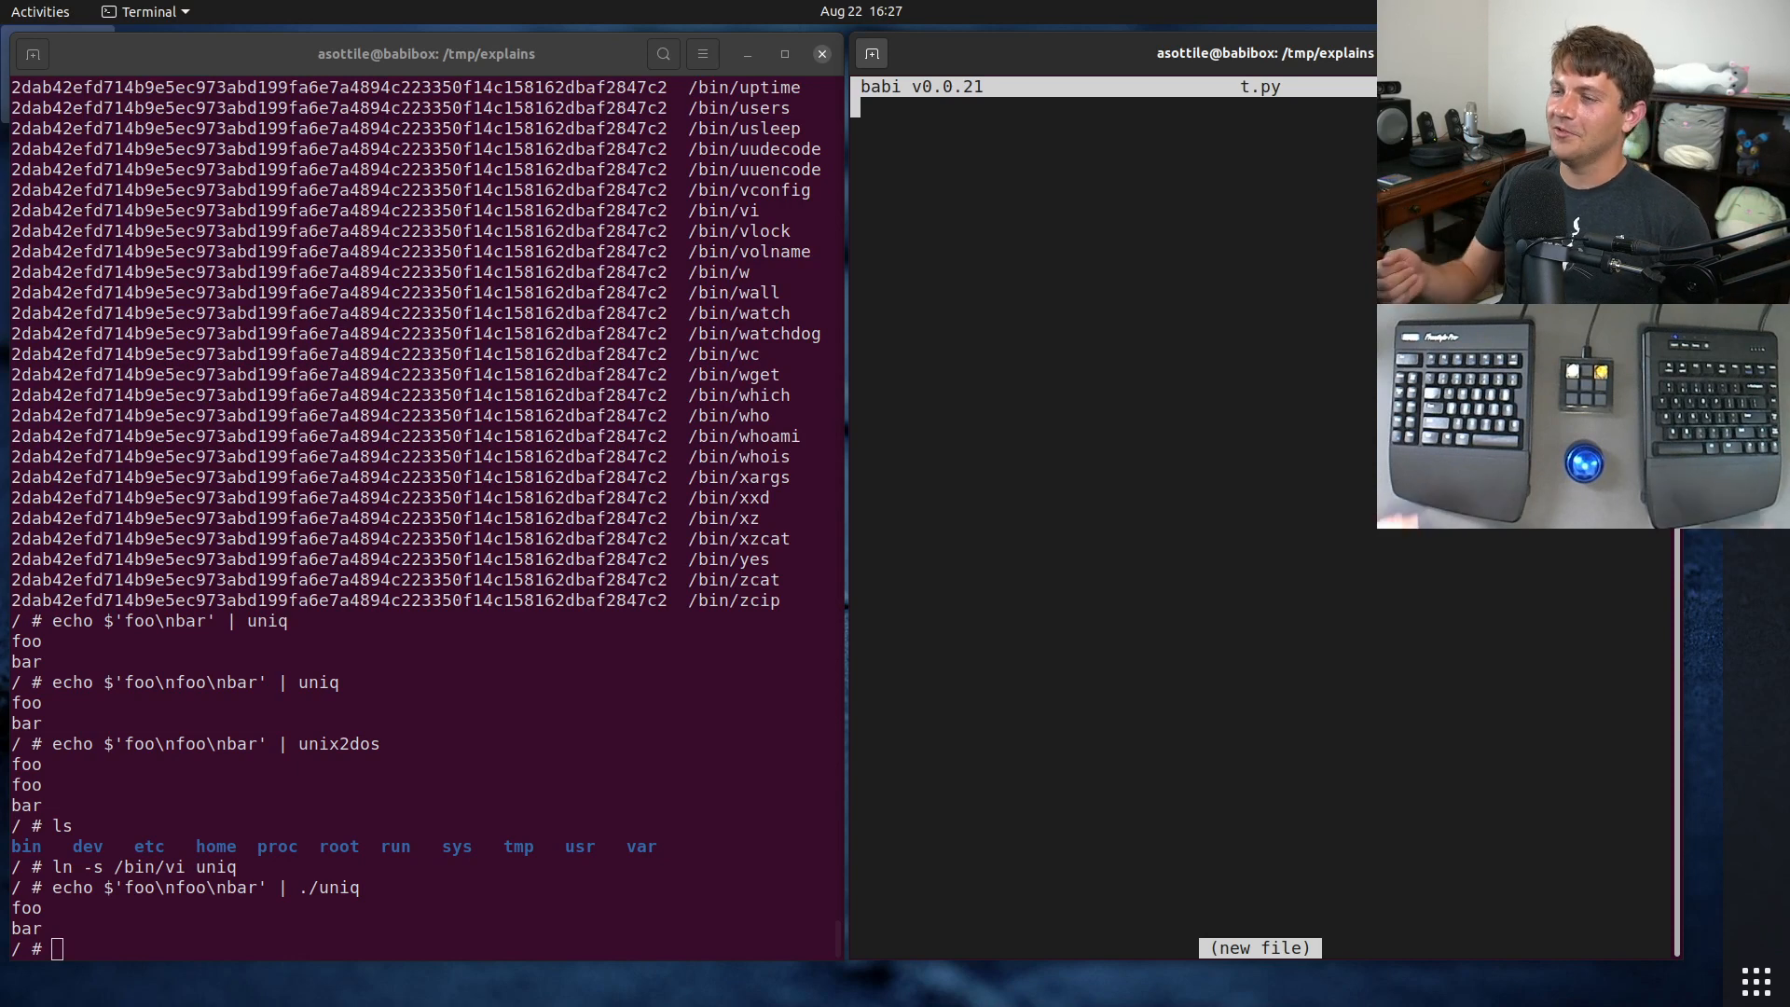
Step: Write t.py with a python shebang, __main__ guard, import sys, and main() printing sys.argv[0]; save
text(#!/usr)
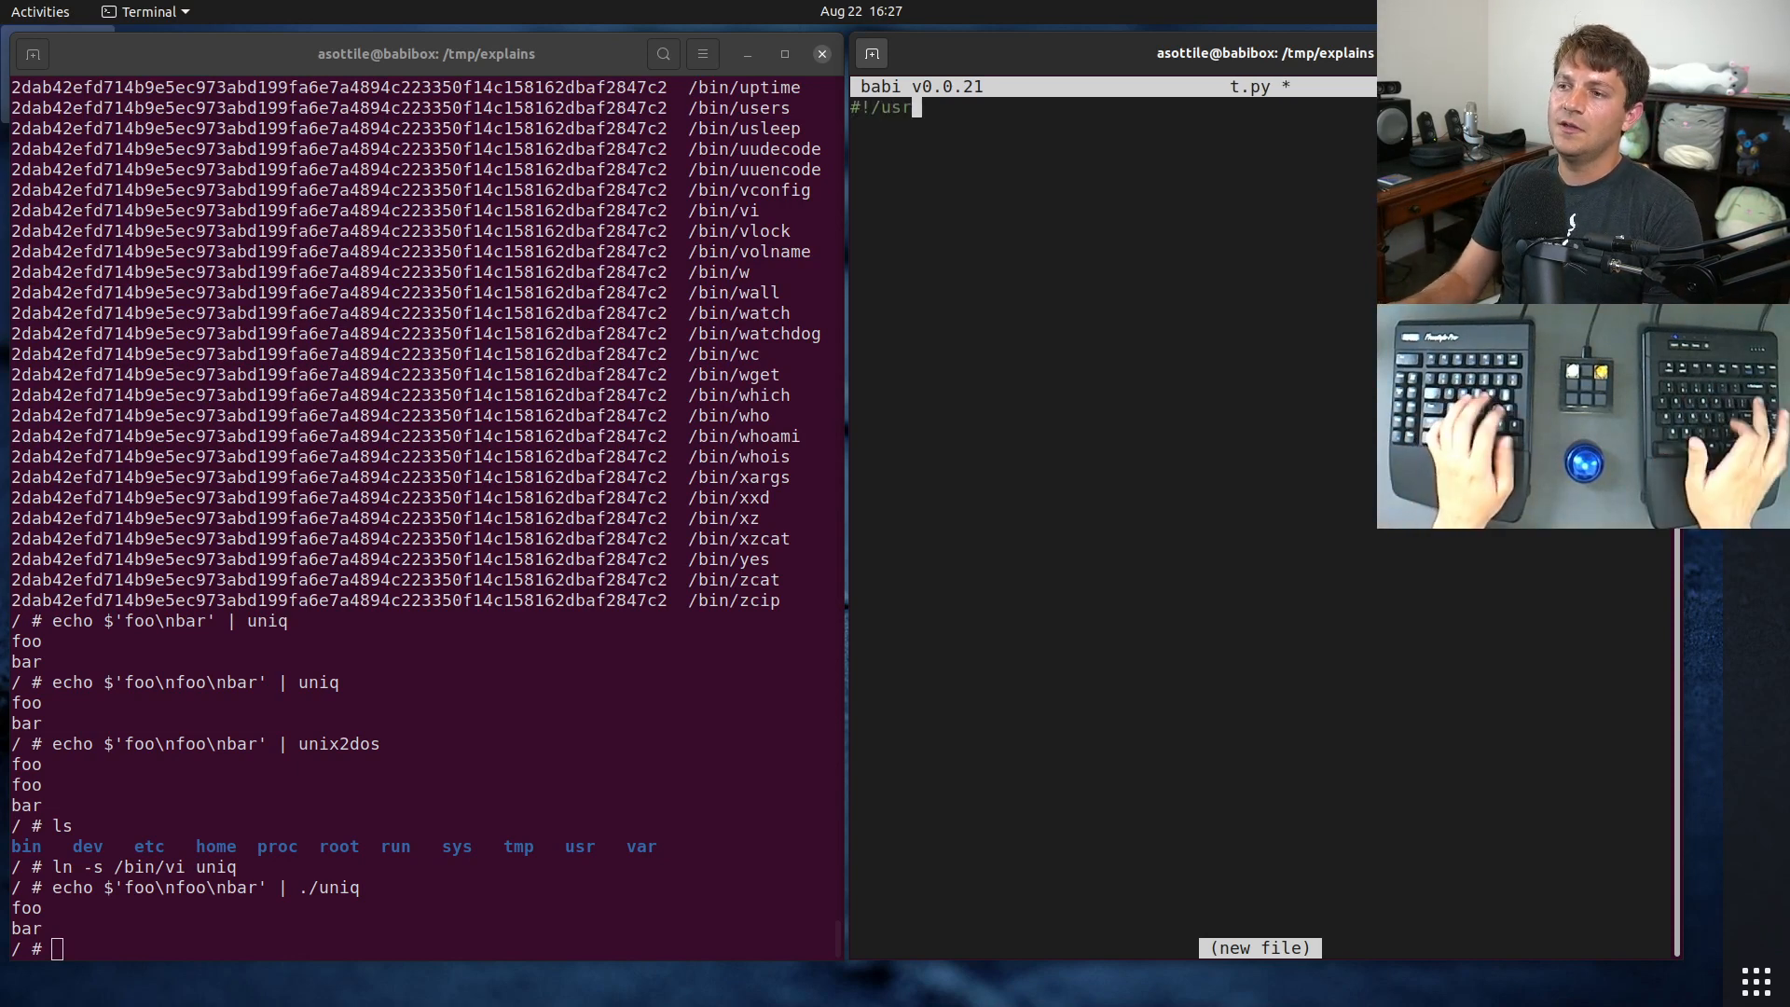
text(/bin/env pthon3)
click(1262, 148)
text(if __name)
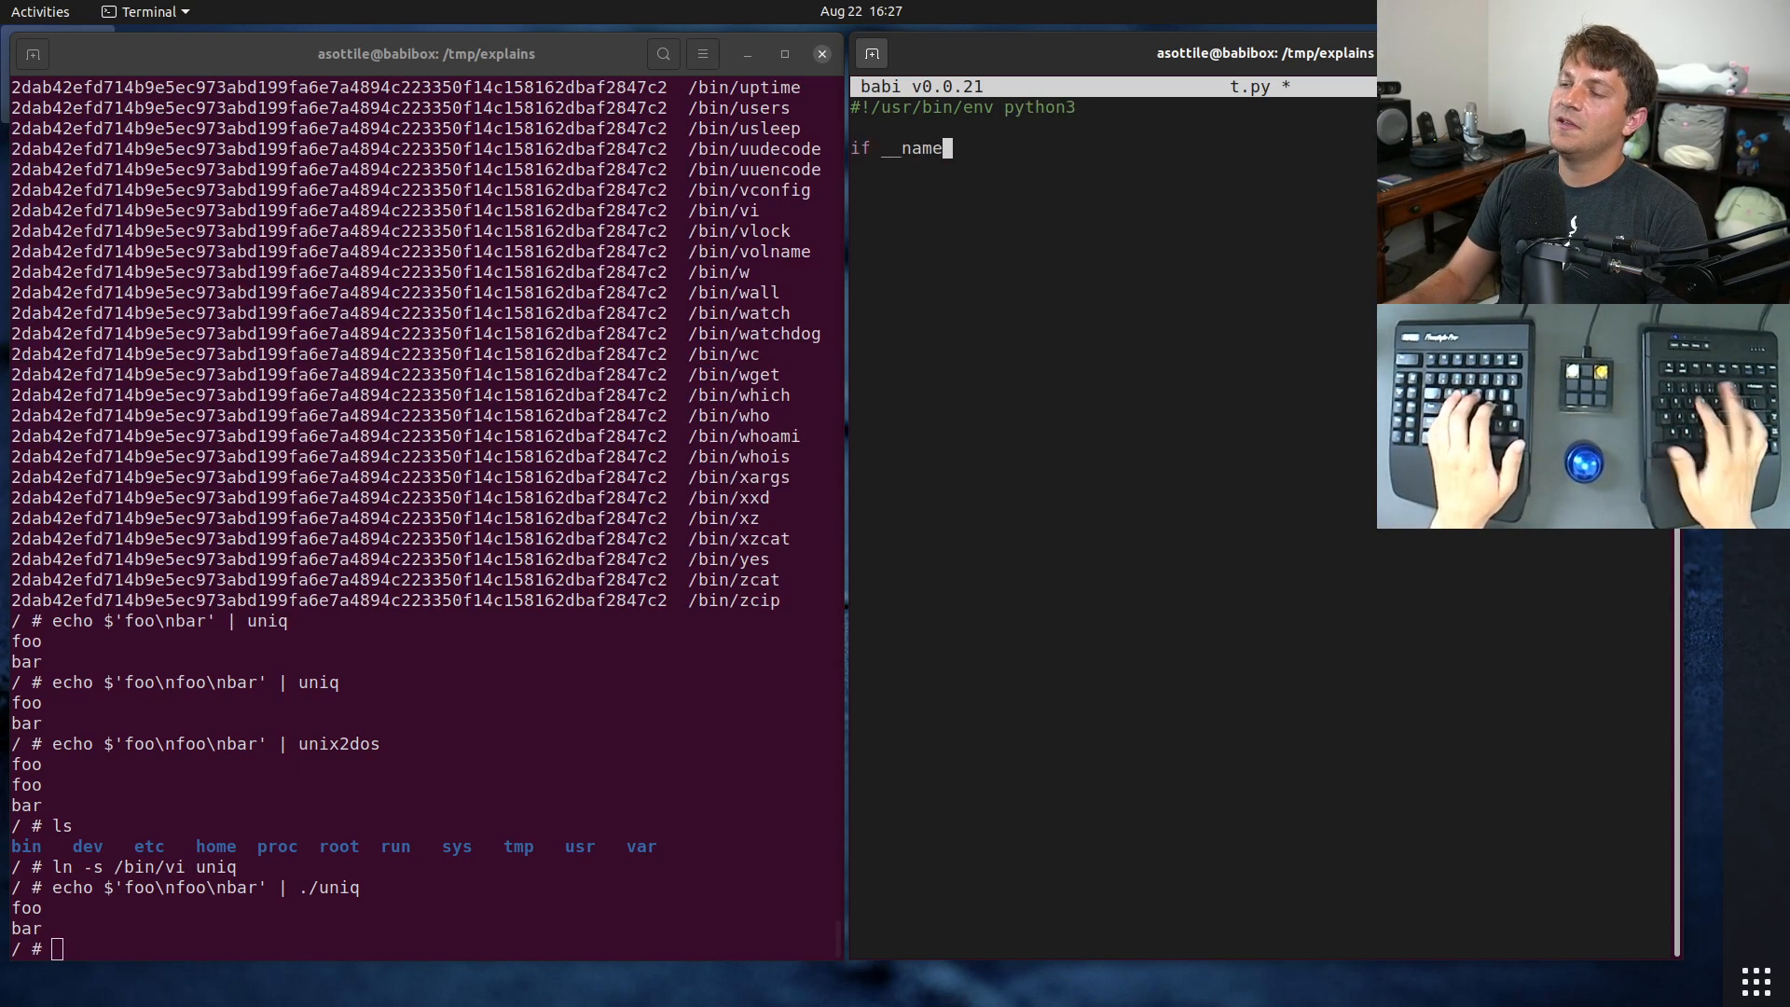
text(== '__main__':)
click(1262, 168)
text(raise SystemE)
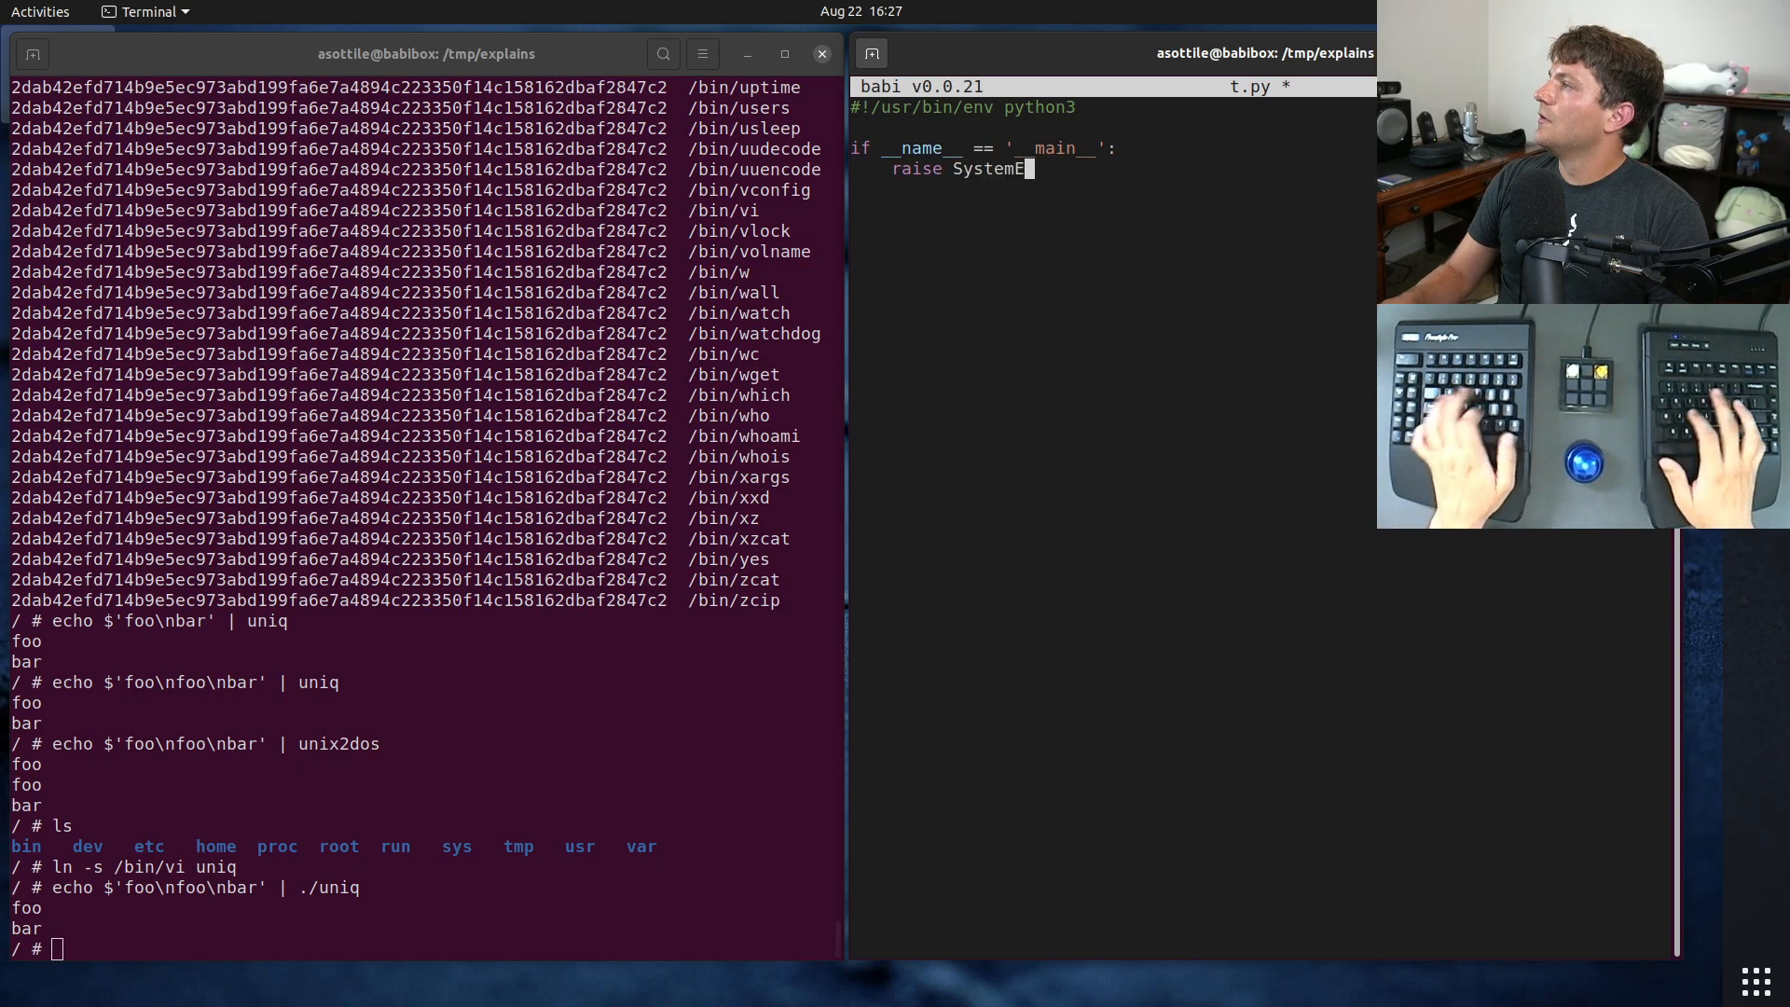
text(xit(main()))
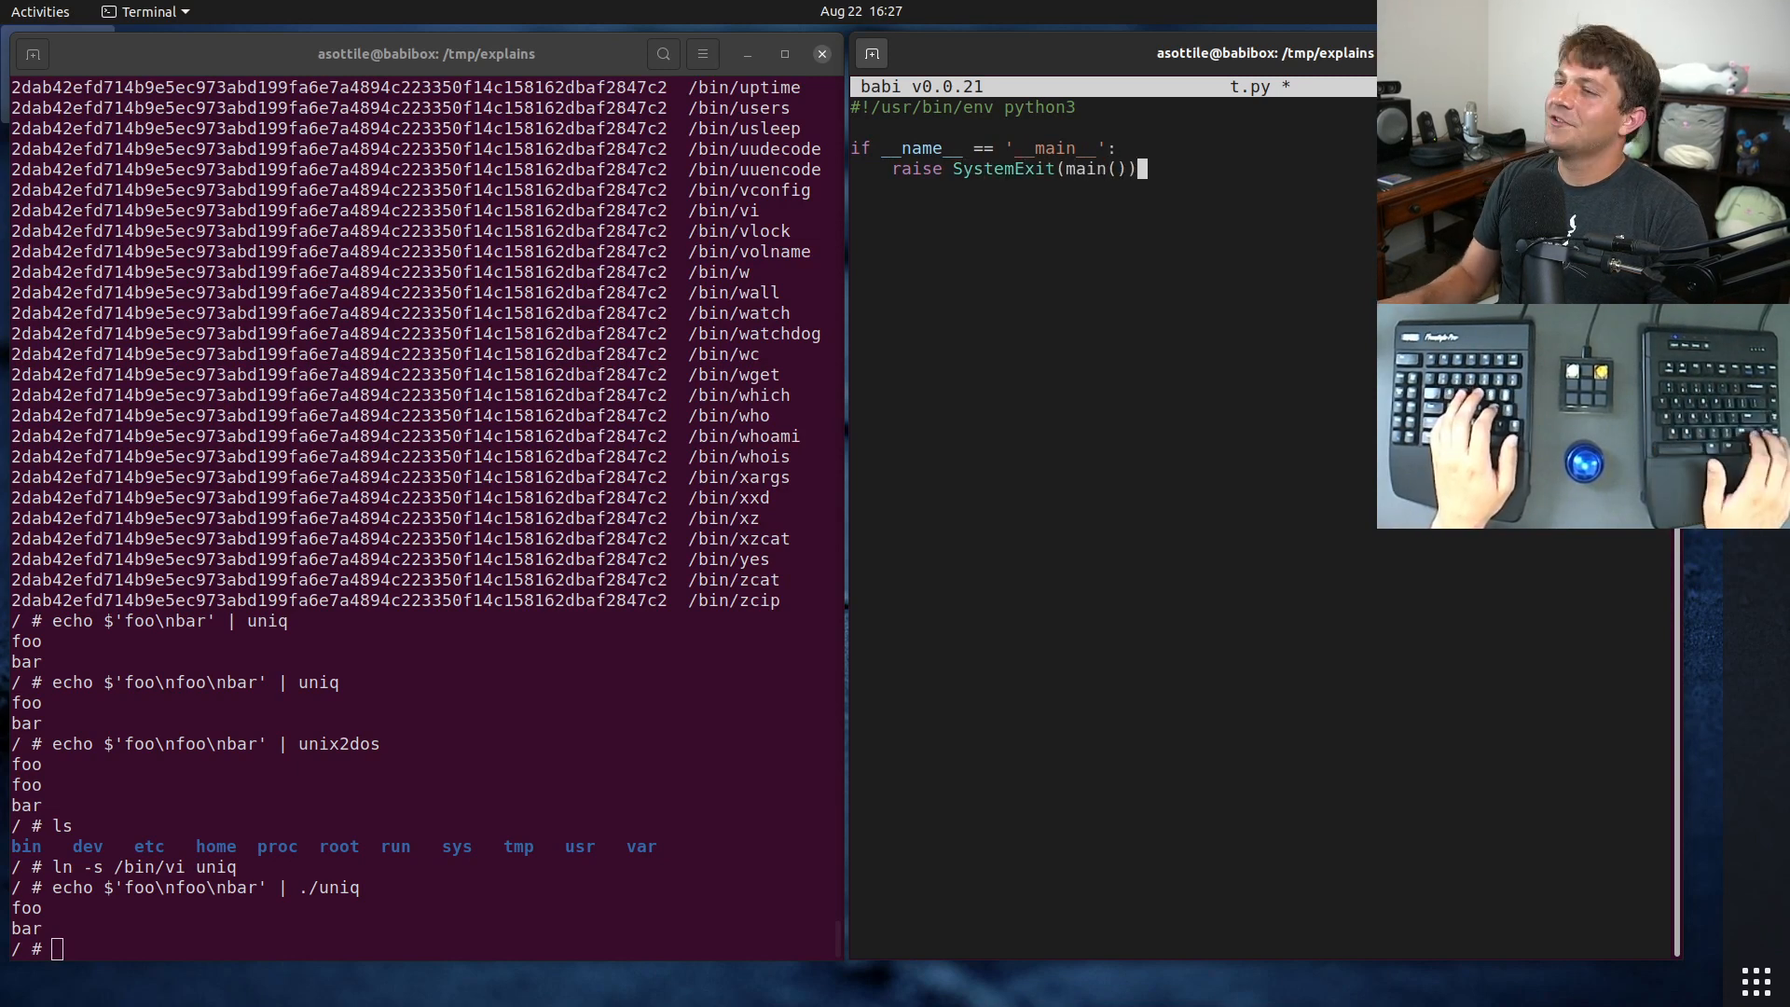
text(def)
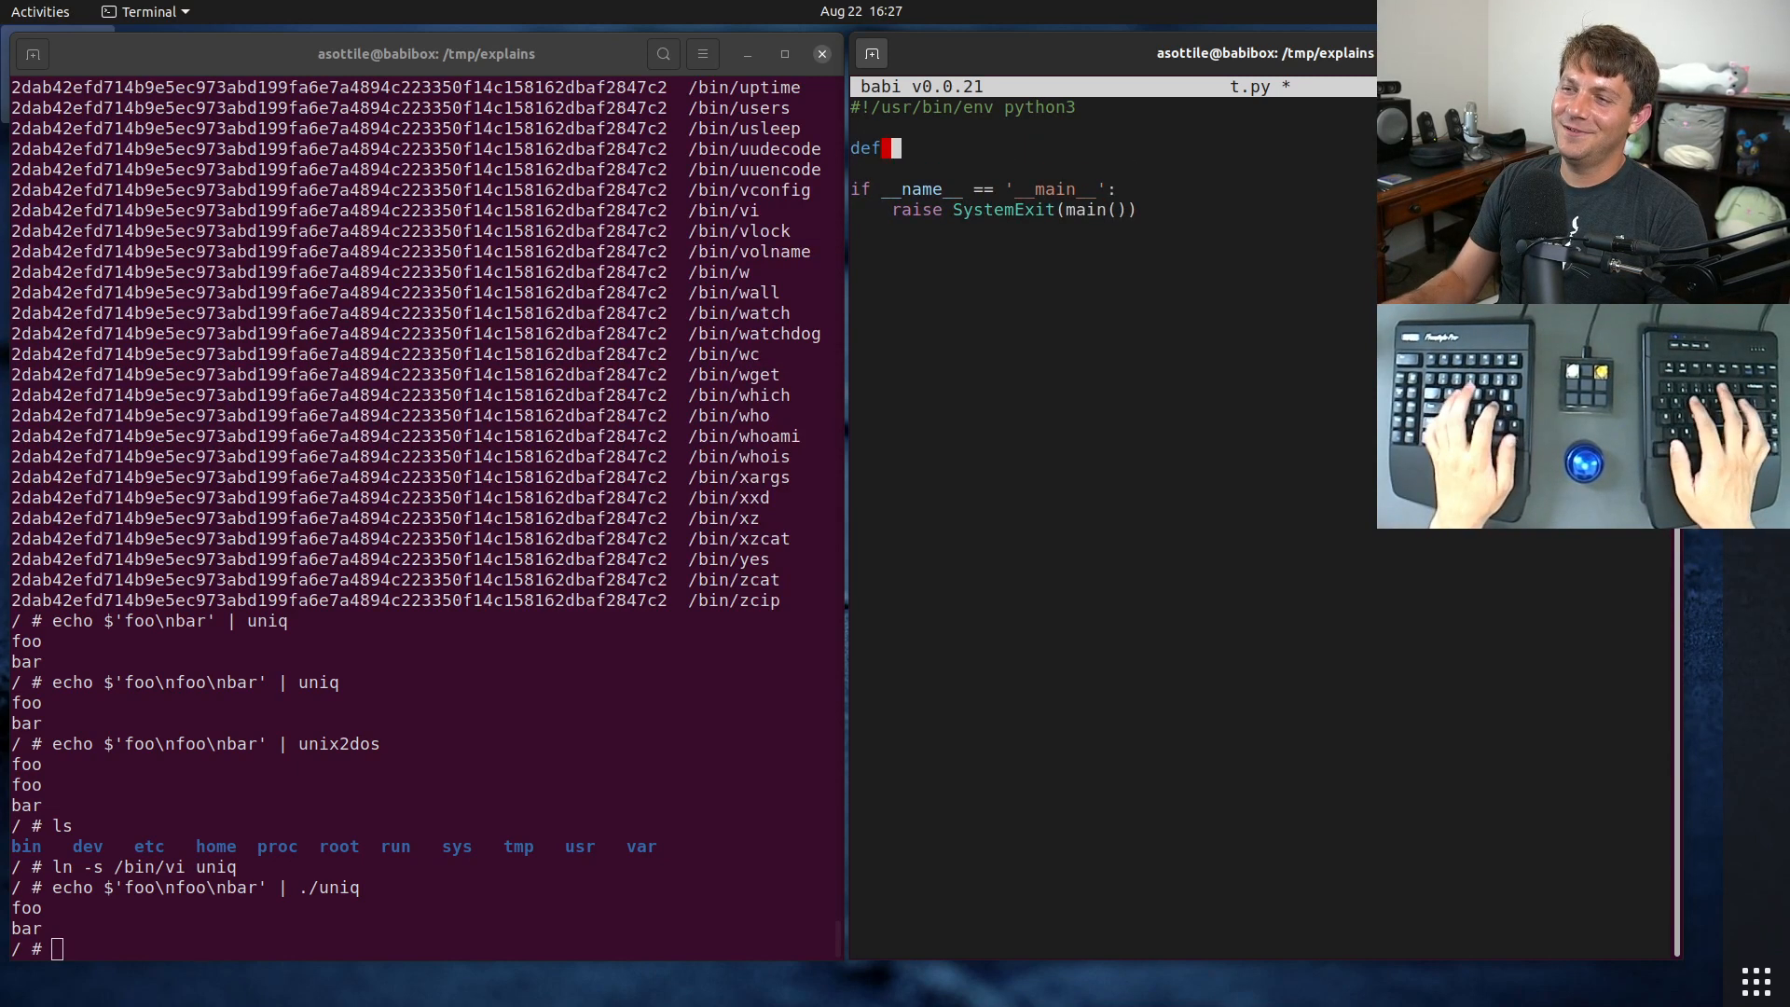
text(main() -> int:)
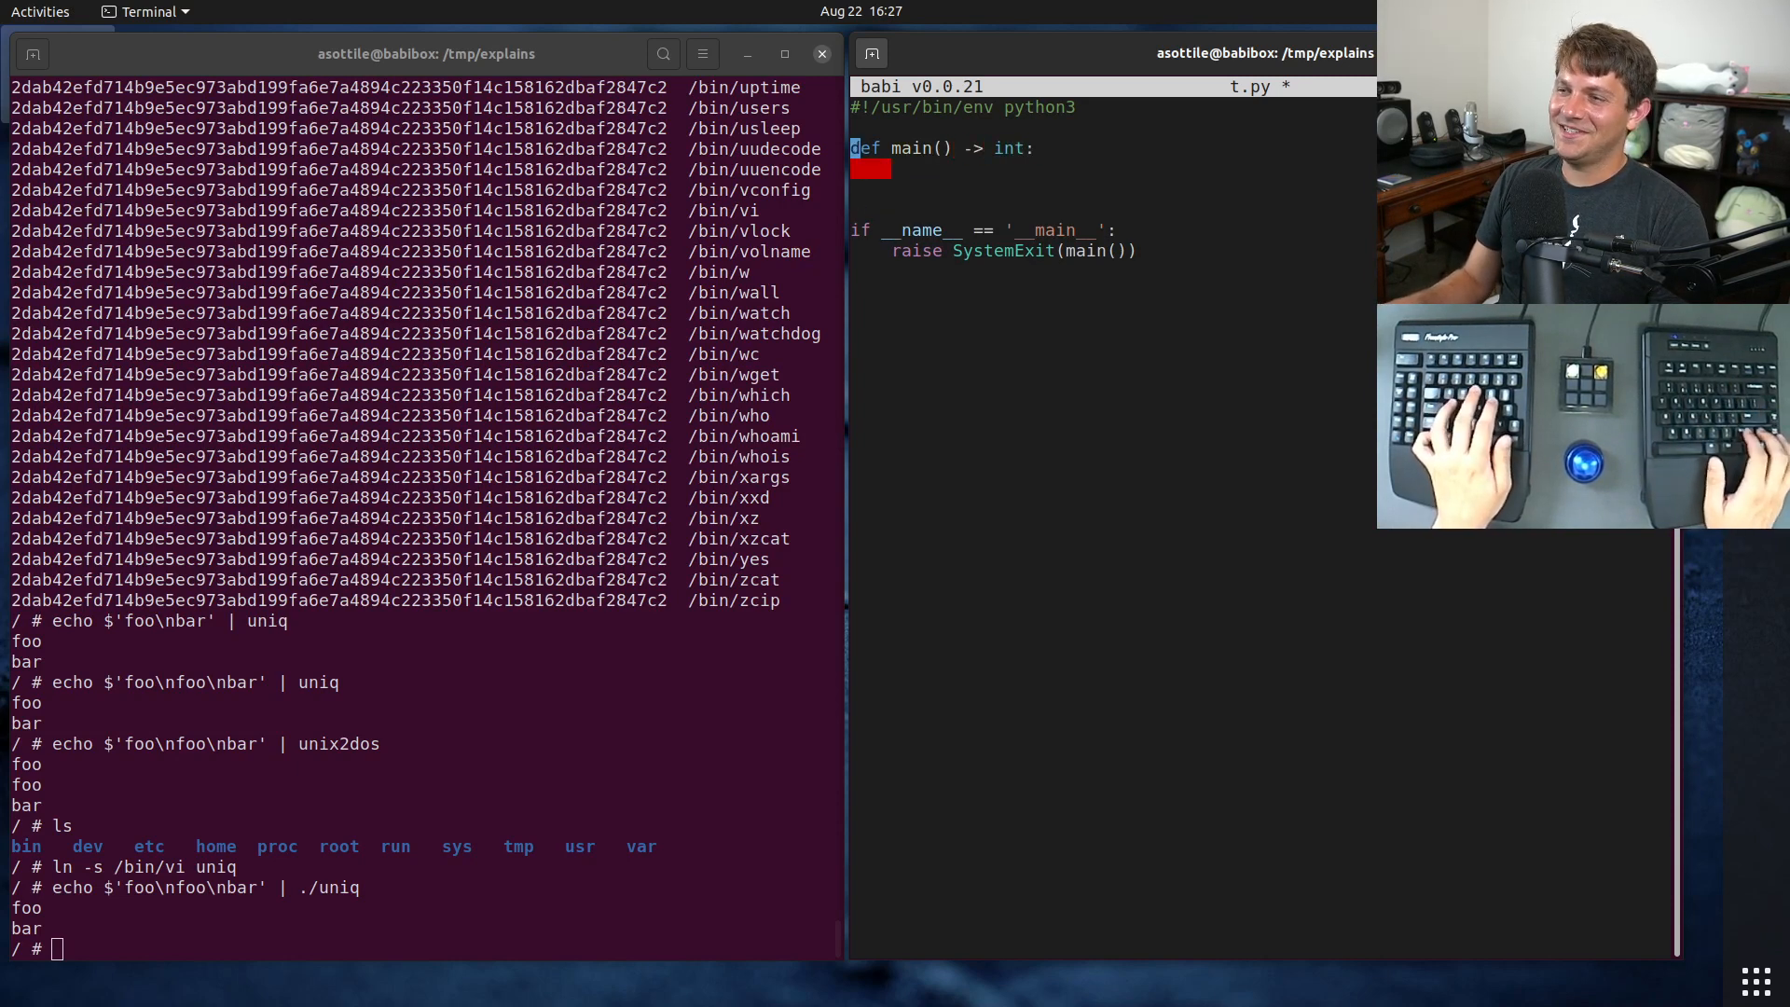
text(import sys)
click(1113, 169)
text(prin)
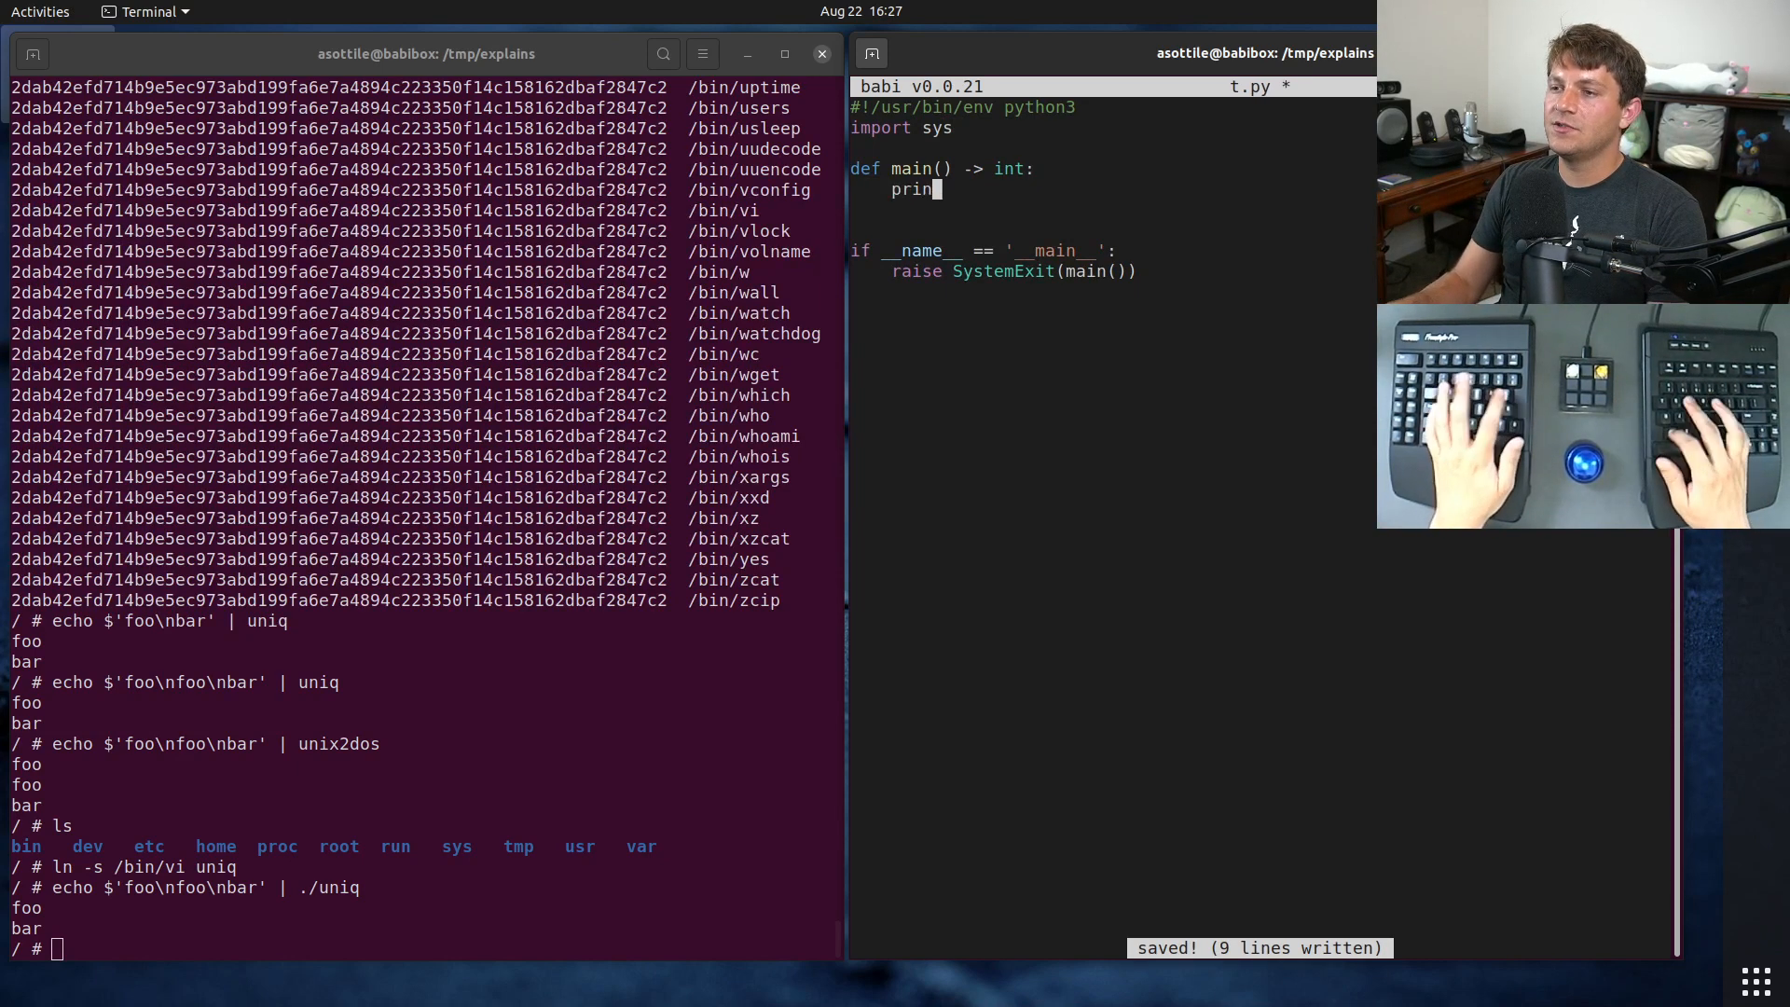
text(t(sys.p)
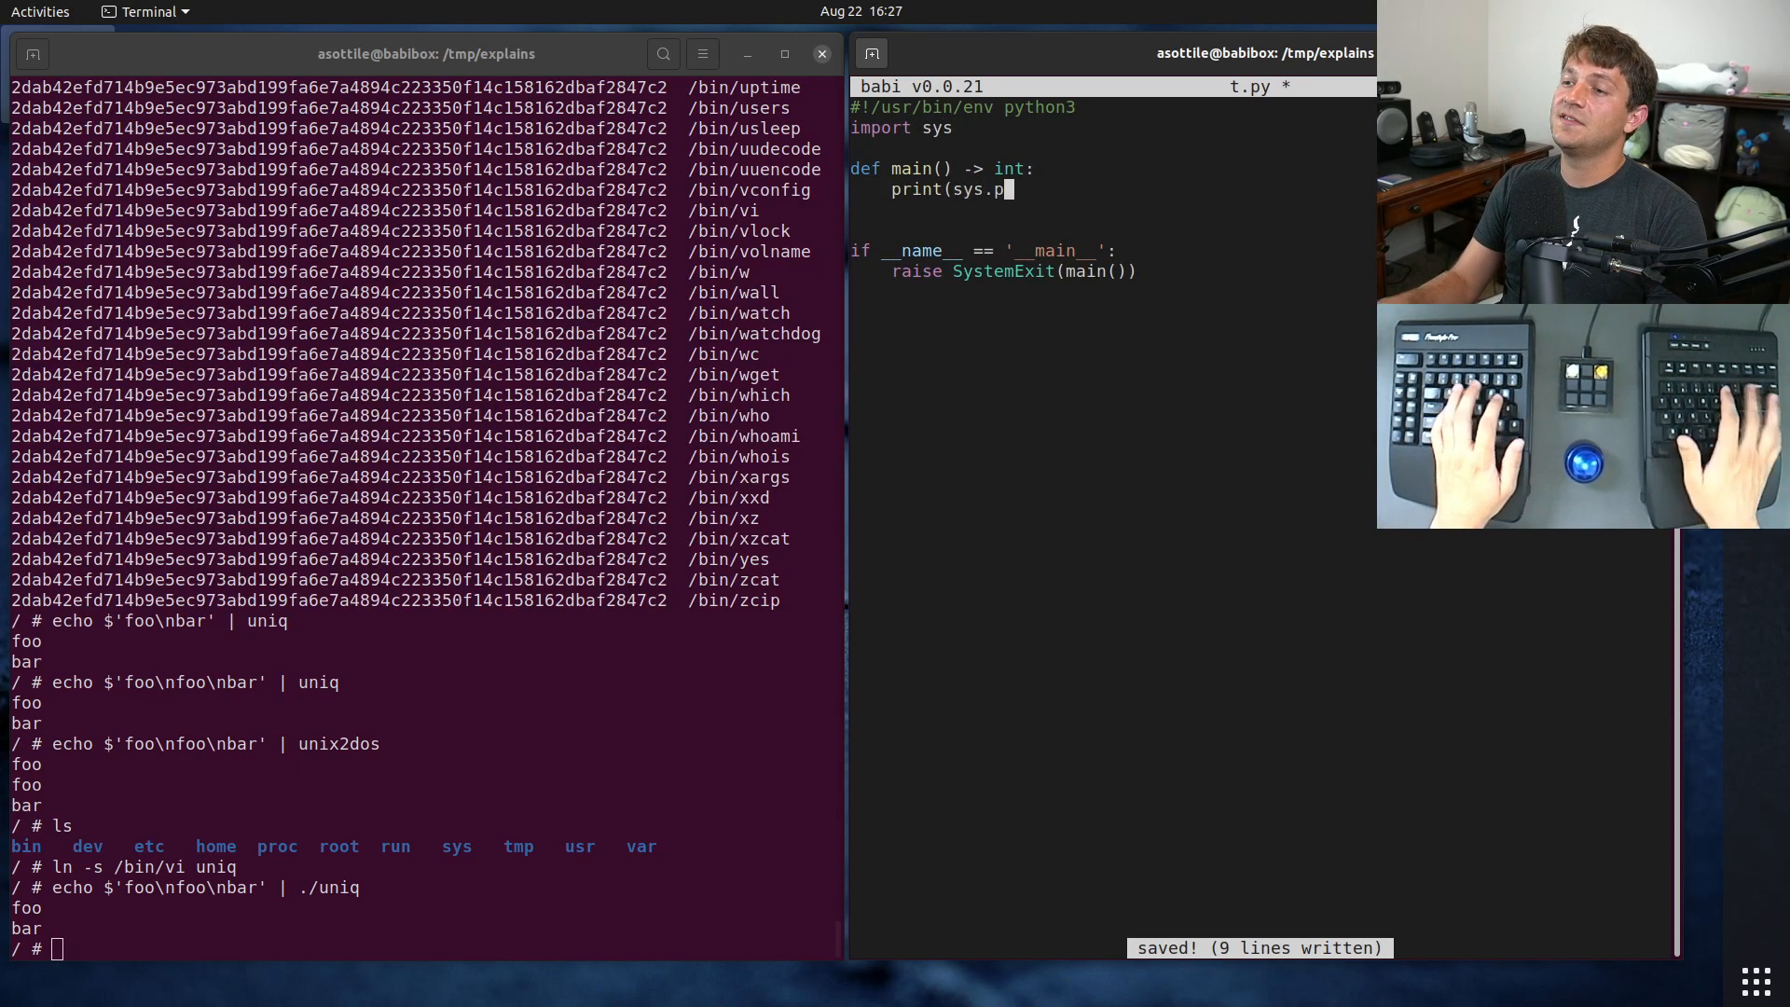
text(argv[0]))
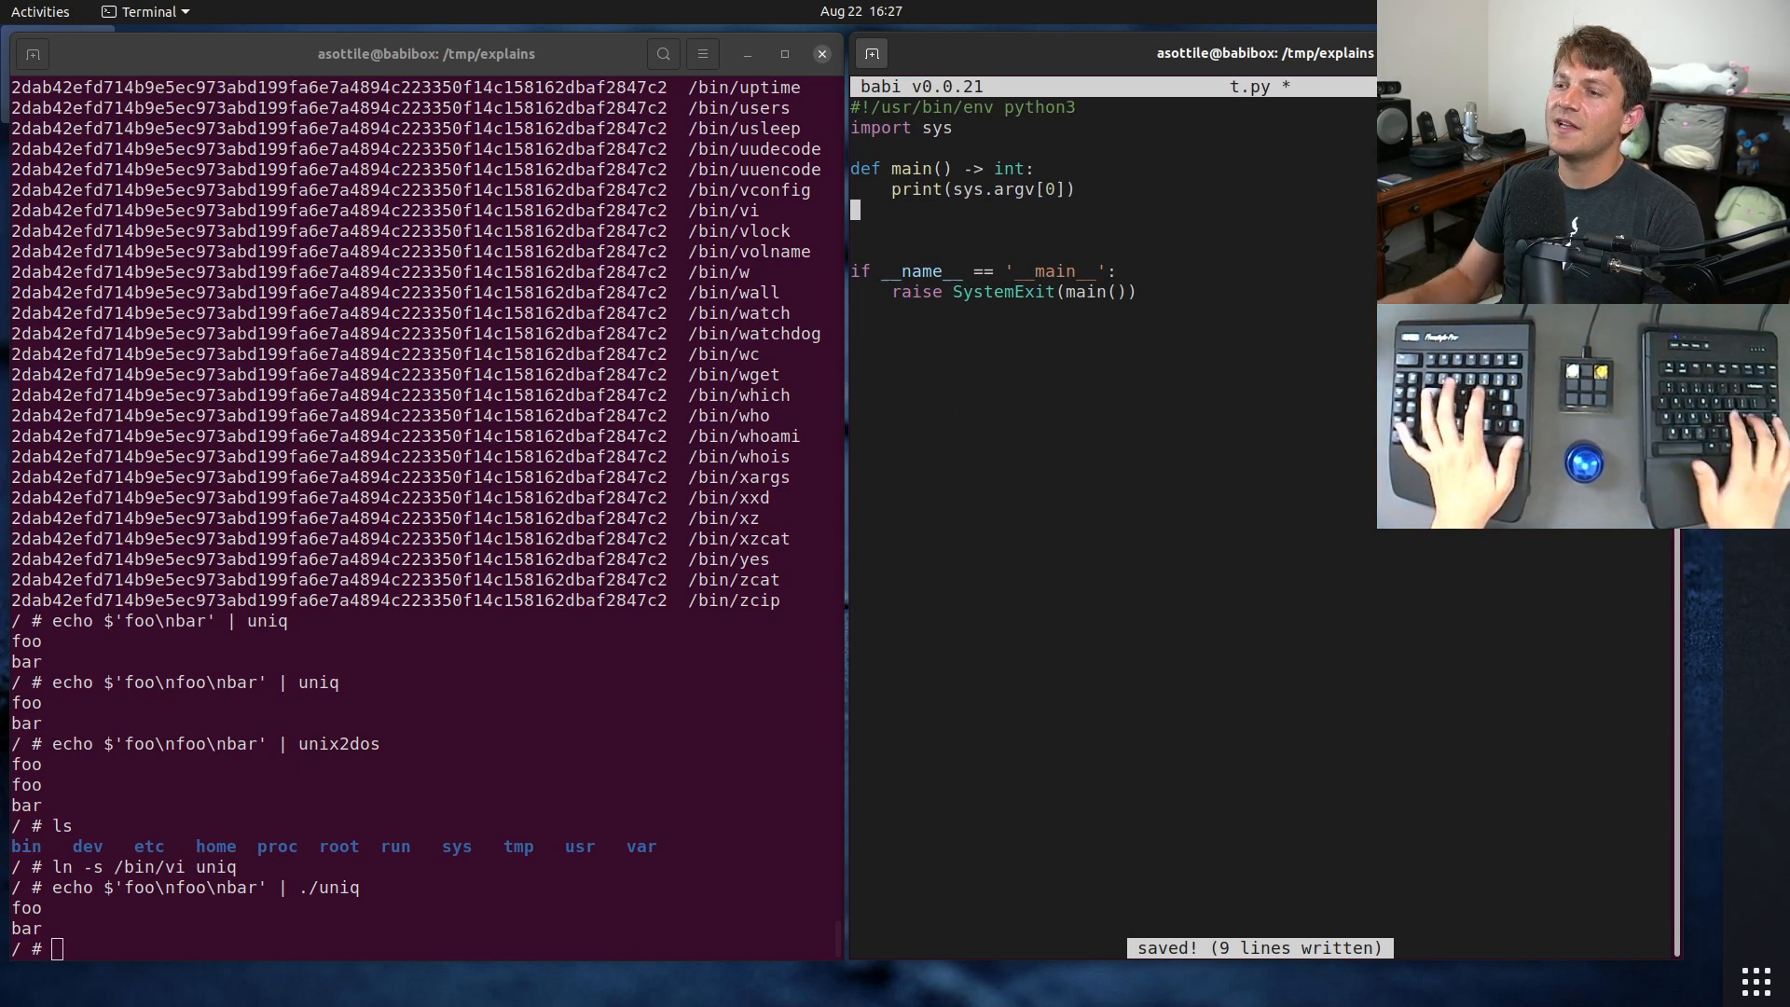
text(return 0)
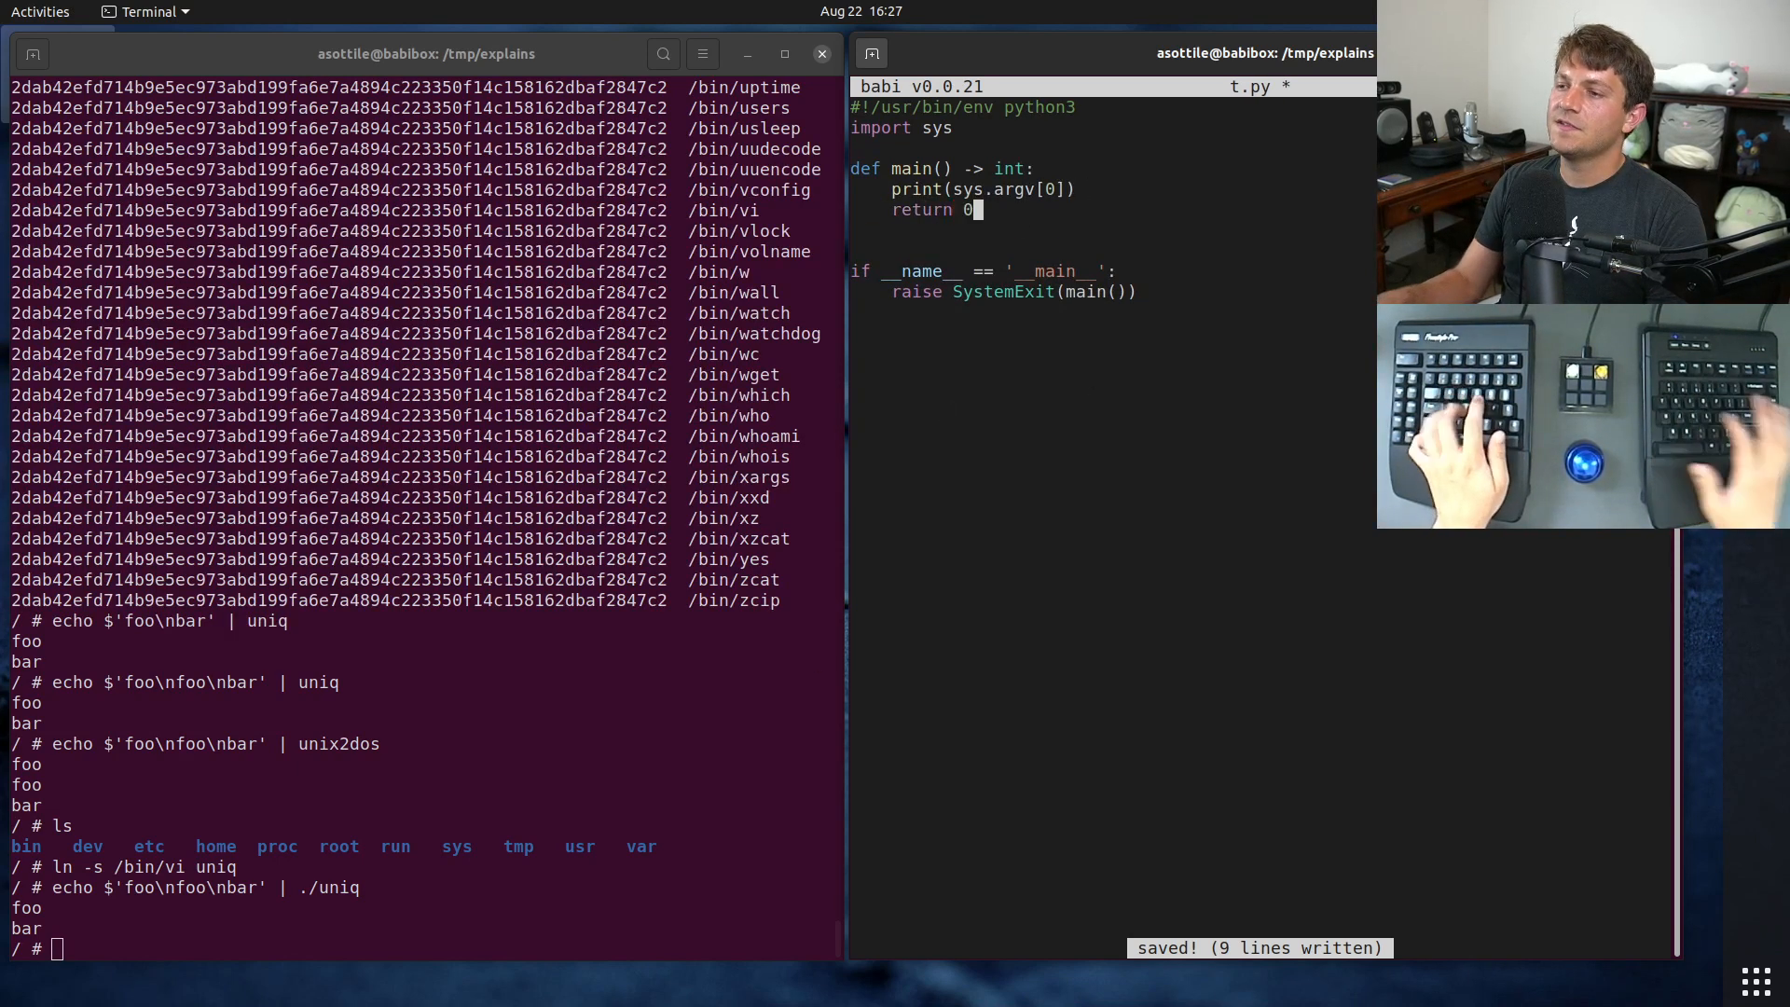
key(ctrl+s)
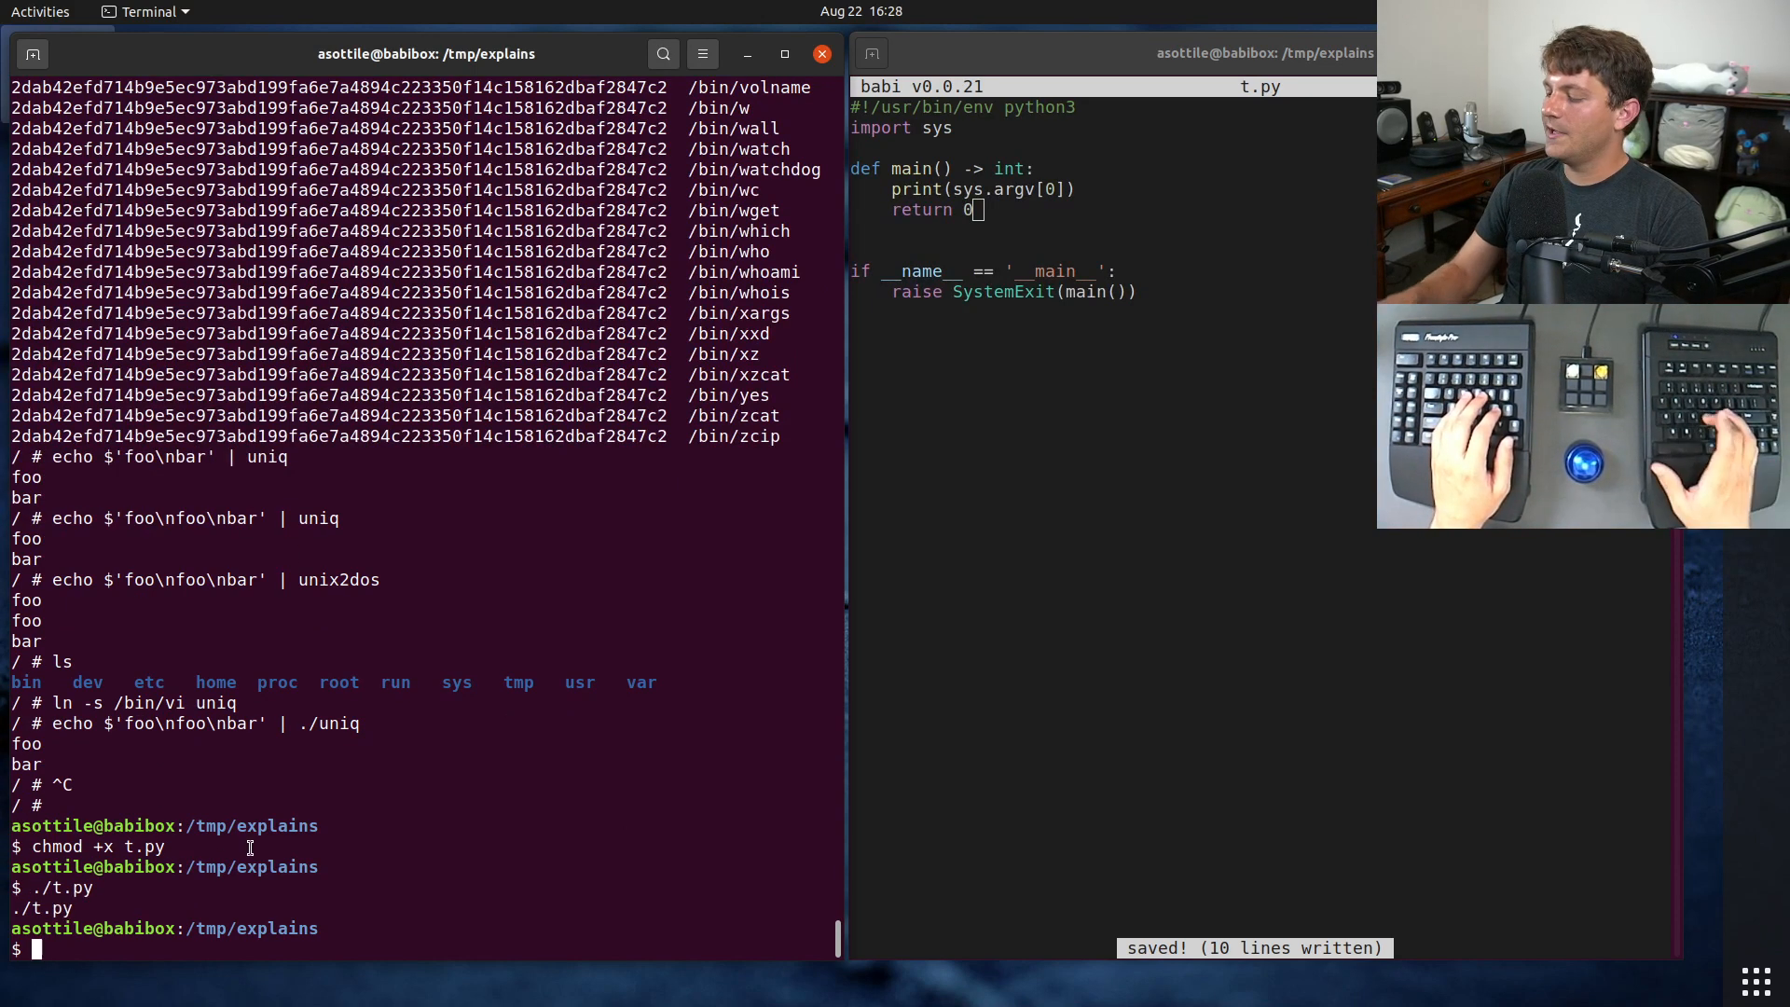
Step: Make t.py executable, link it as uniq, and run ./uniq to print its name
text(ln -sf)
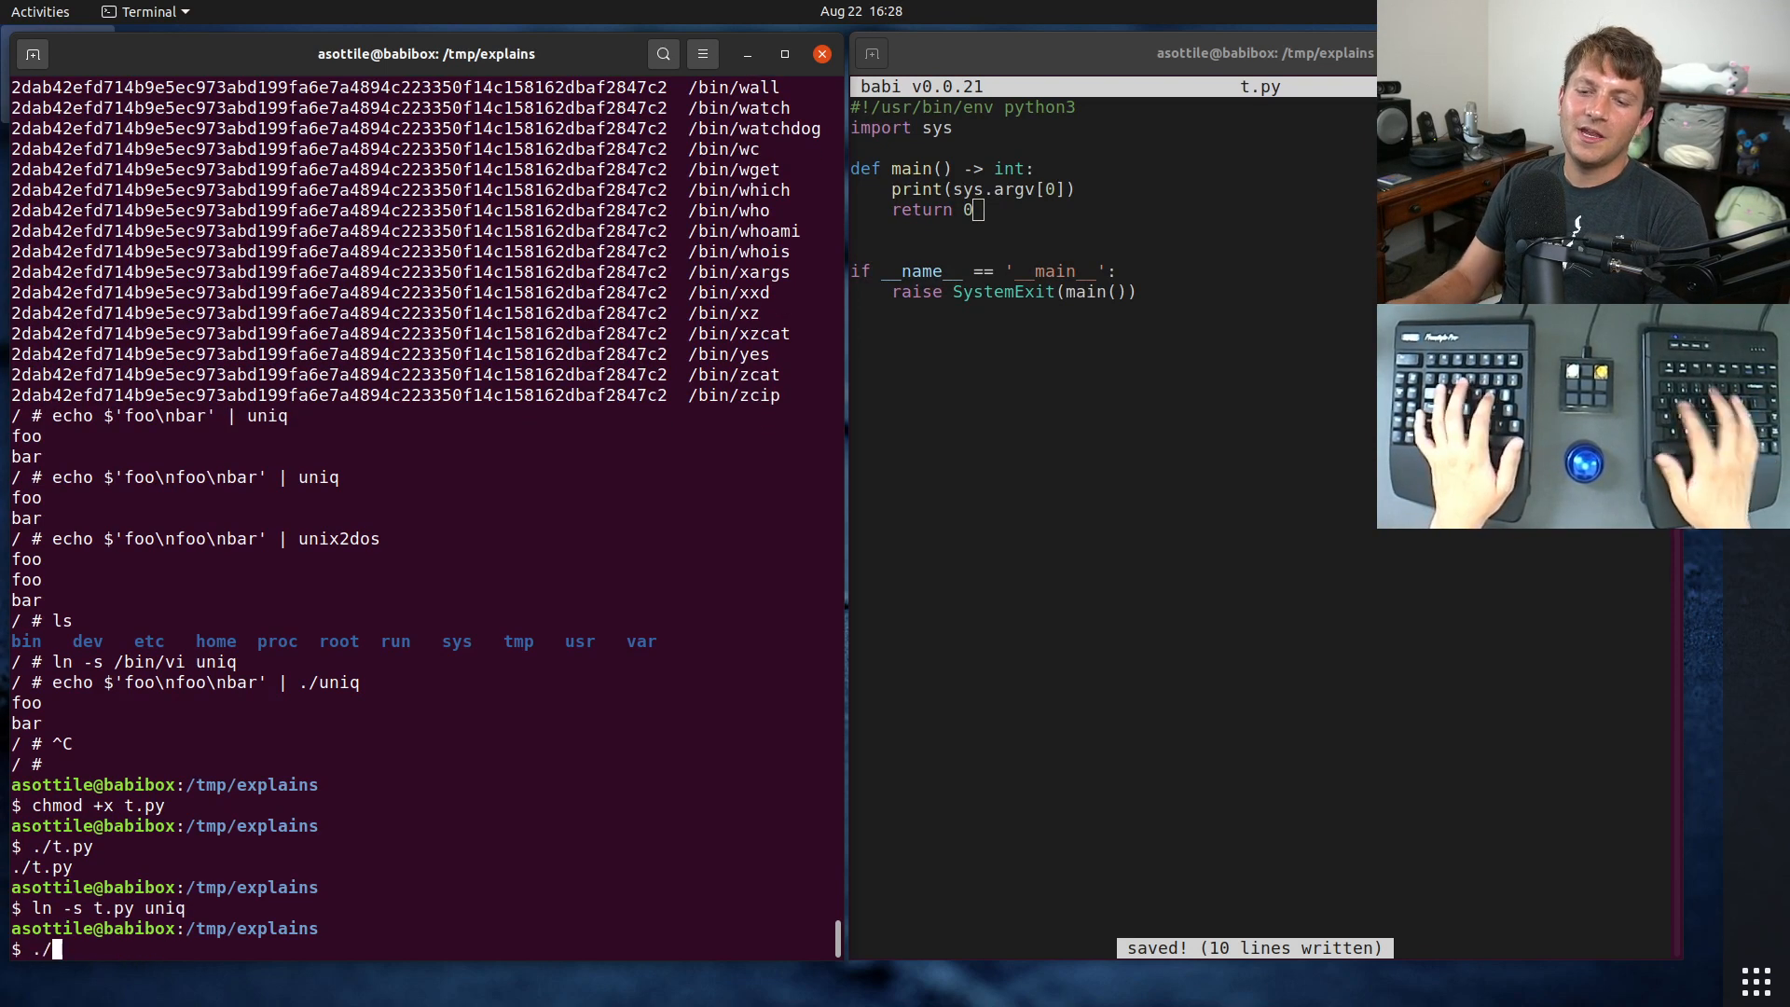
text(uniq)
key(Return)
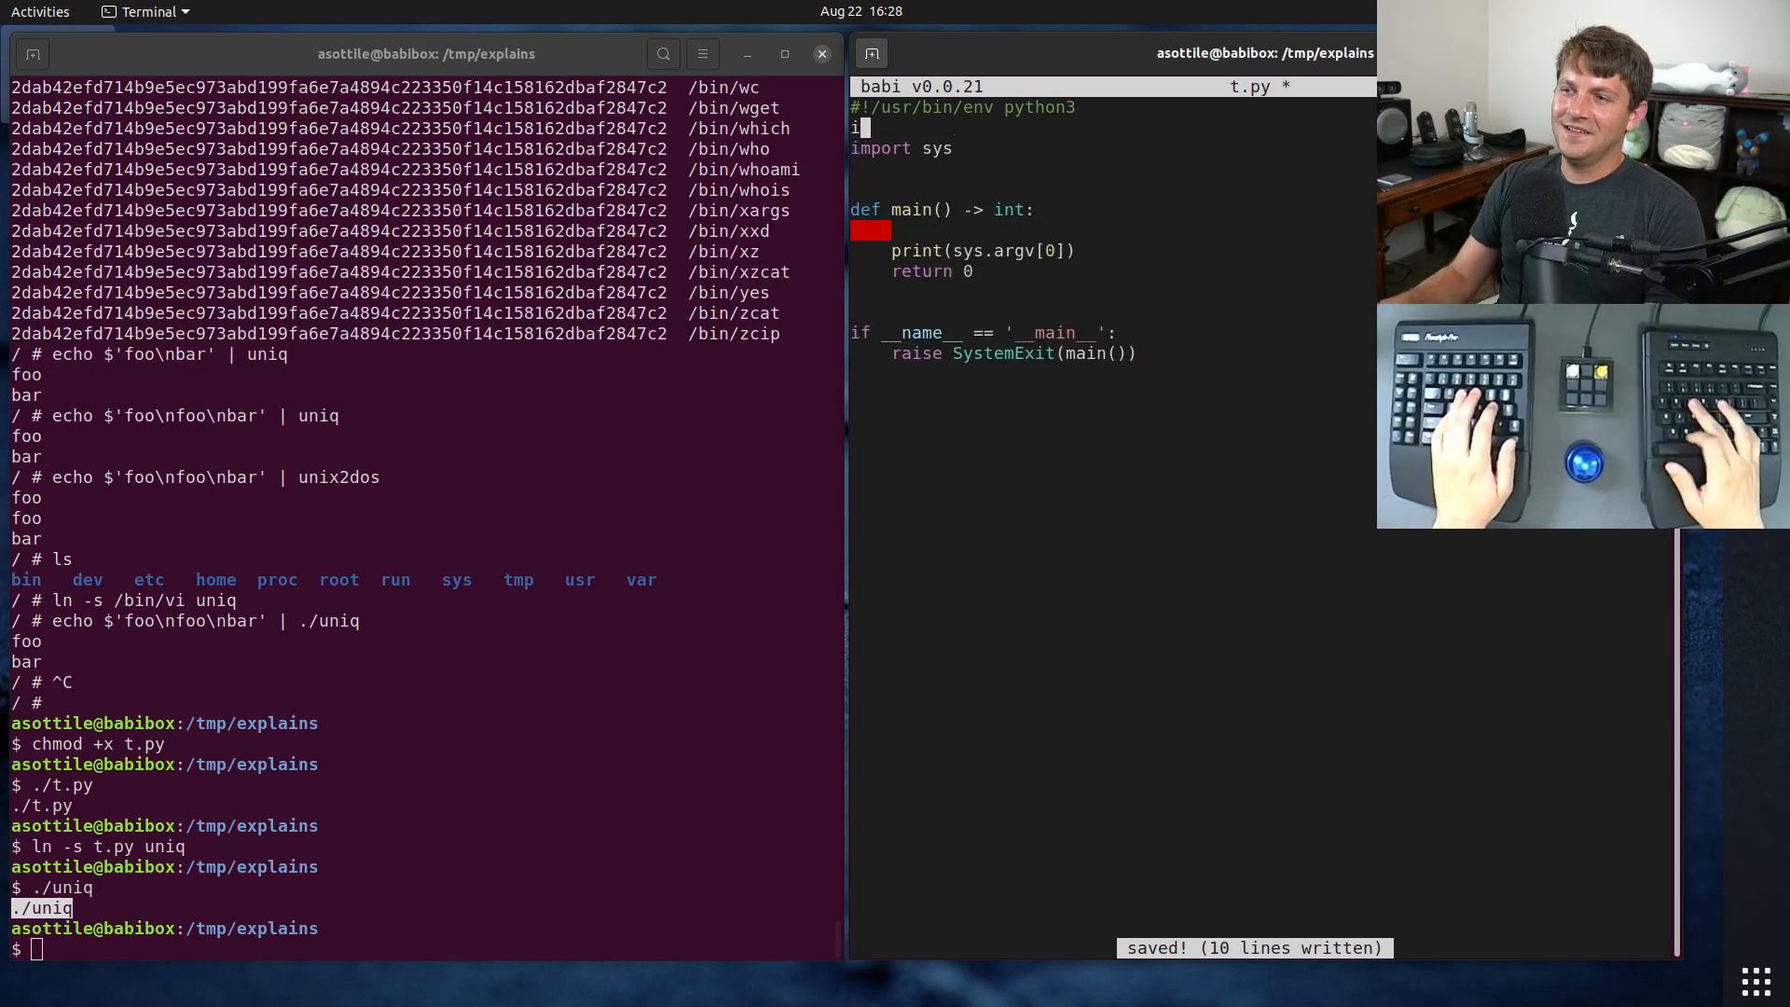
Step: Import os.path, set exe to the basename of sys.argv[0], and start a uniq branch collecting stdin lines in seen
text(mport os.path)
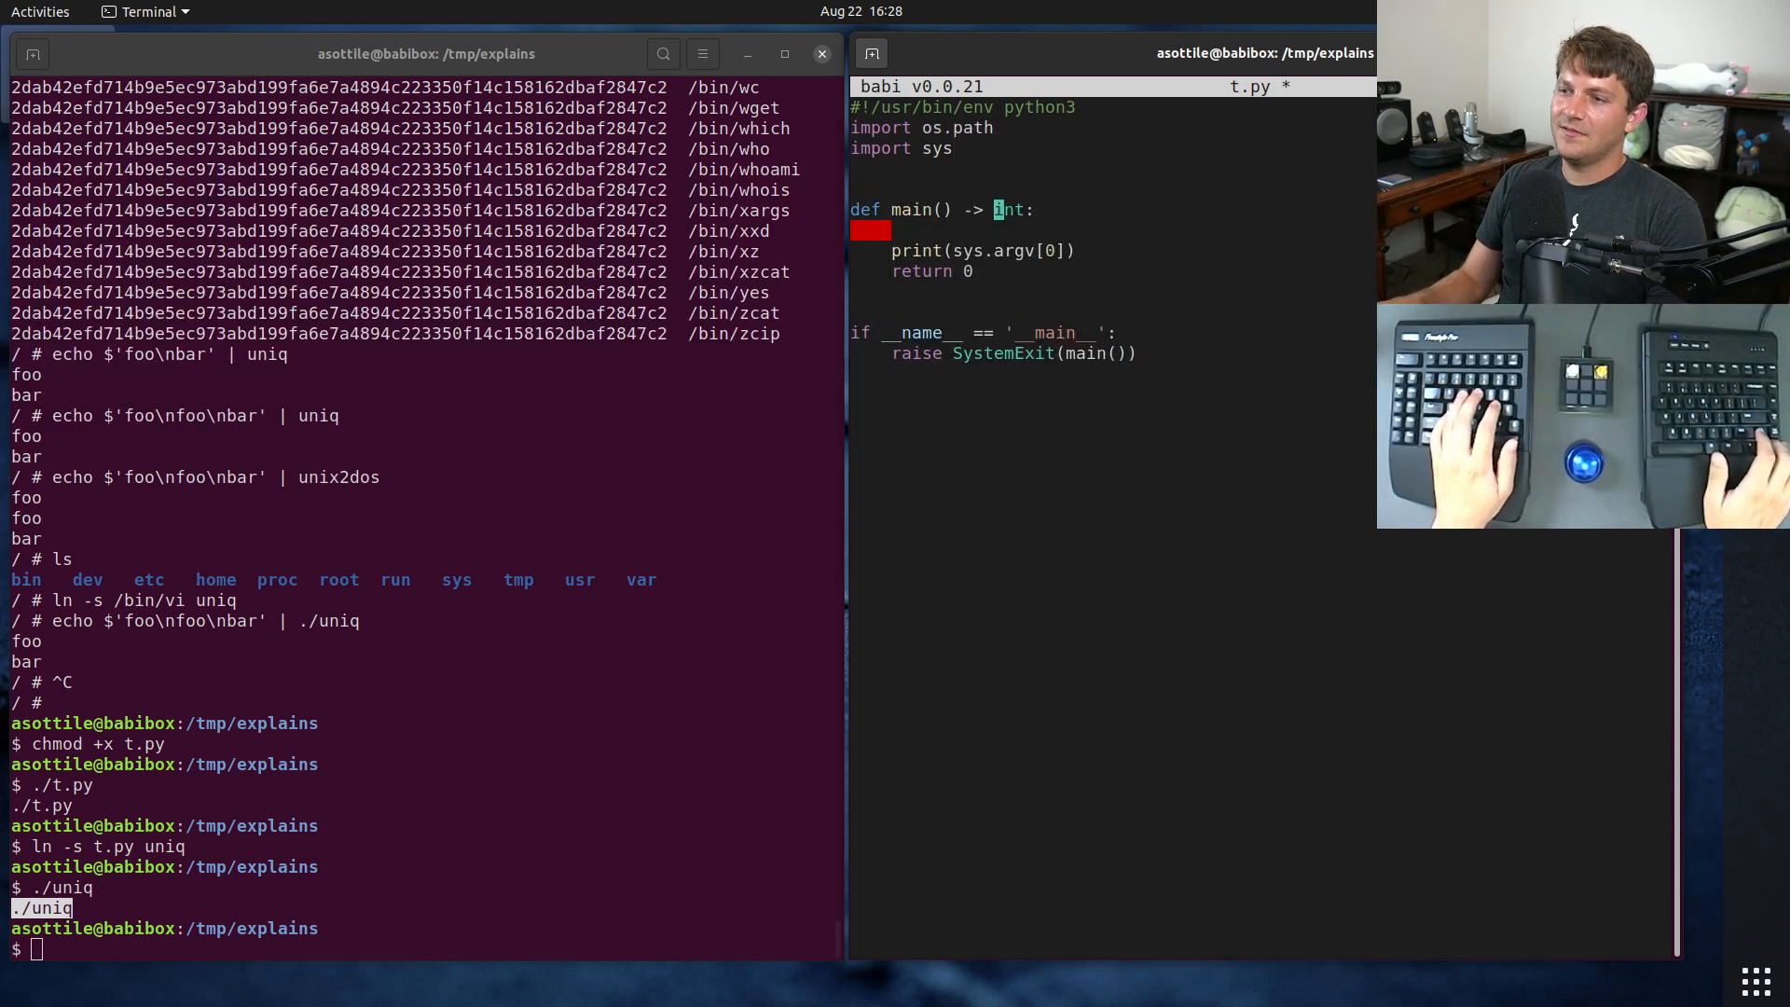
text(exe)
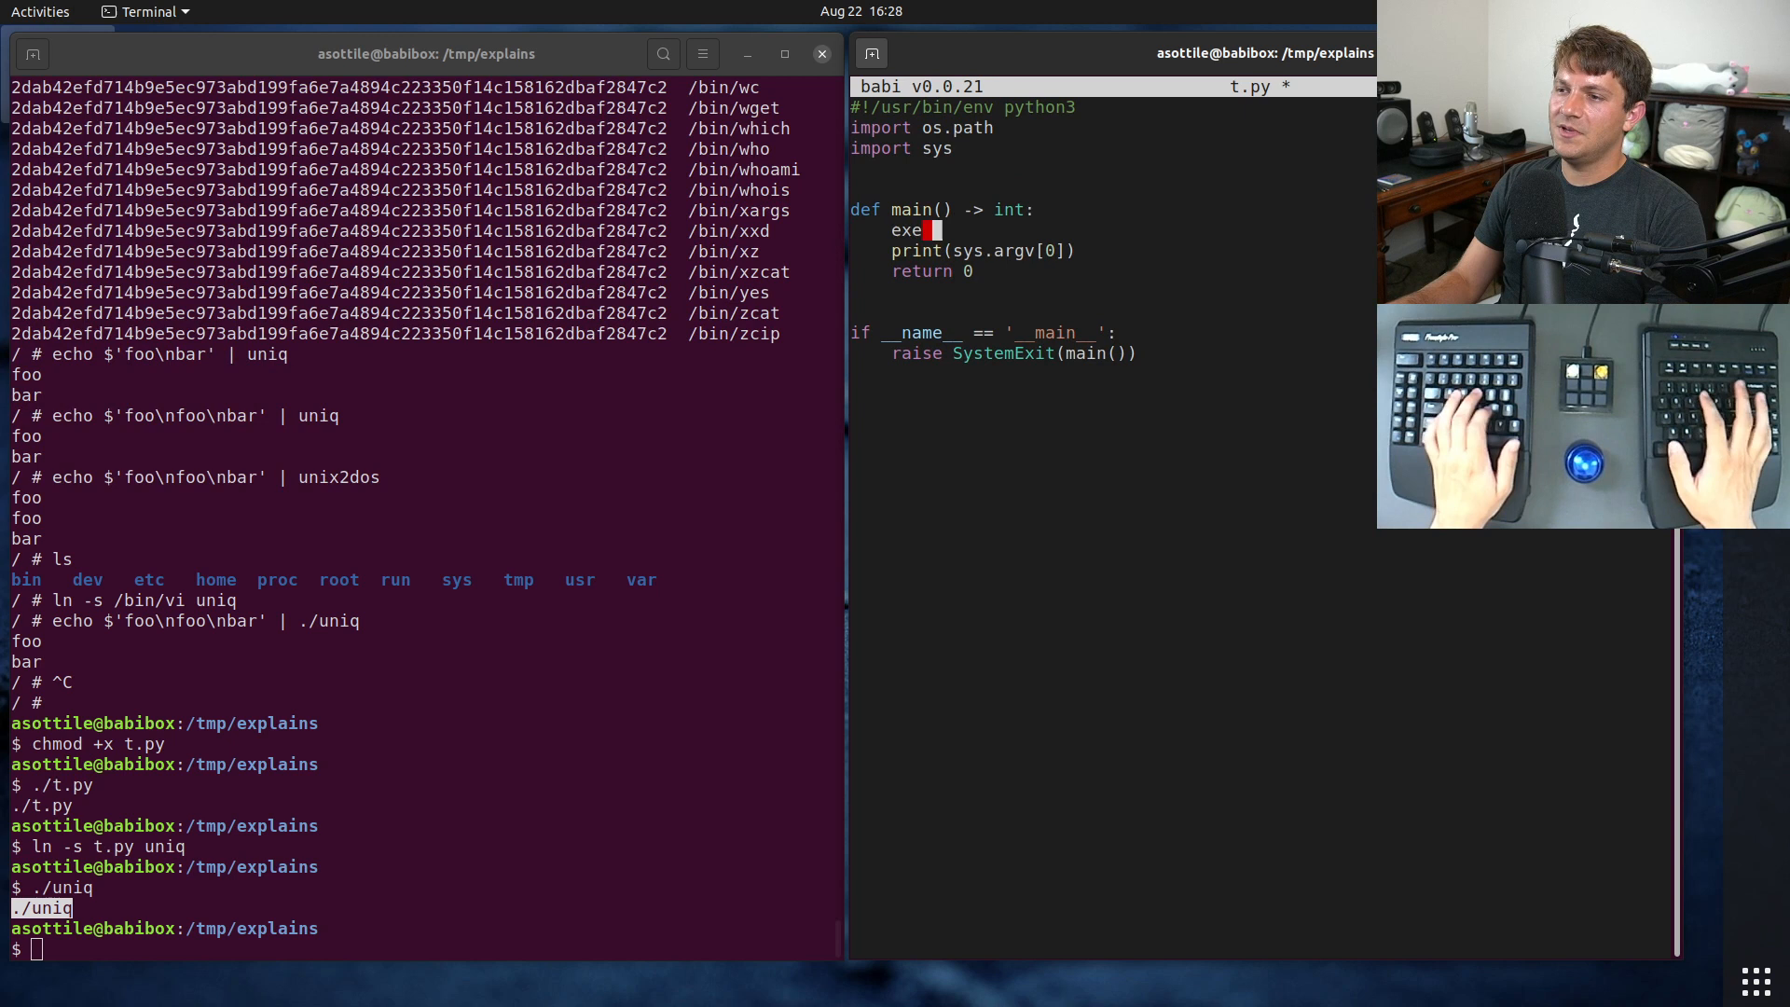
text(= os.path.basename(sys.argv[0)
text(if exe)
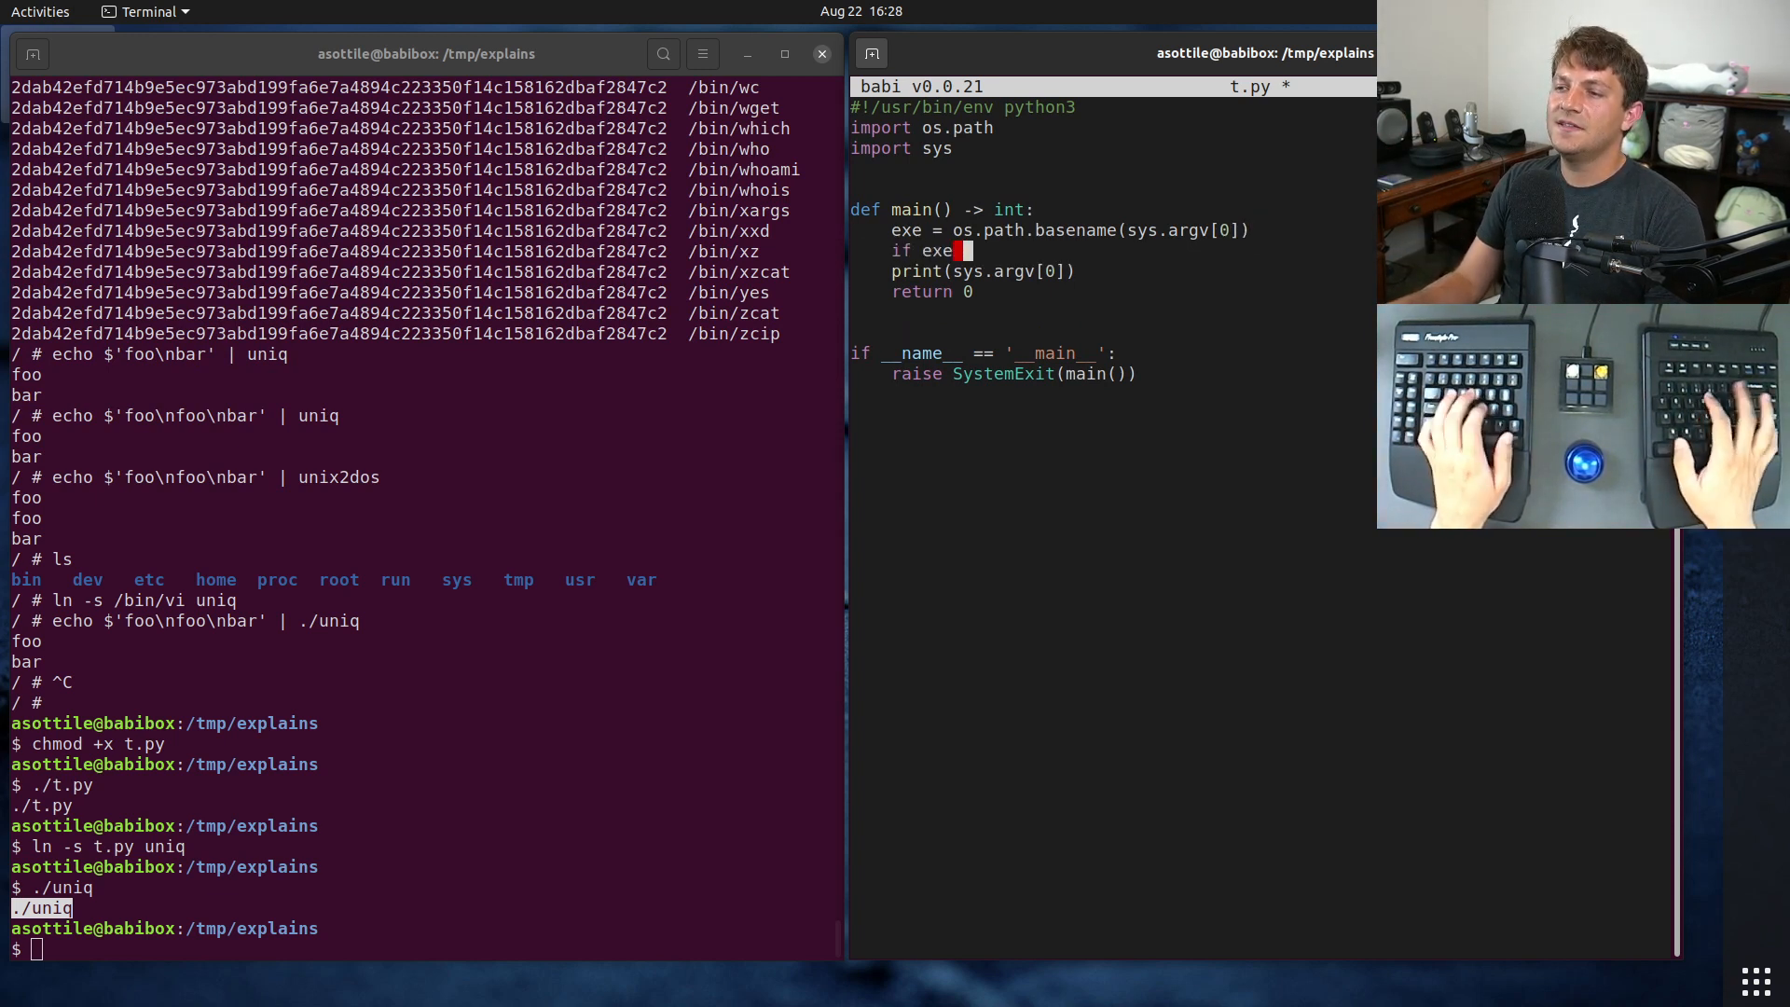
text(== 'uniq':)
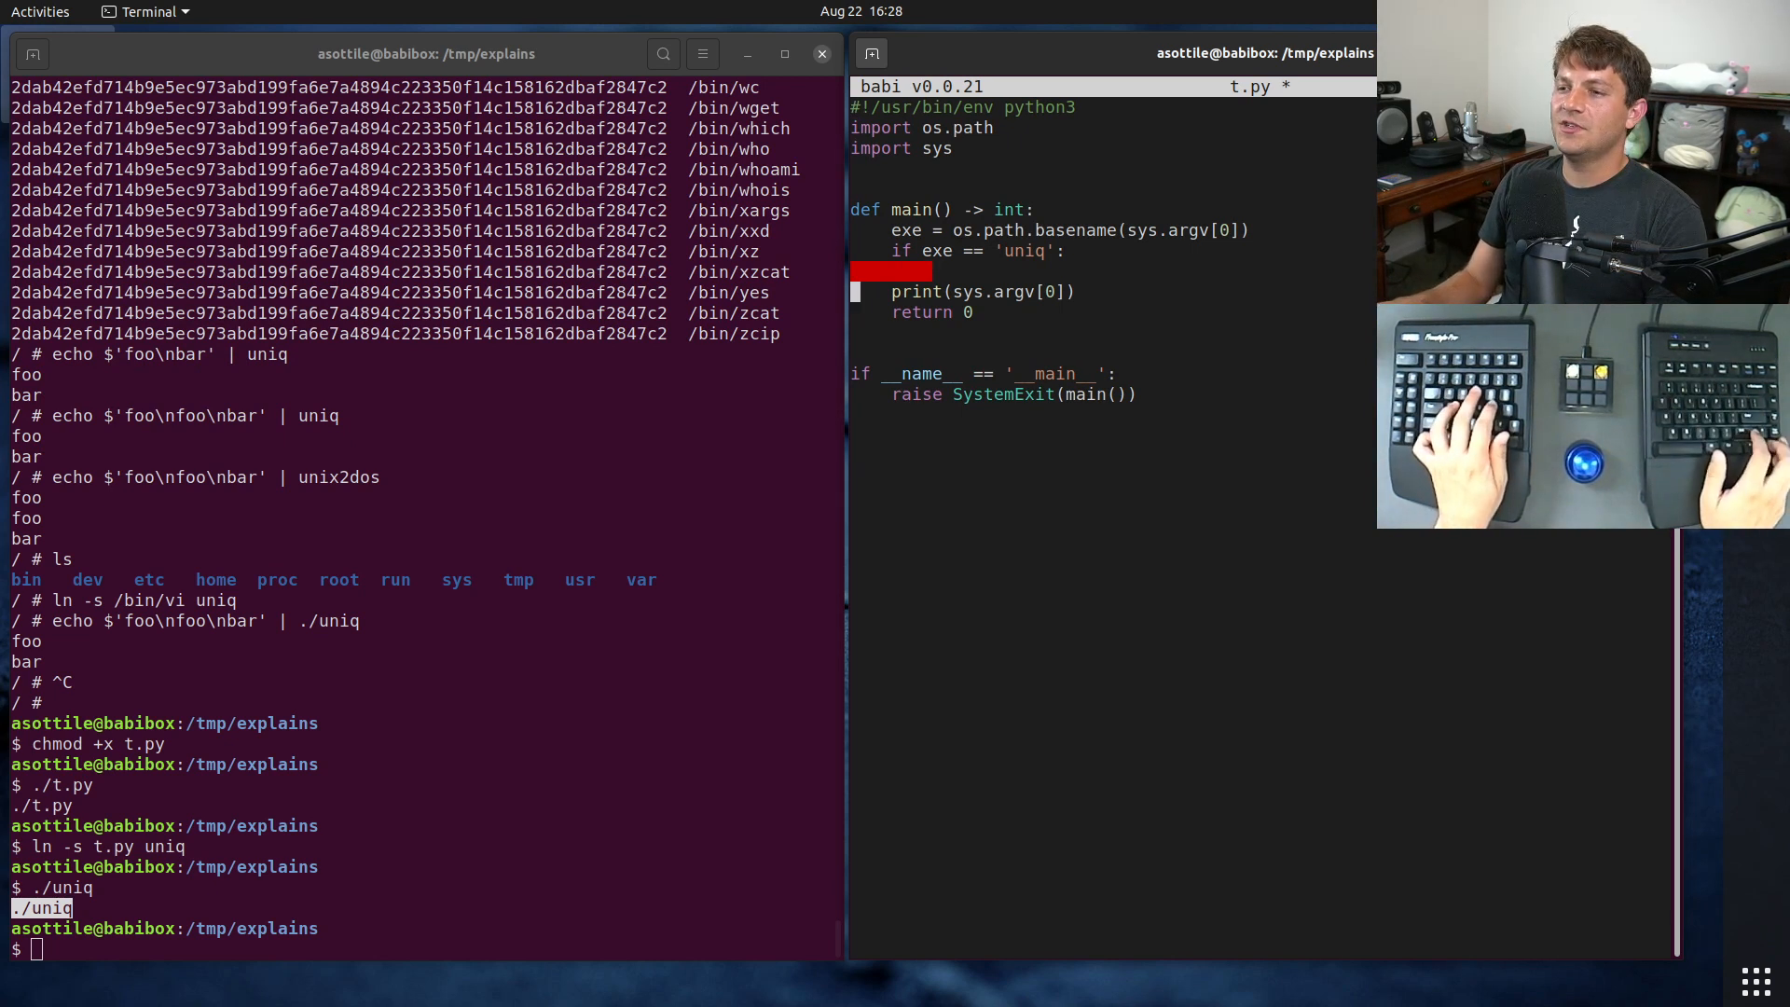
text(seen = {})
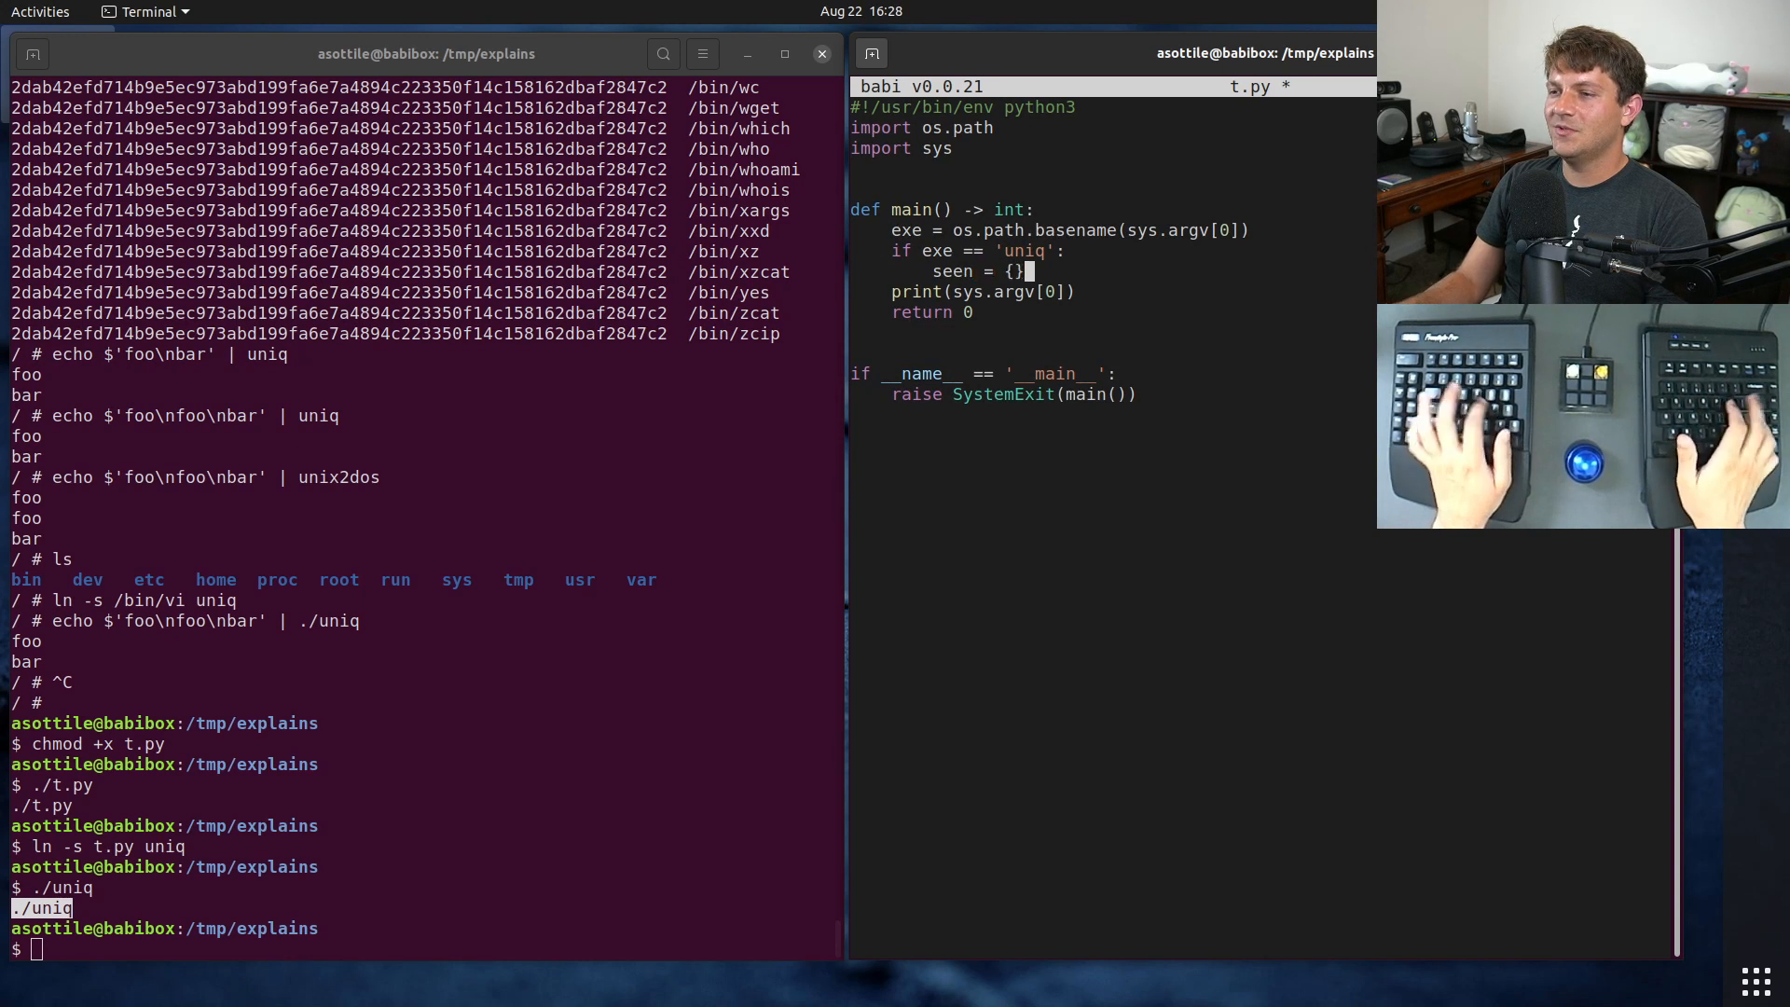
text(for line in sys.stdin:)
text(if)
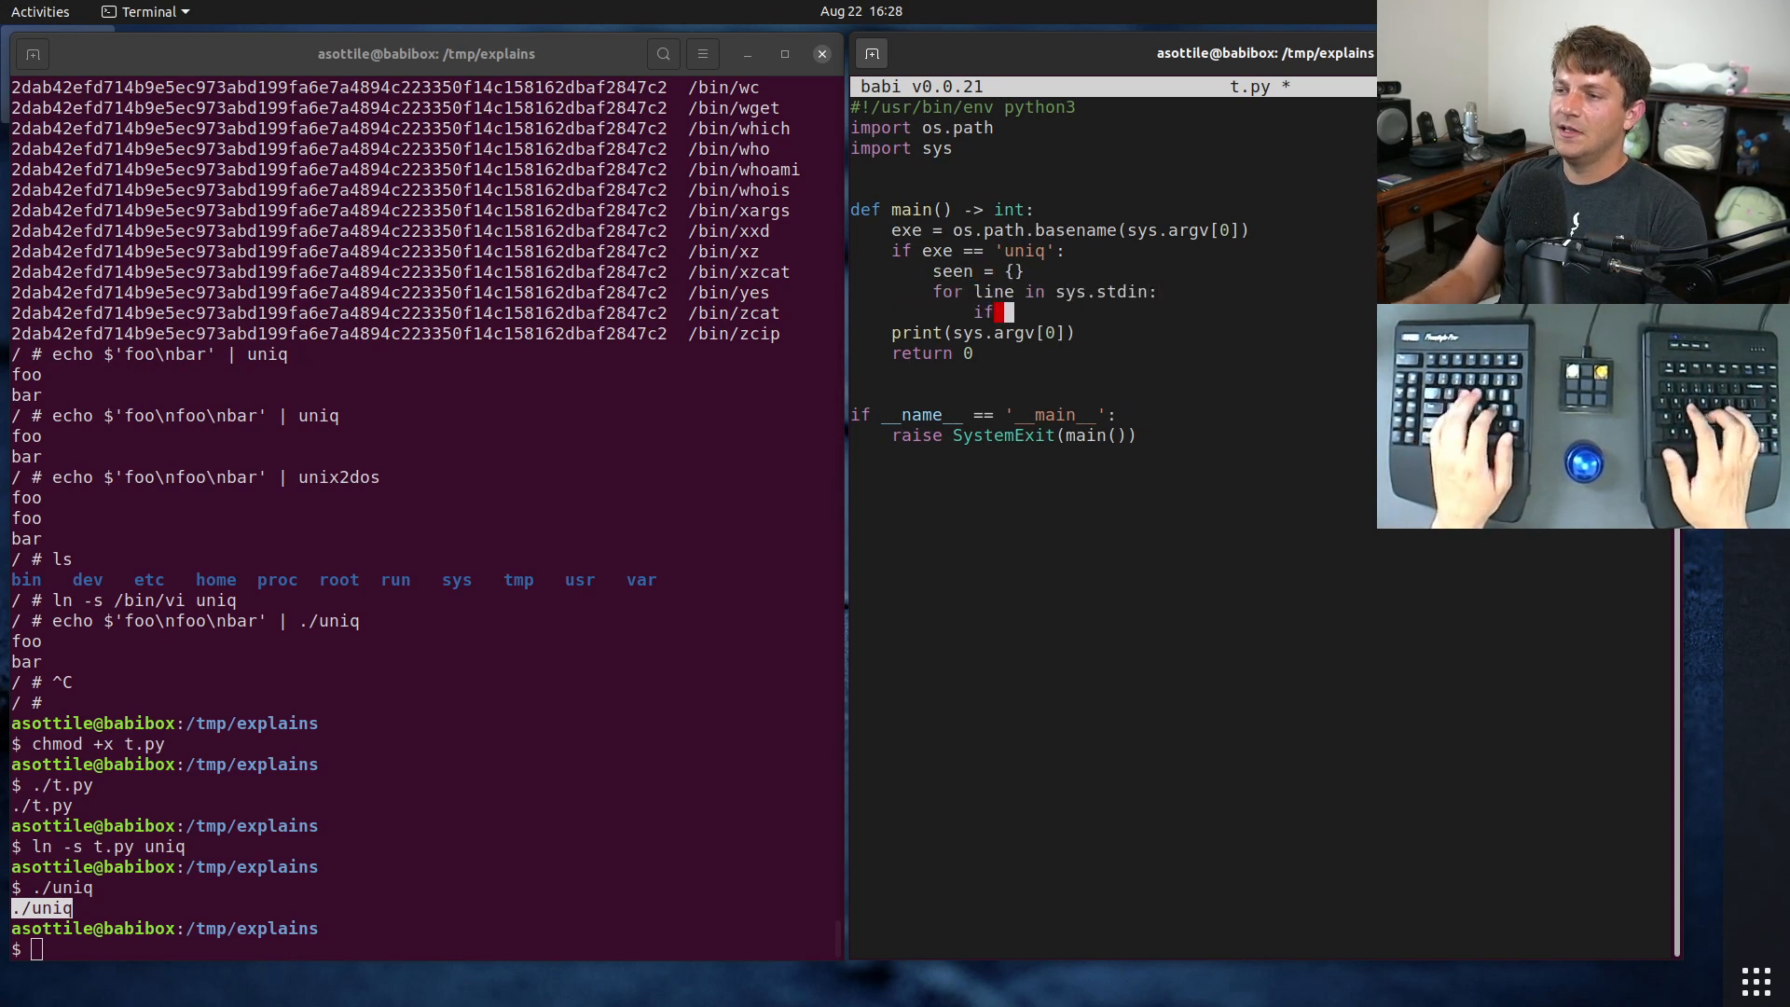
text(line)
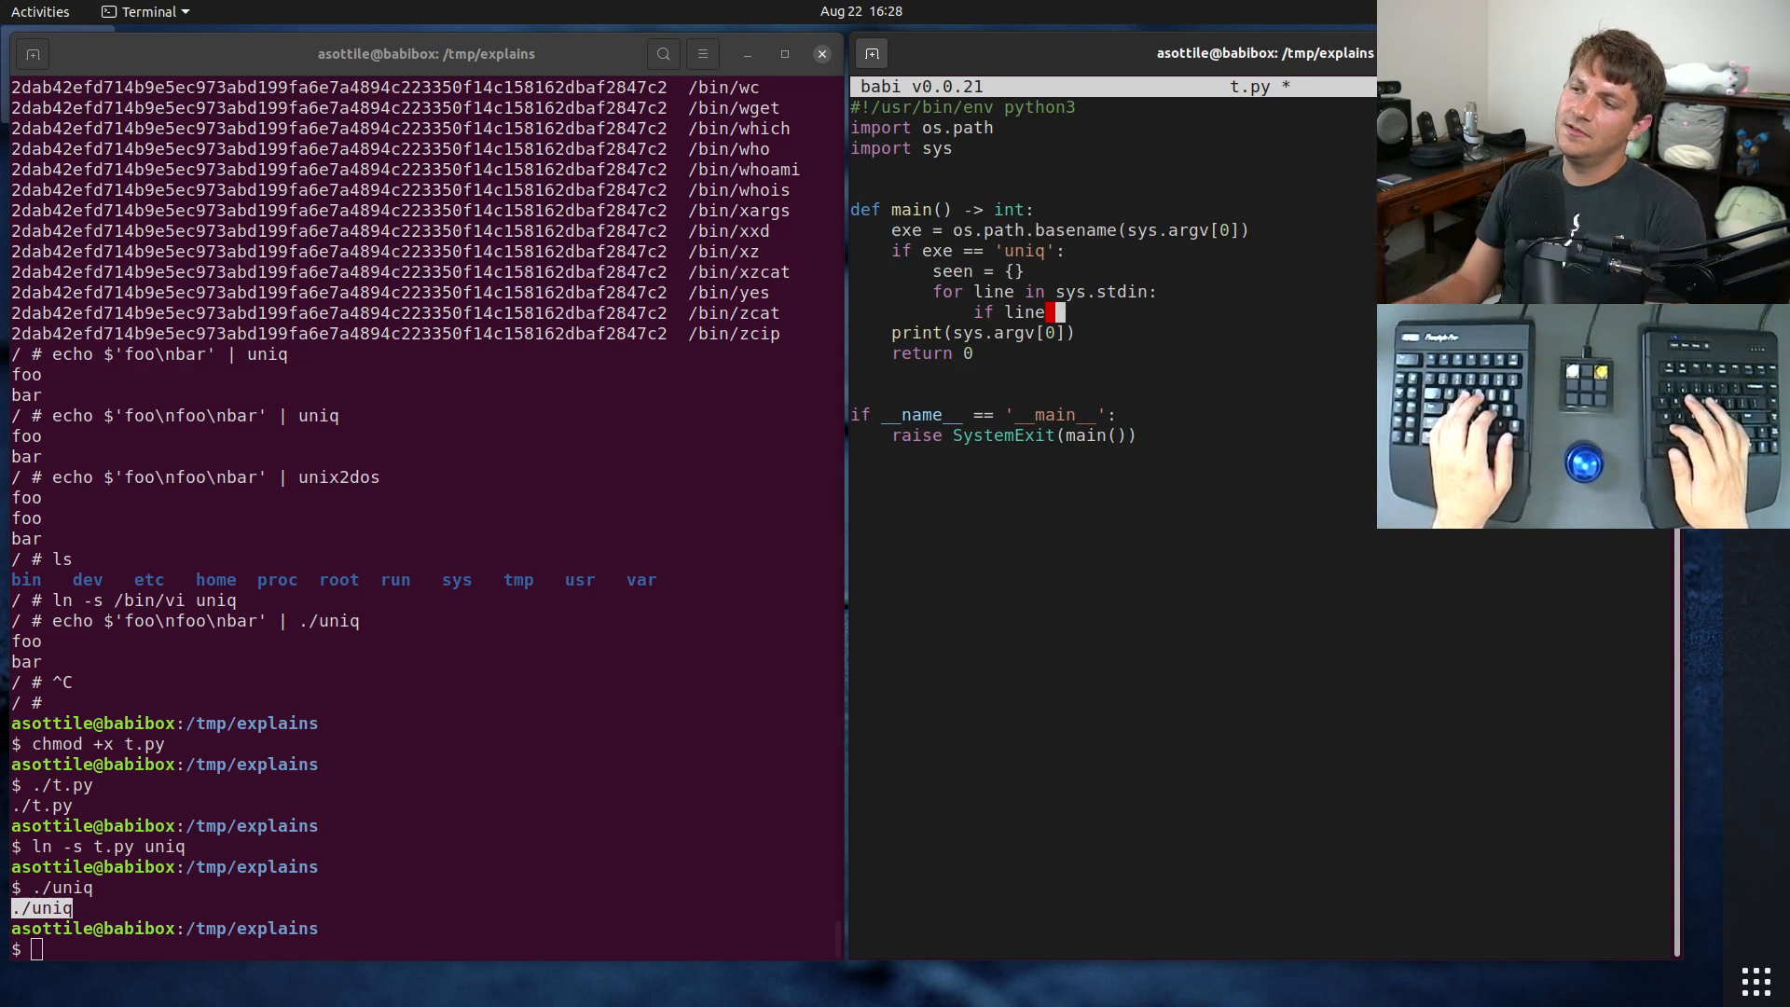
text(seet)
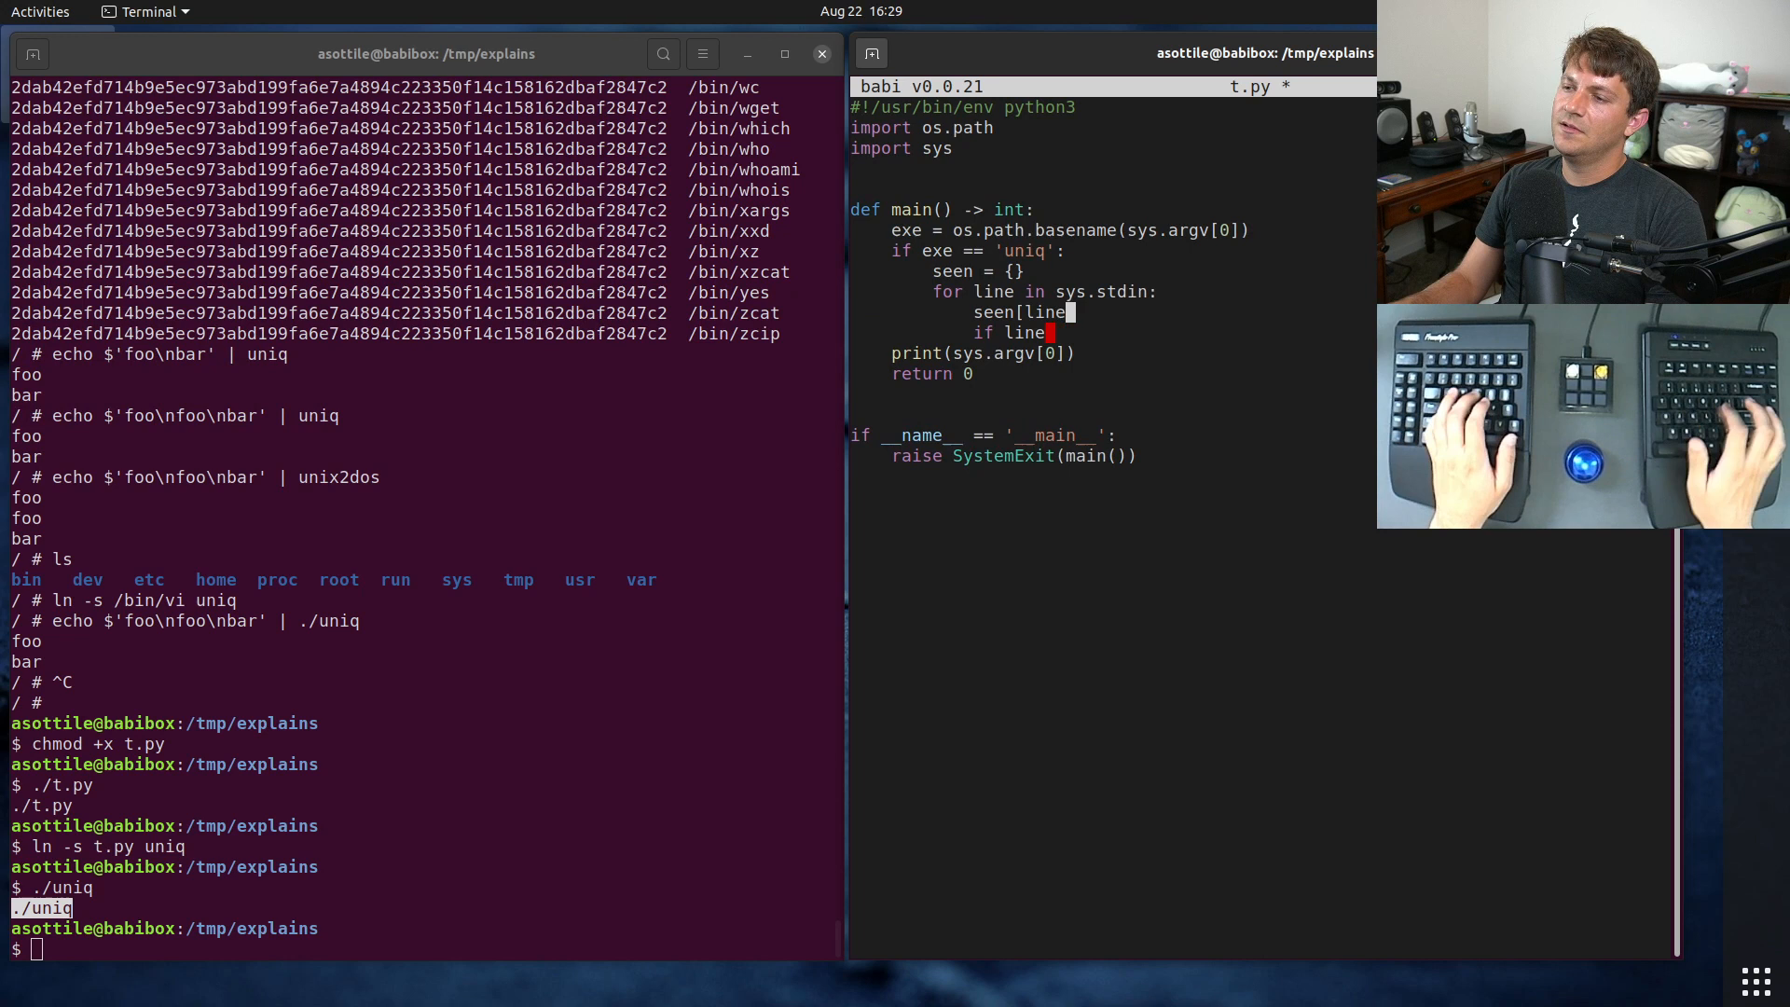
Step: Print the collected lines and raise NotImplementedError(exe) for any other name
key(ctrl+s)
text(] = True)
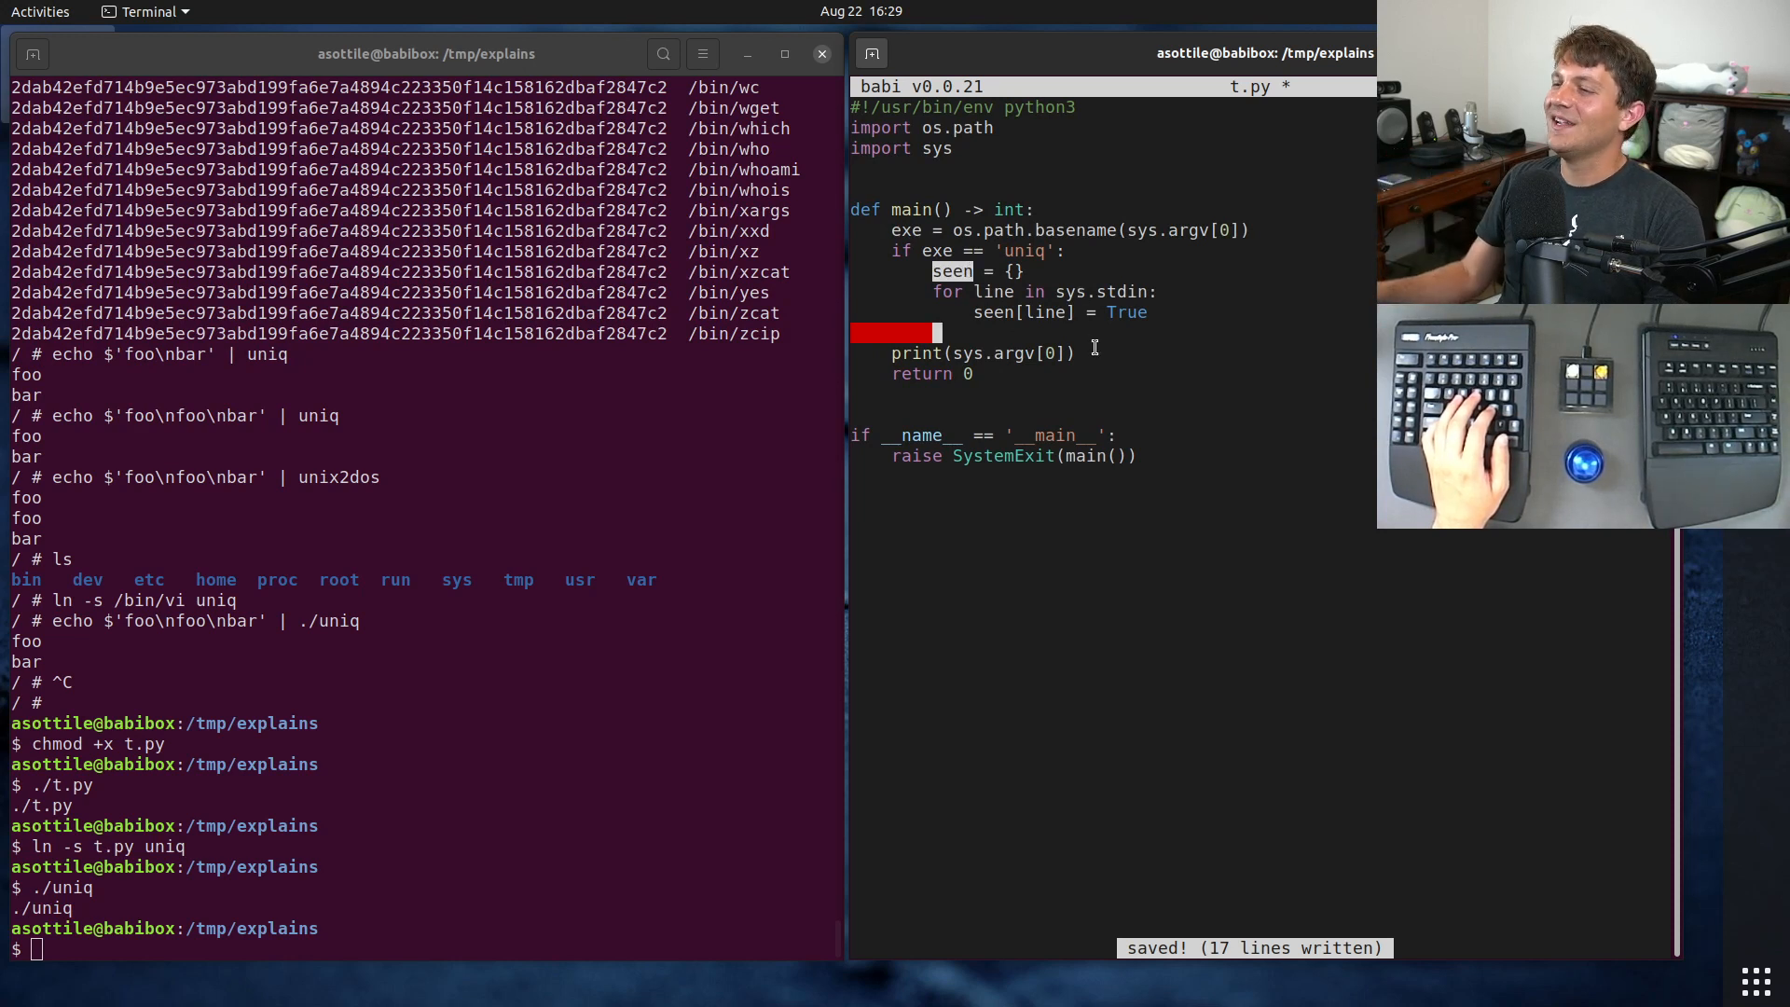
text(for line in seen:)
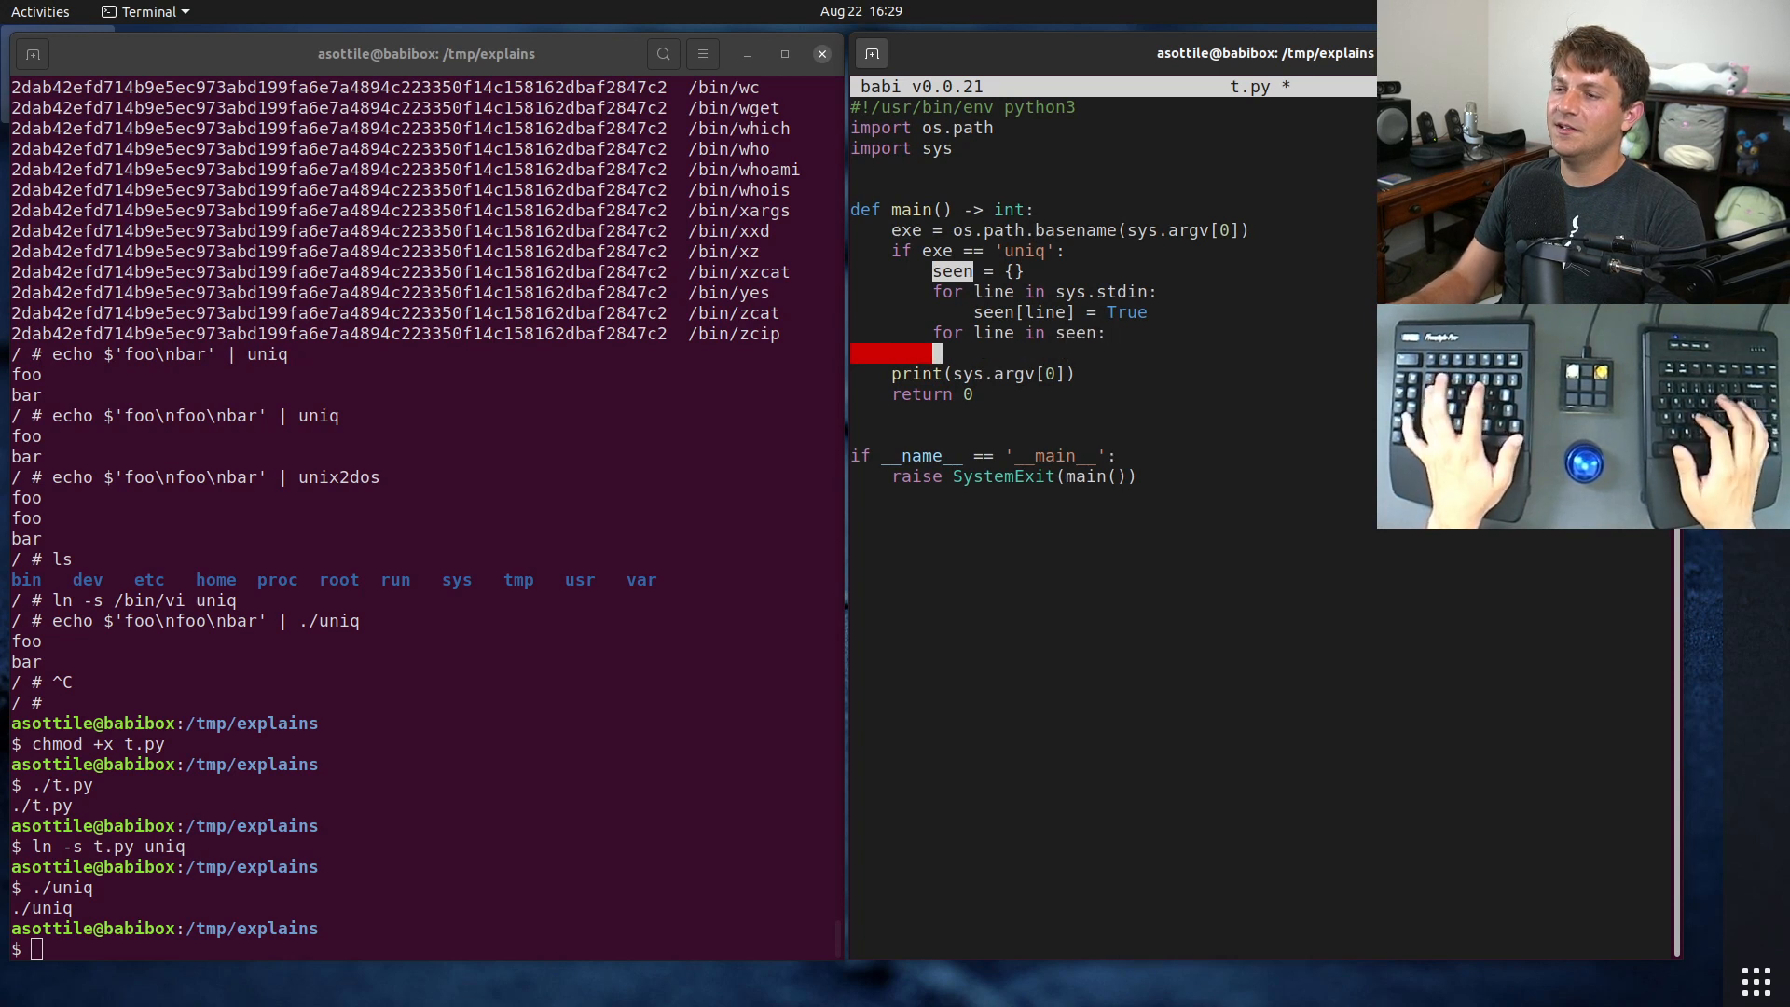
text(print(line, end=')
text(return 0)
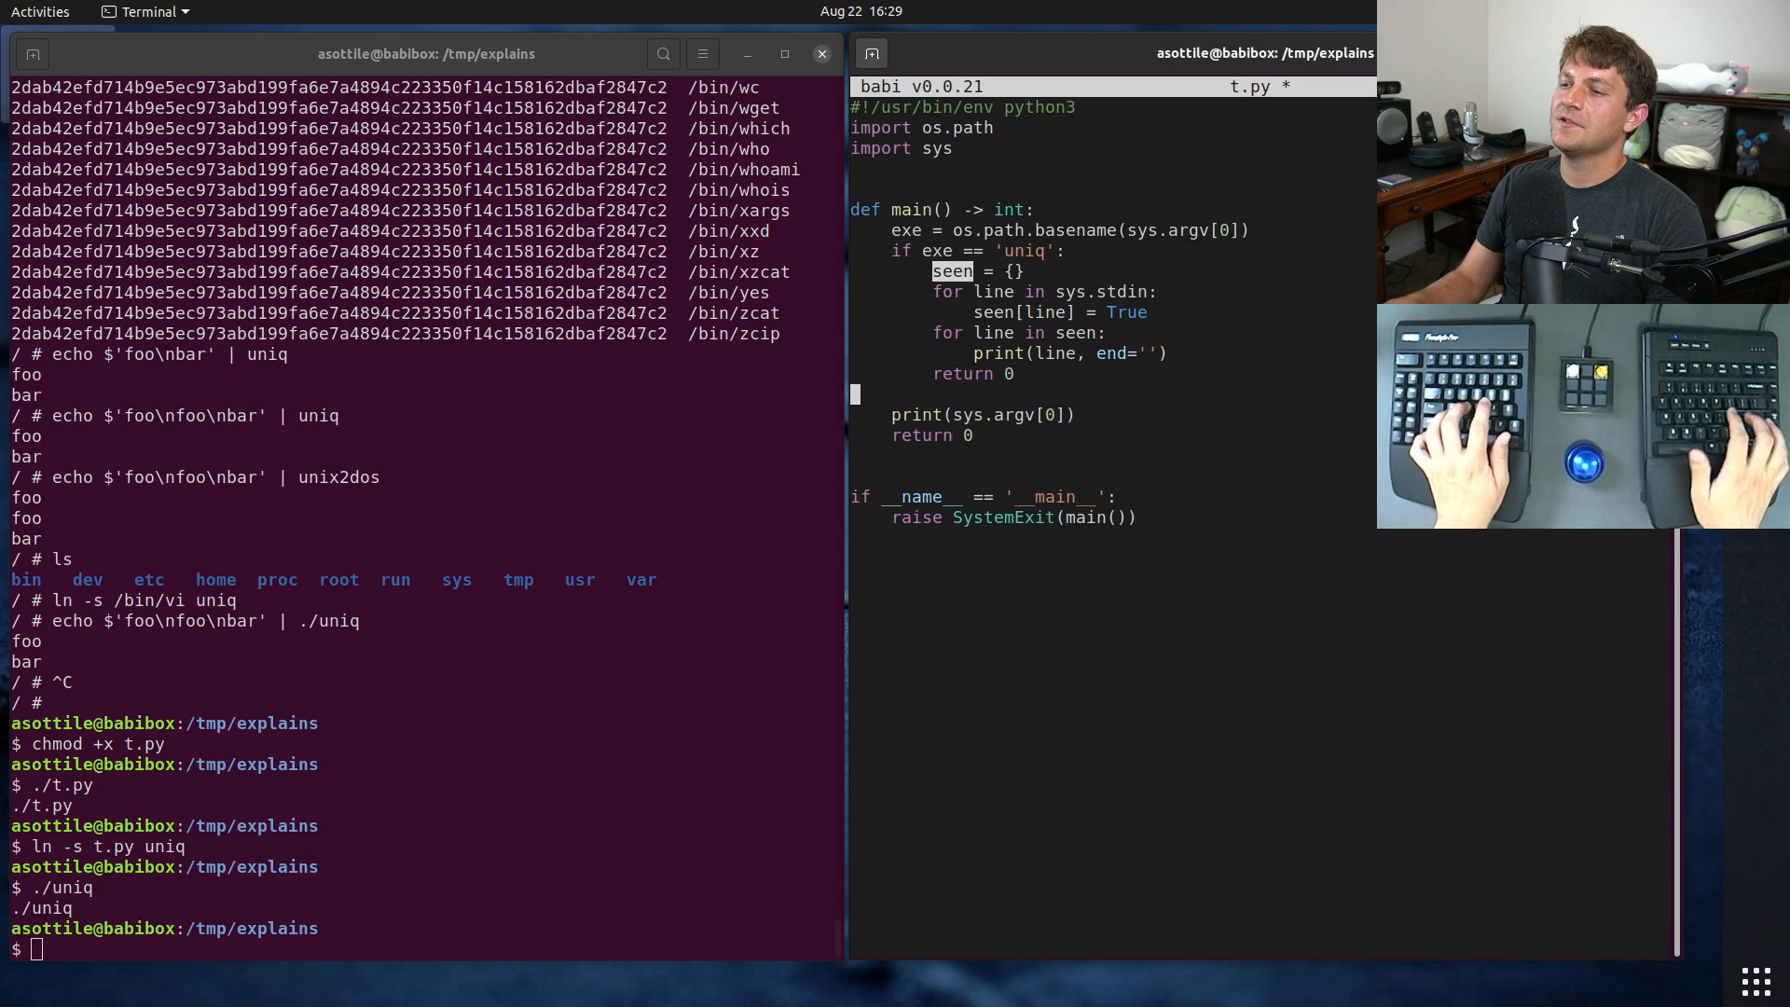
text(else:)
text(raise N)
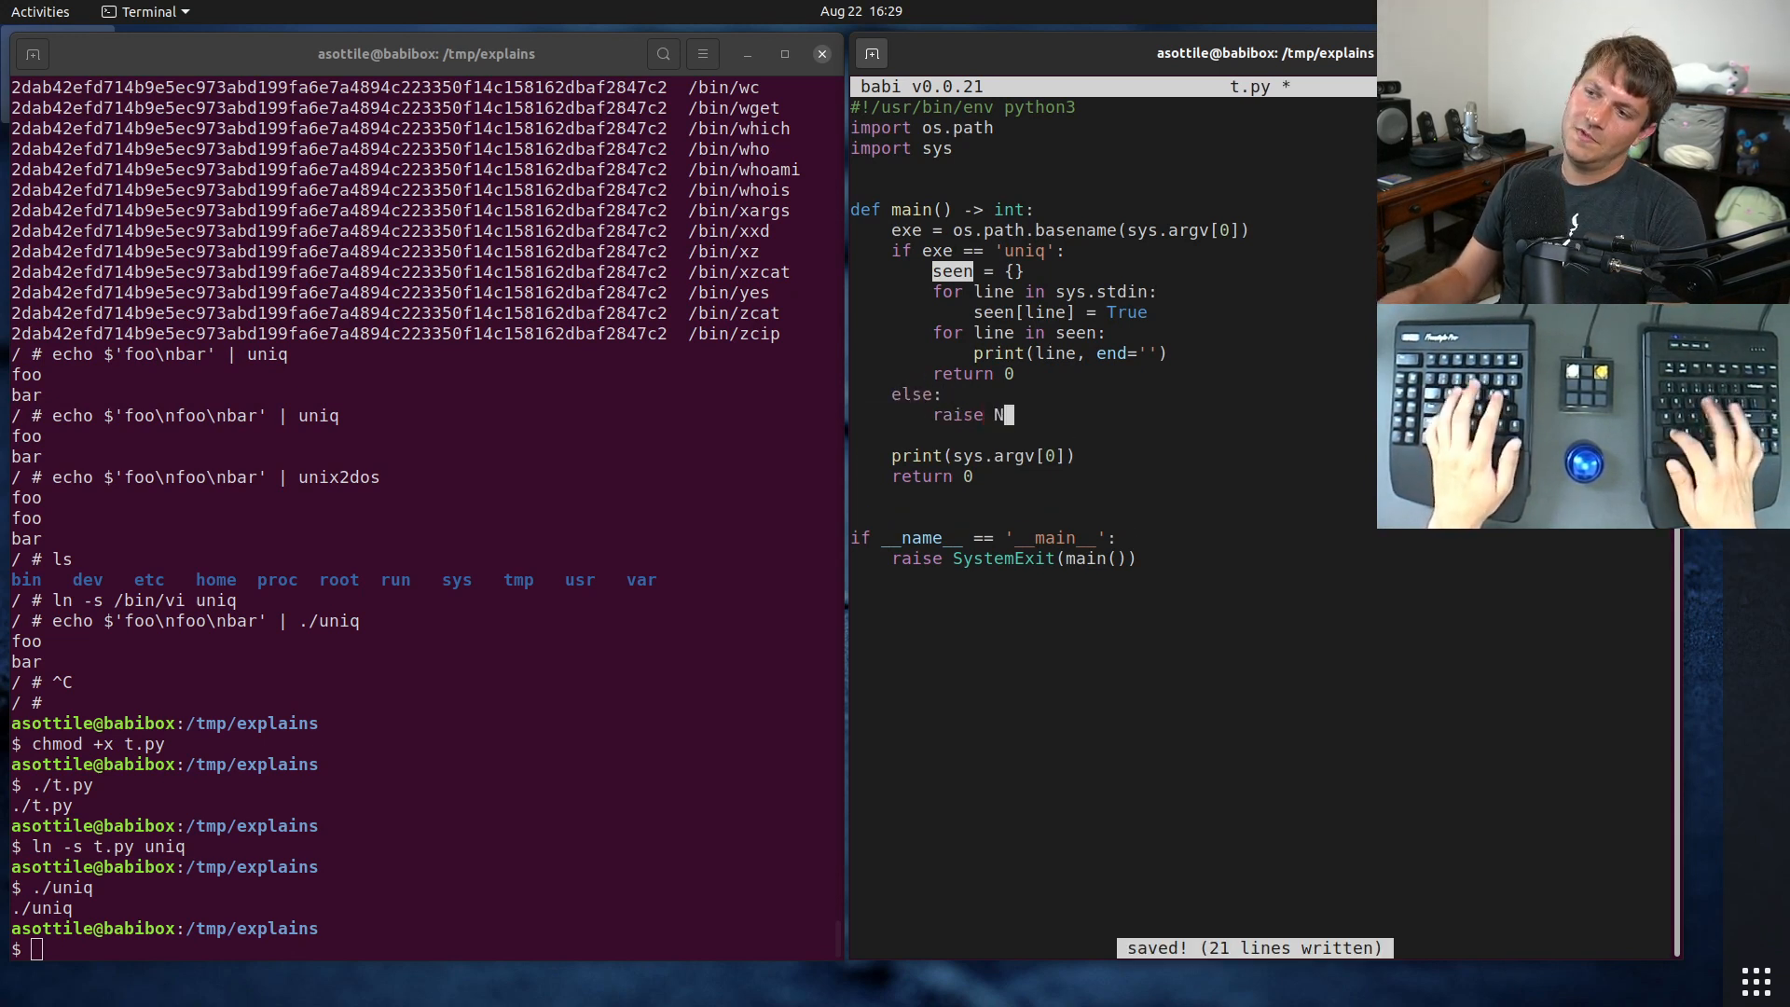
text(otImplementedError()
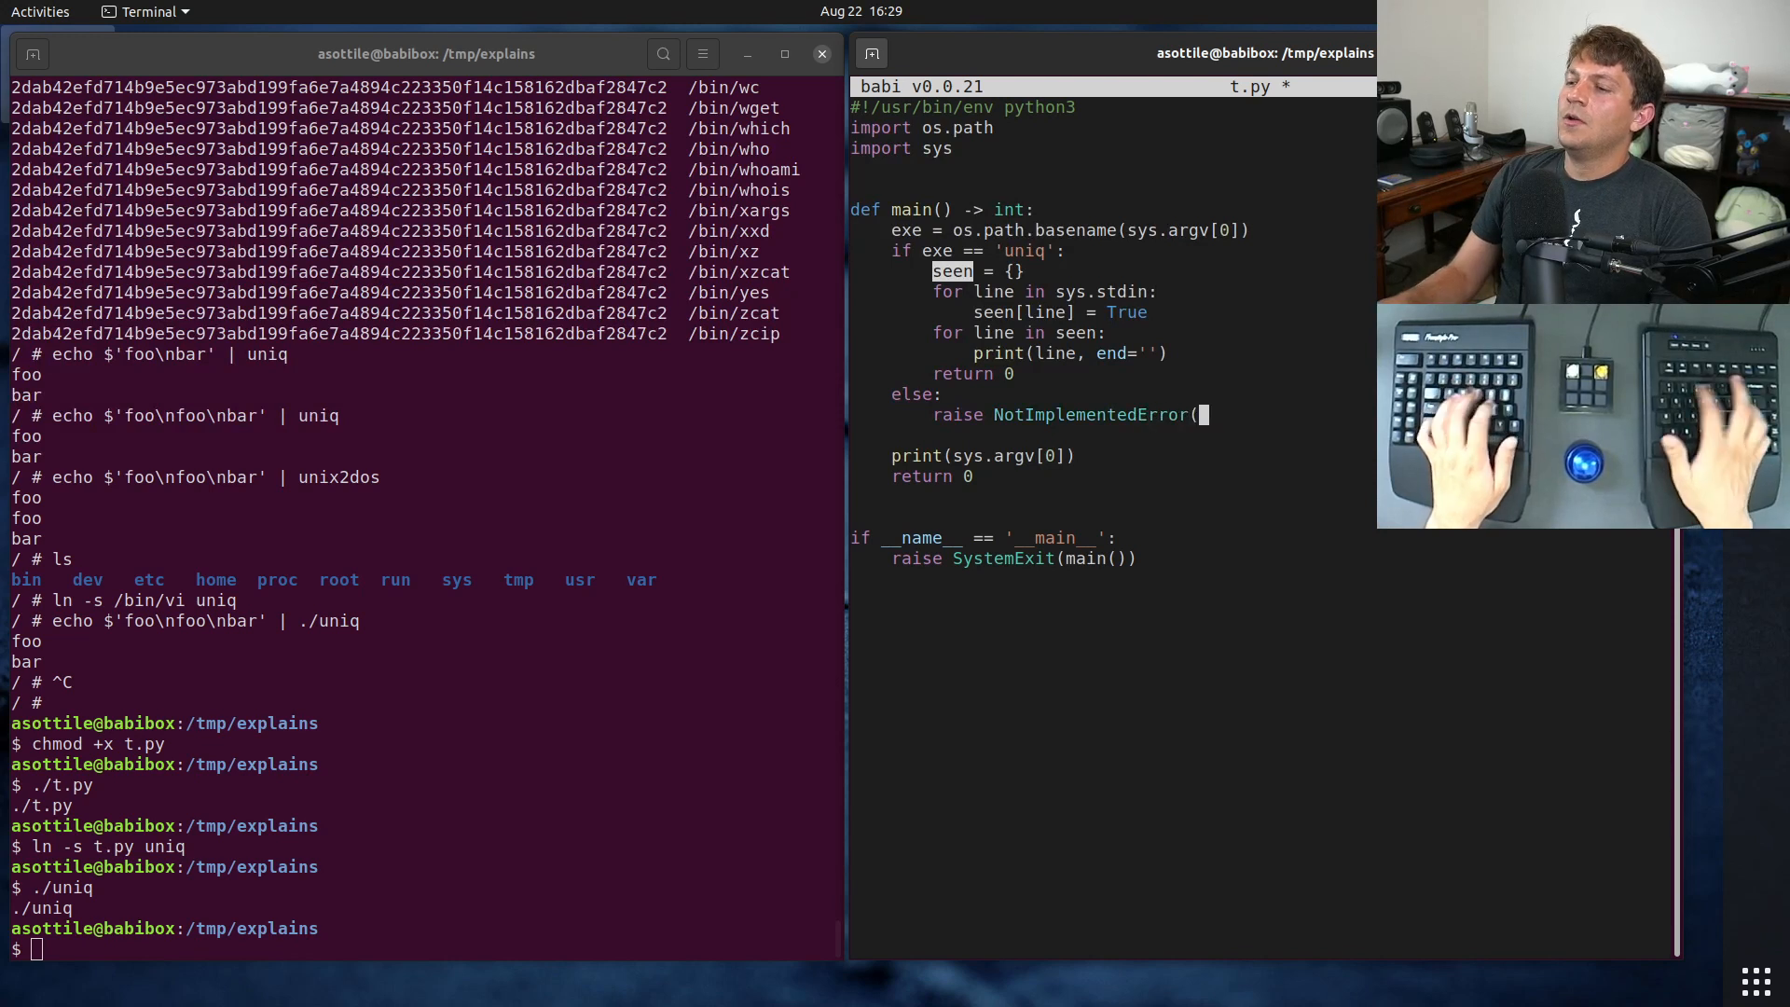
text(exe))
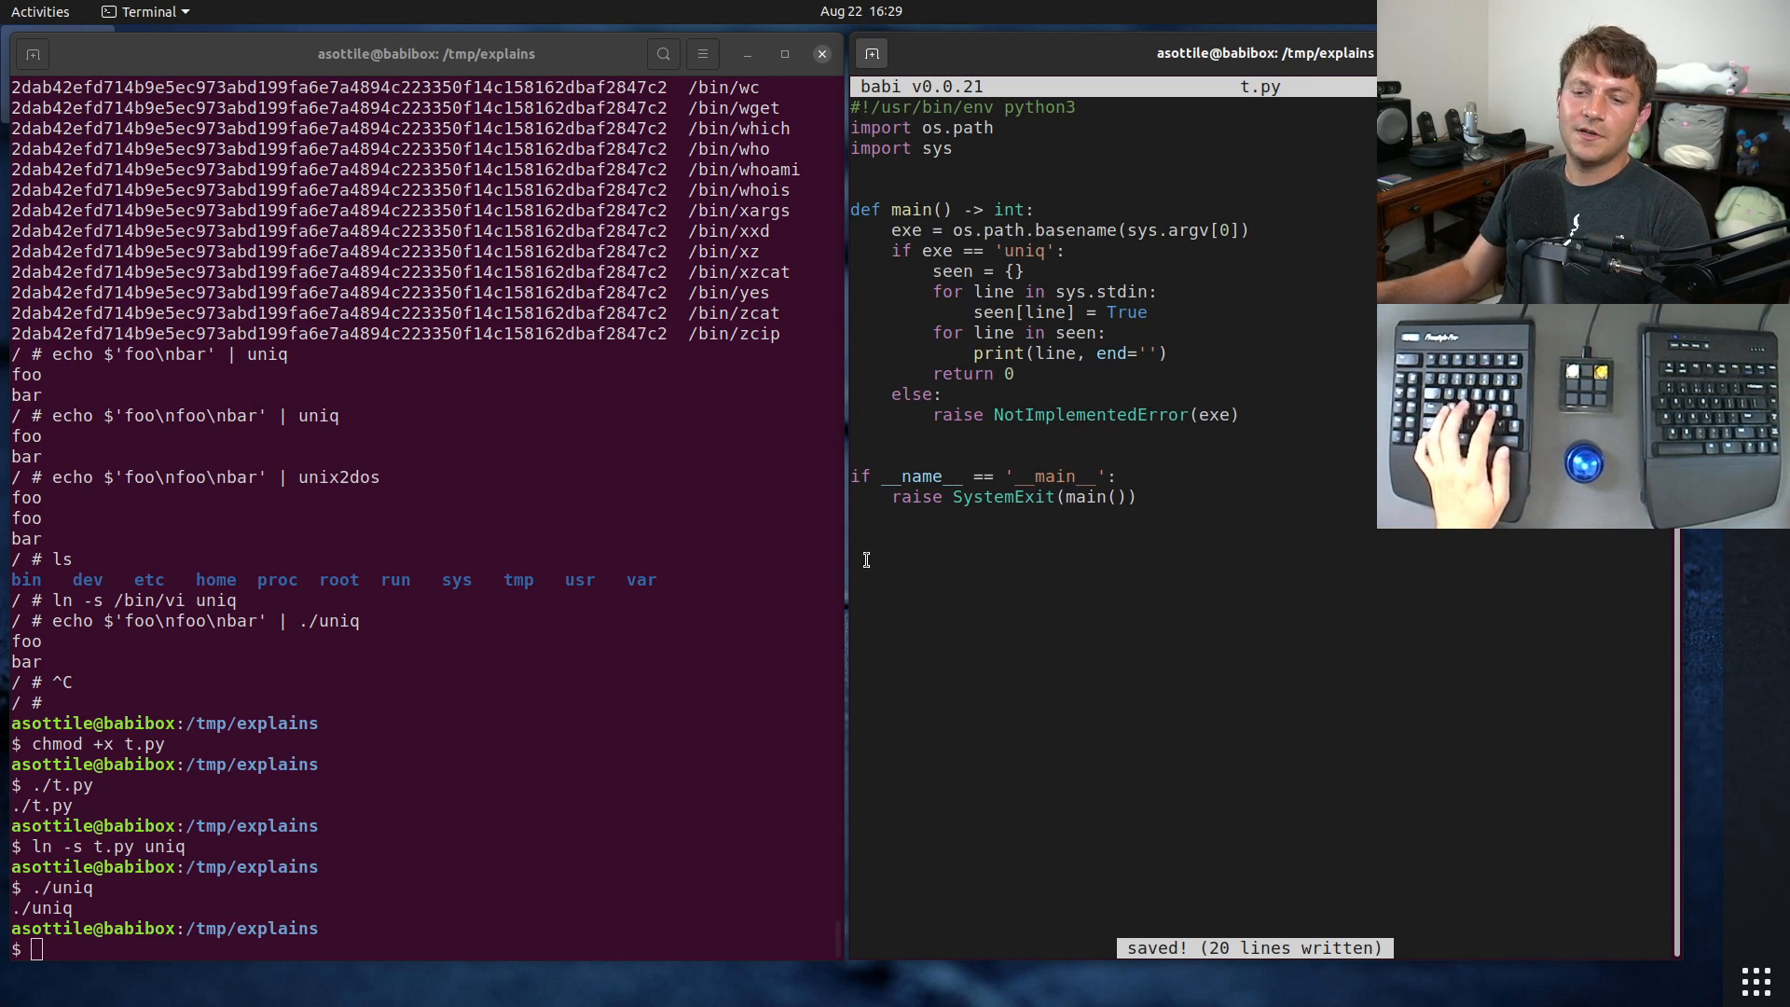
Step: Pipe foo, foo, bar through ./uniq, then through ./t.py to trigger NotImplementedError
text(echo /uniq)
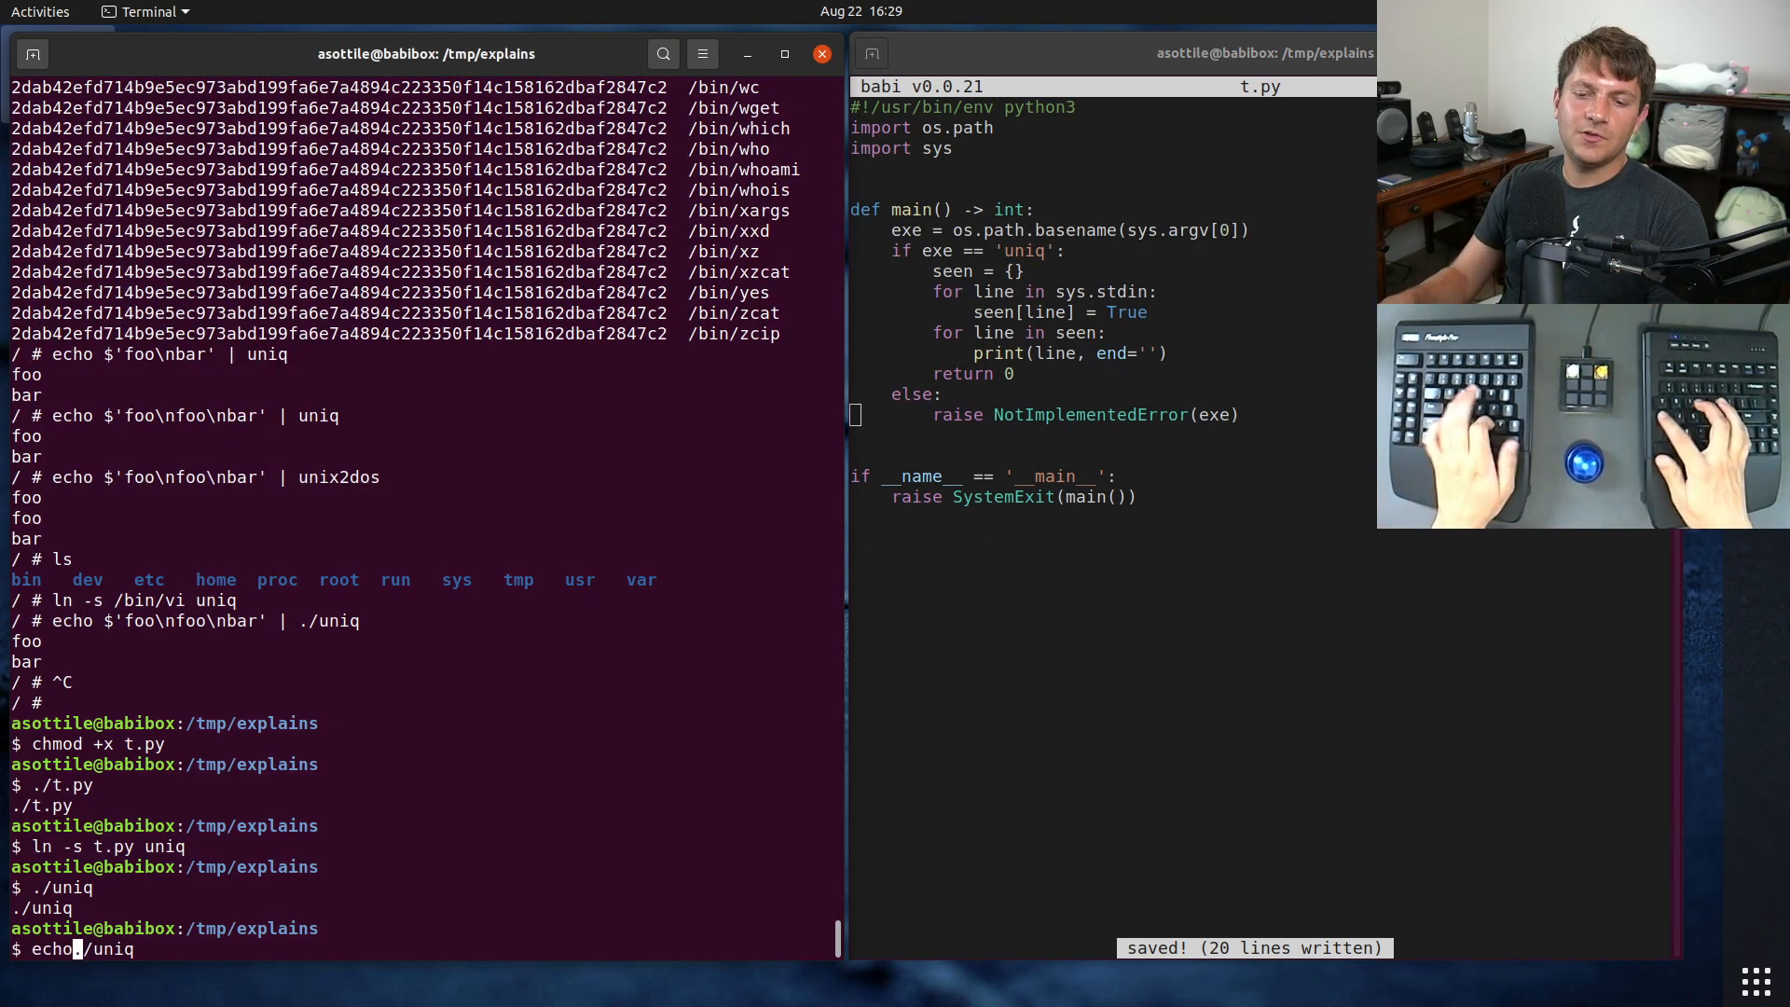
text($'foo\nfoo\nbar')
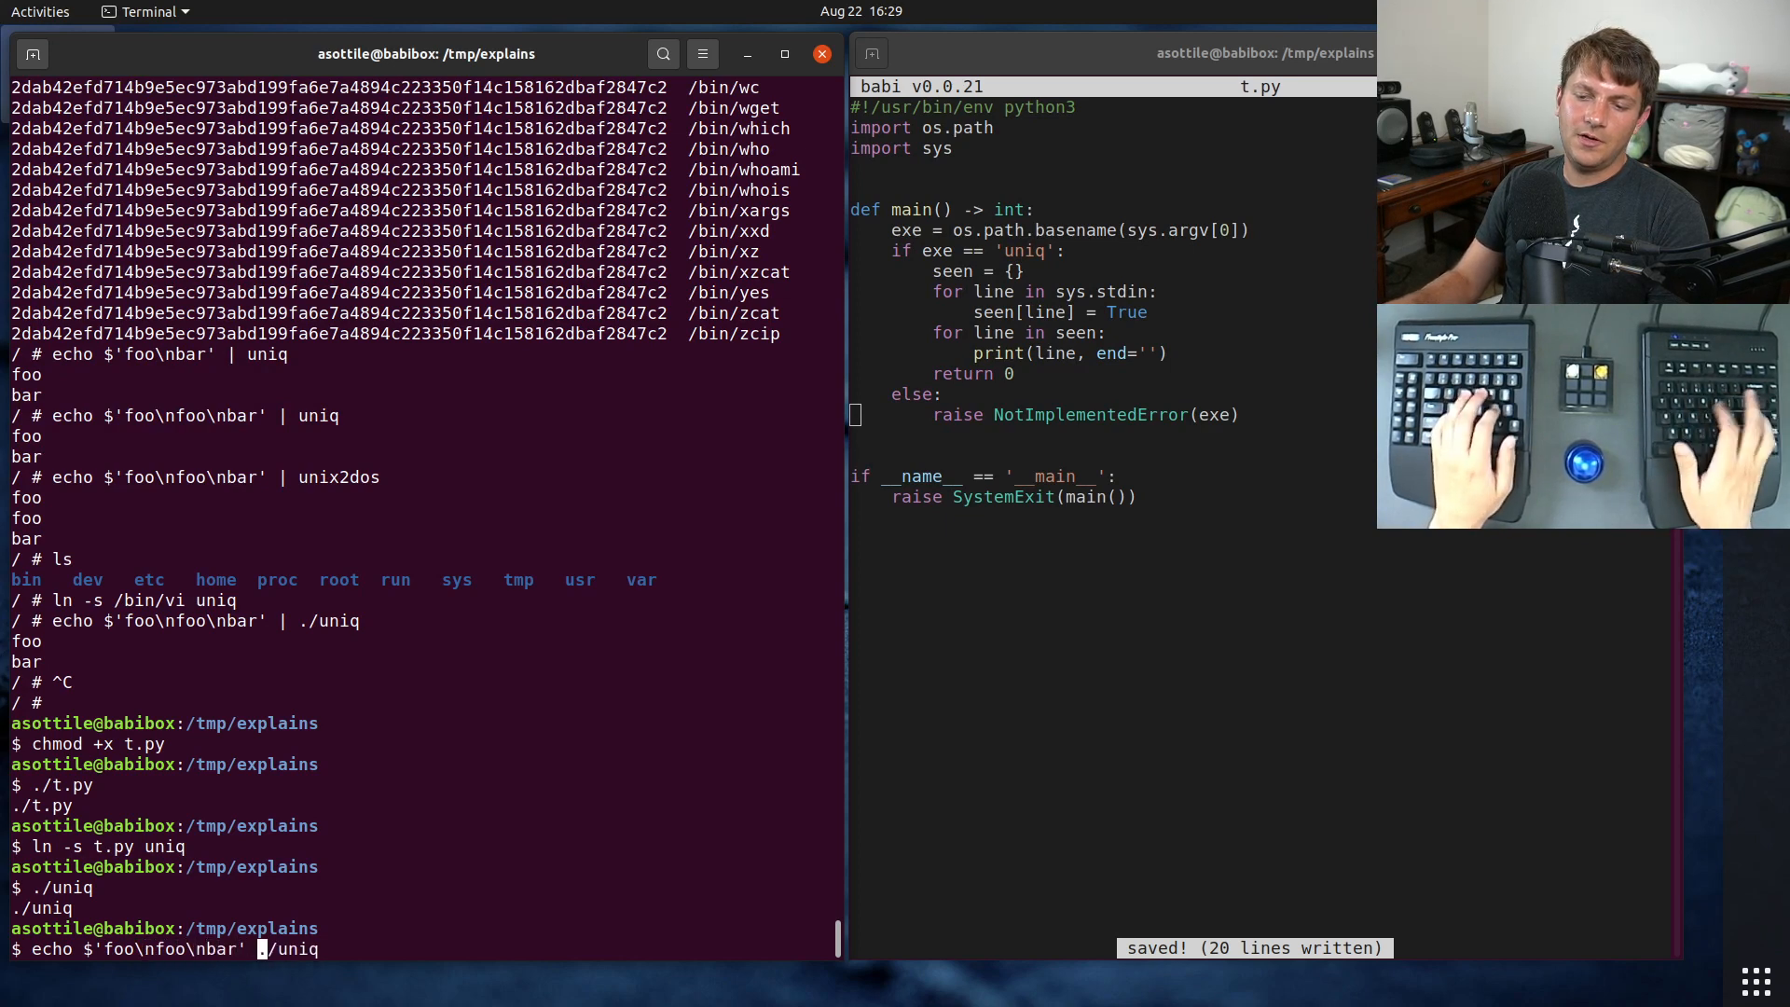
text(| )
key(Return)
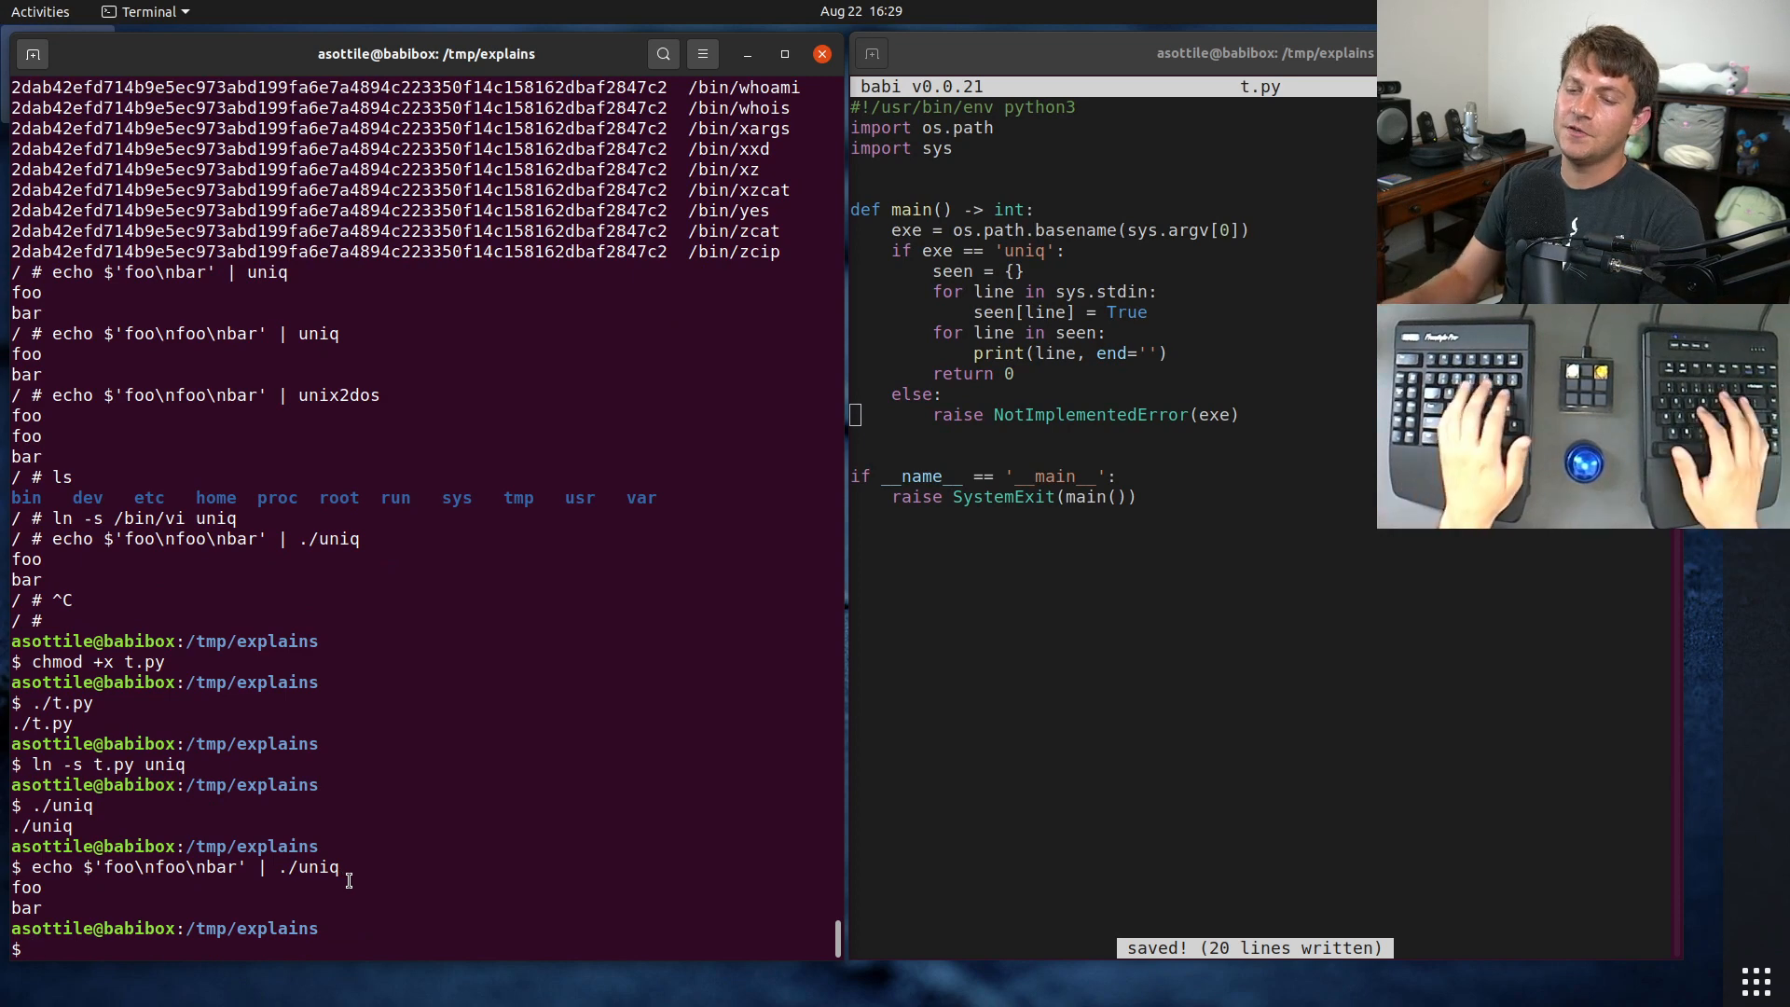
text(echo $'foo\nfoo\nbar' | ./t.py)
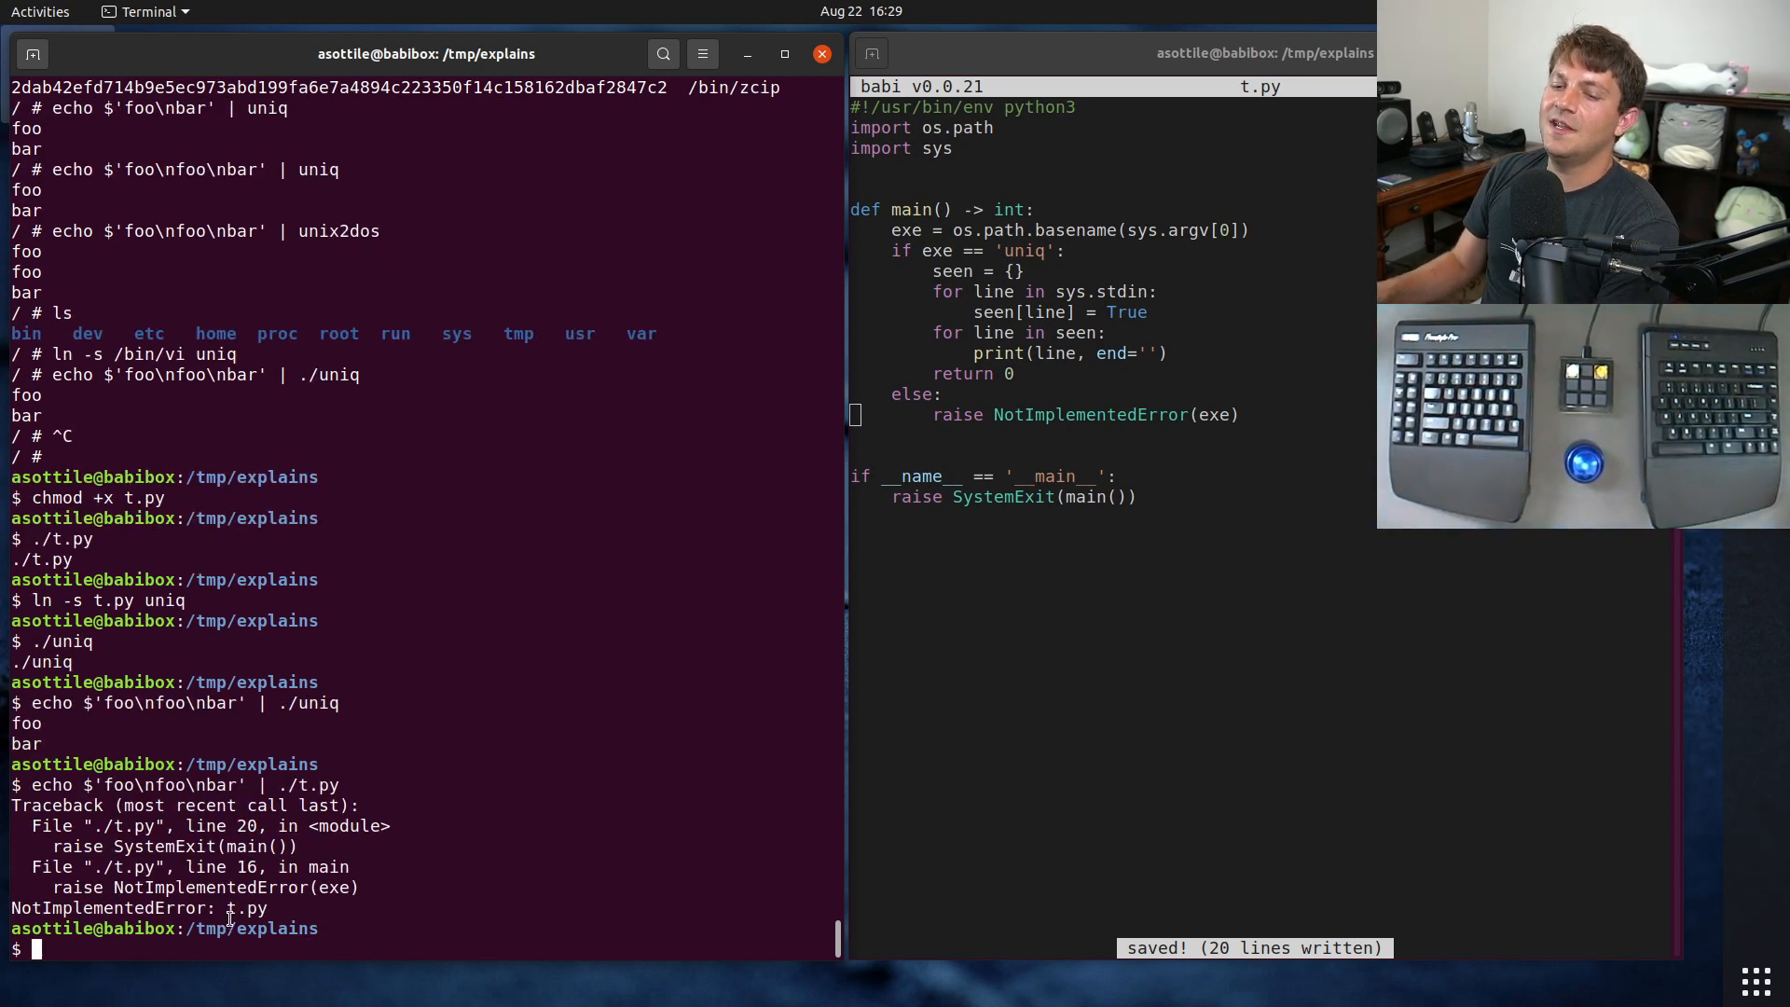
mouse_move(396, 773)
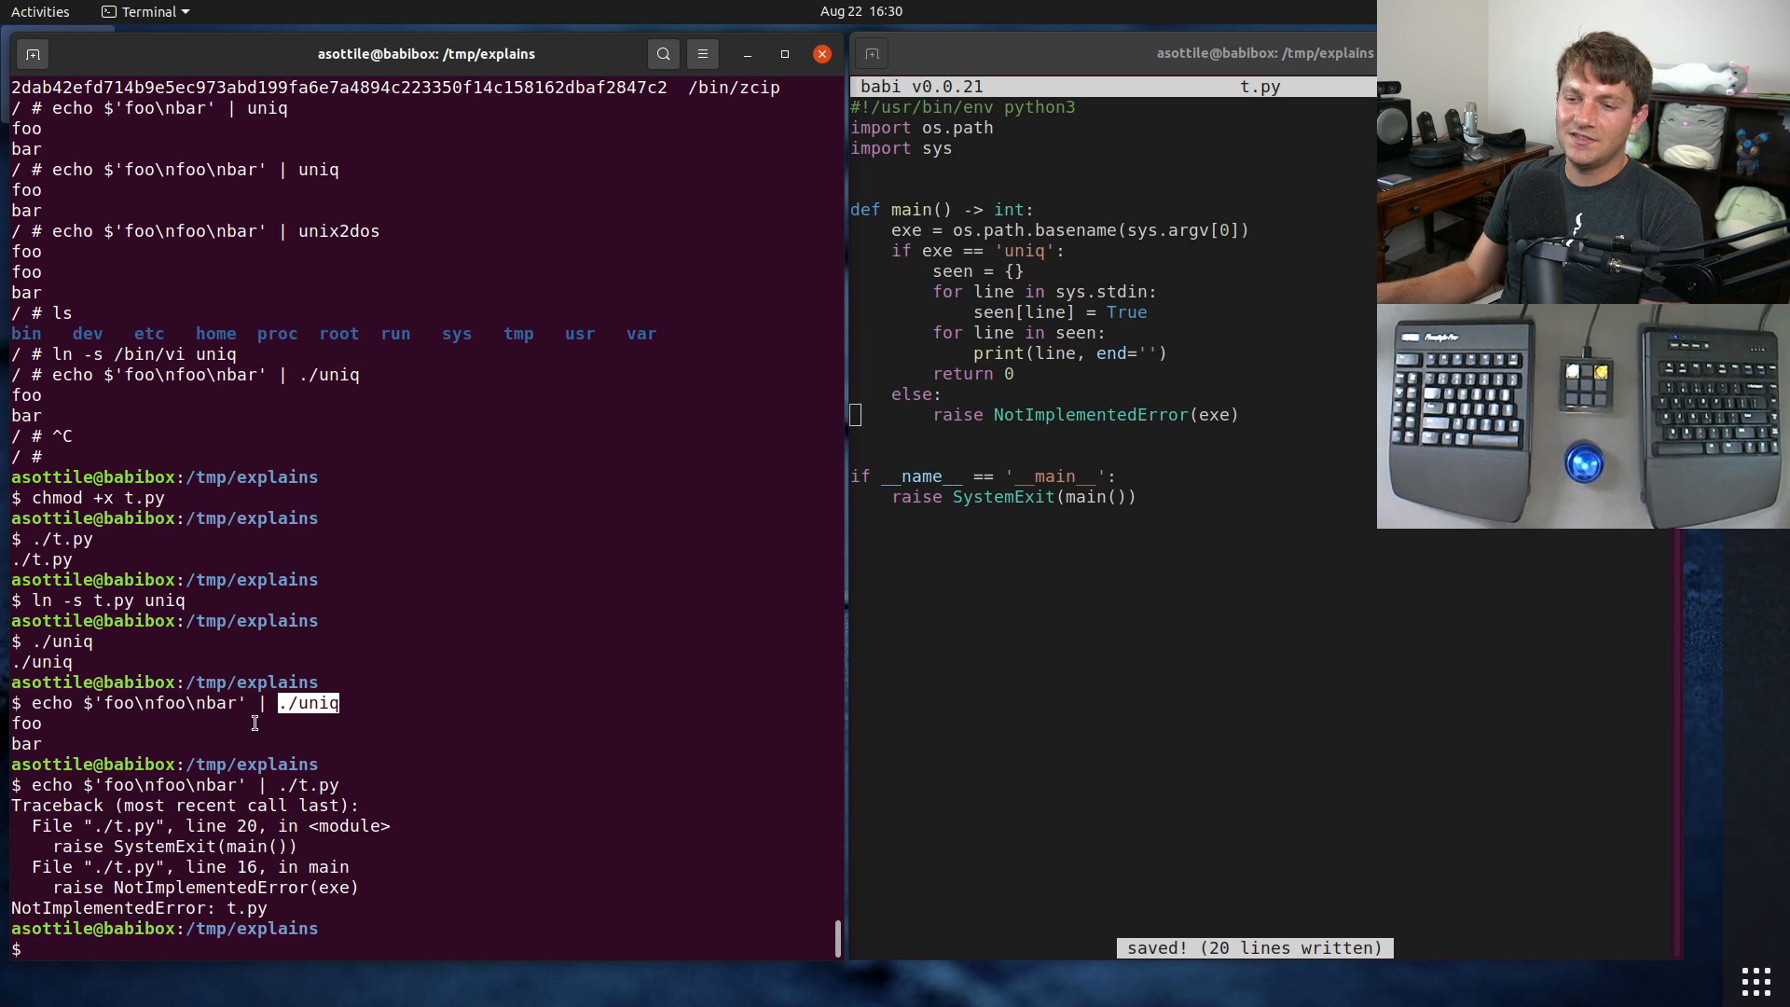
Step: Link uniq2 to uniq, inspect links with ls -al, and pipe foo/foo/bar through the links
text(l)
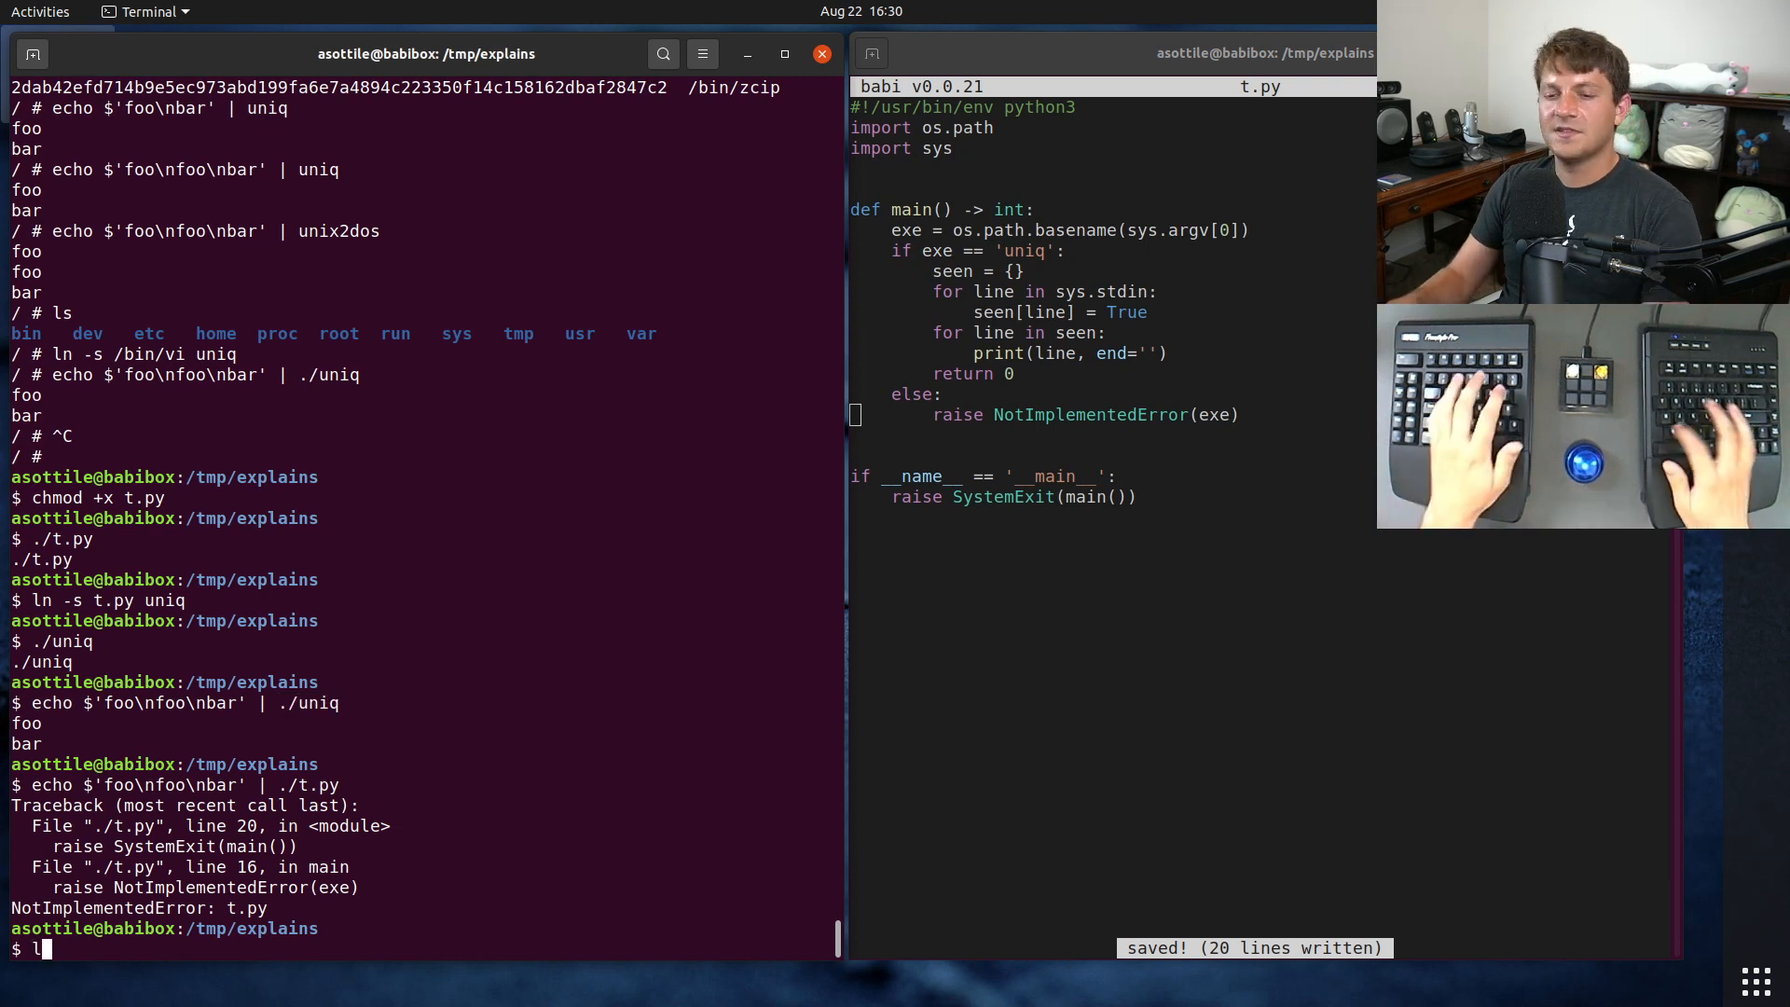
text(ln -d uniq)
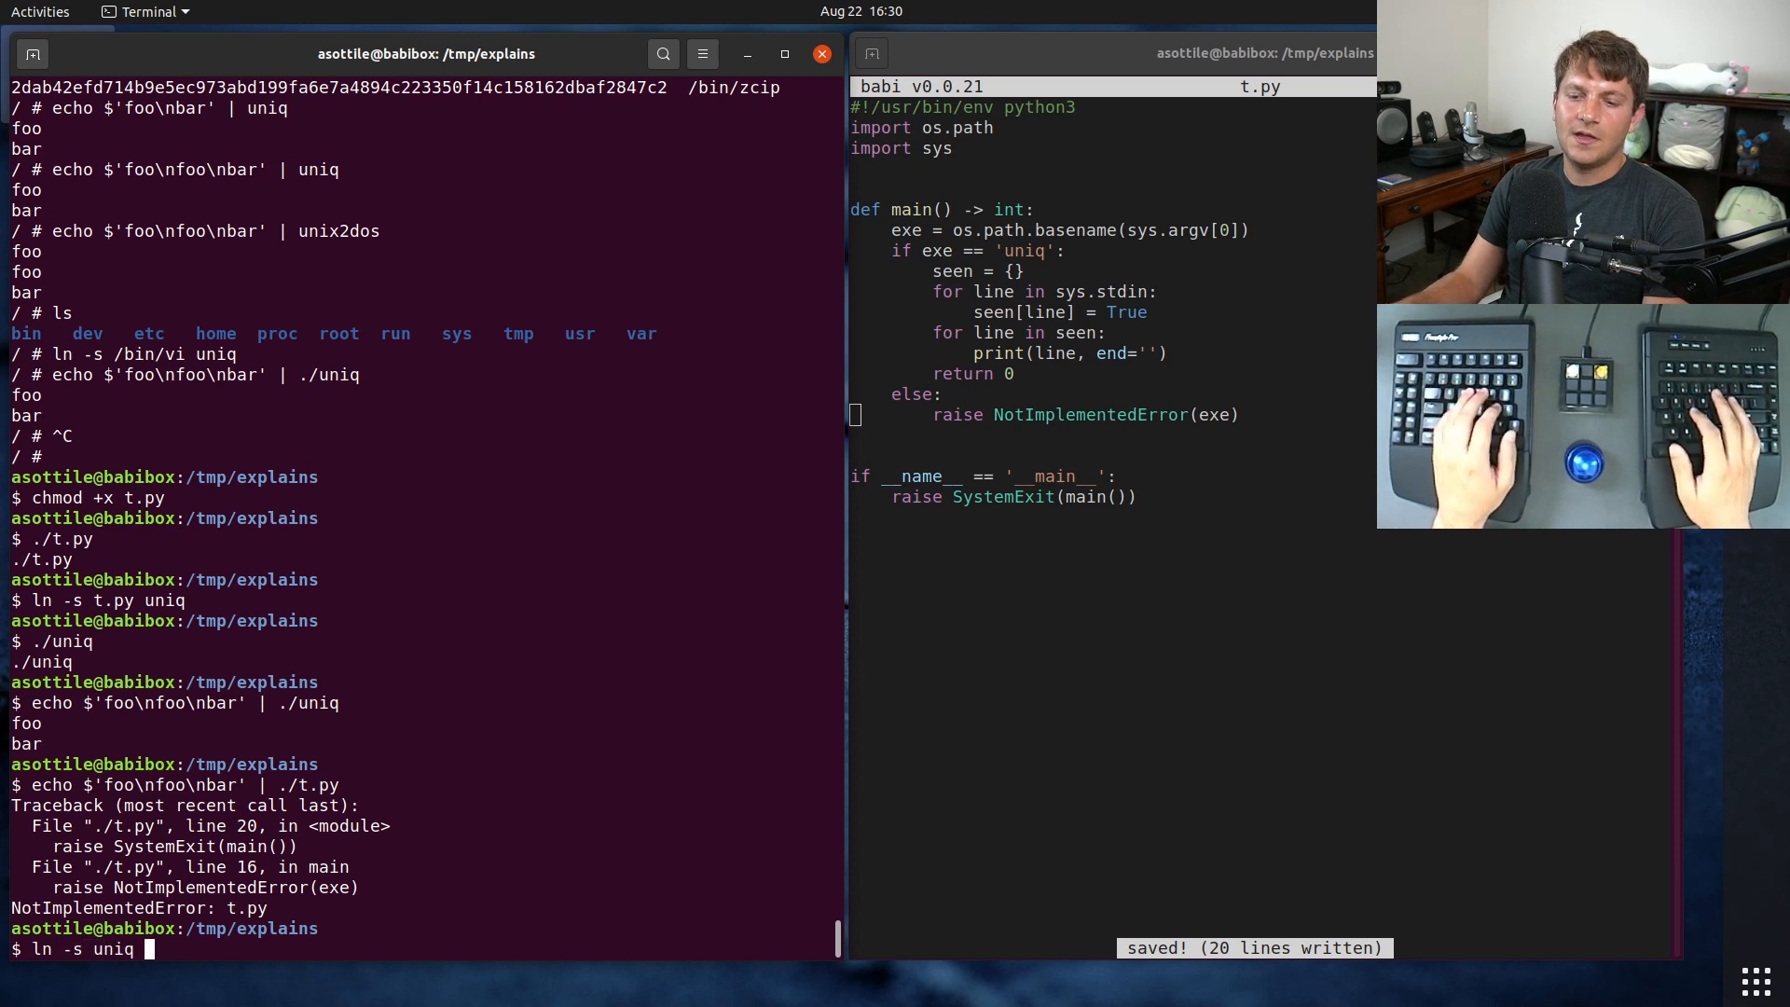
text(uniw1)
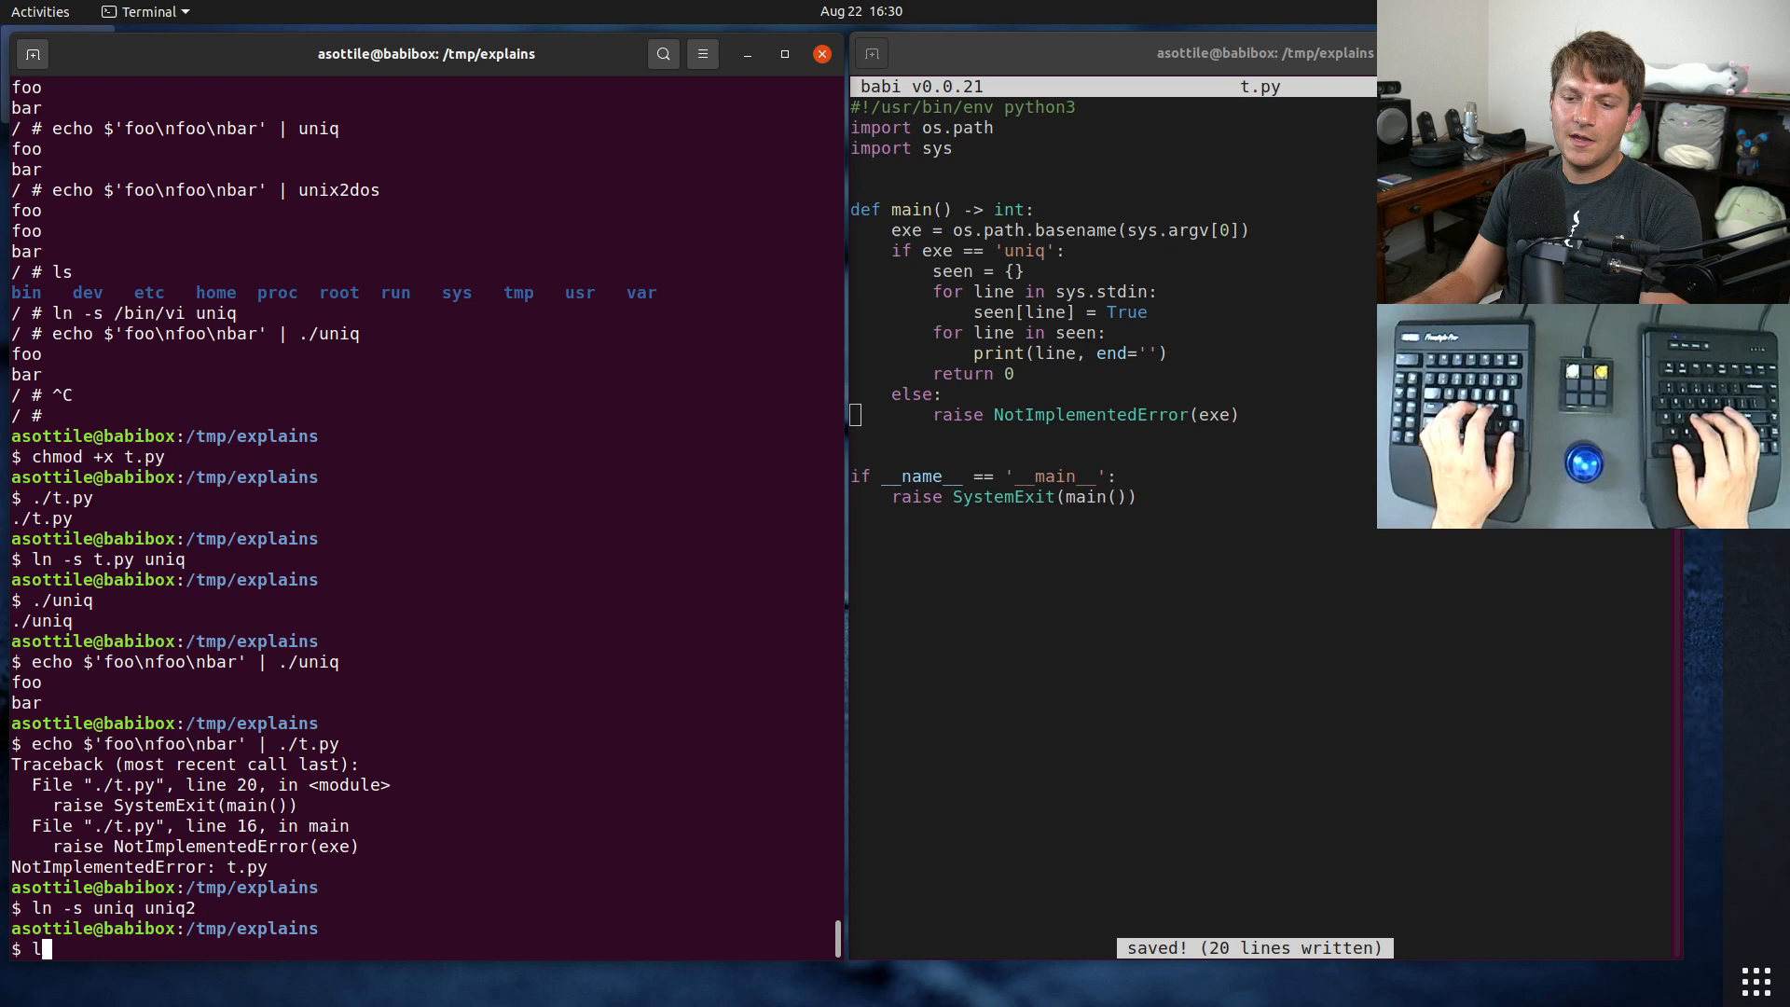
text(ls -al)
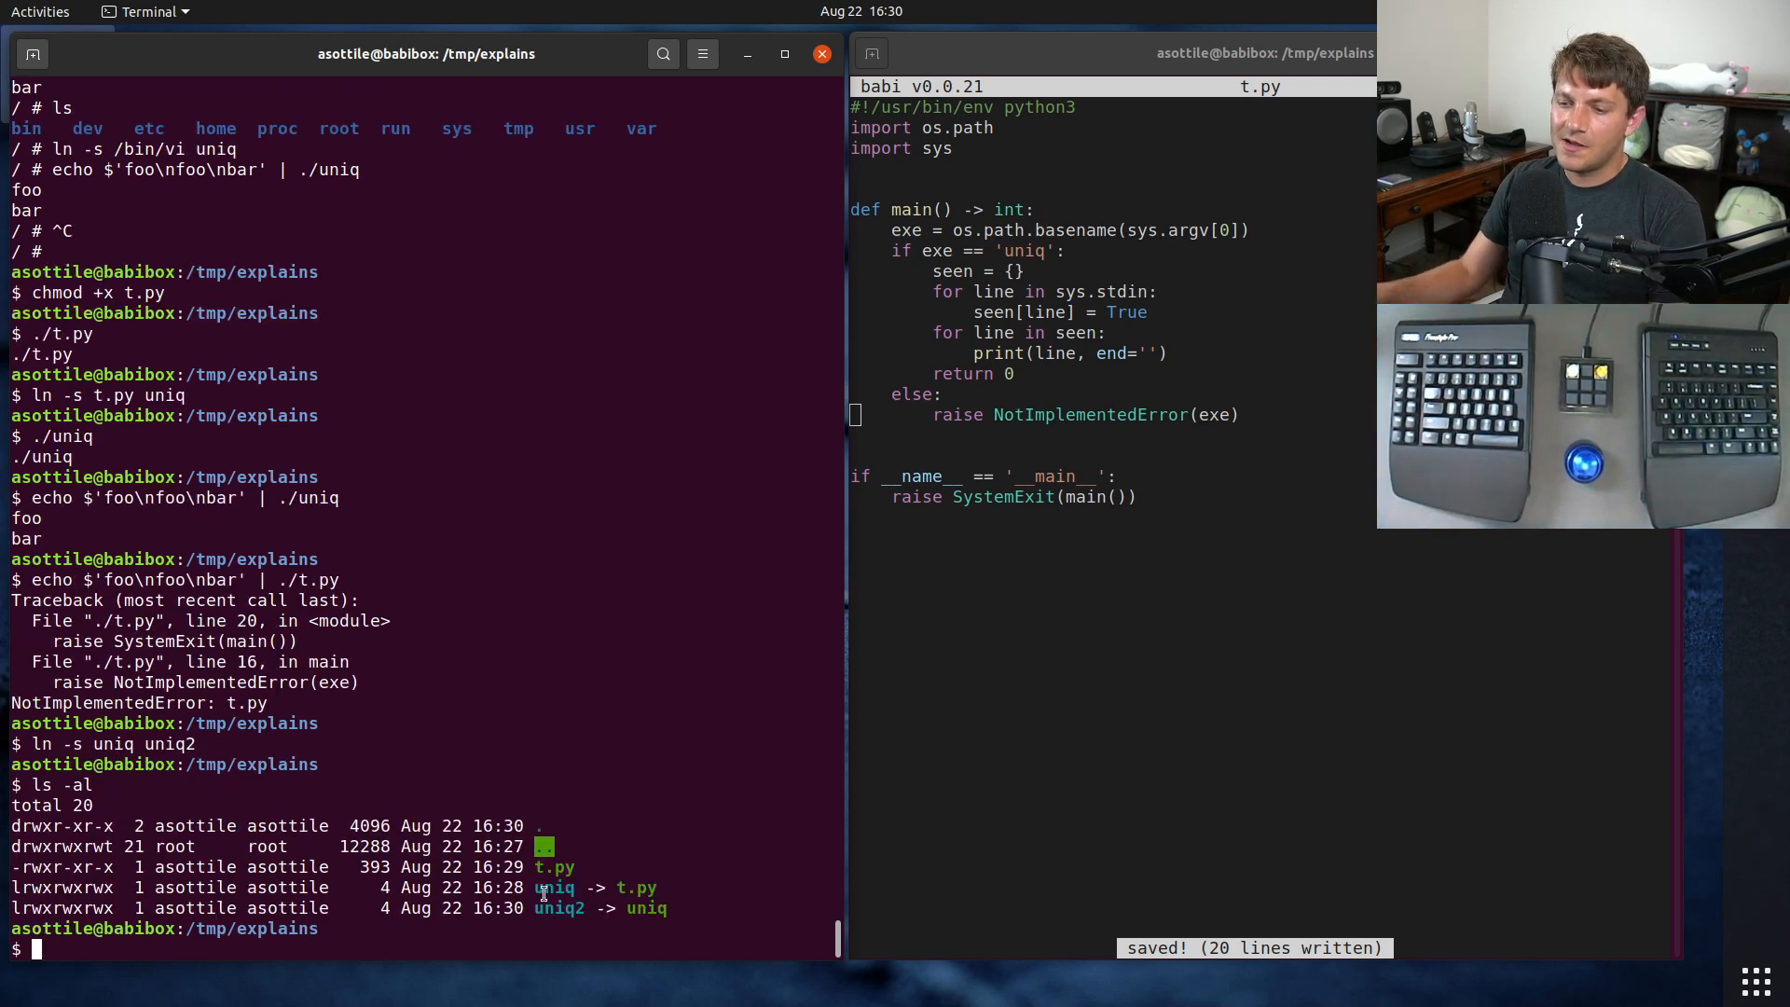
double_click(559, 907)
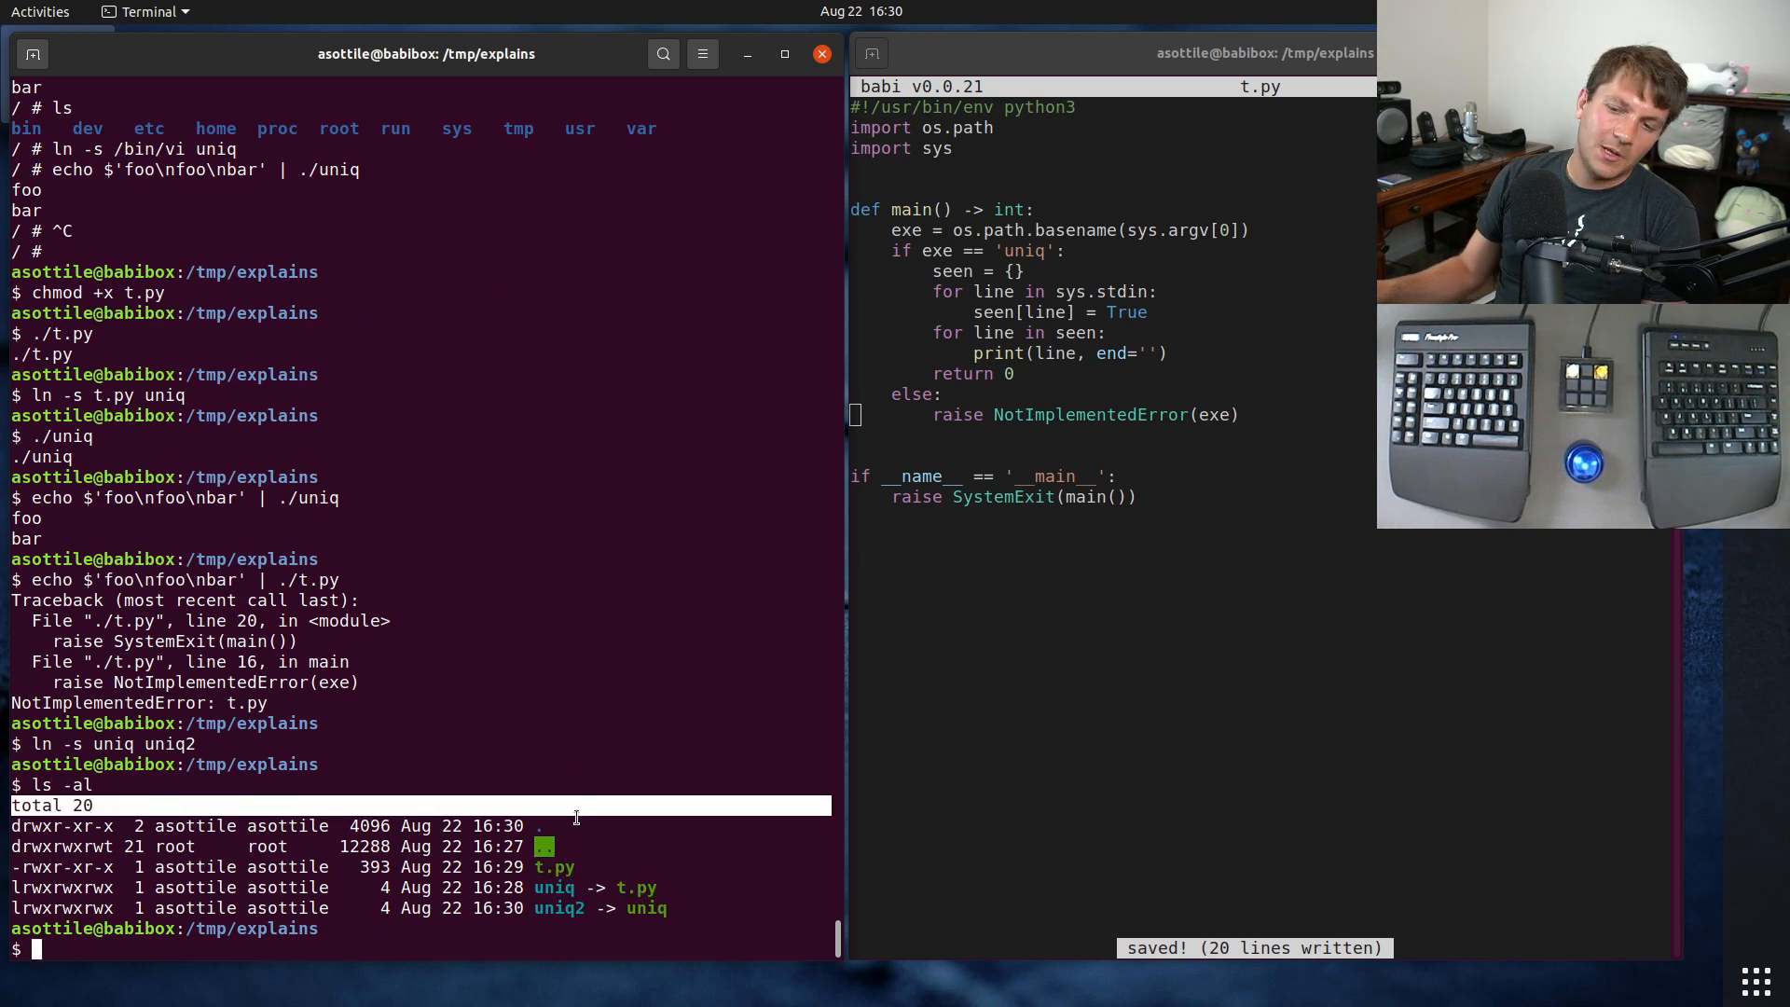
text(echo $'foo\nfoo\nbar' | ./t.py)
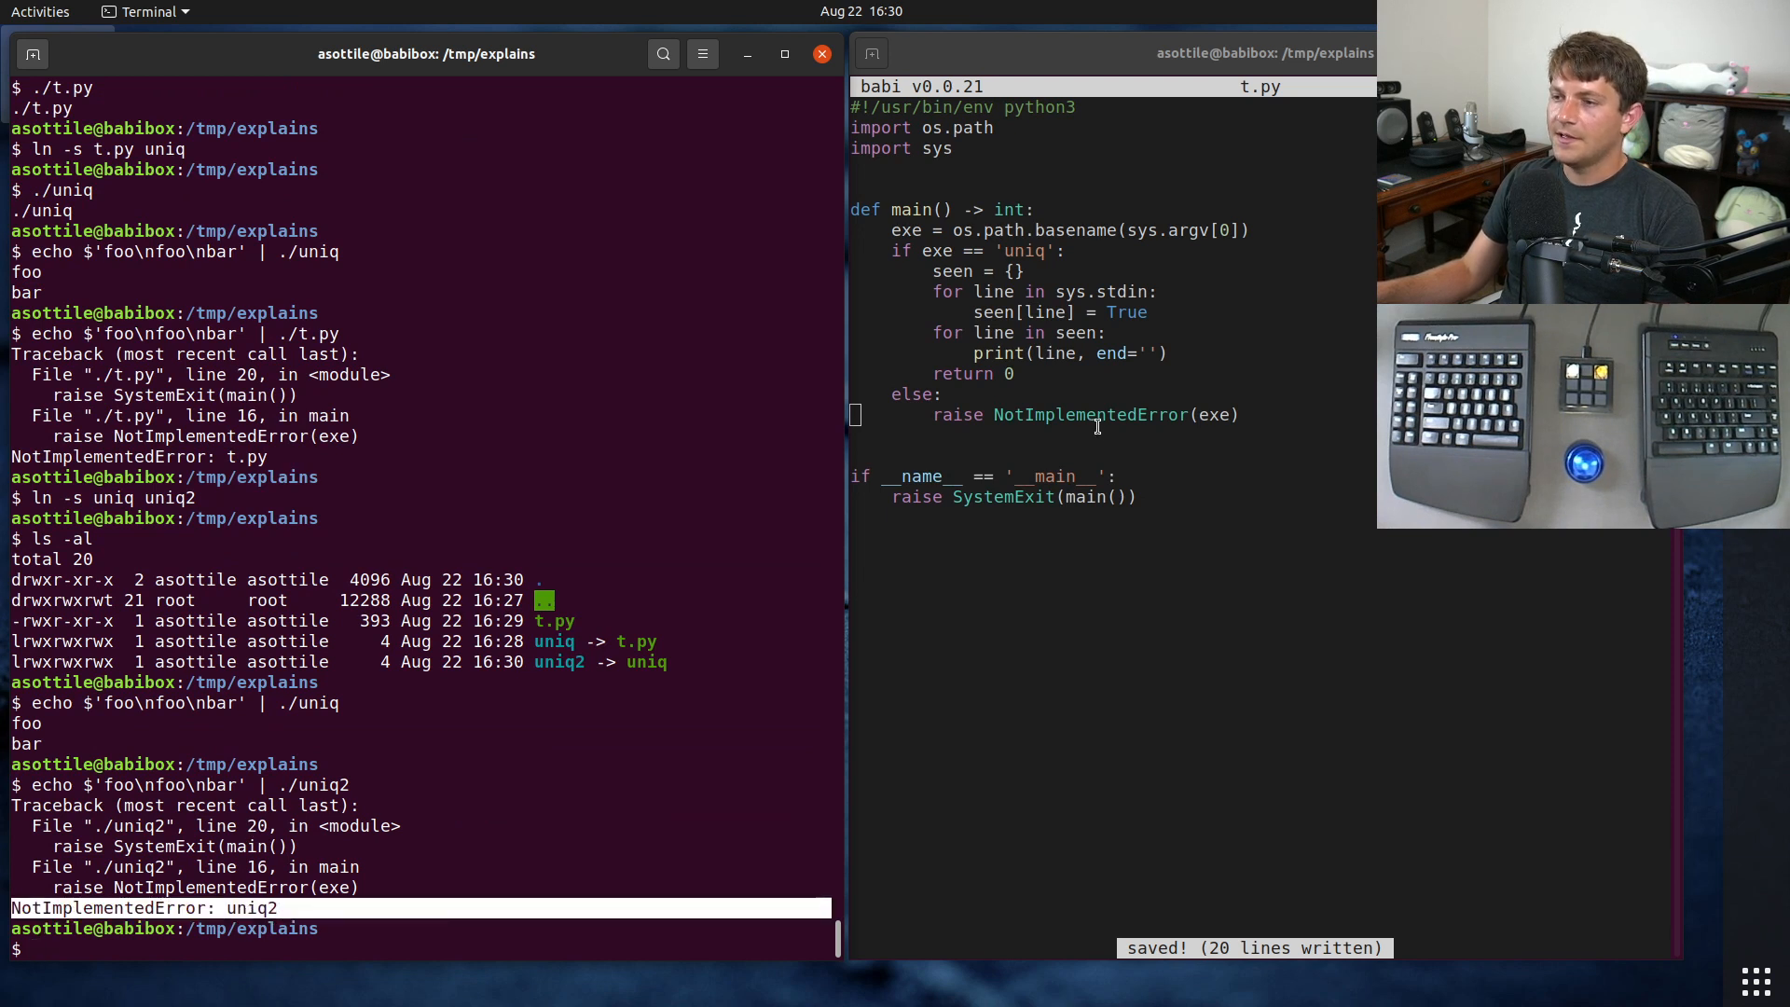
mouse_move(992, 235)
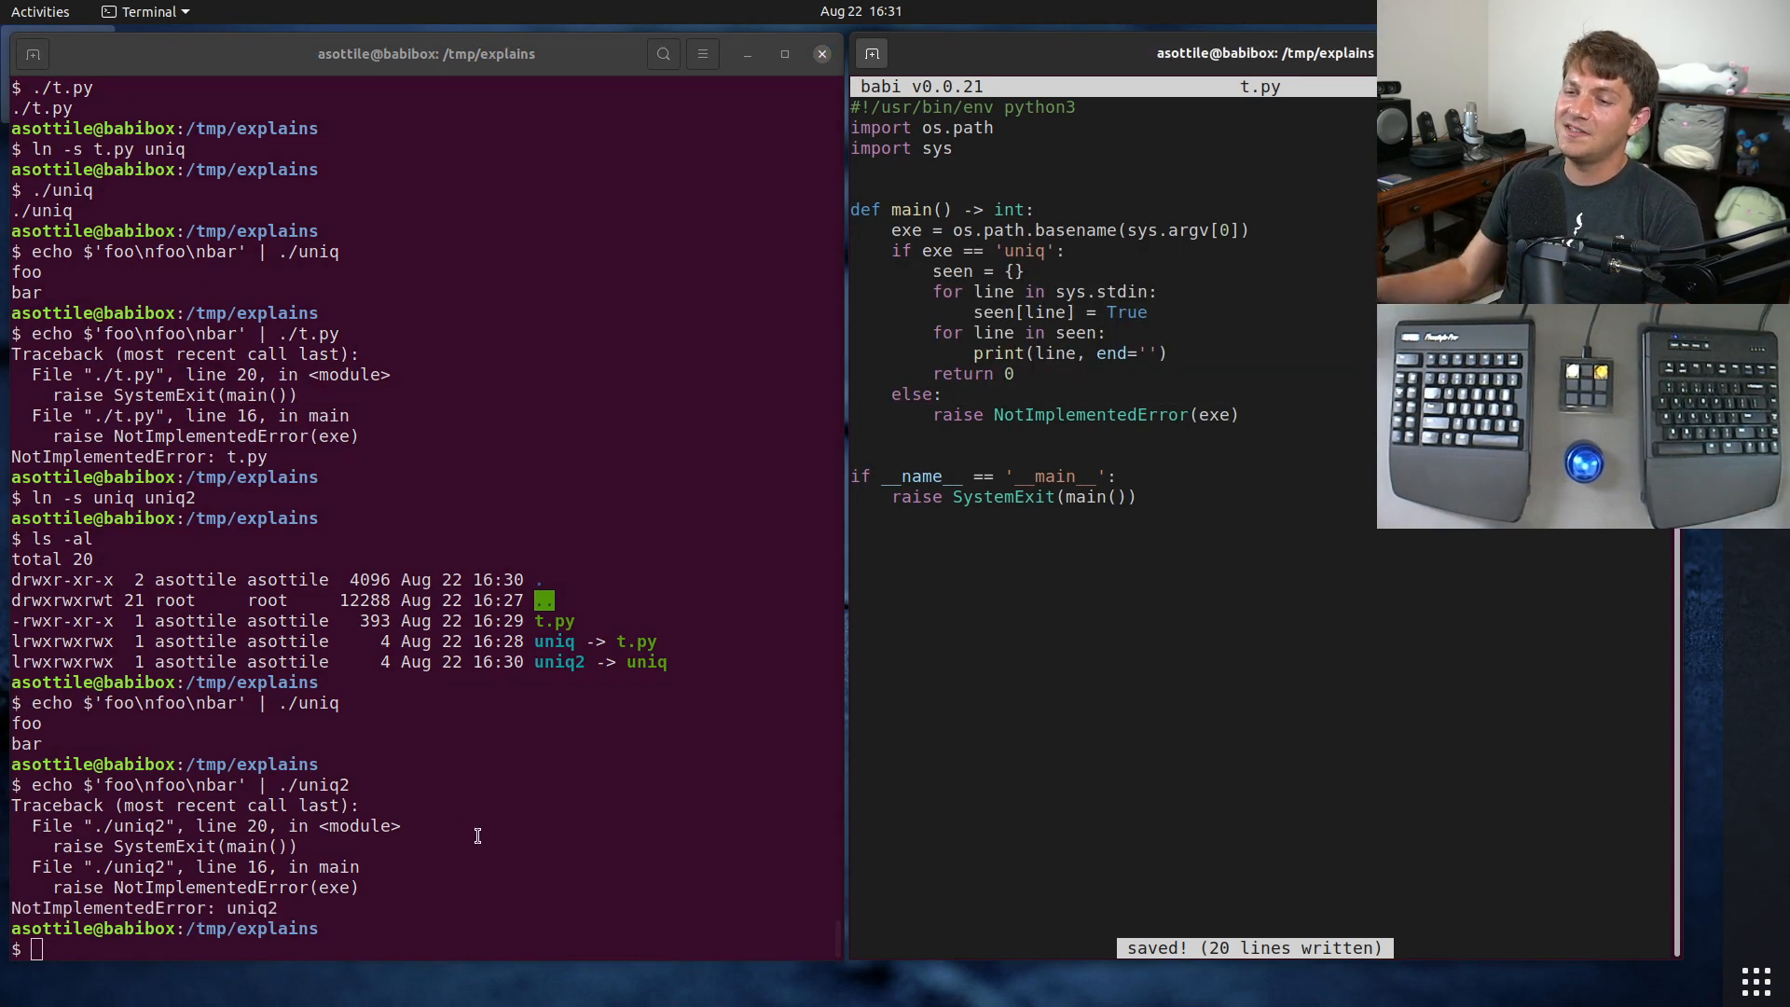
double_click(554, 640)
text(def)
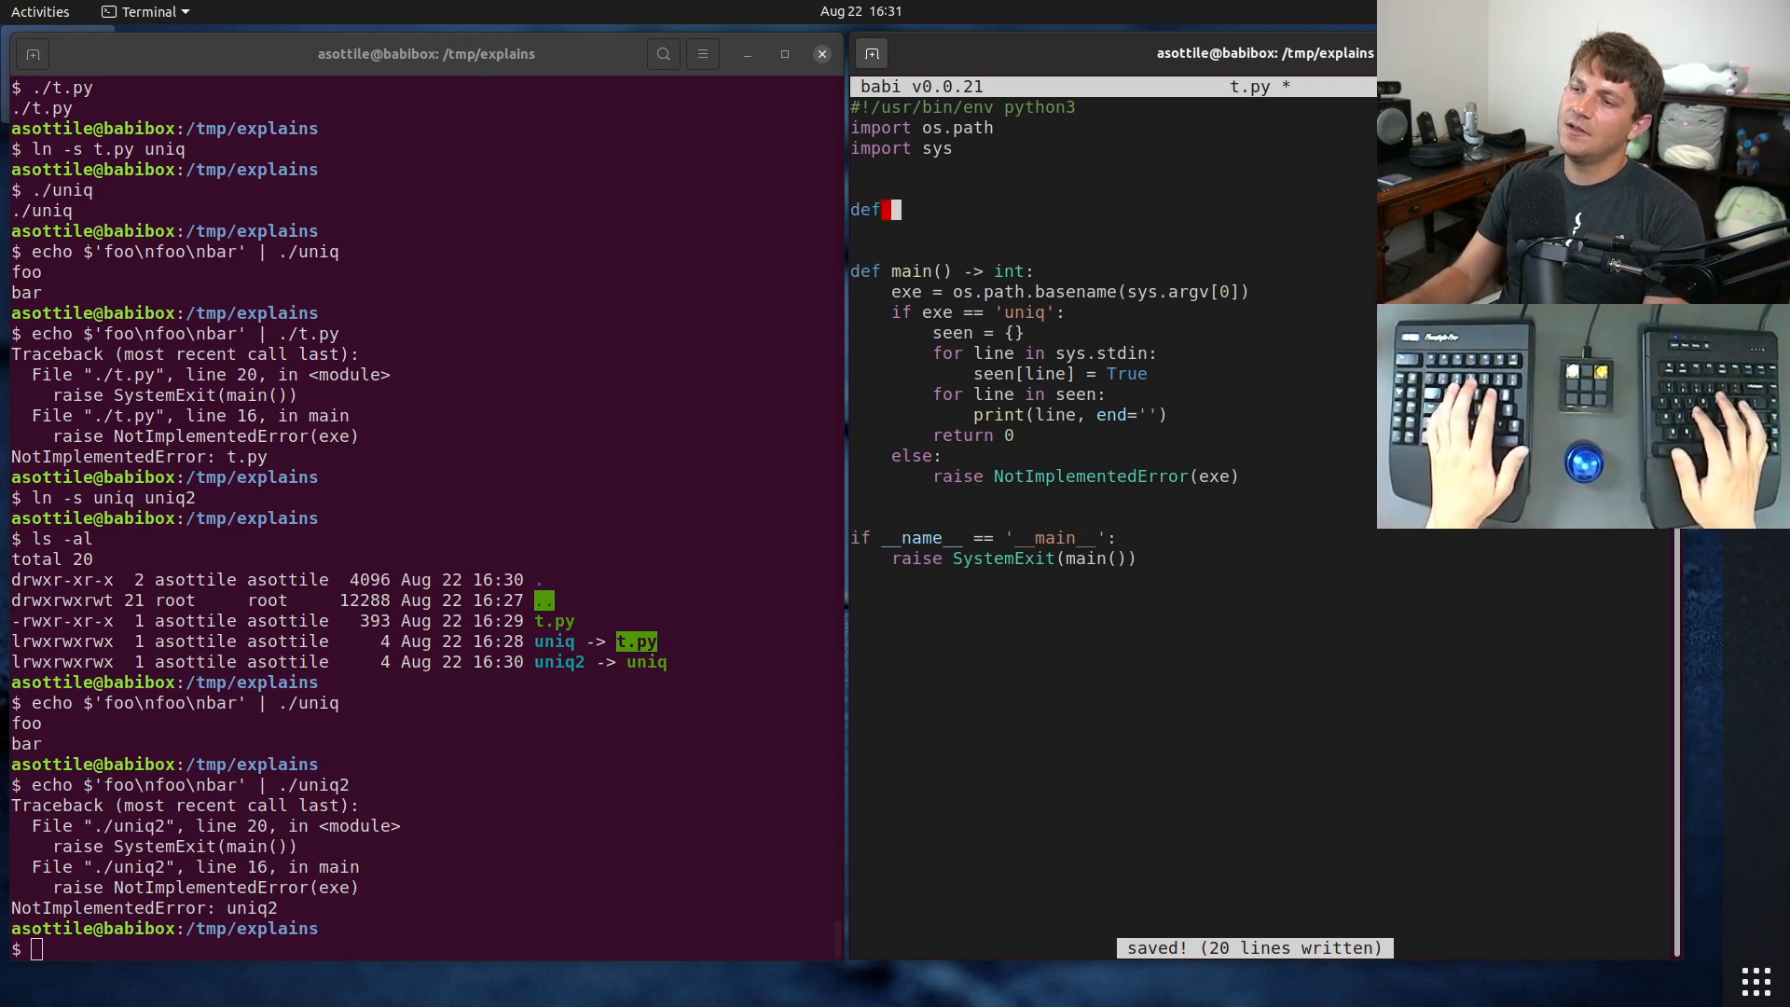
Step: Begin read_link(path) and confirm os.readlink on /tmp/exm uniq2 returns 'uniq'
text(read_link()
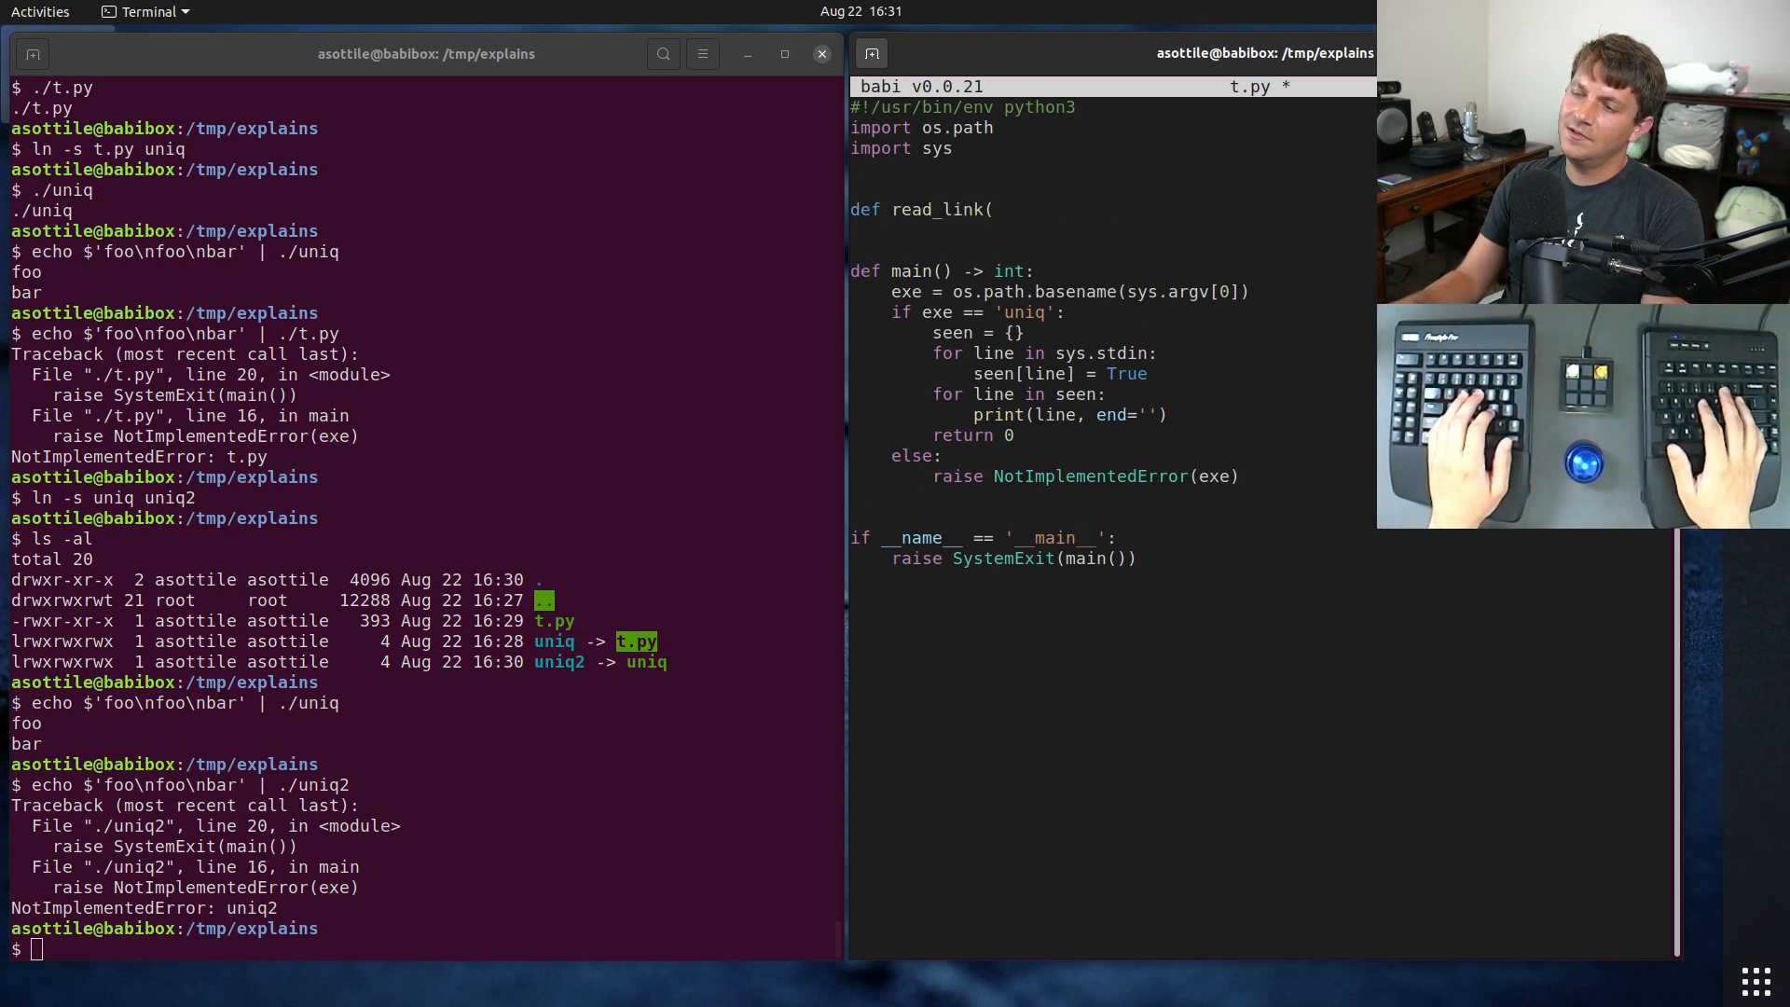
text(path: str) -> str:)
click(420, 948)
text(os.readli)
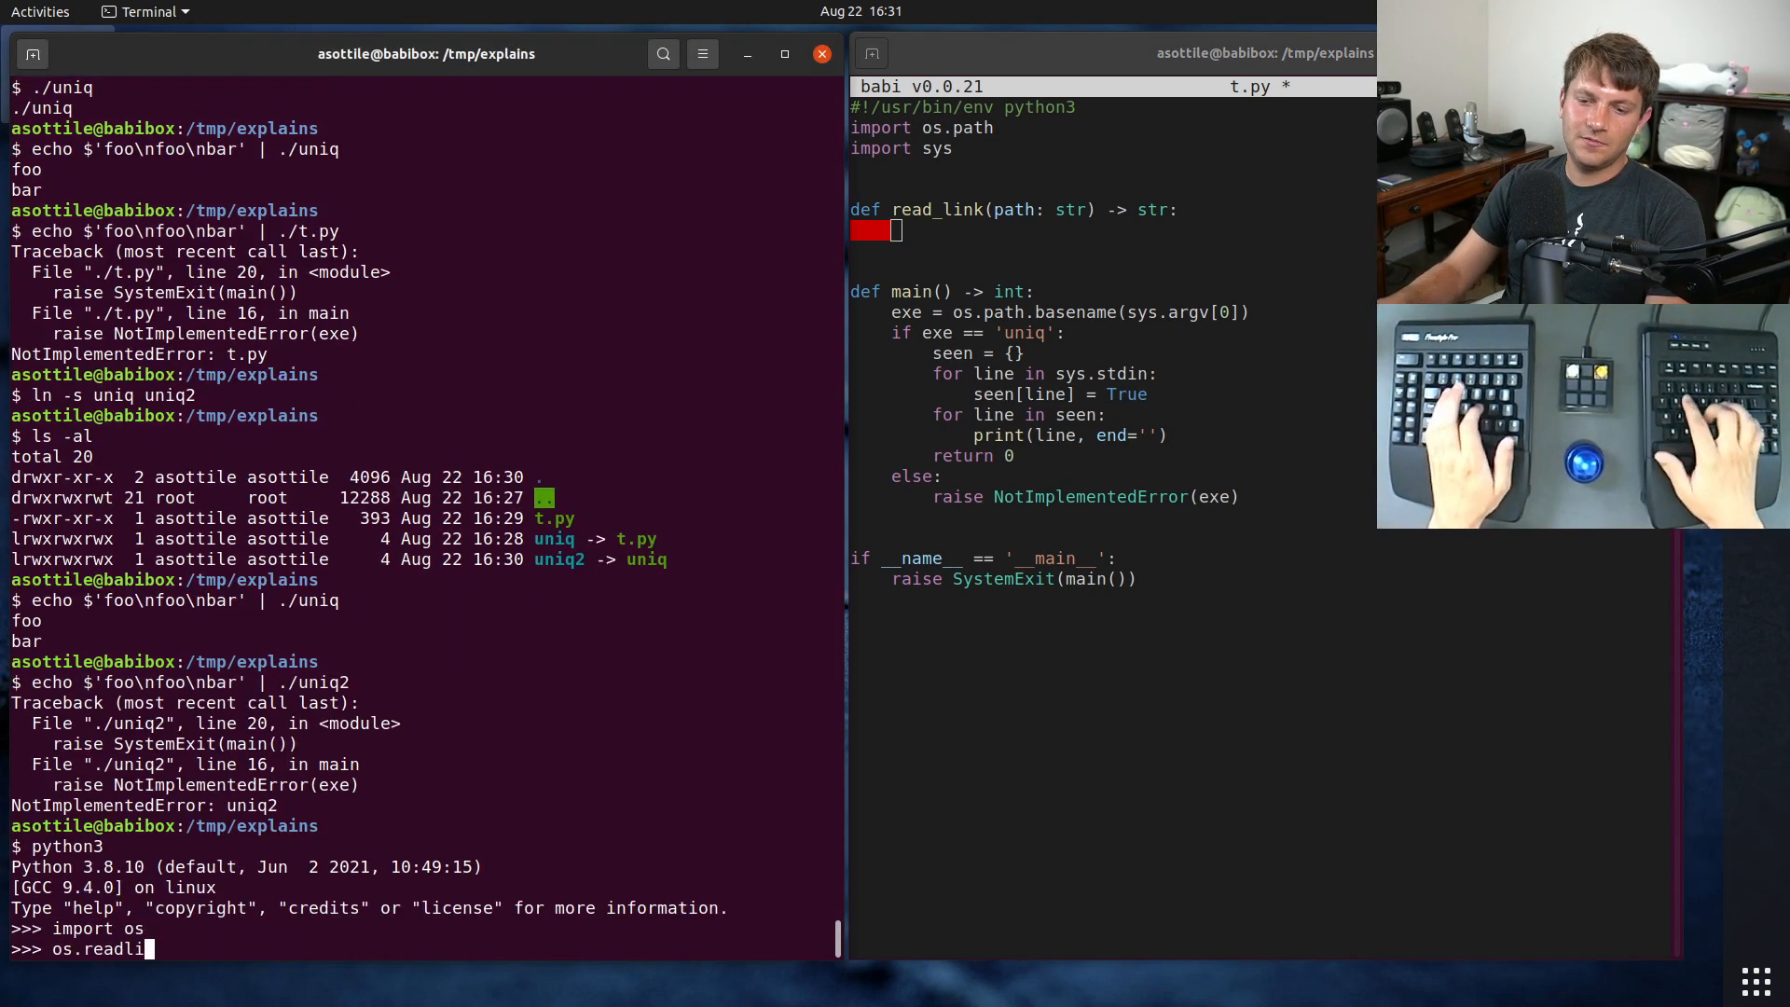
text(nk('uniq2)
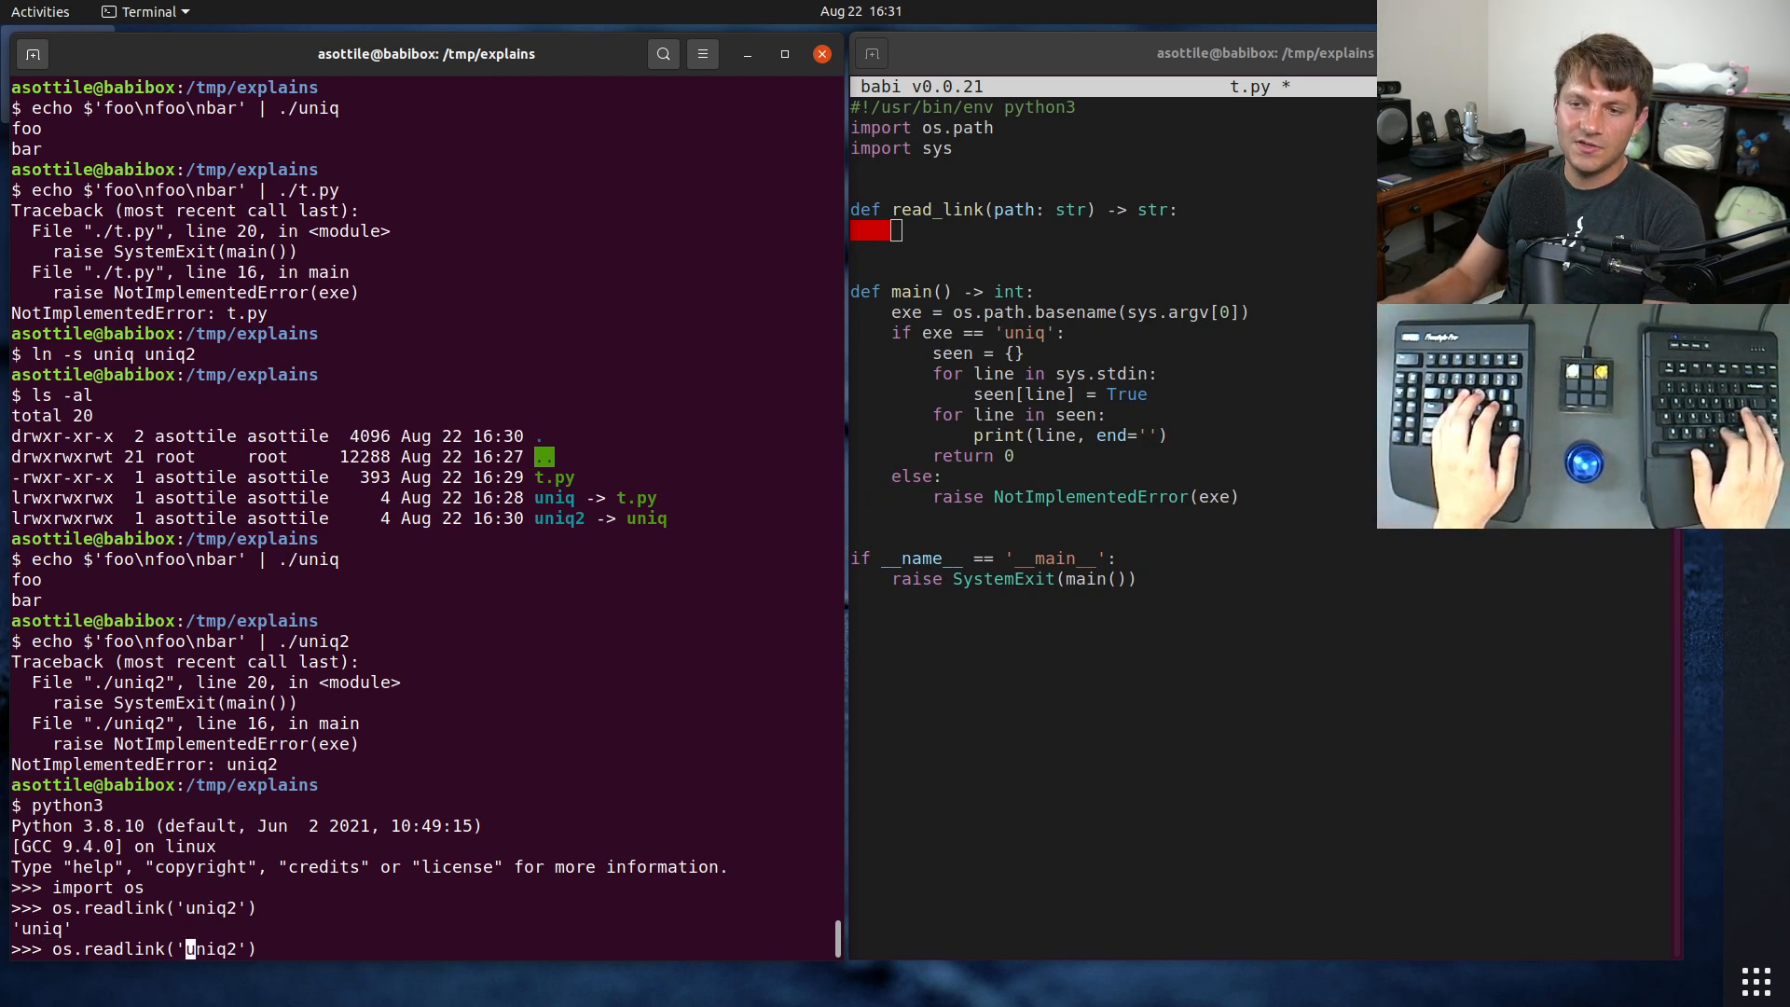
text(/tmp/exm)
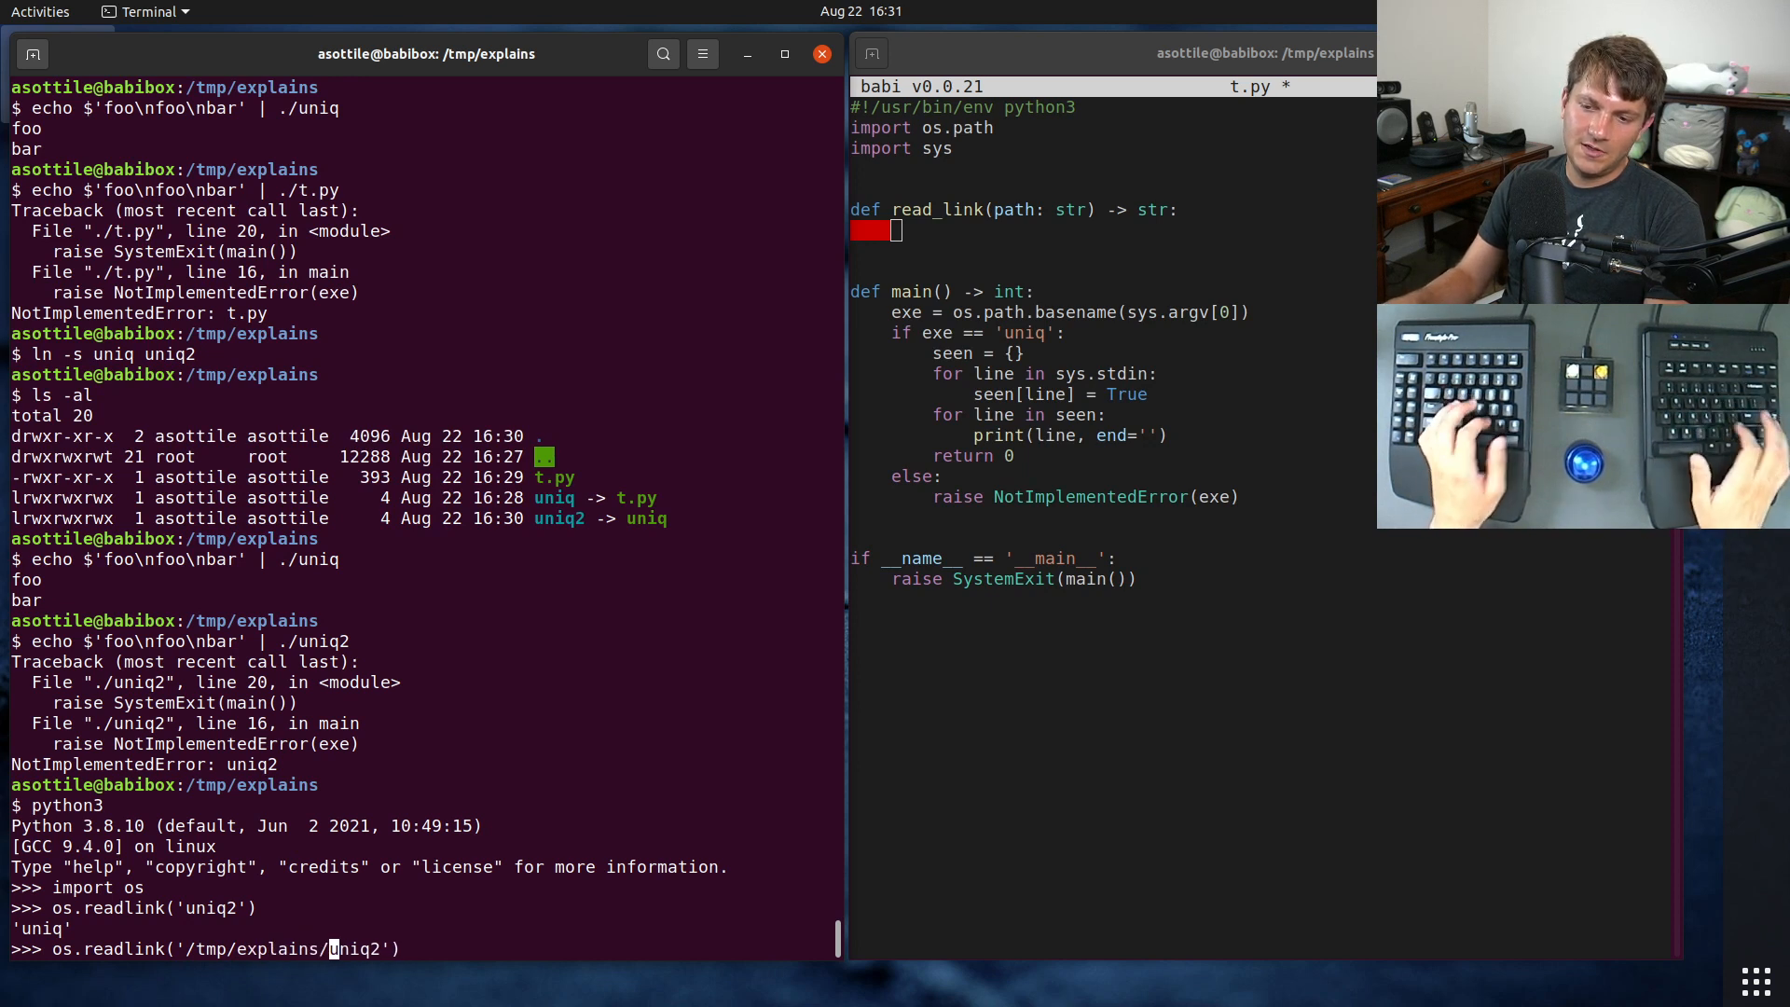
key(Return)
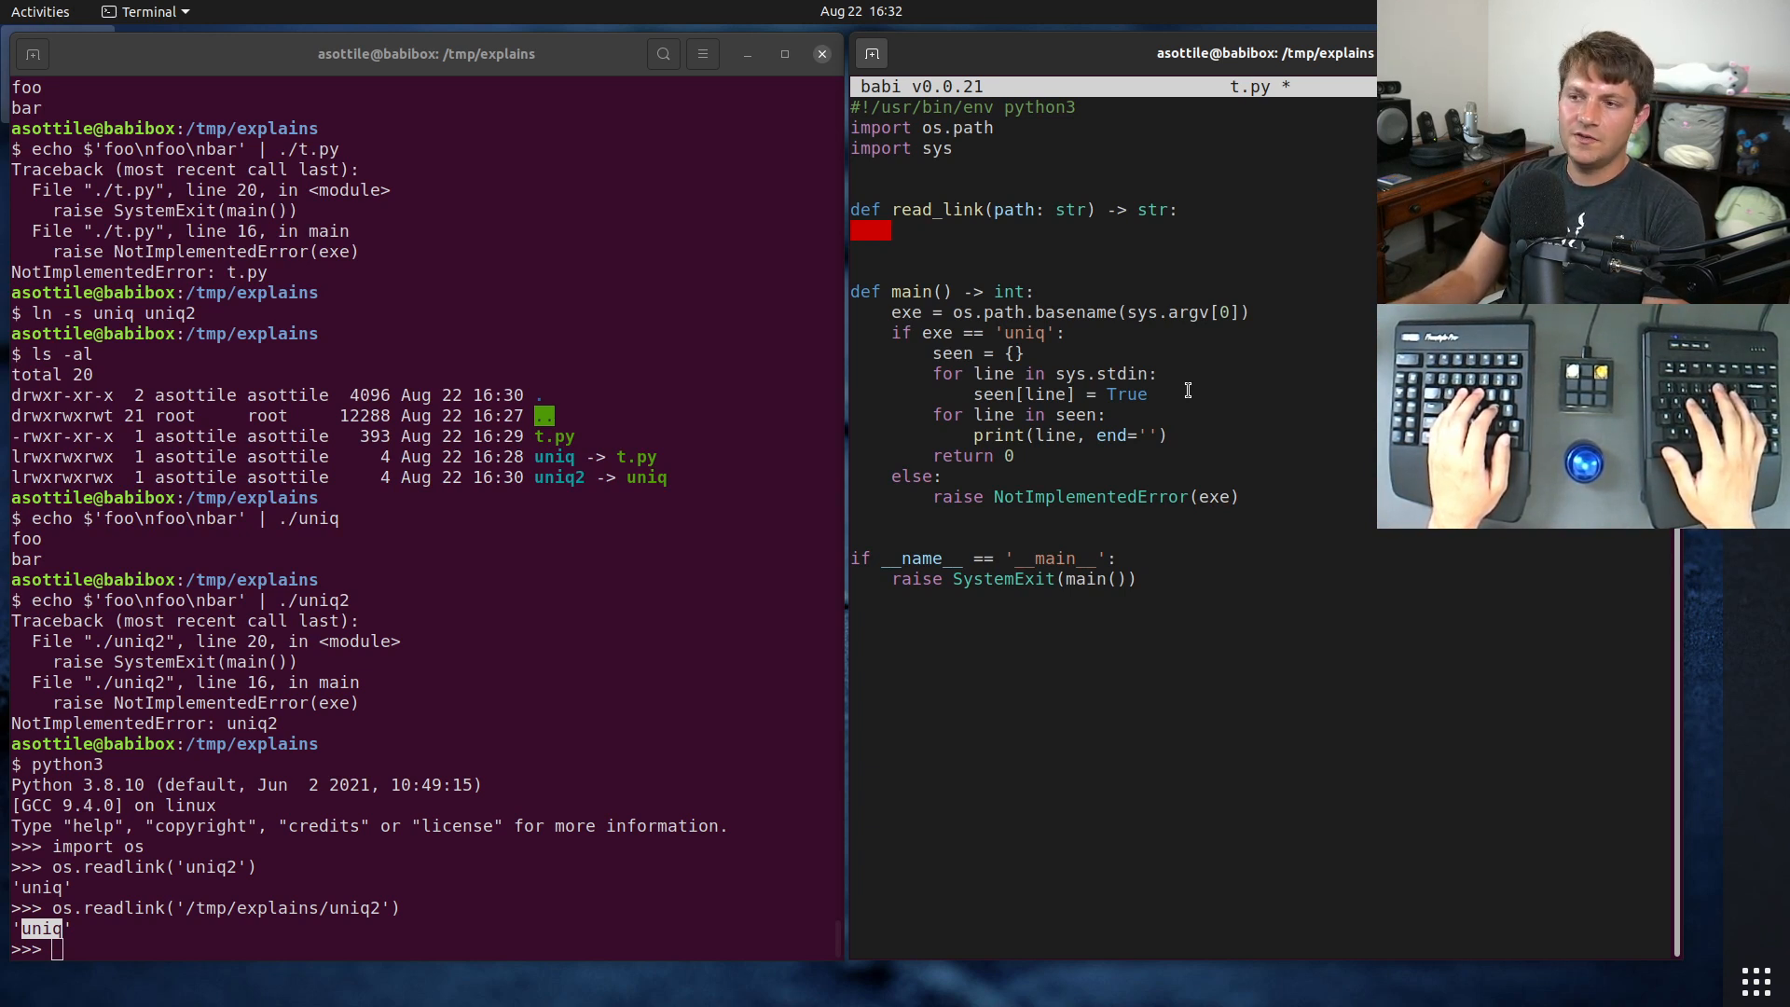
Step: Make read_link return os.readlink(path) joined with the link's directory, and save t.py
text(read =)
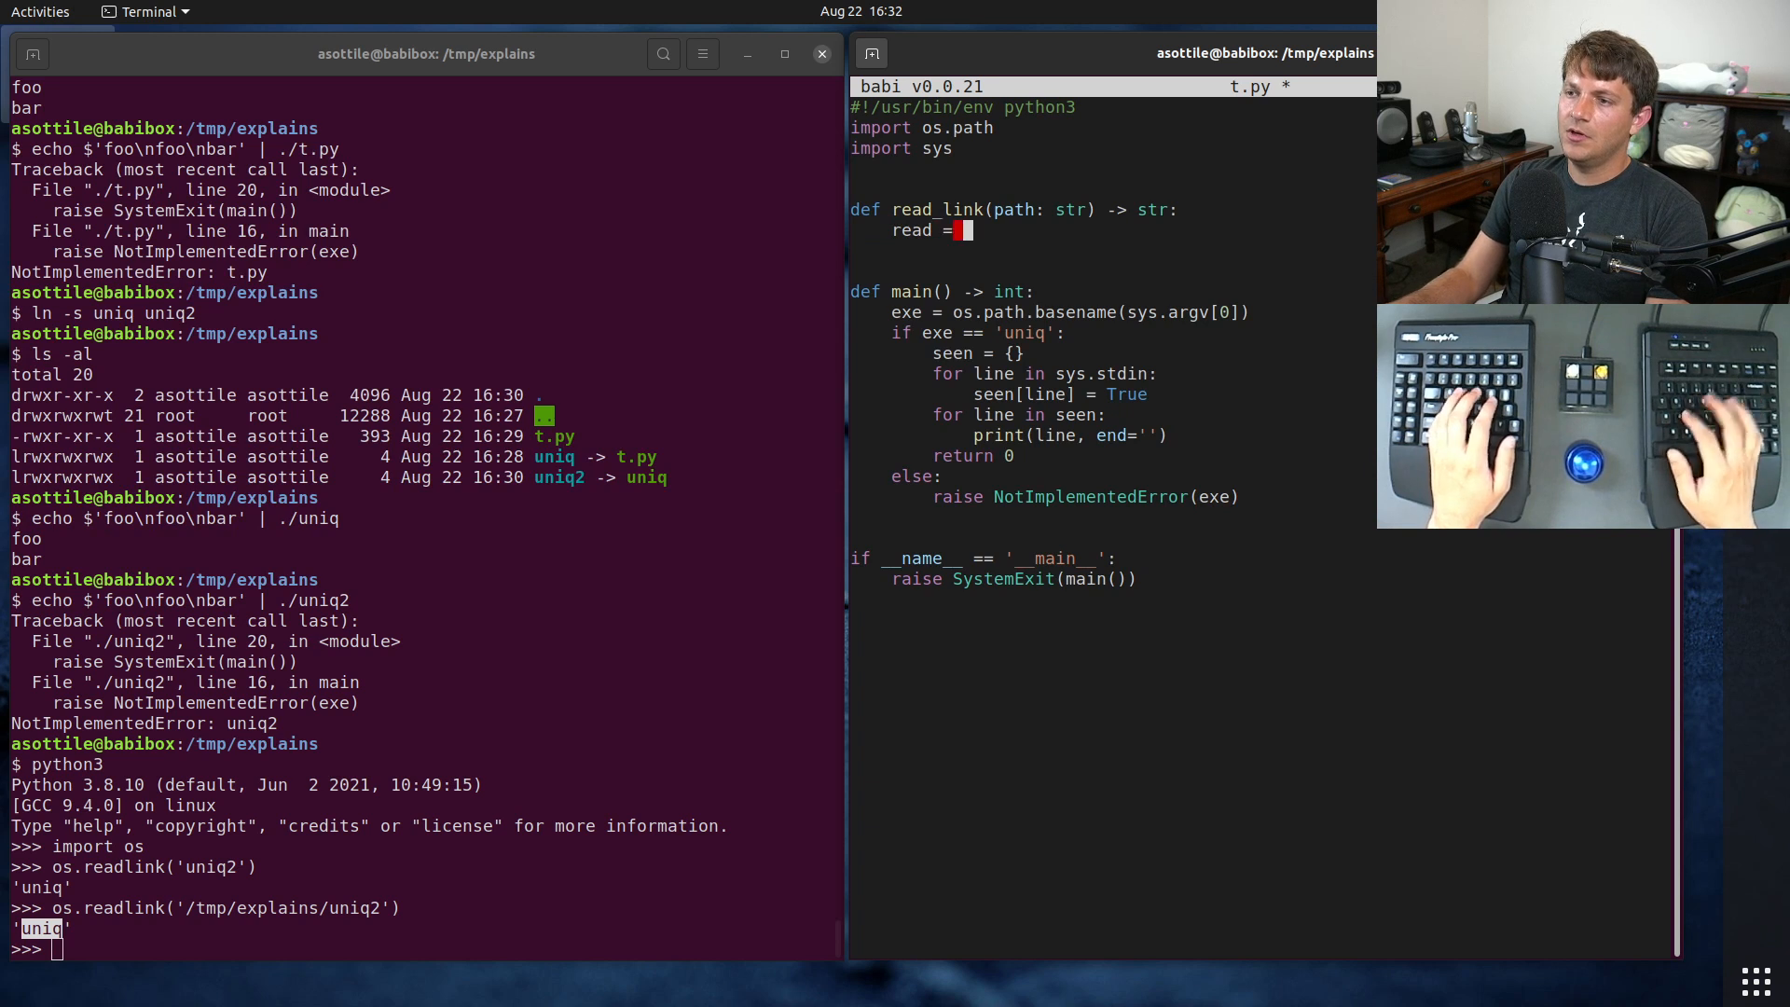
text(os.readlink(path))
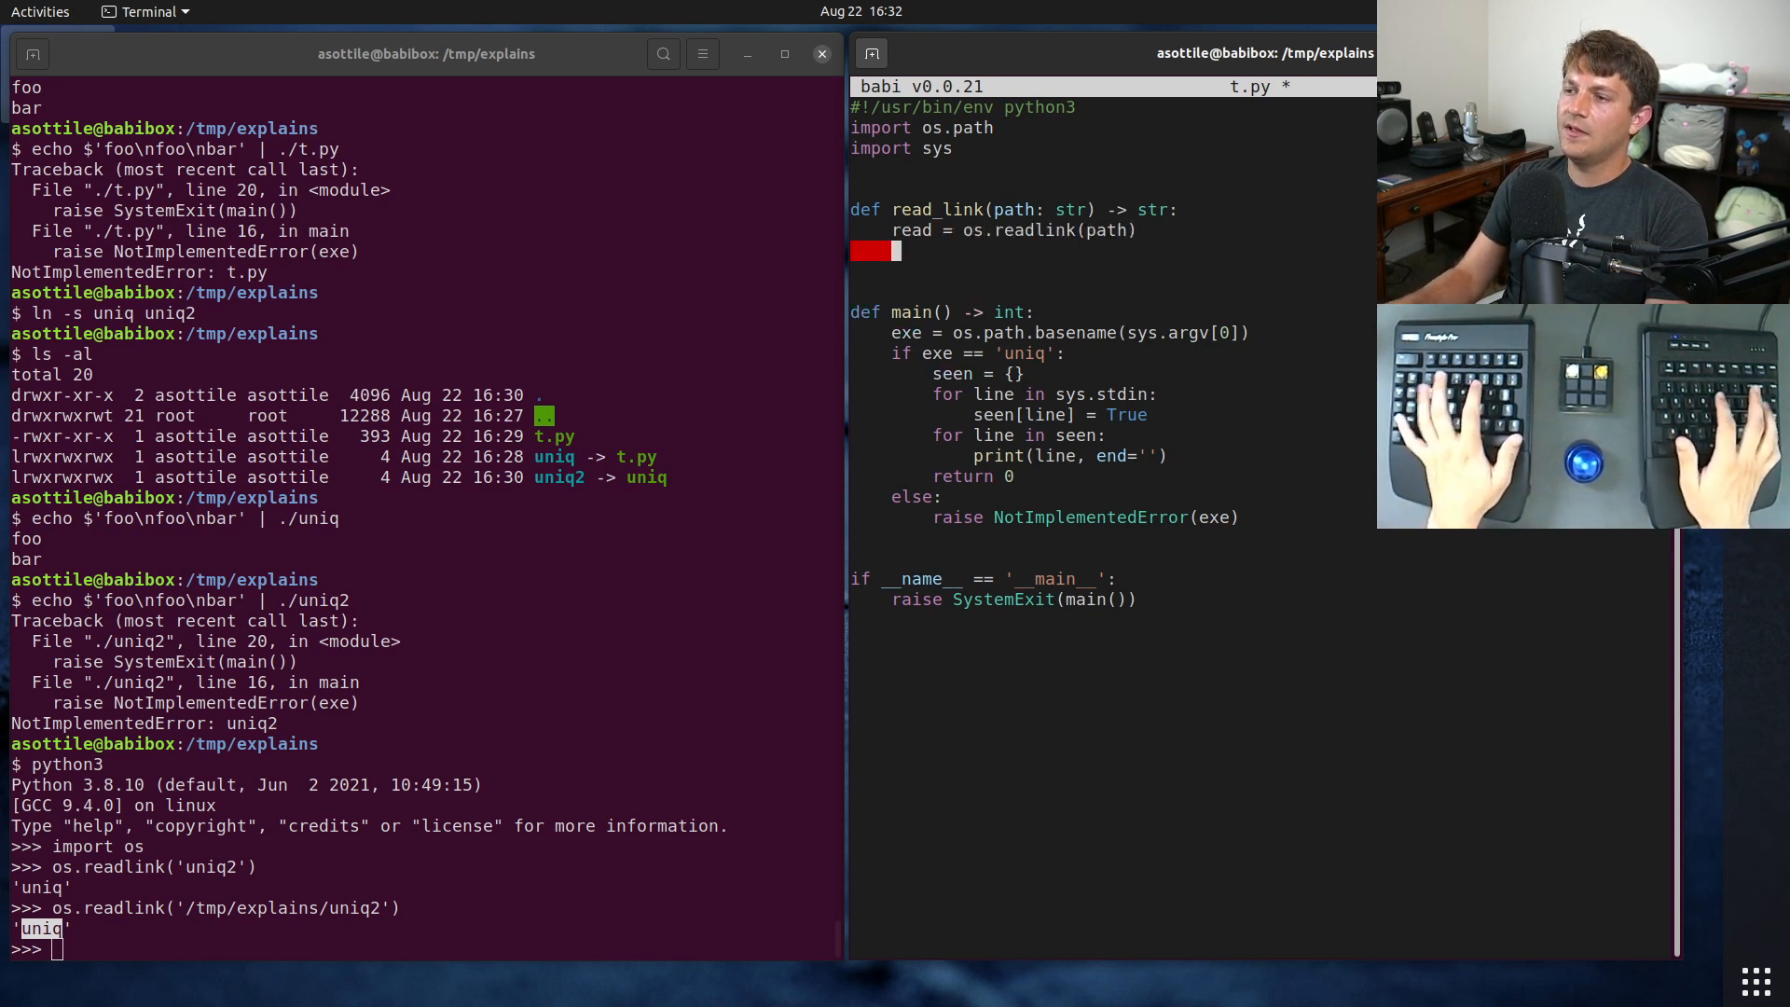
text(return os.path)
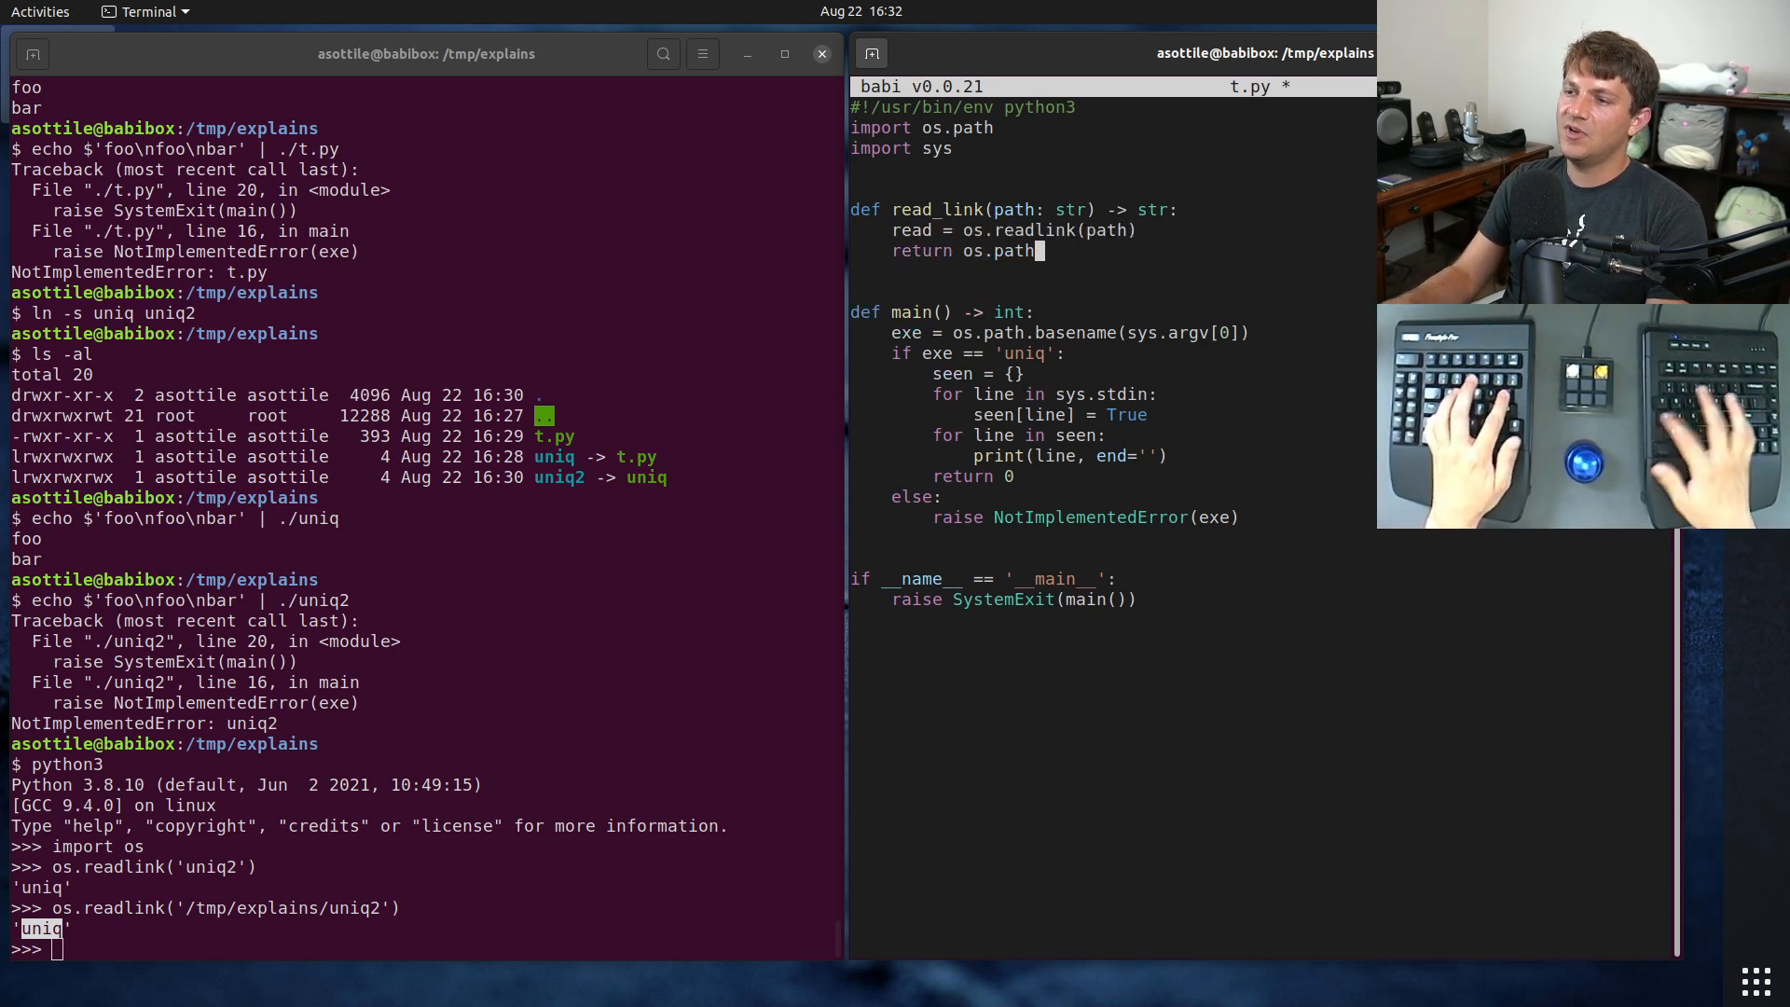
text(.join(os.pathd)
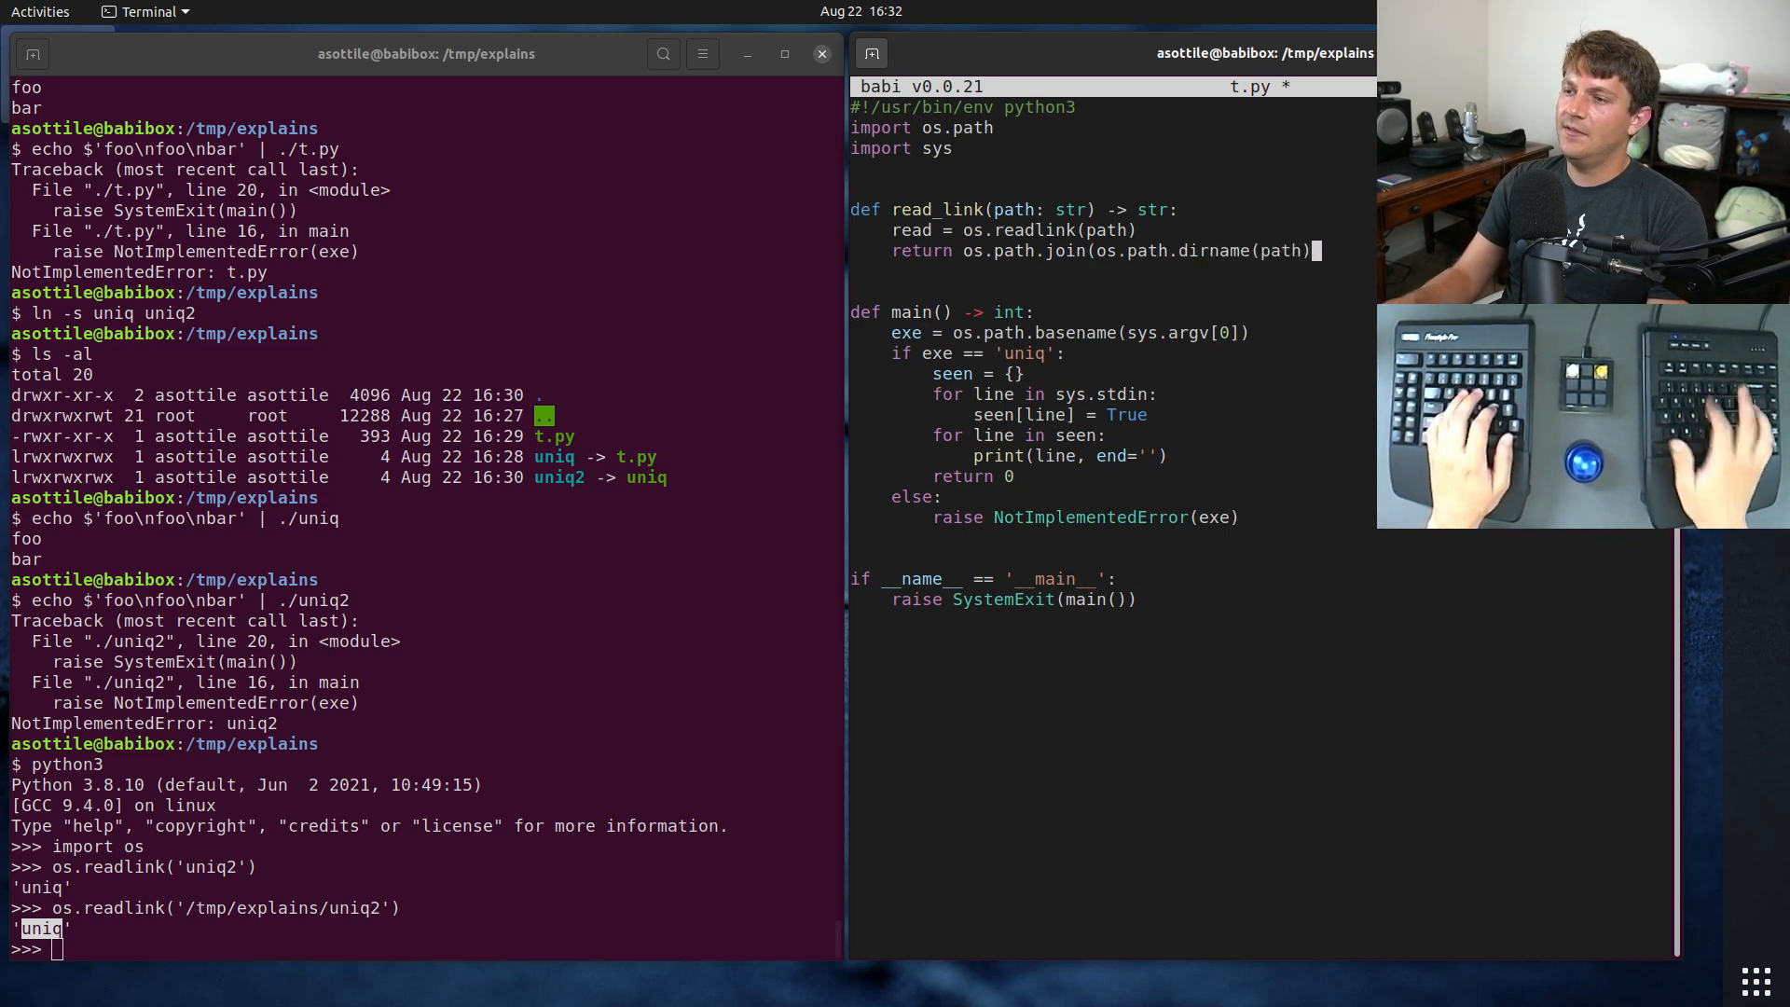
key(ctrl+s)
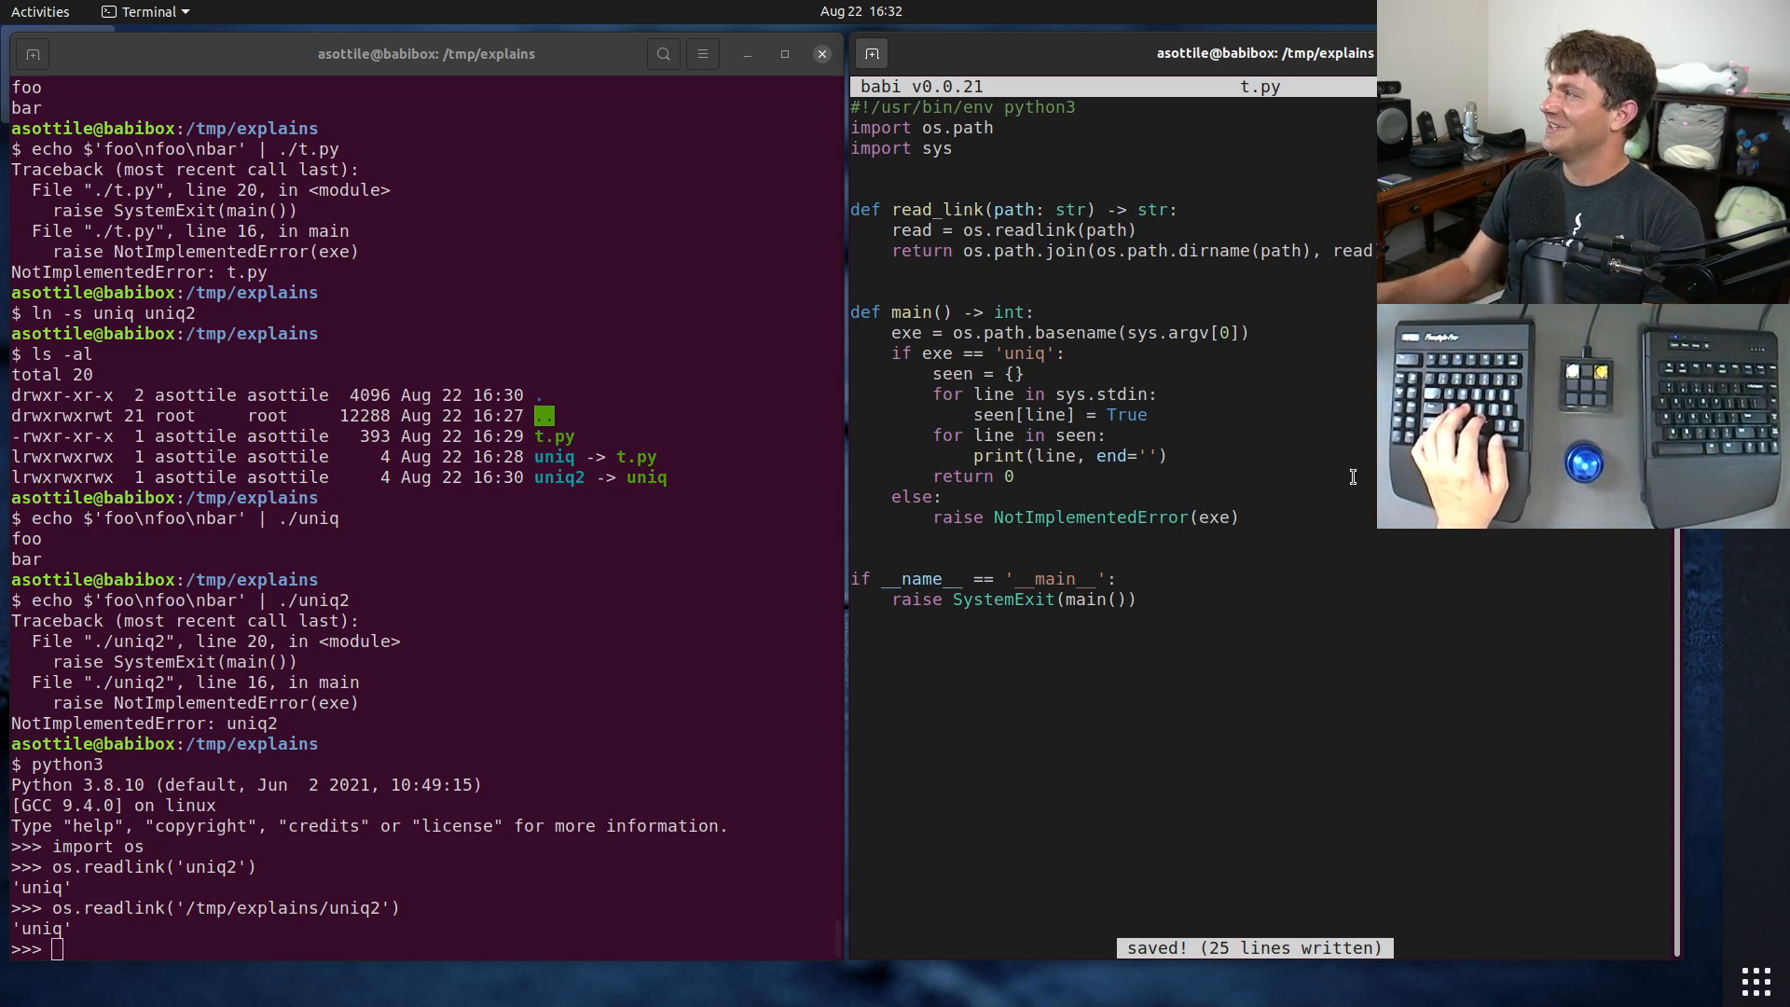
mouse_move(1189, 300)
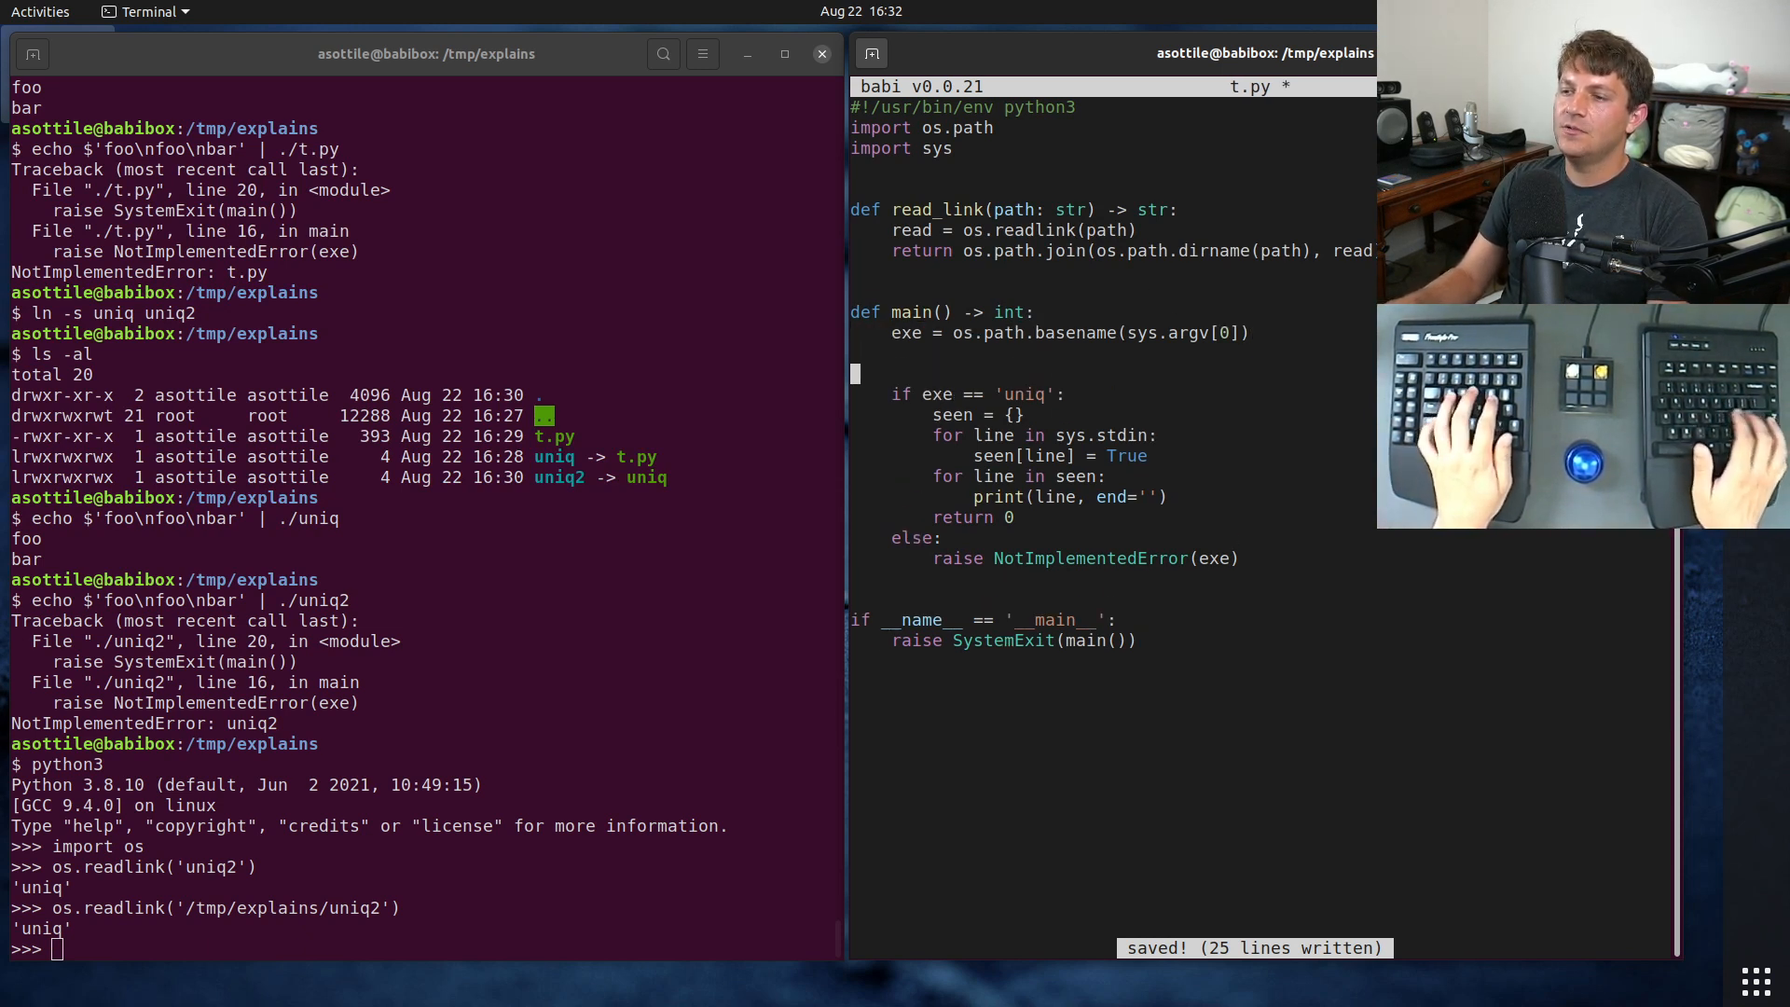
Step: Write a while loop that follows links with os.path.islink and read_link
text(while)
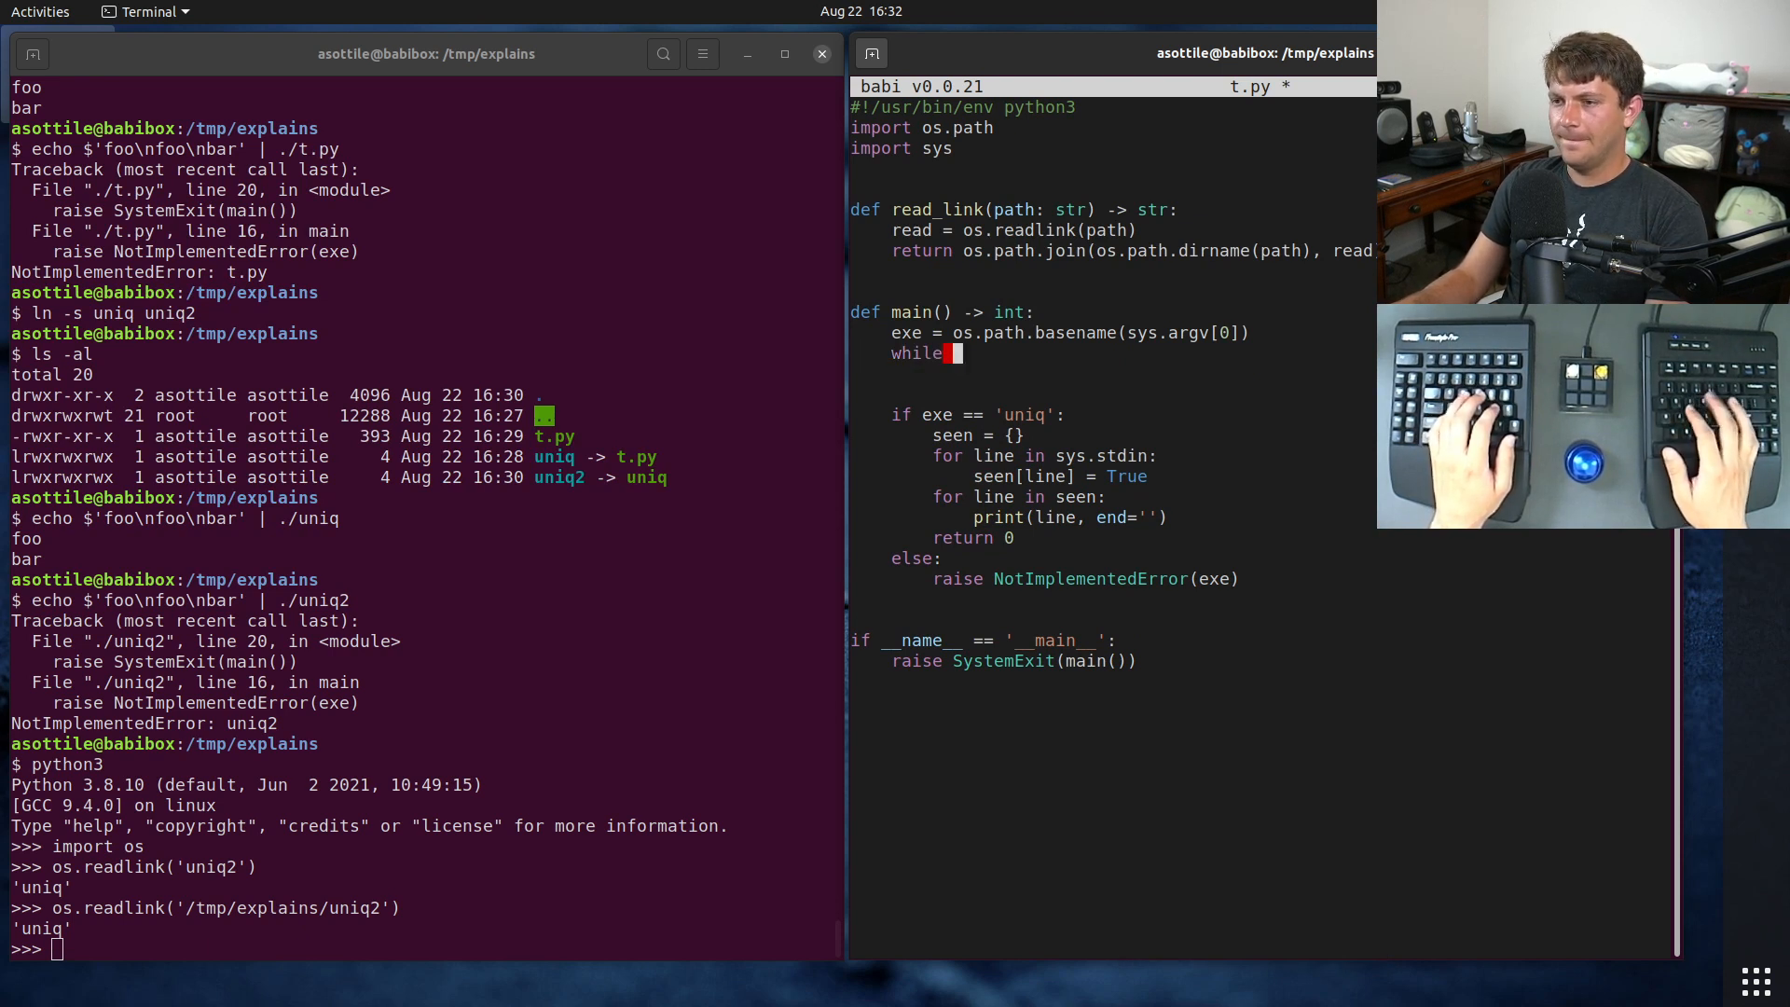
text(os.path.islink(exe) and)
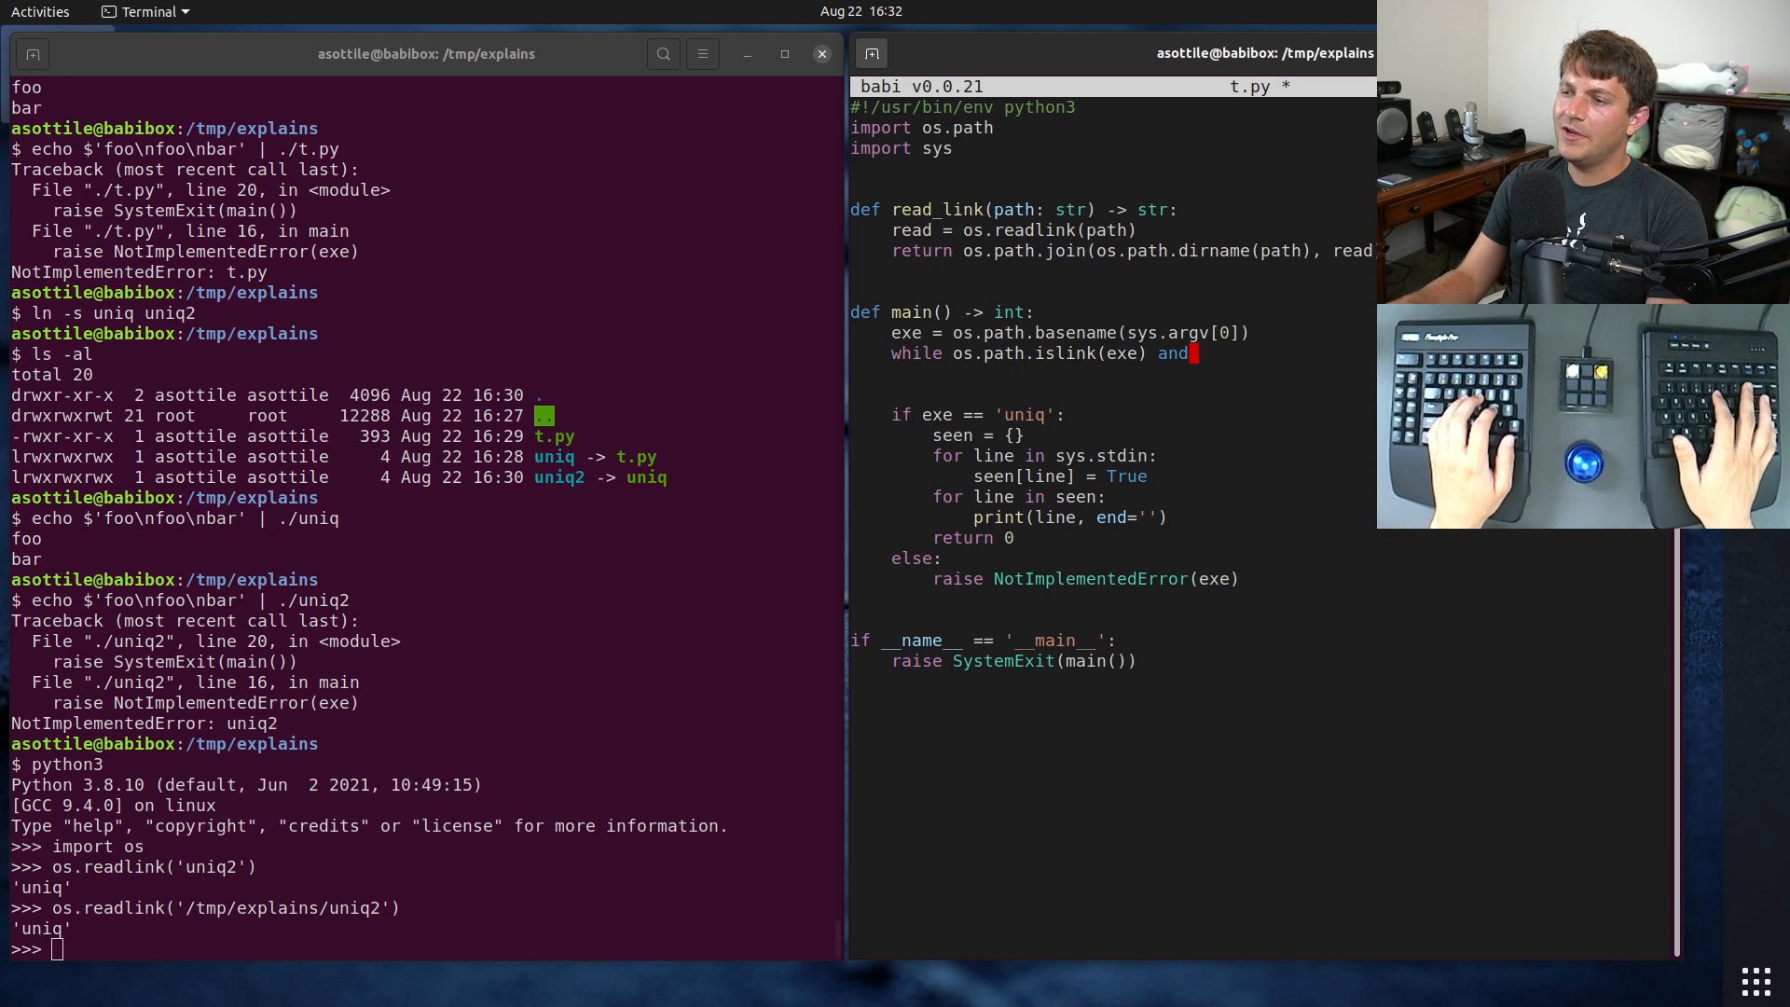
text(re)
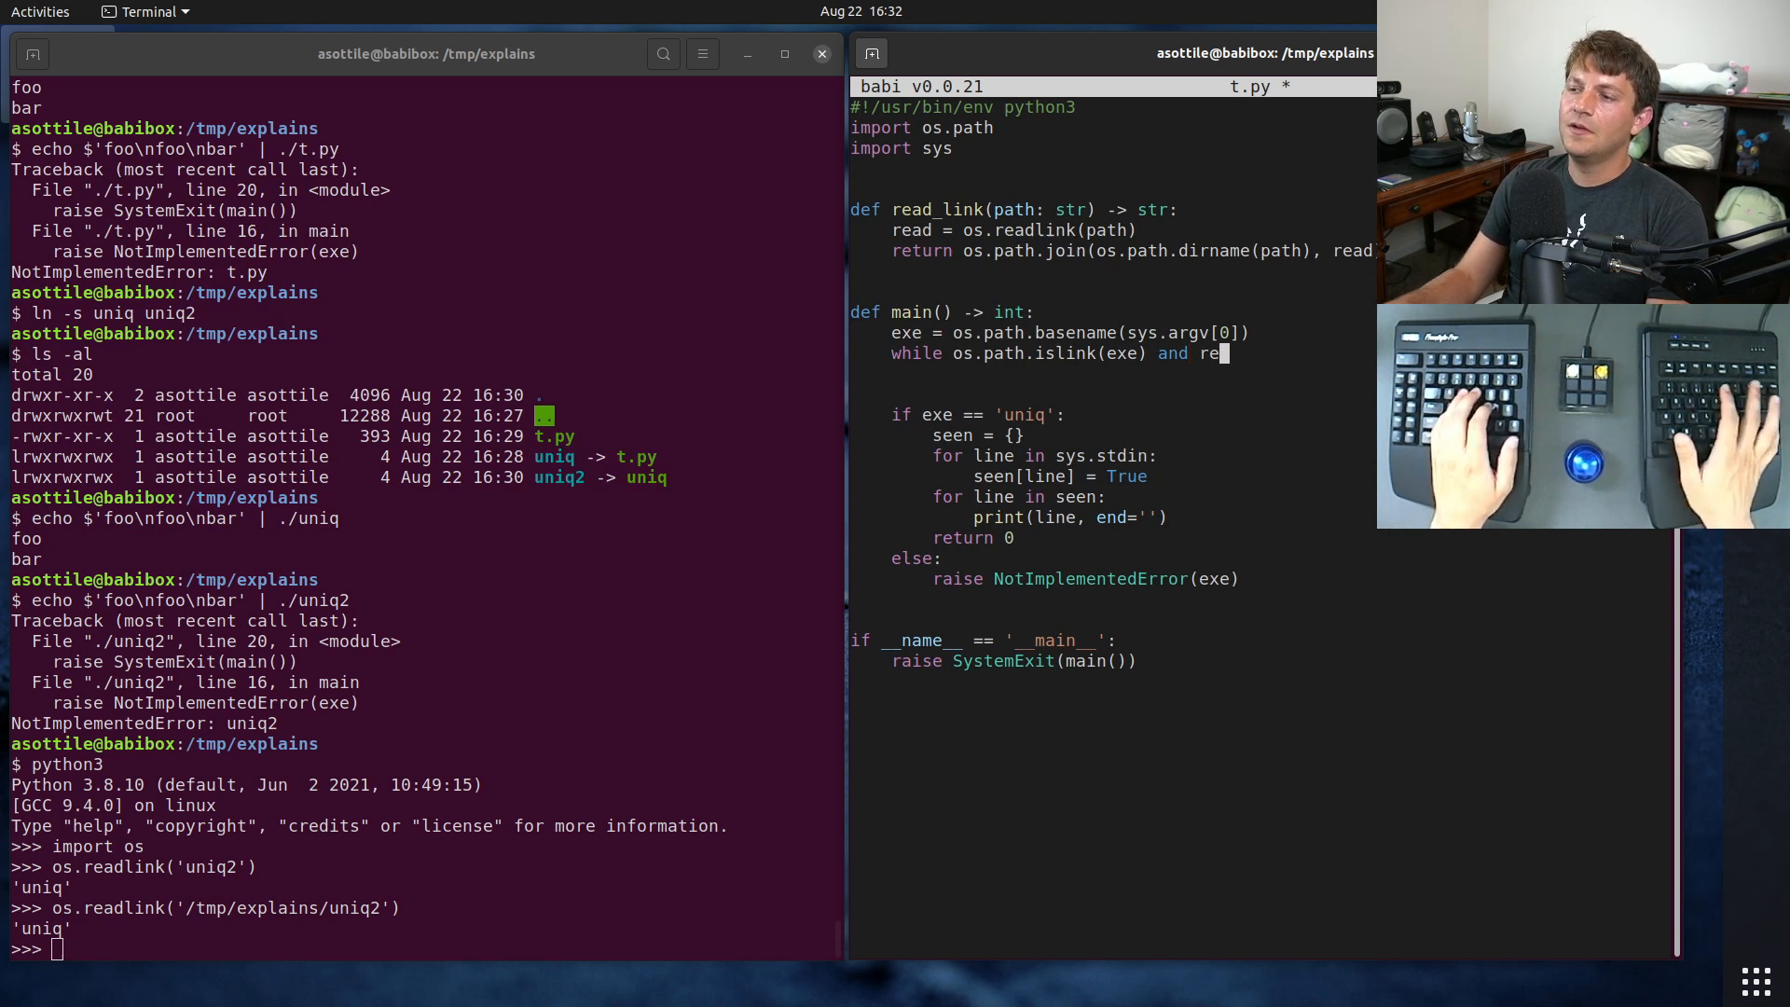
text(os.path.isli)
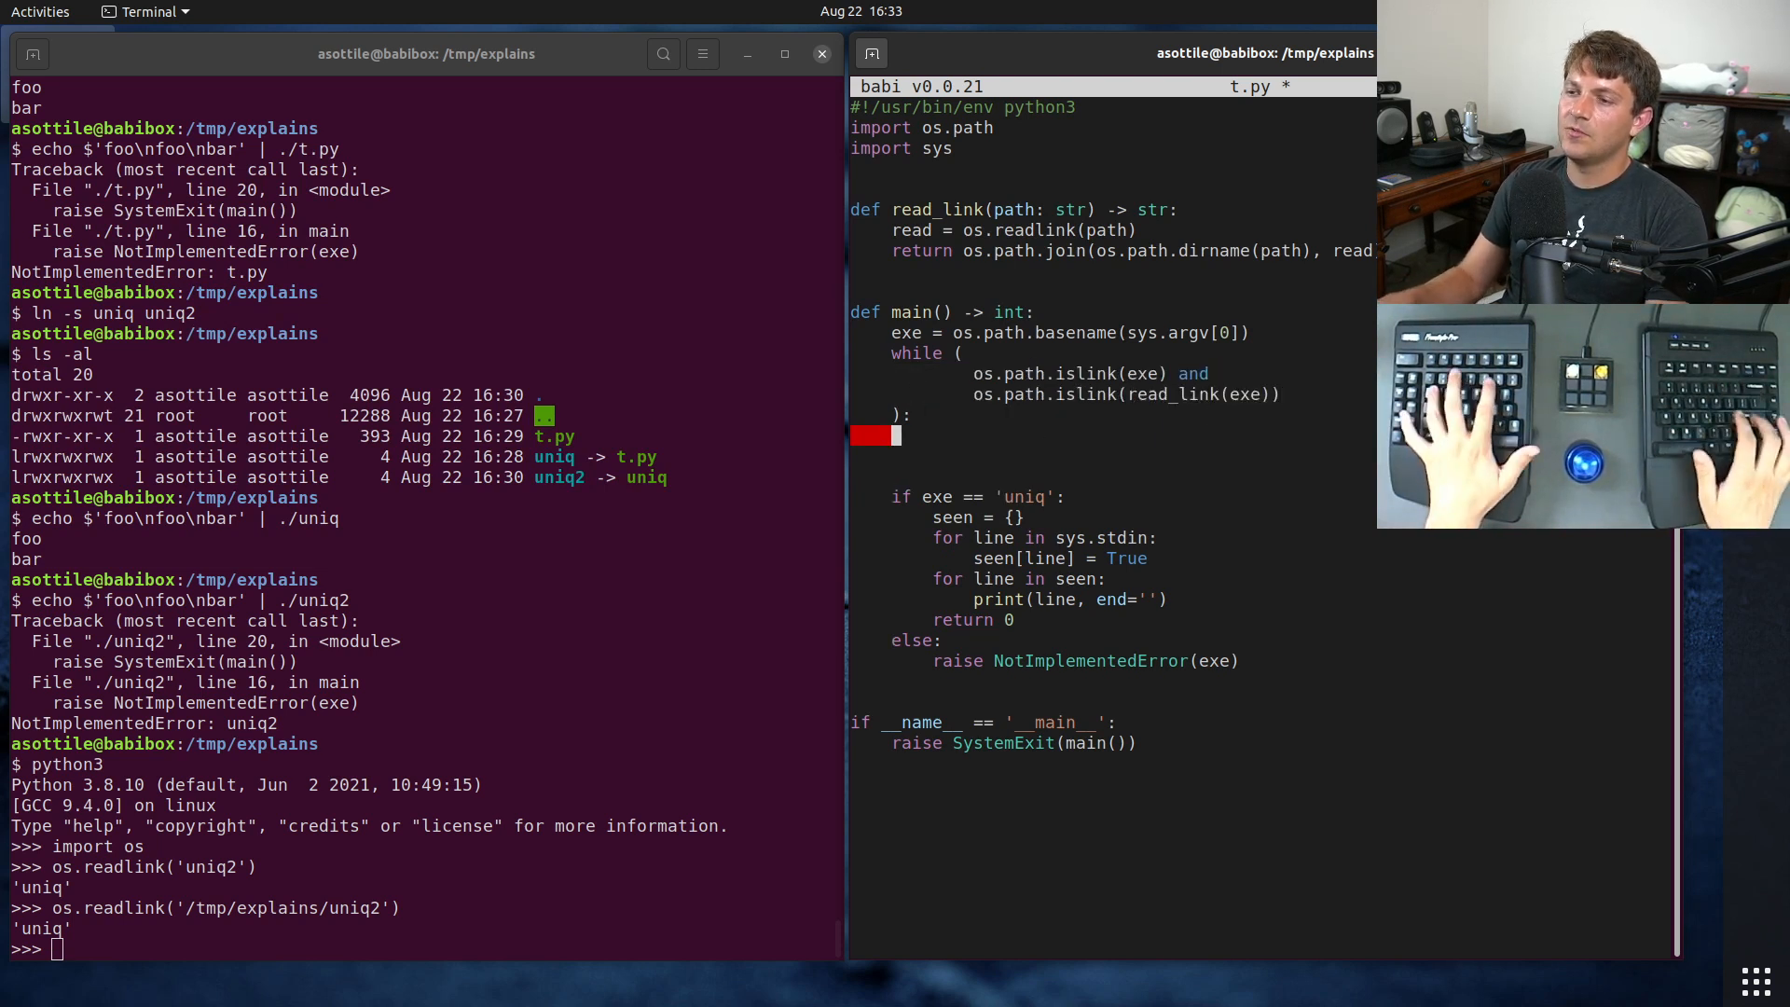
text(exe = os)
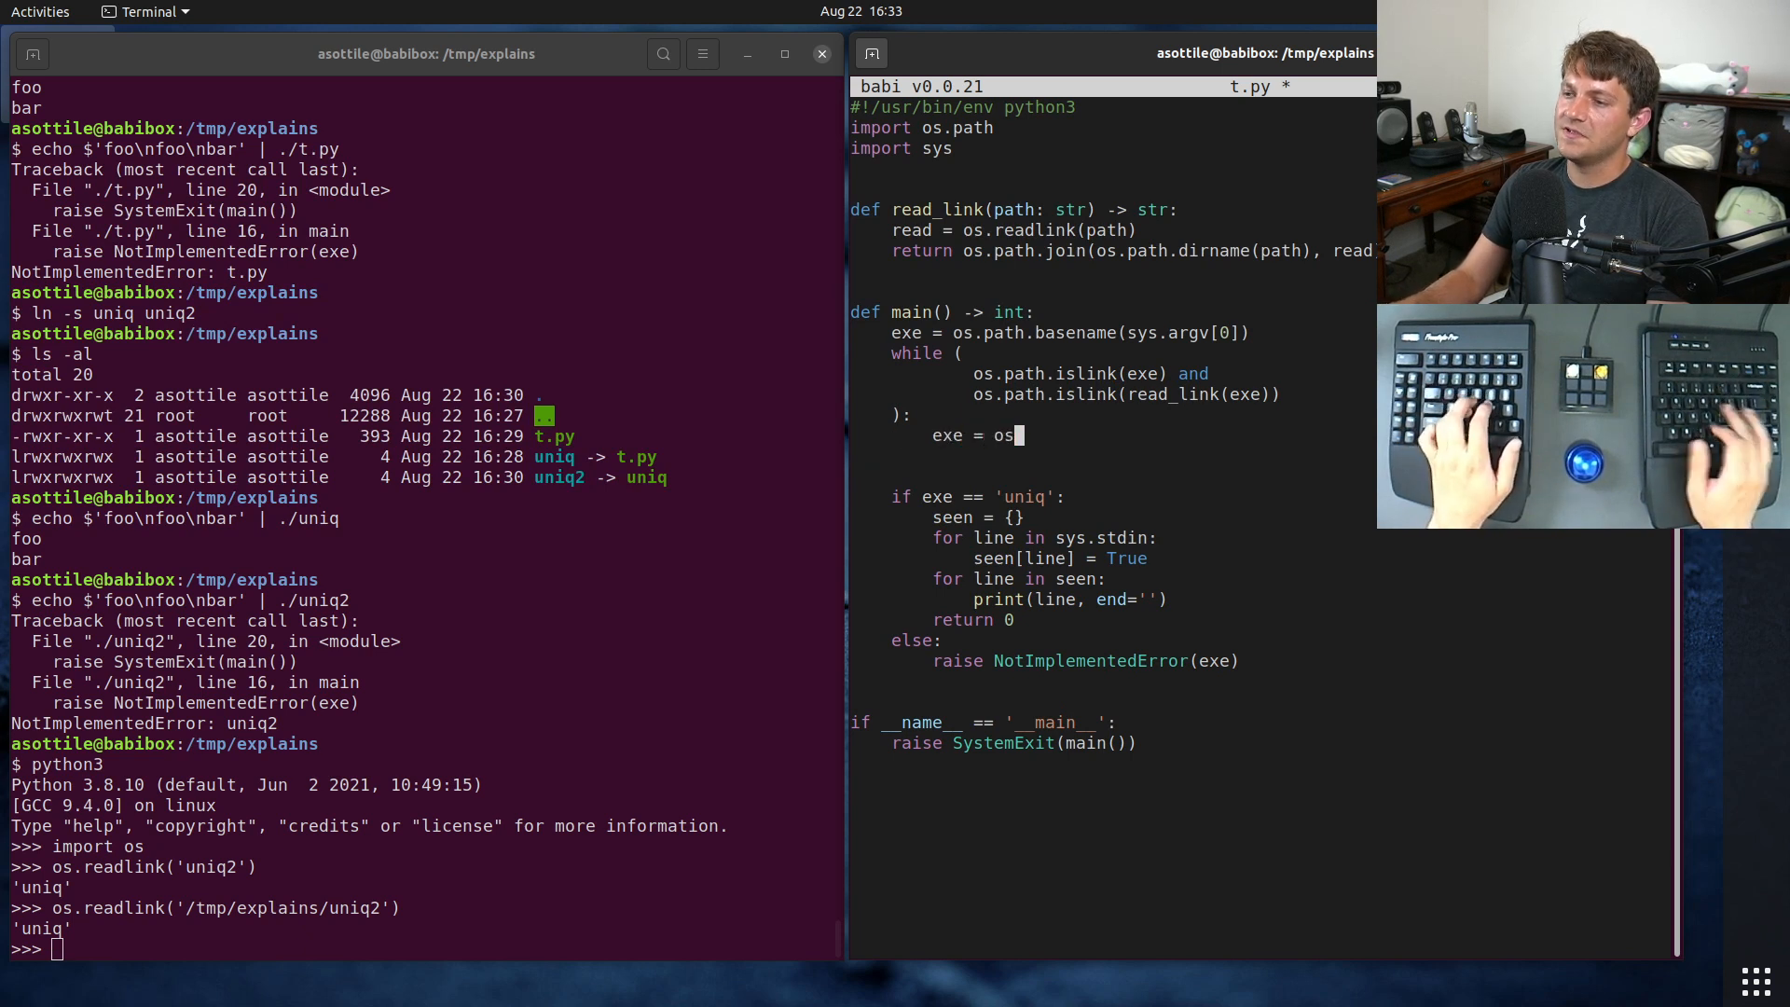
text(_R)
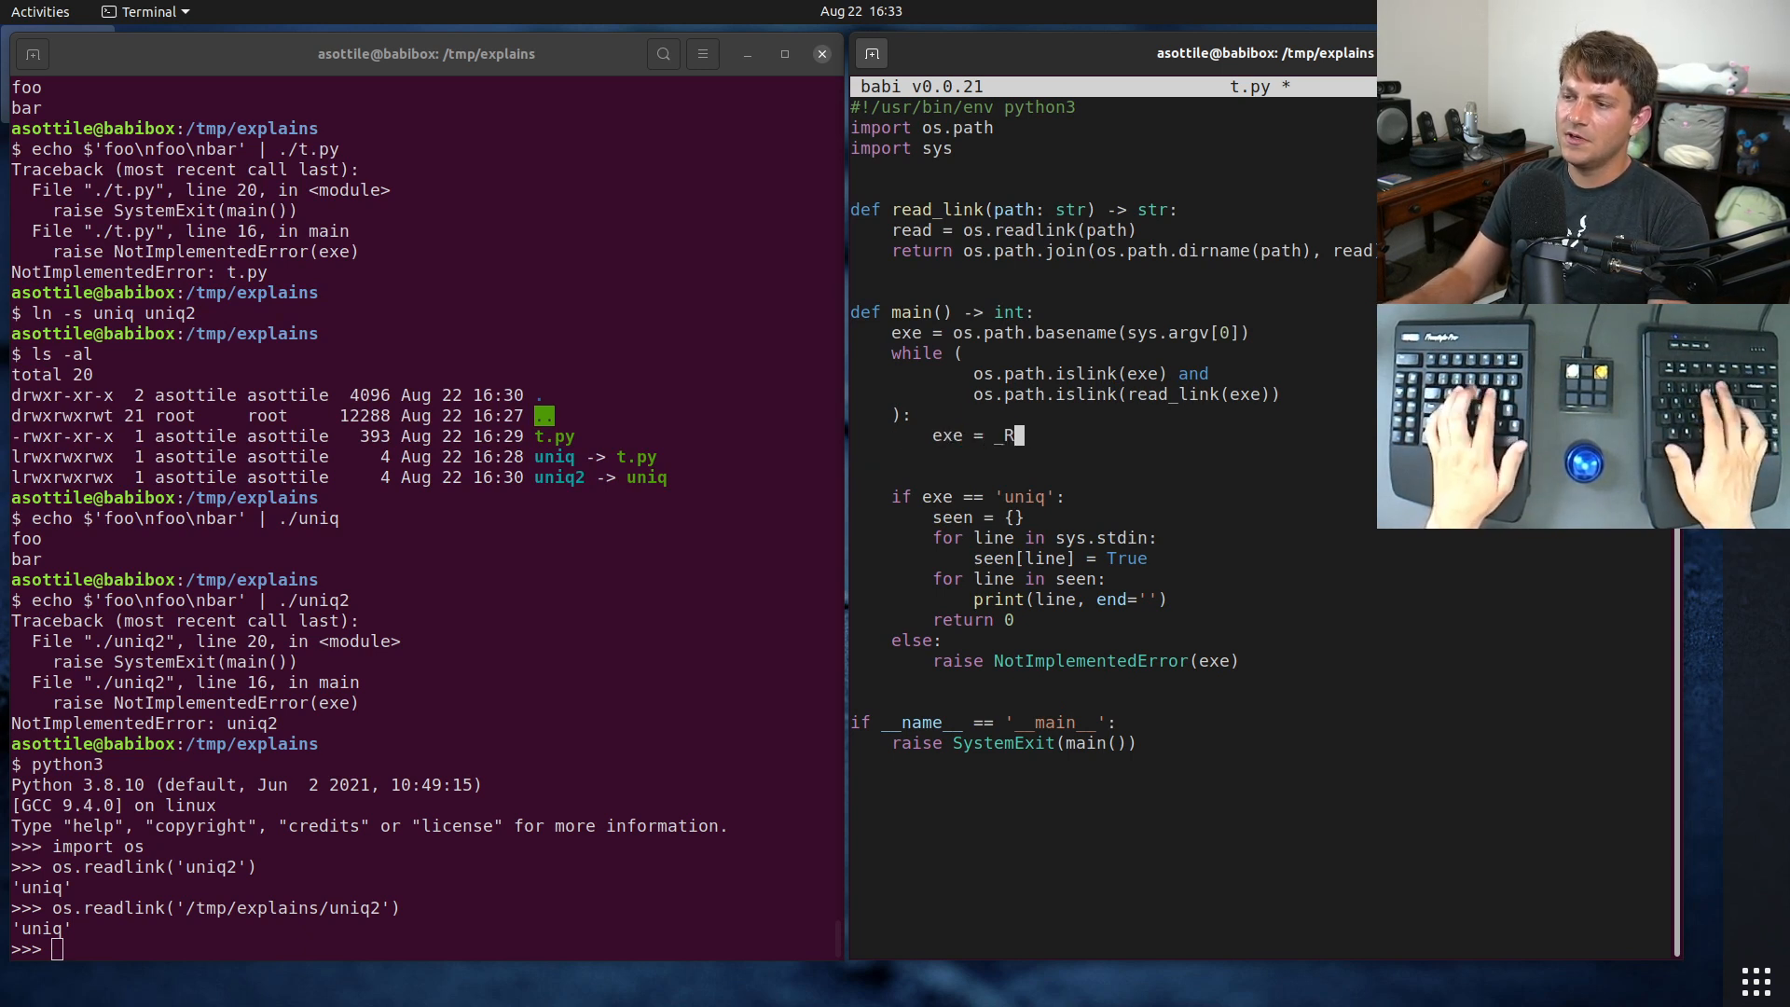
text(ead_link(exe)
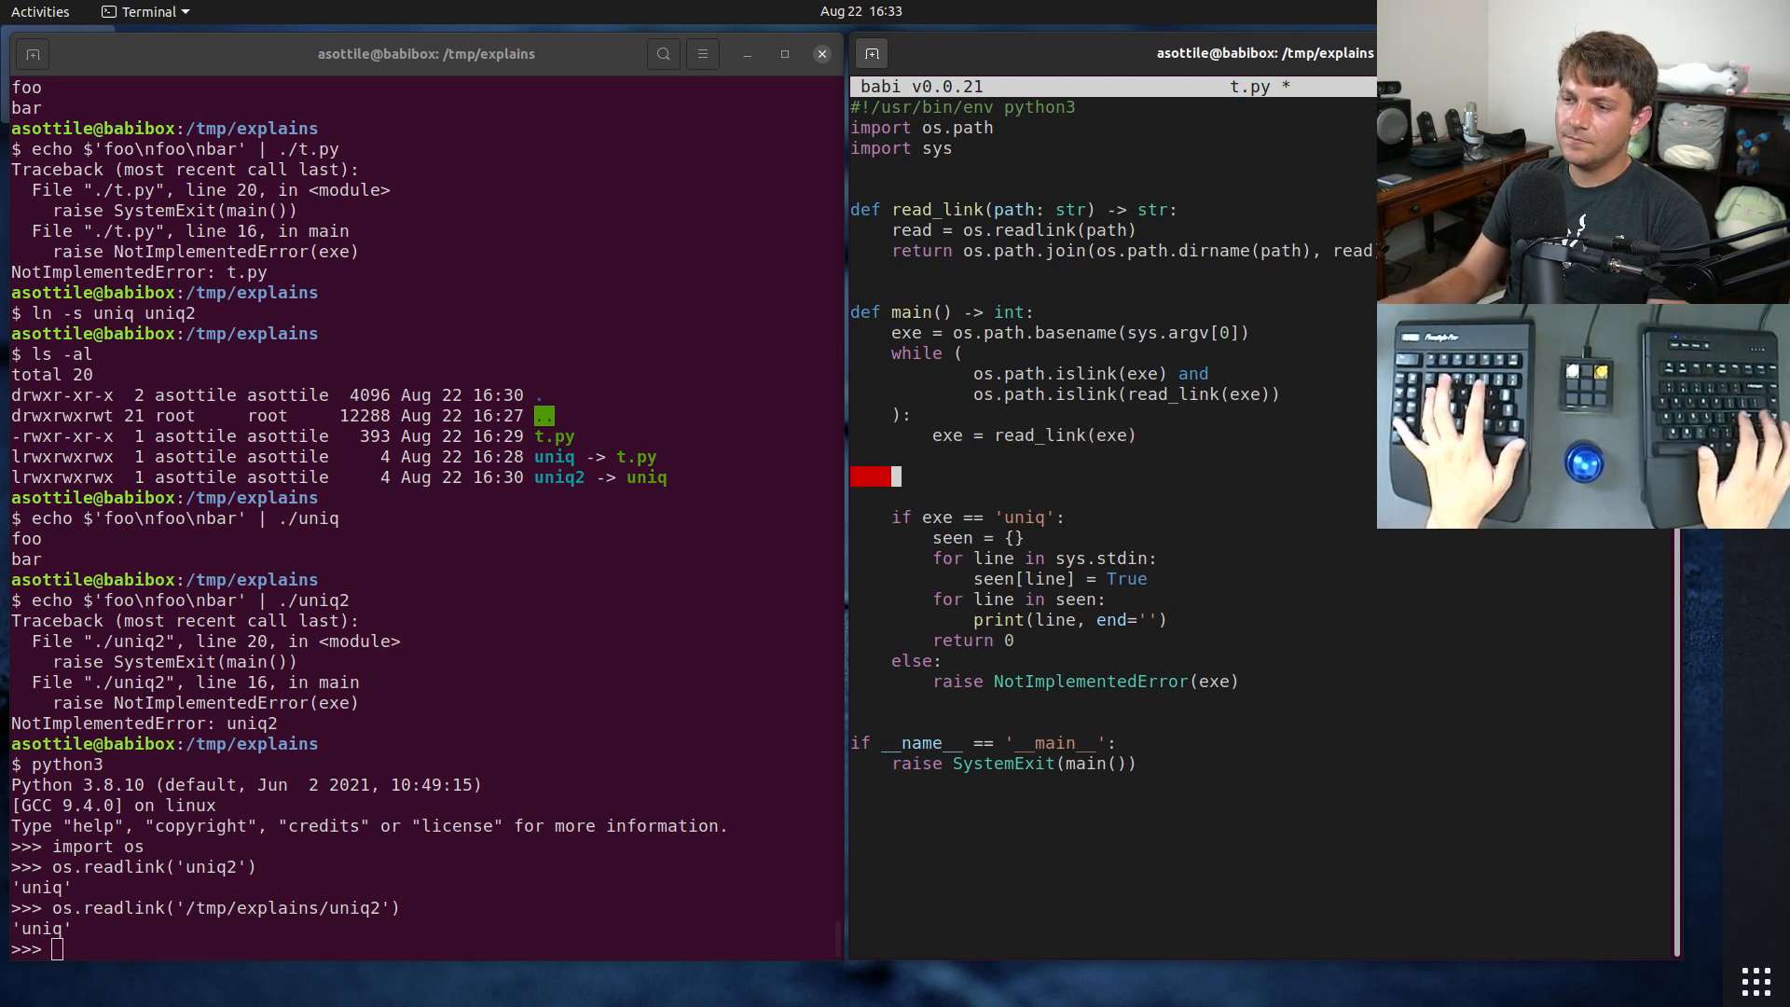
Step: Set exe = os.path.basename(sys.argv[0]) and save t.py
text(exe =)
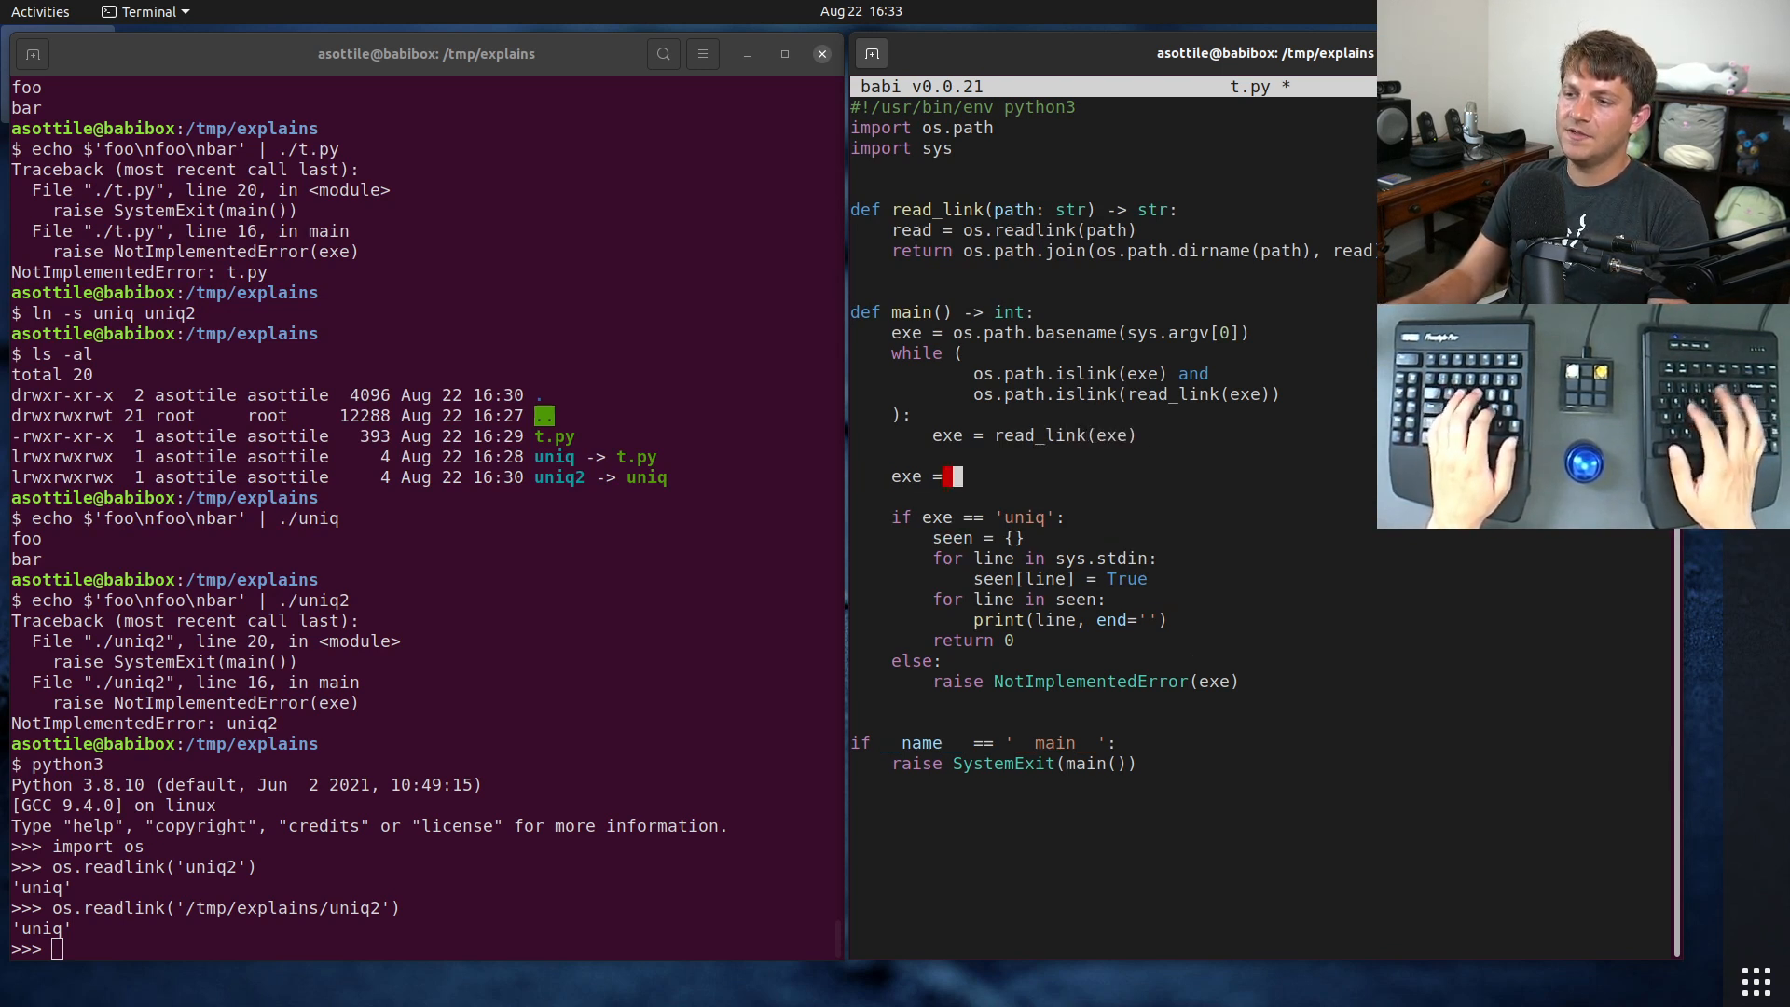
text(os.path.basename(sys)
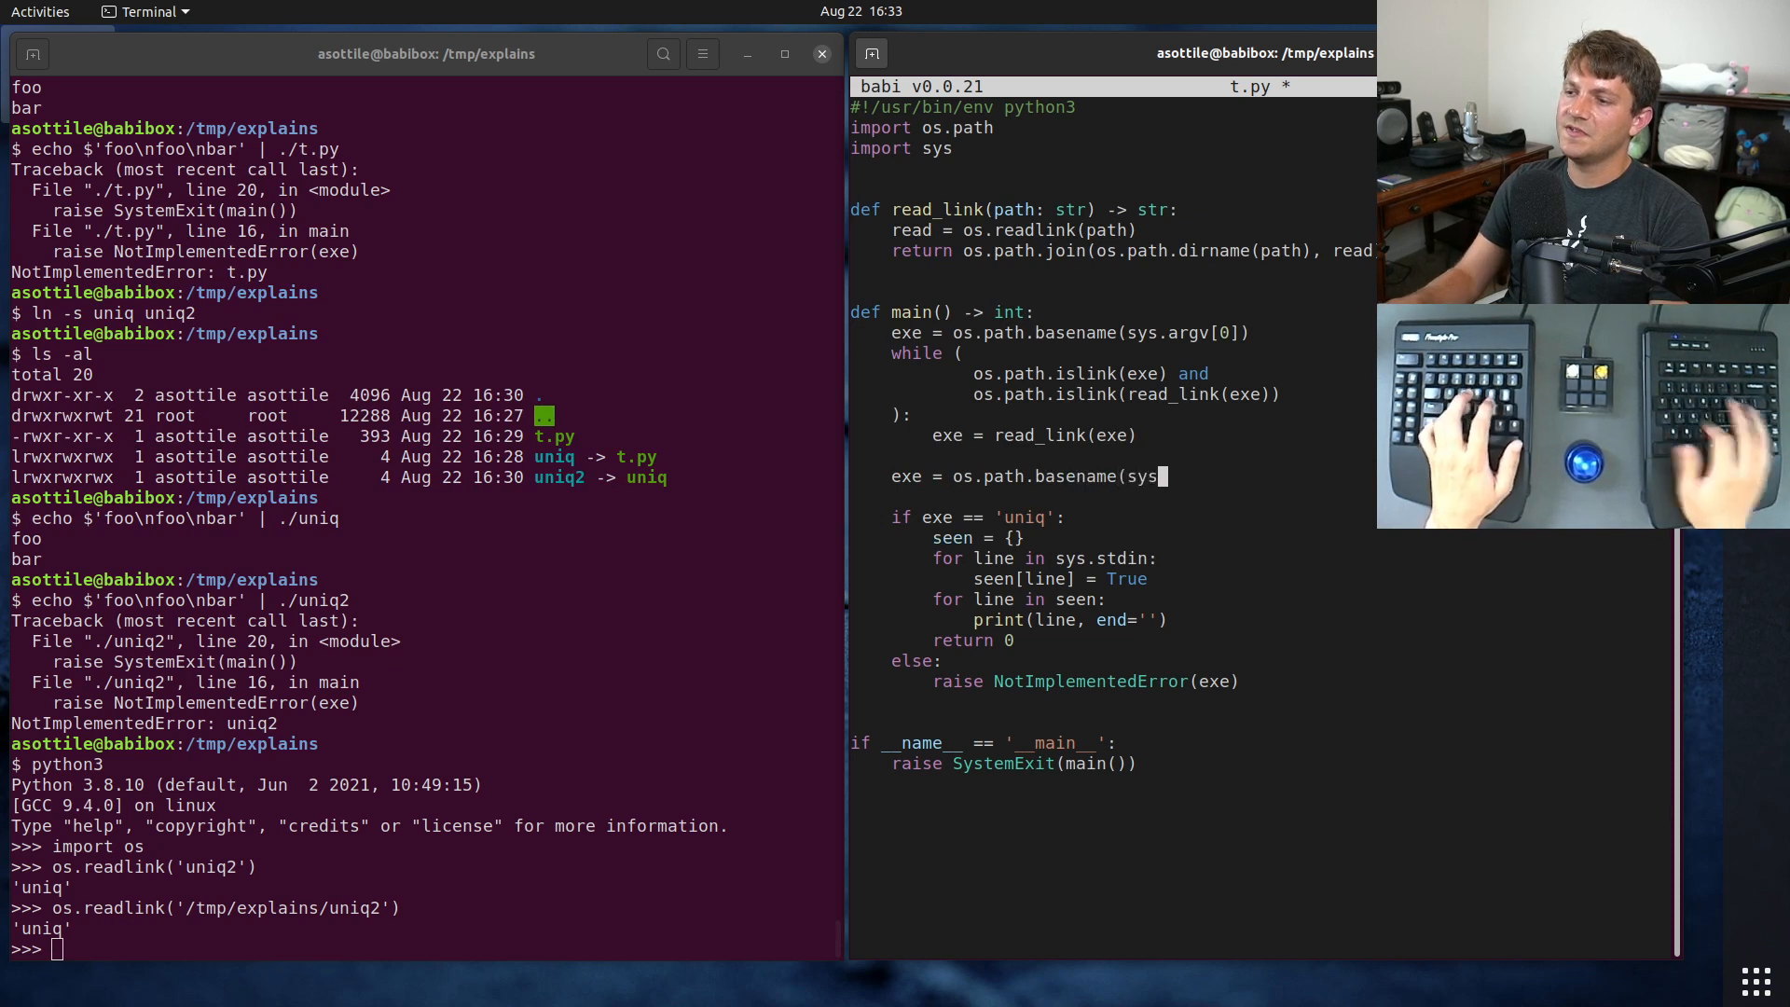
text(.argv[0]))
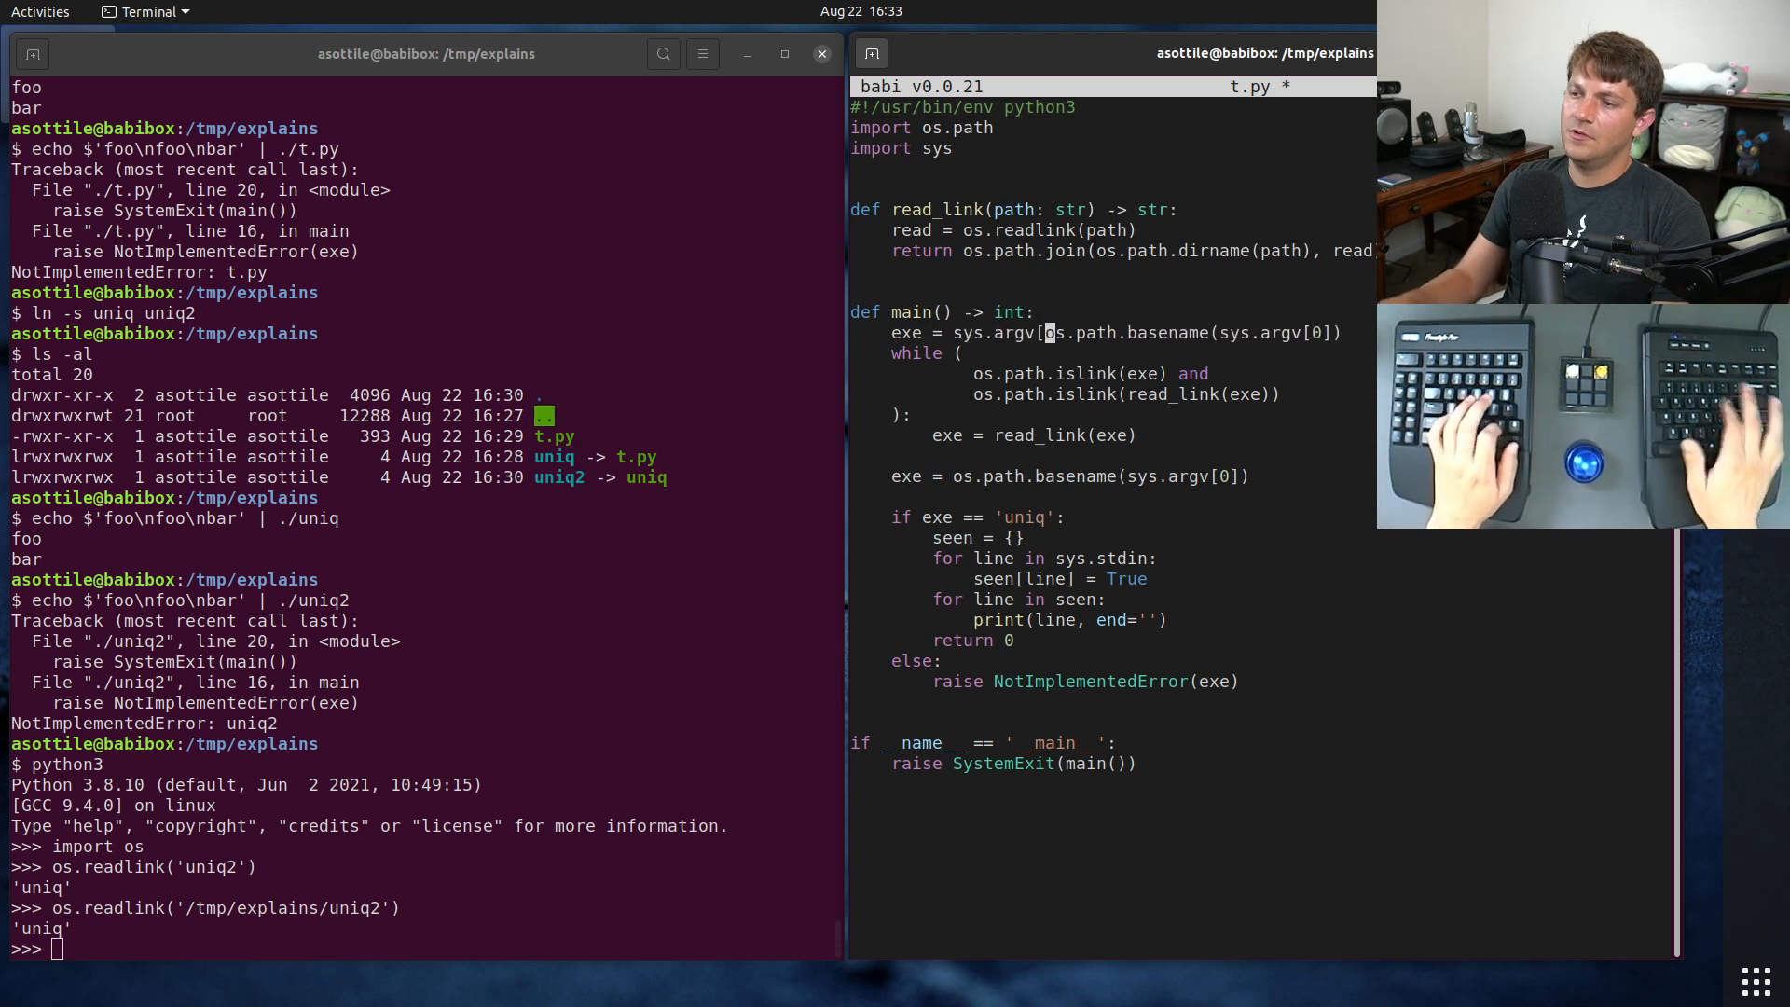
key(ctrl+s)
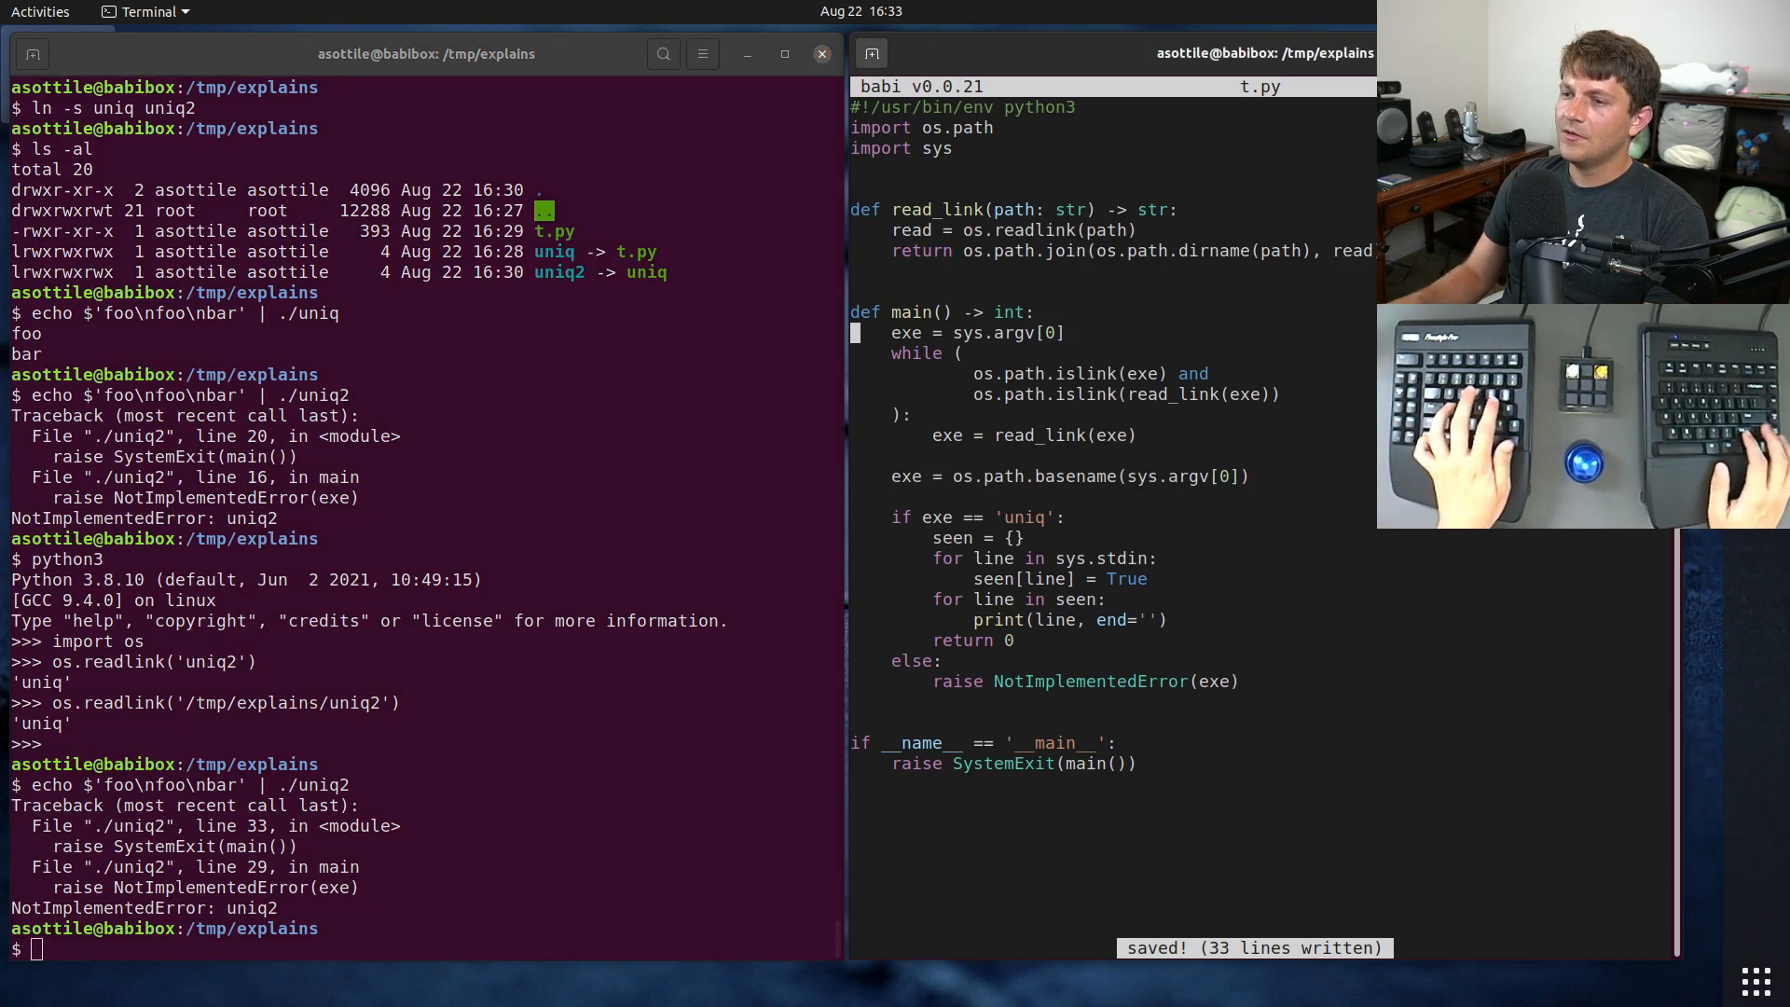
Step: Add breakpoint() and run echo $'foo\nfoo\nbar' | ./uniq2 under the debugger
text(breakpoint())
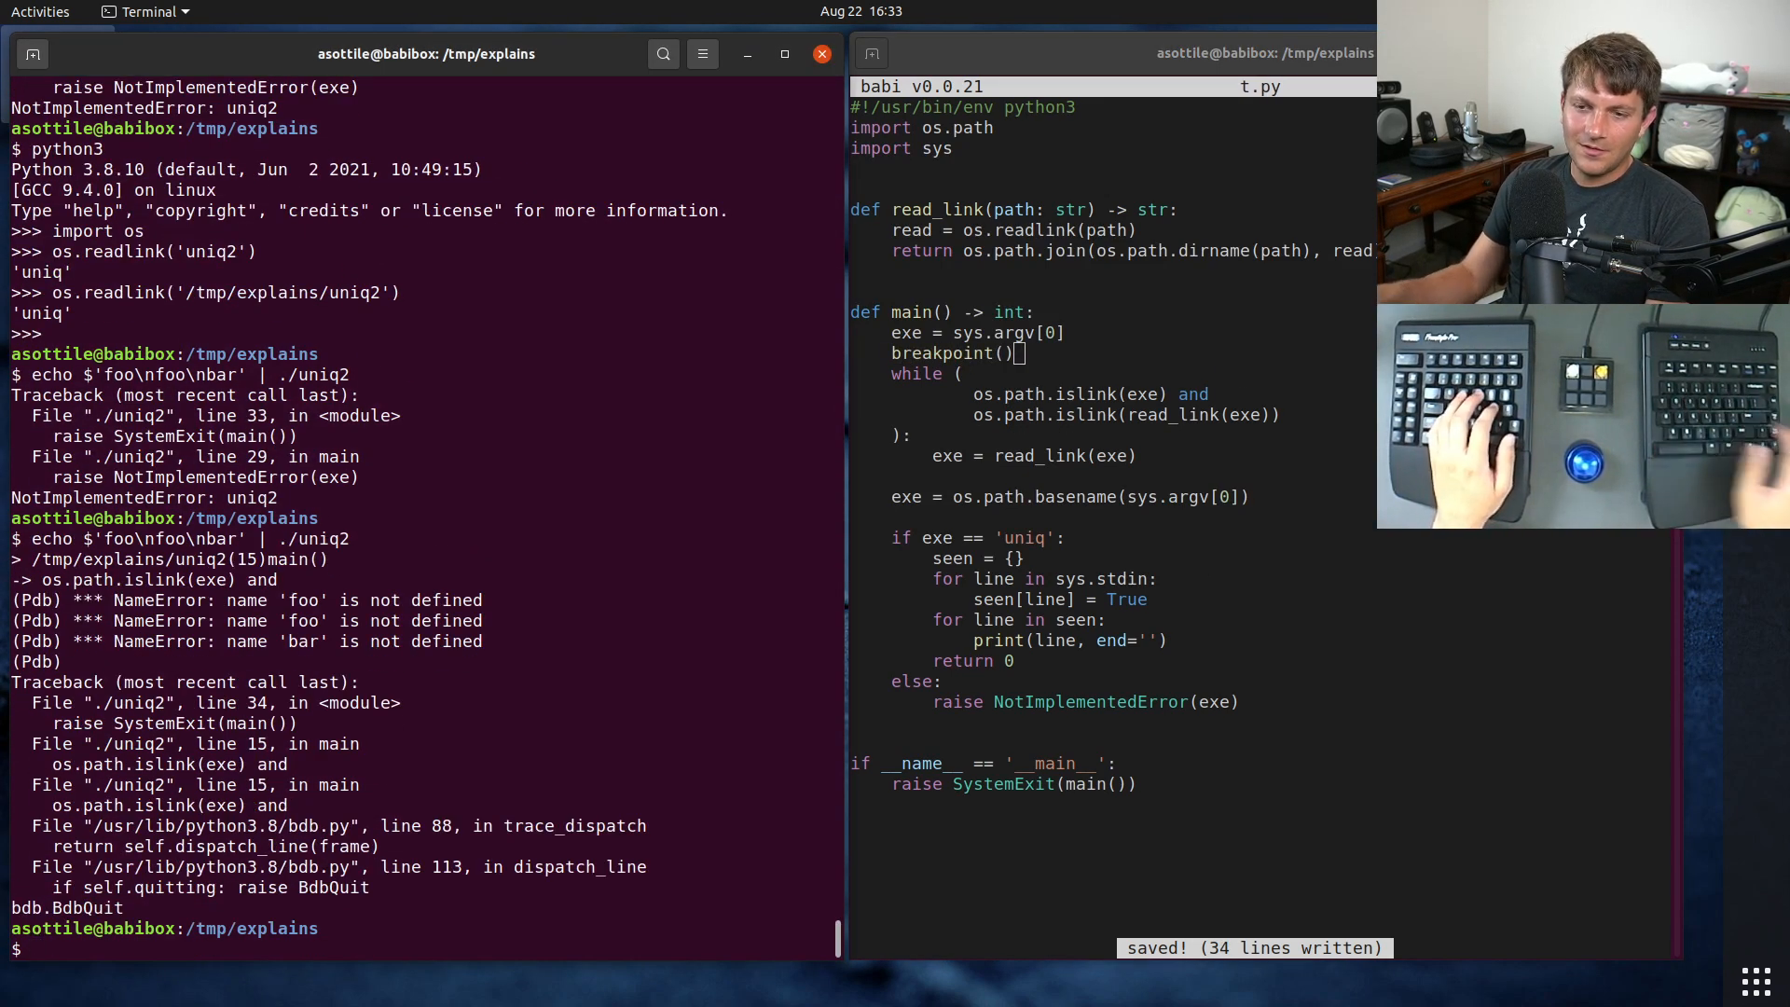
text(echo $'foo\nfoo\nbar' | ./uniq2)
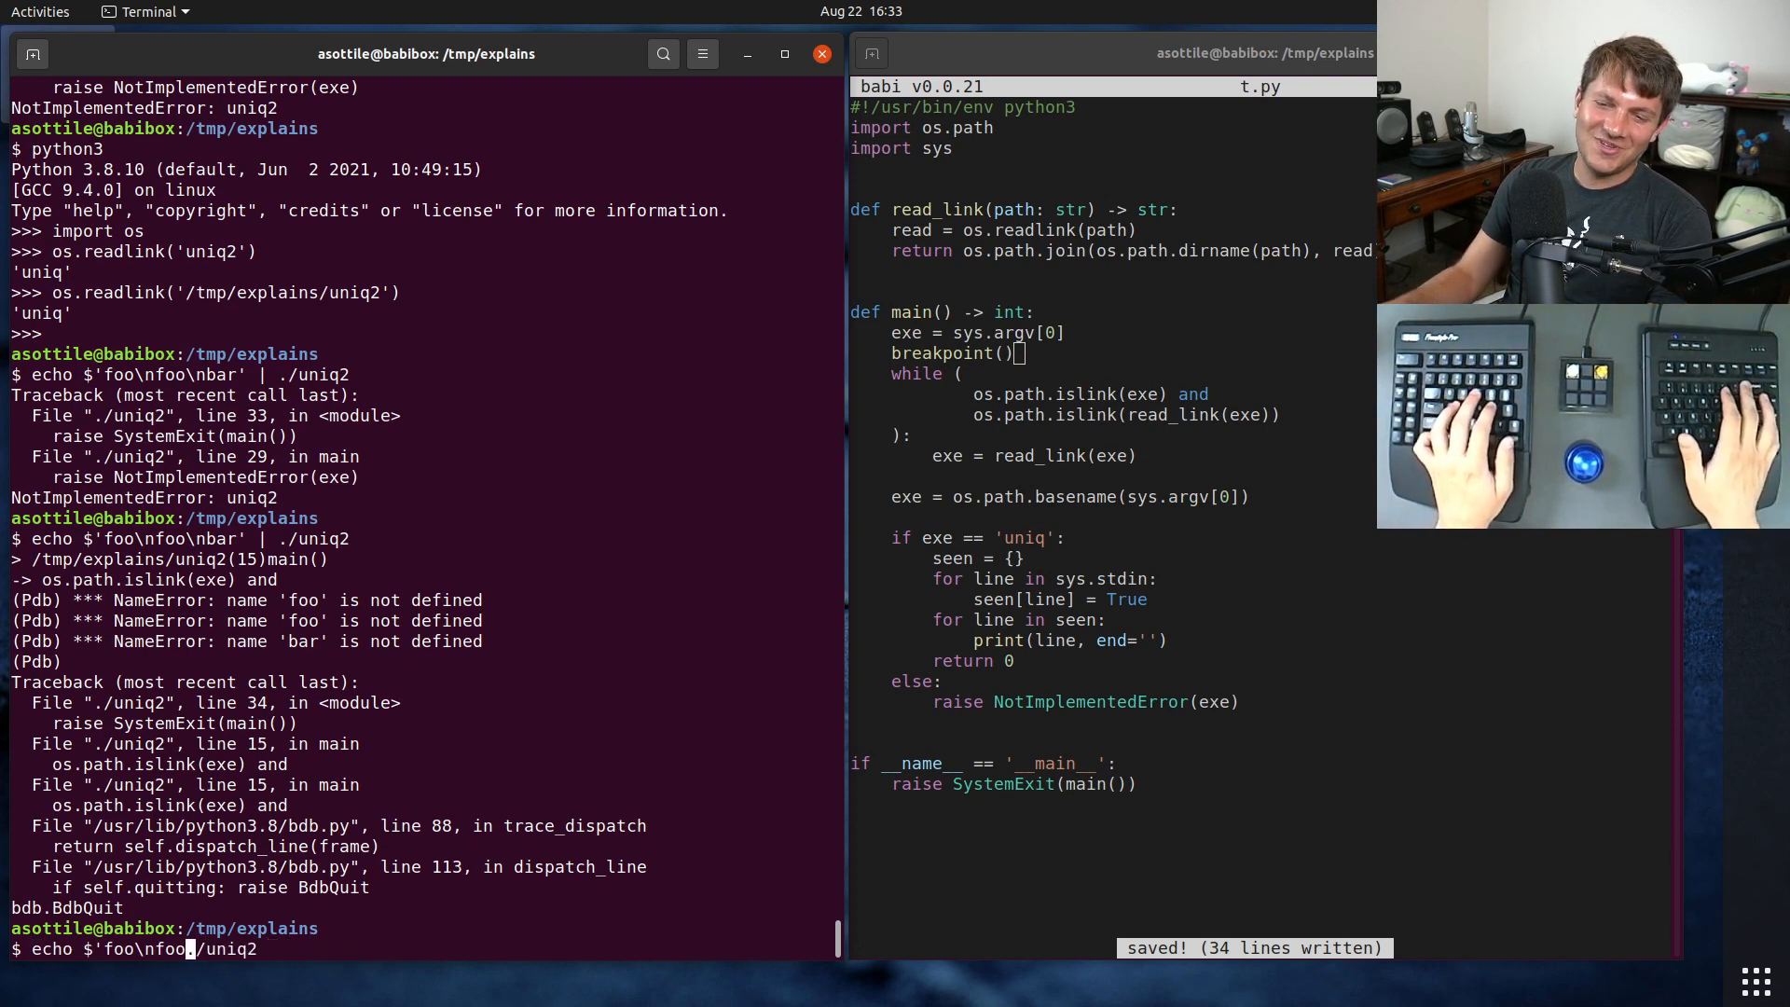
key(Return)
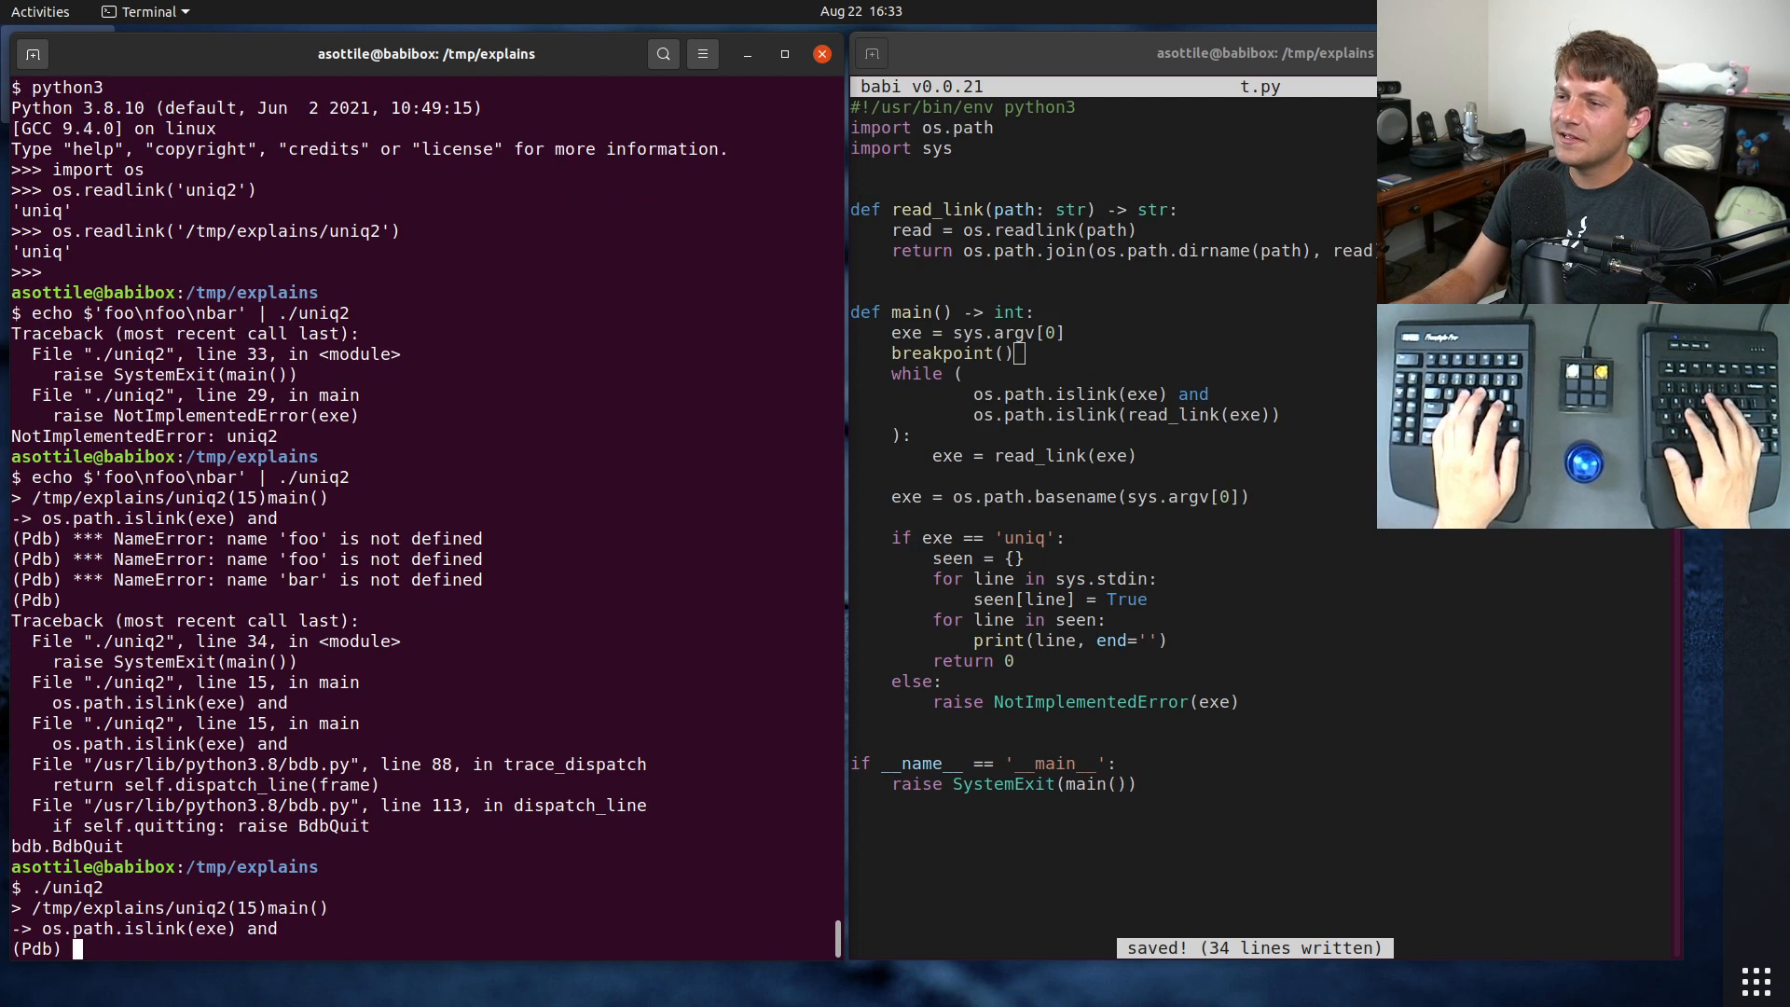
Step: In pdb, evaluate os.path.islink and read_link(exe), step with n, and inspect exe
text(os.path.islink(exe)
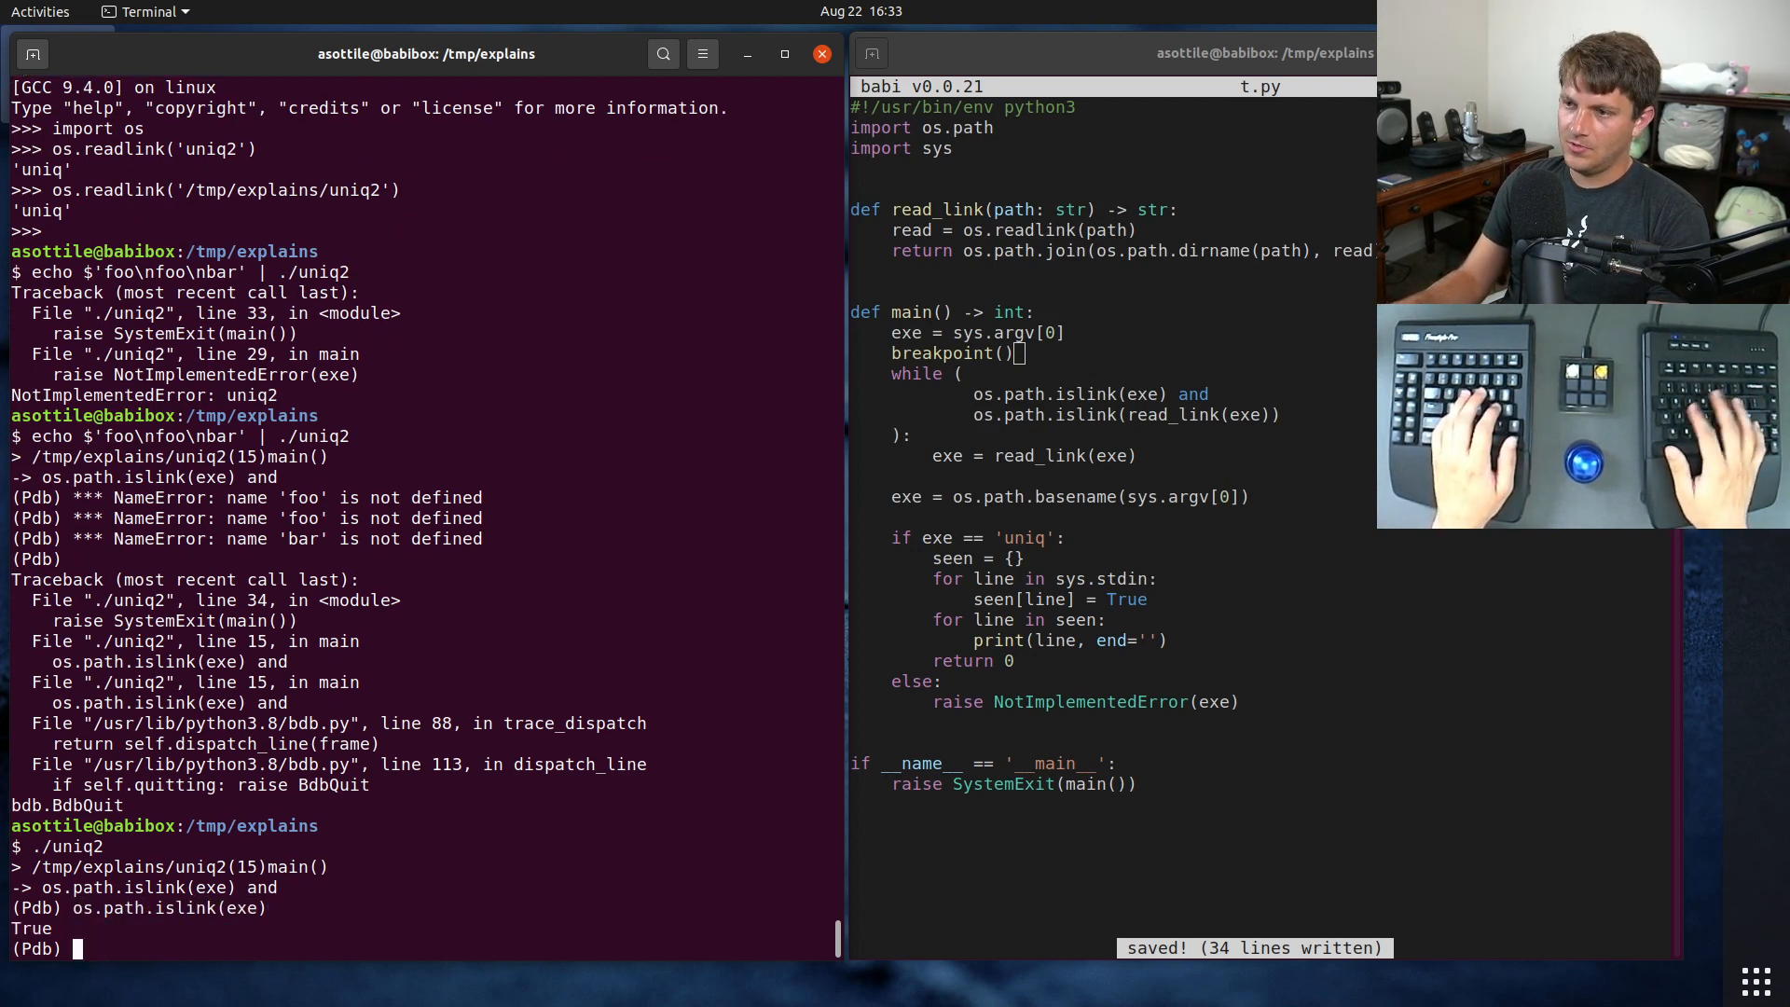
text(os.path.islink)
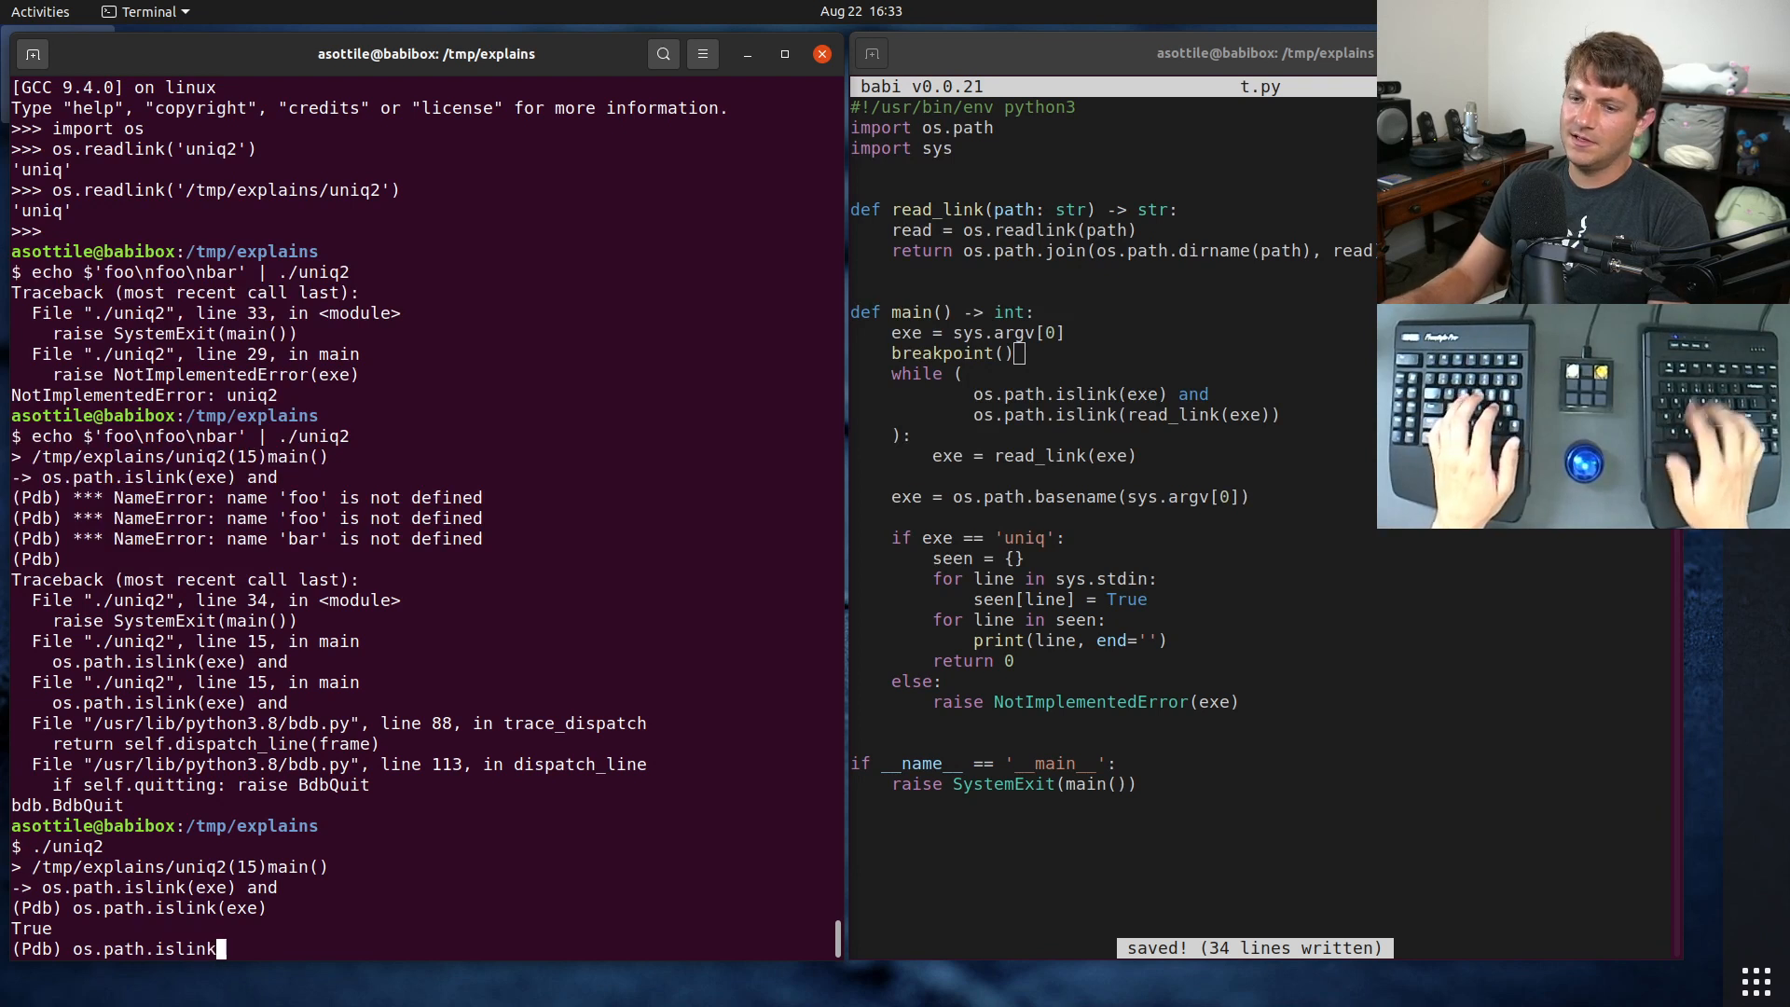
text(read_linke()
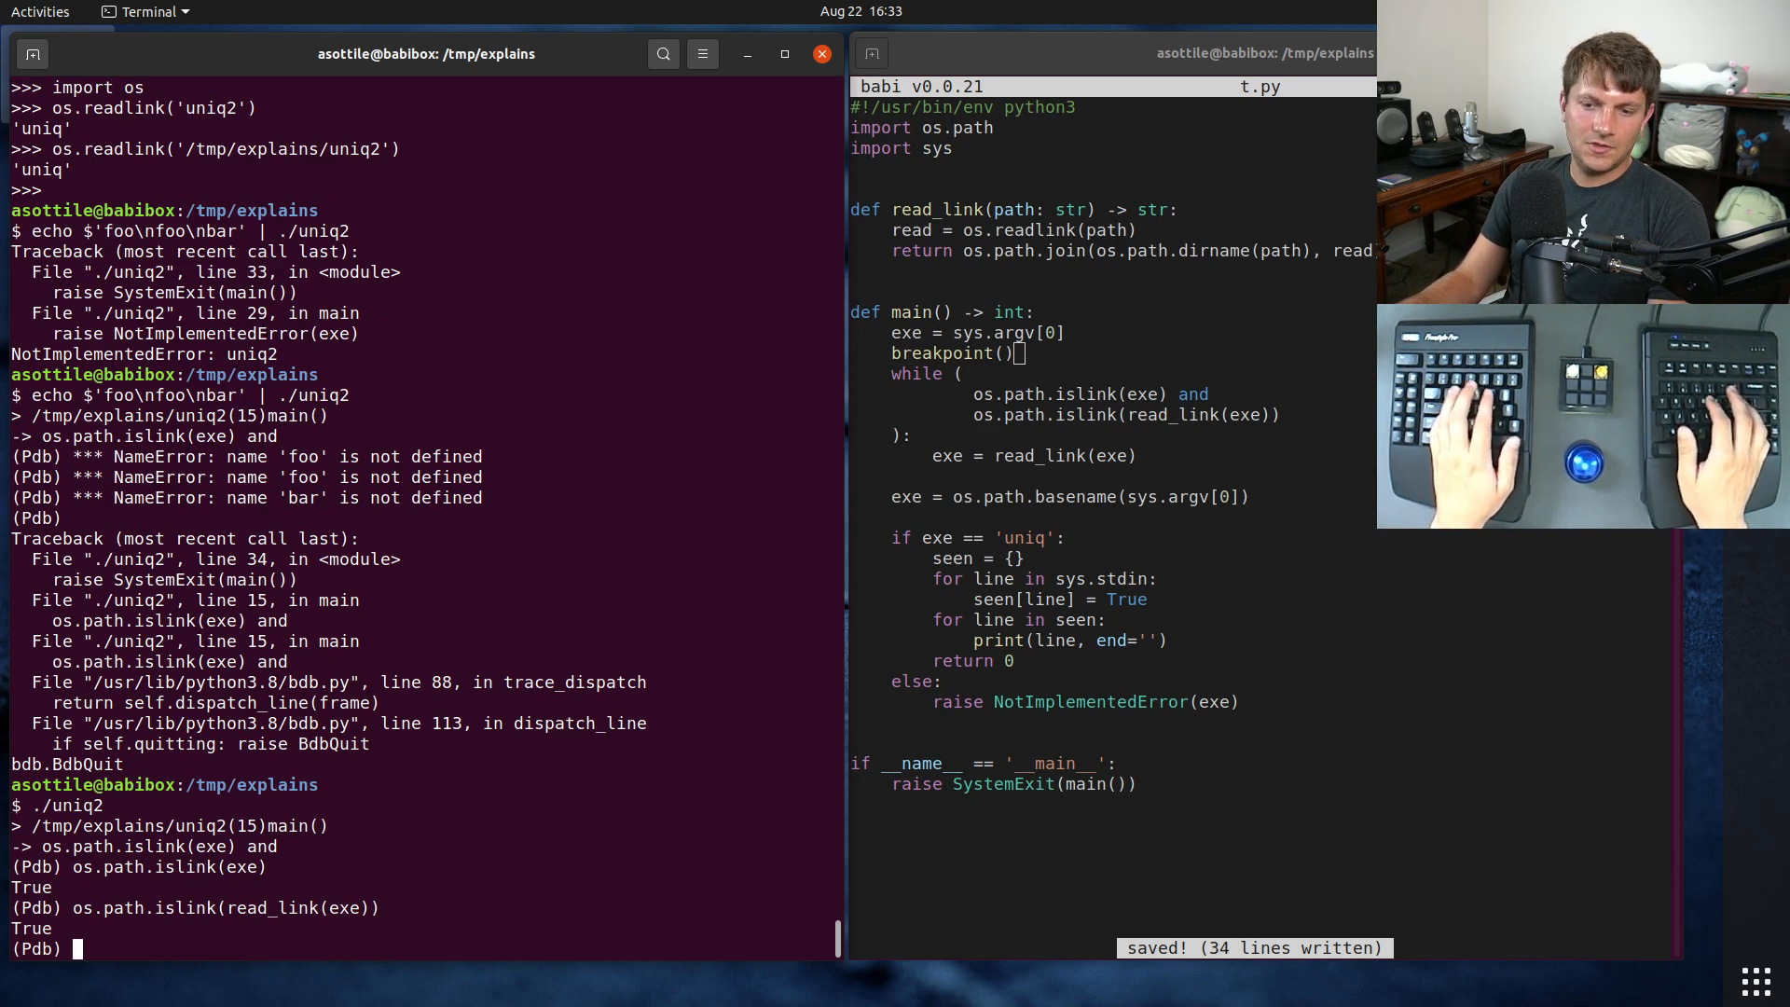
text(read_link(exe))
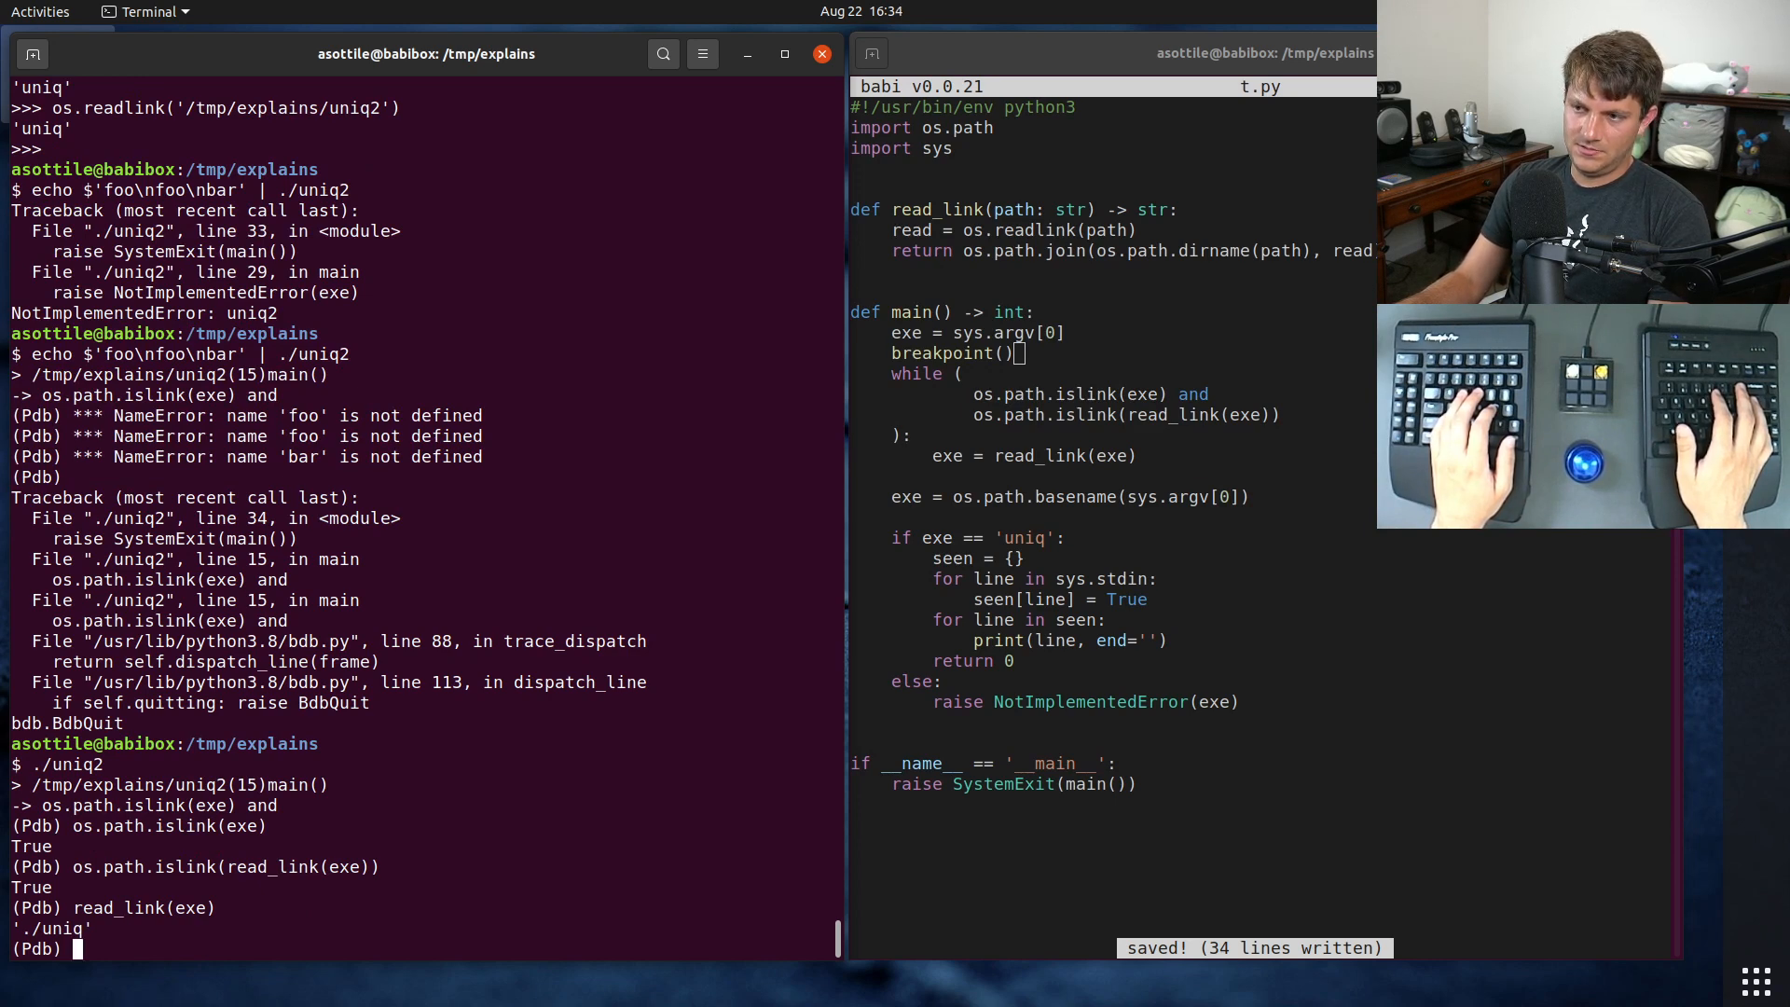
text(n)
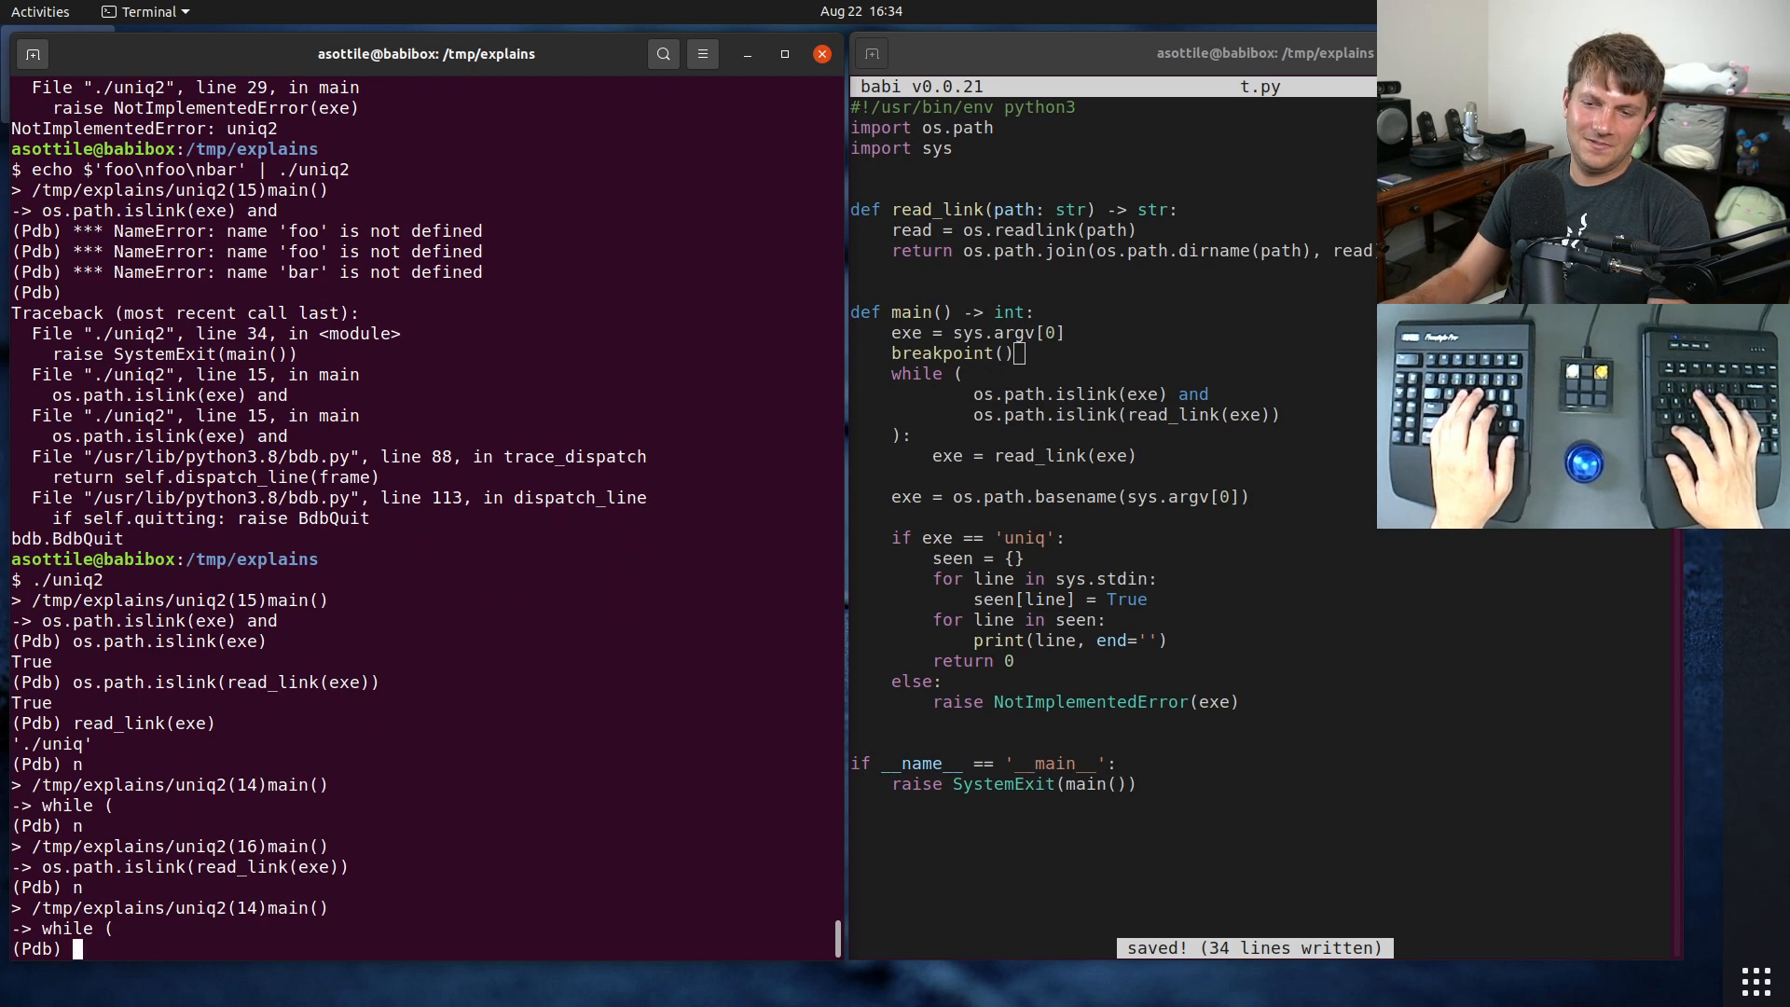
text(exeq--KeyboardInterrupt--)
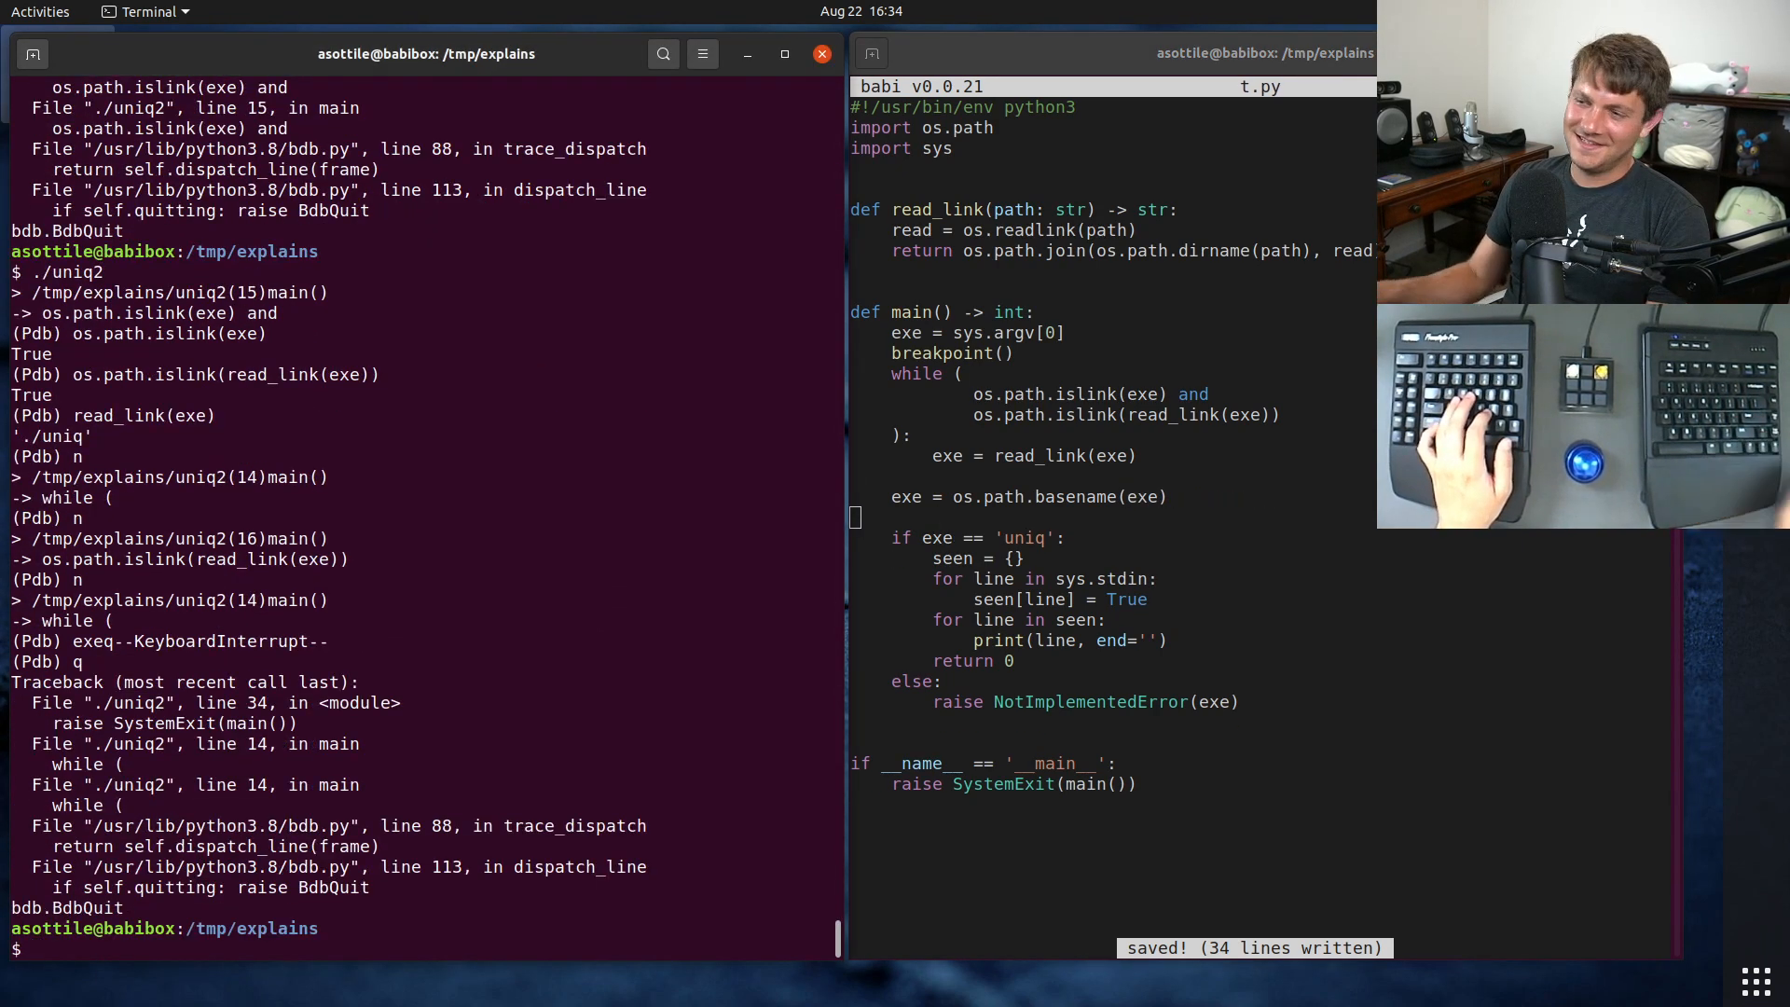
Step: Pipe foo/foo/bar through ./uniq2, list with ls -al, and highlight uniq2
text(echo $'foo\nfoo\nbar' | ./uniq2)
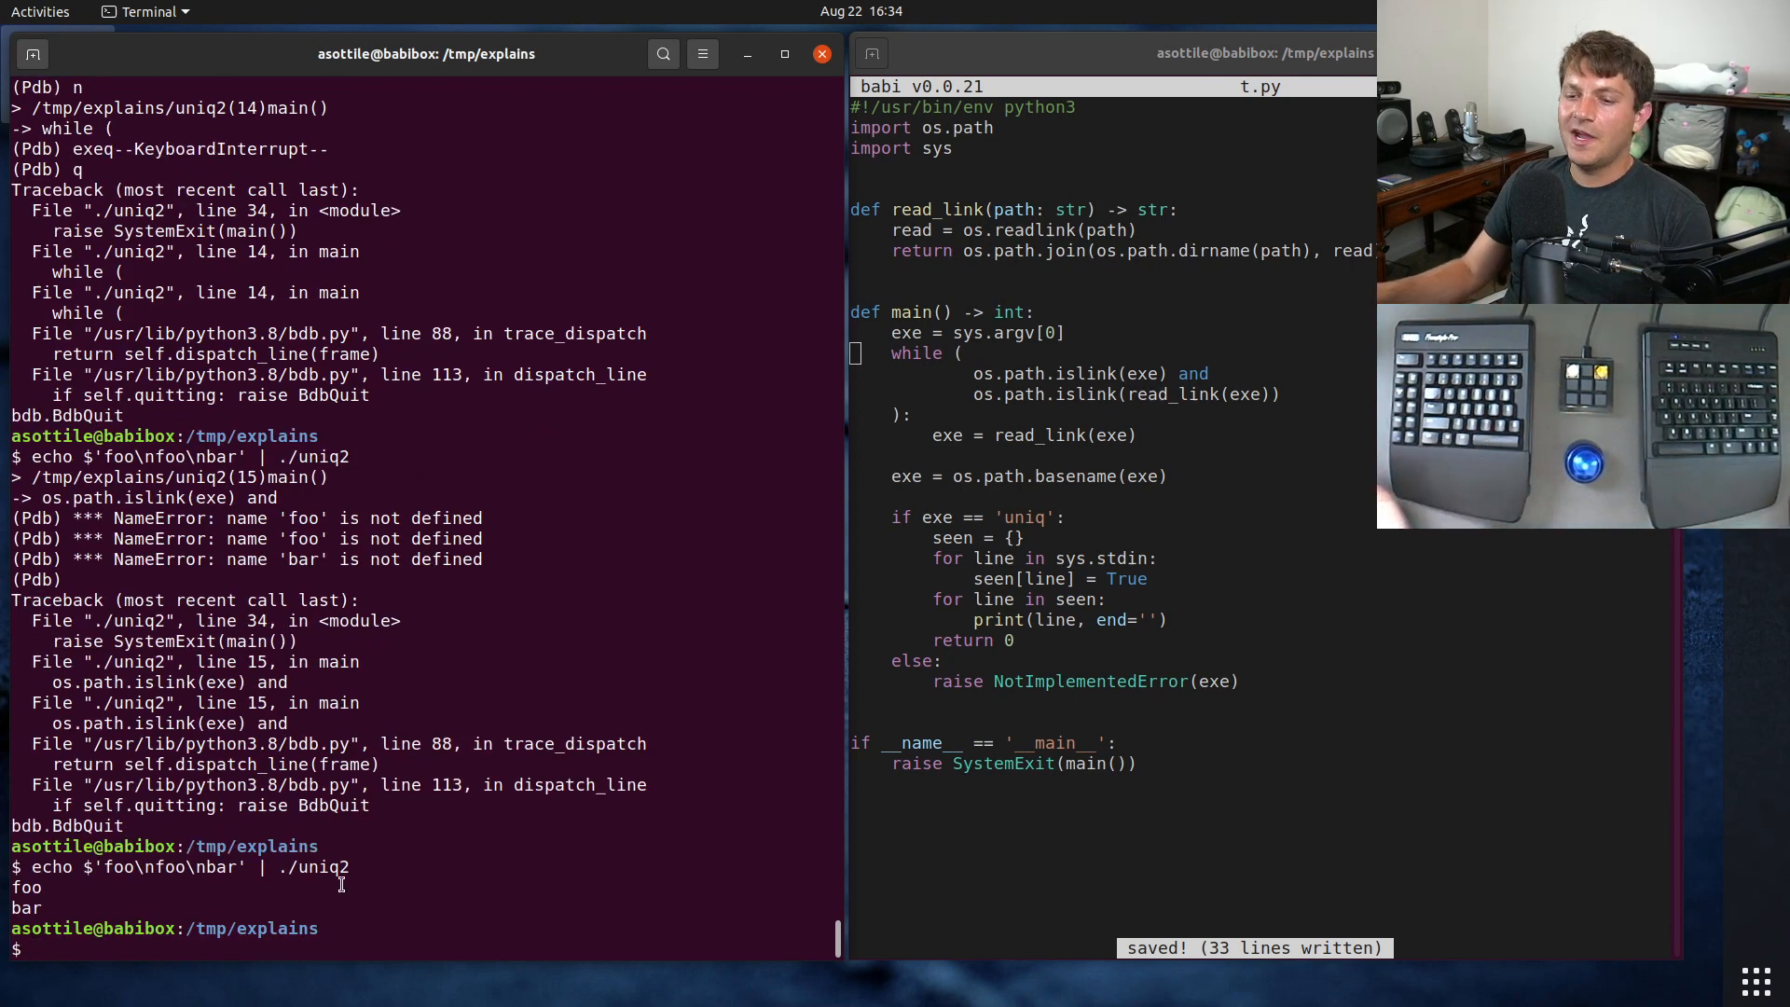
text(ls -al)
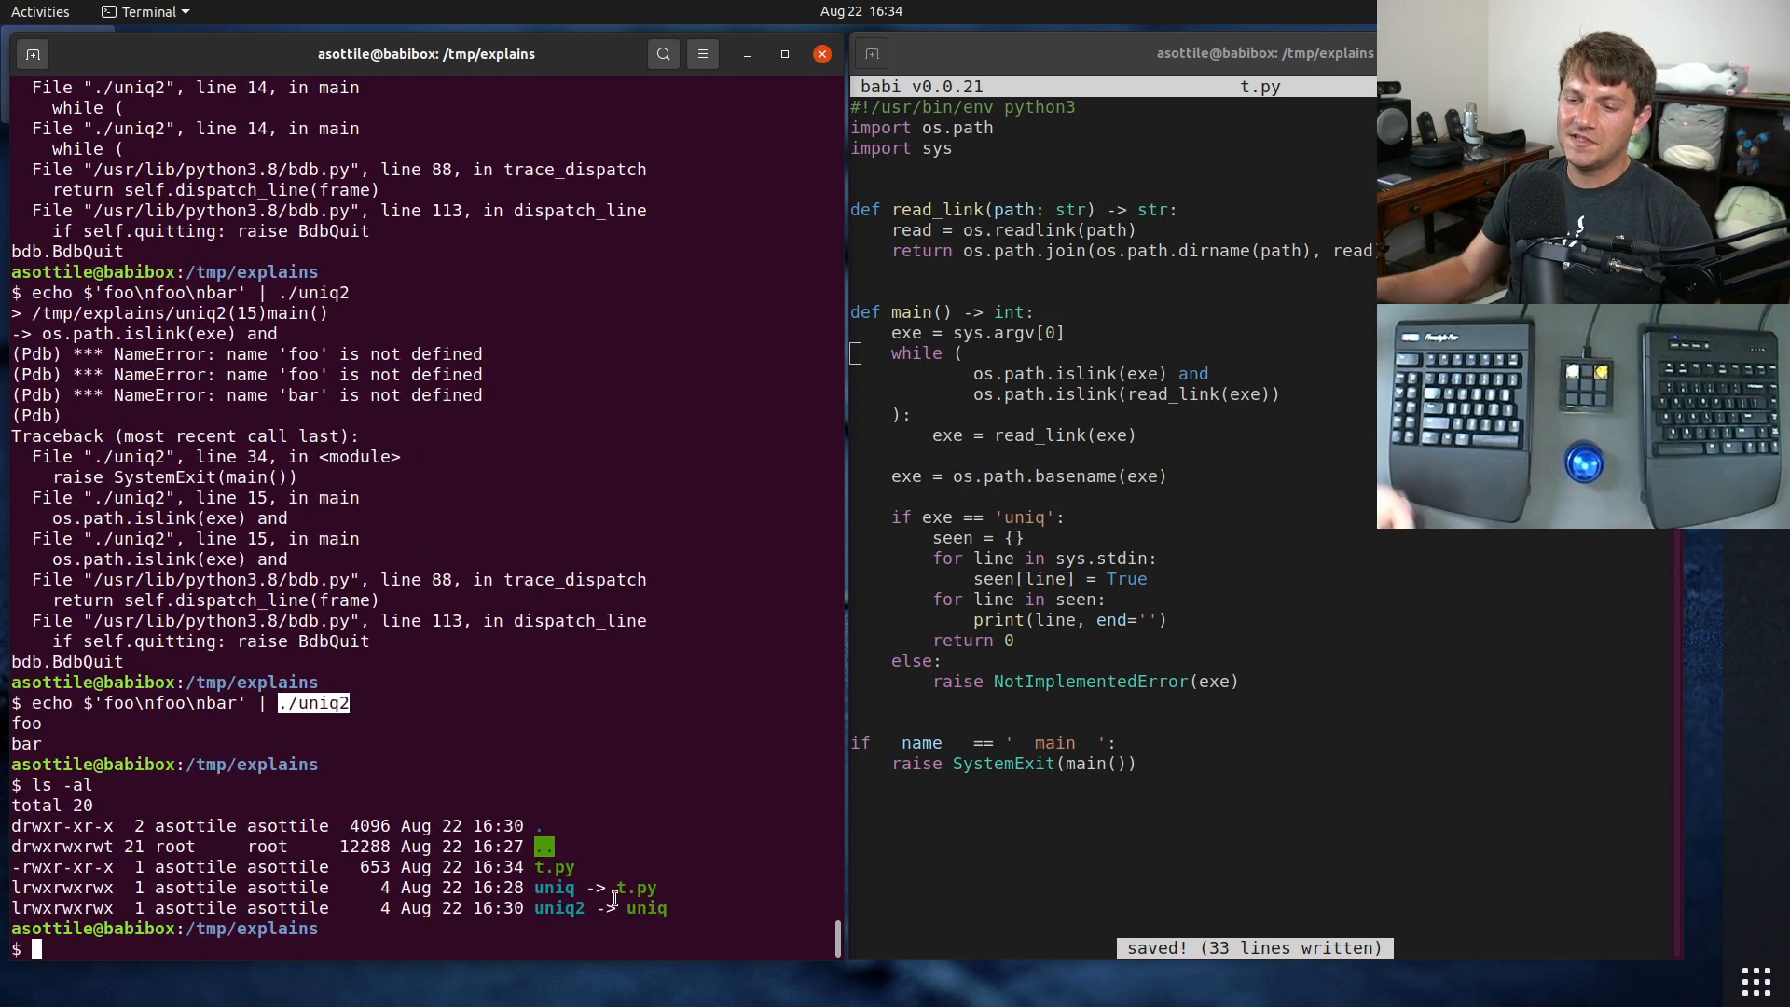
double_click(553, 889)
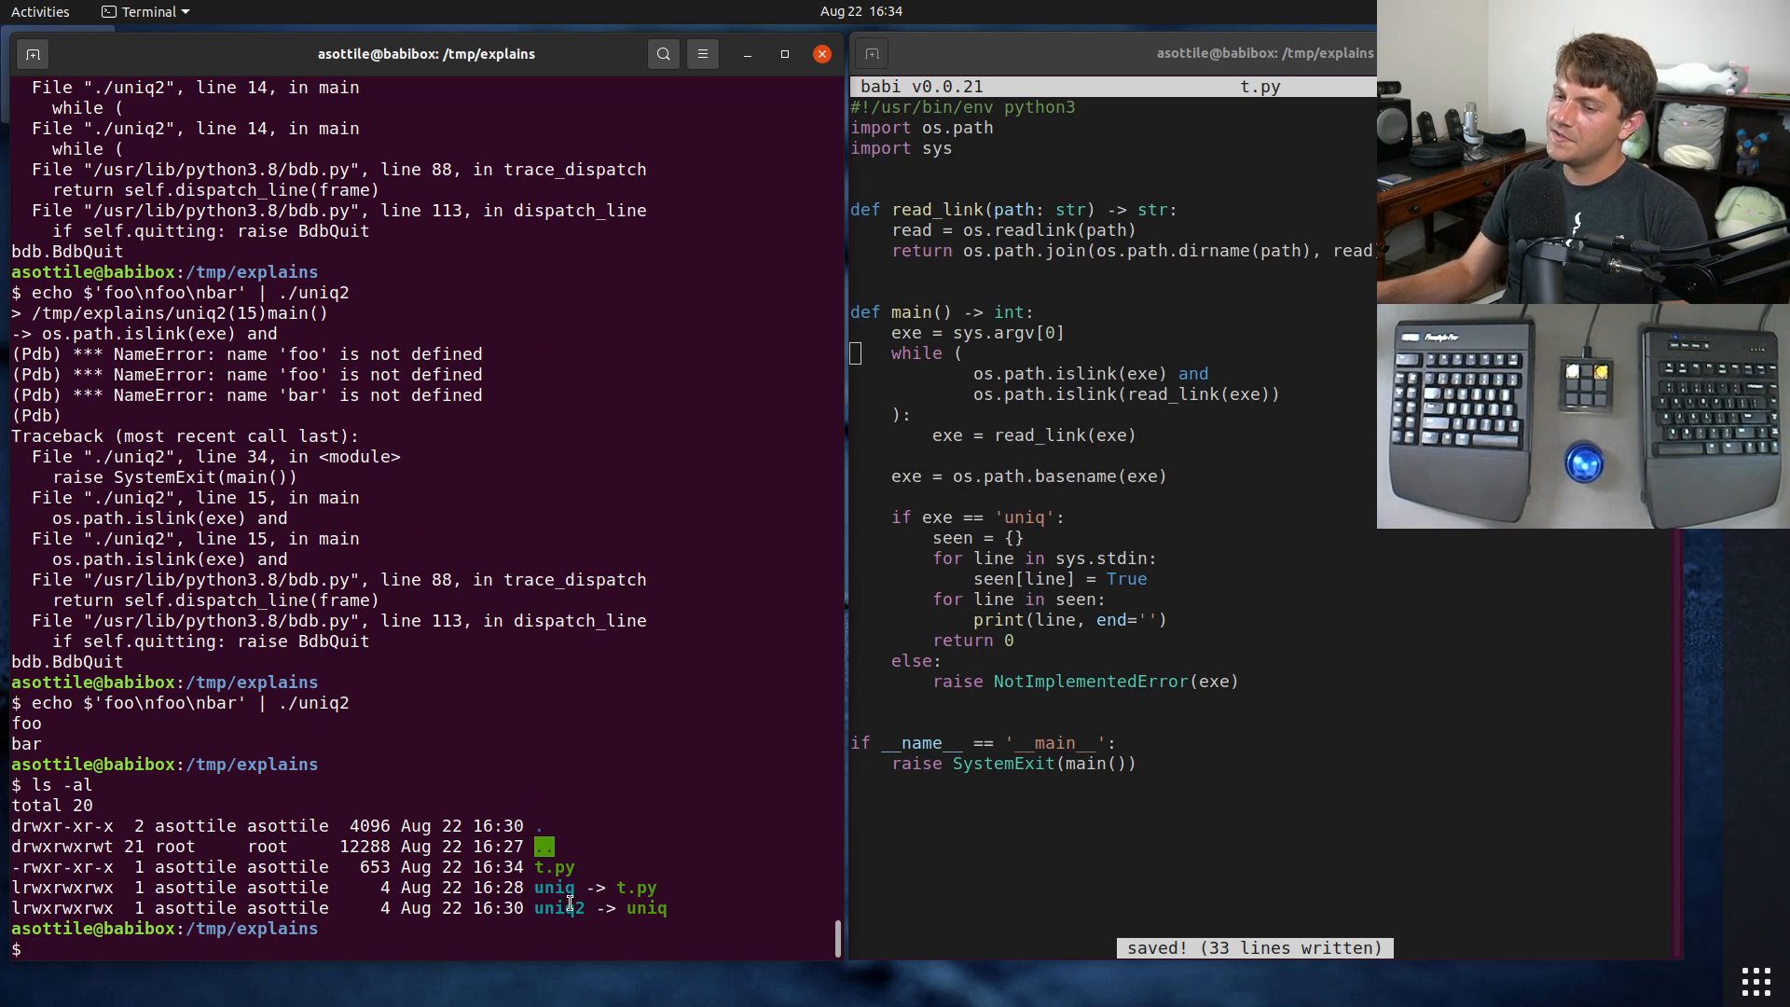
double_click(560, 907)
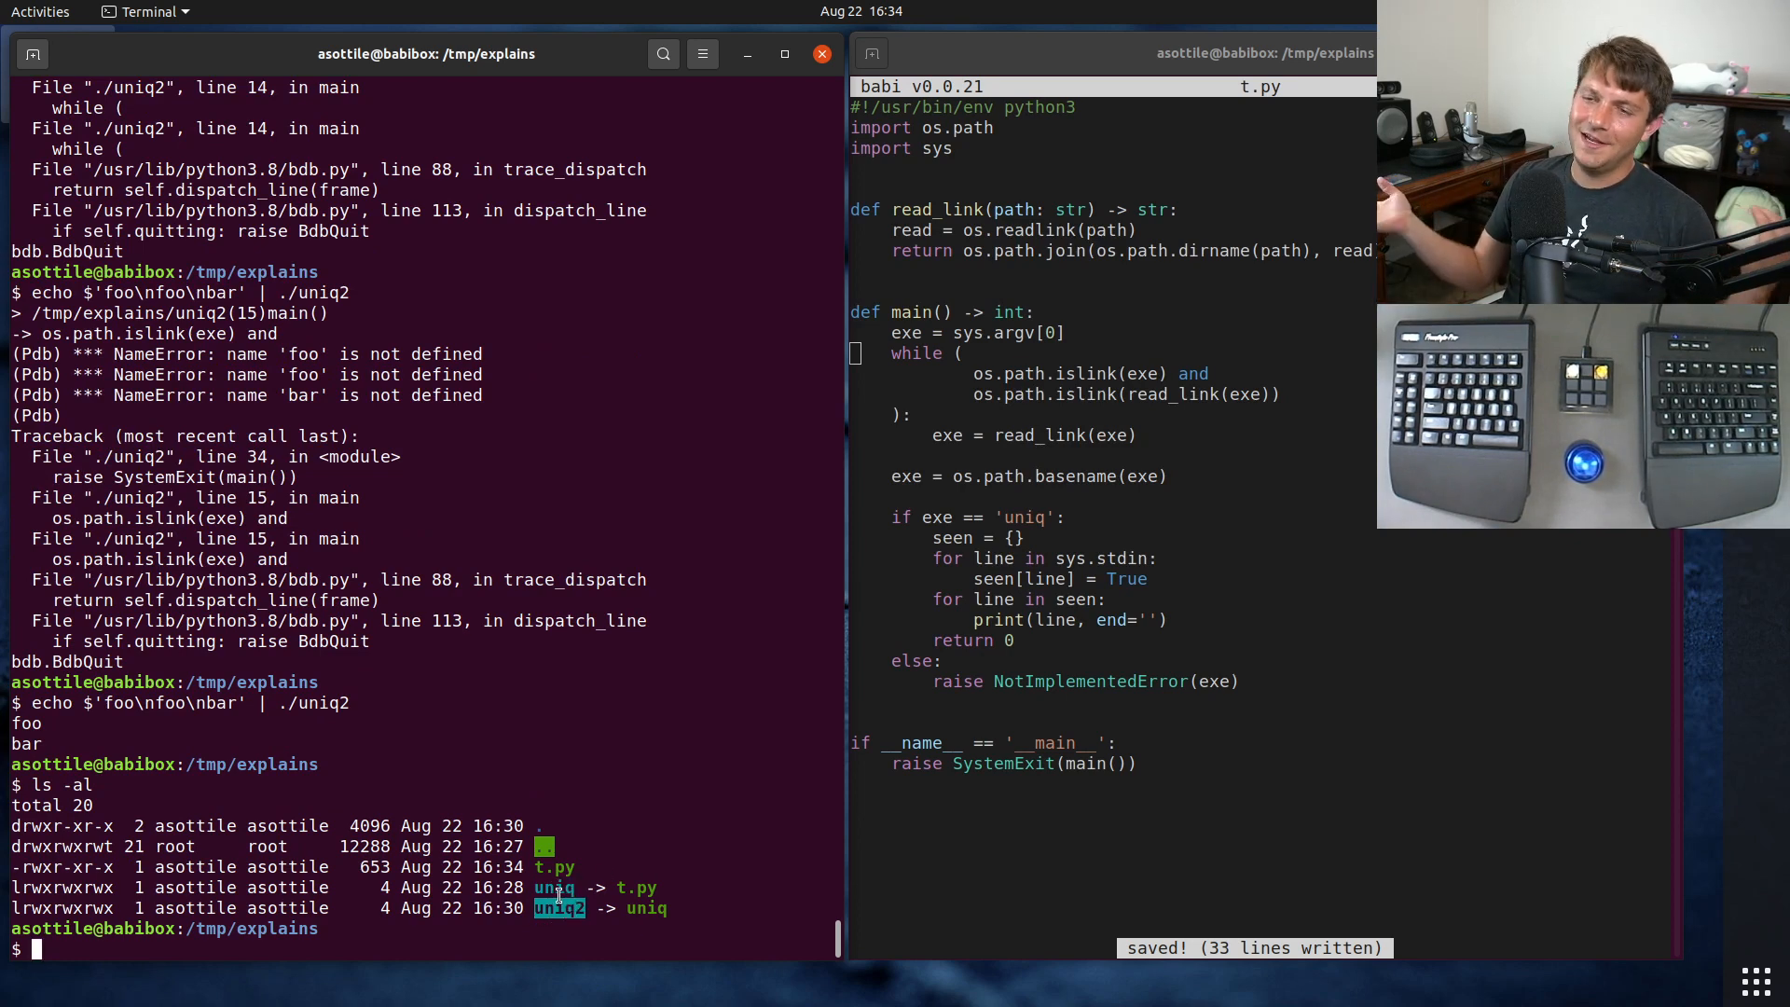